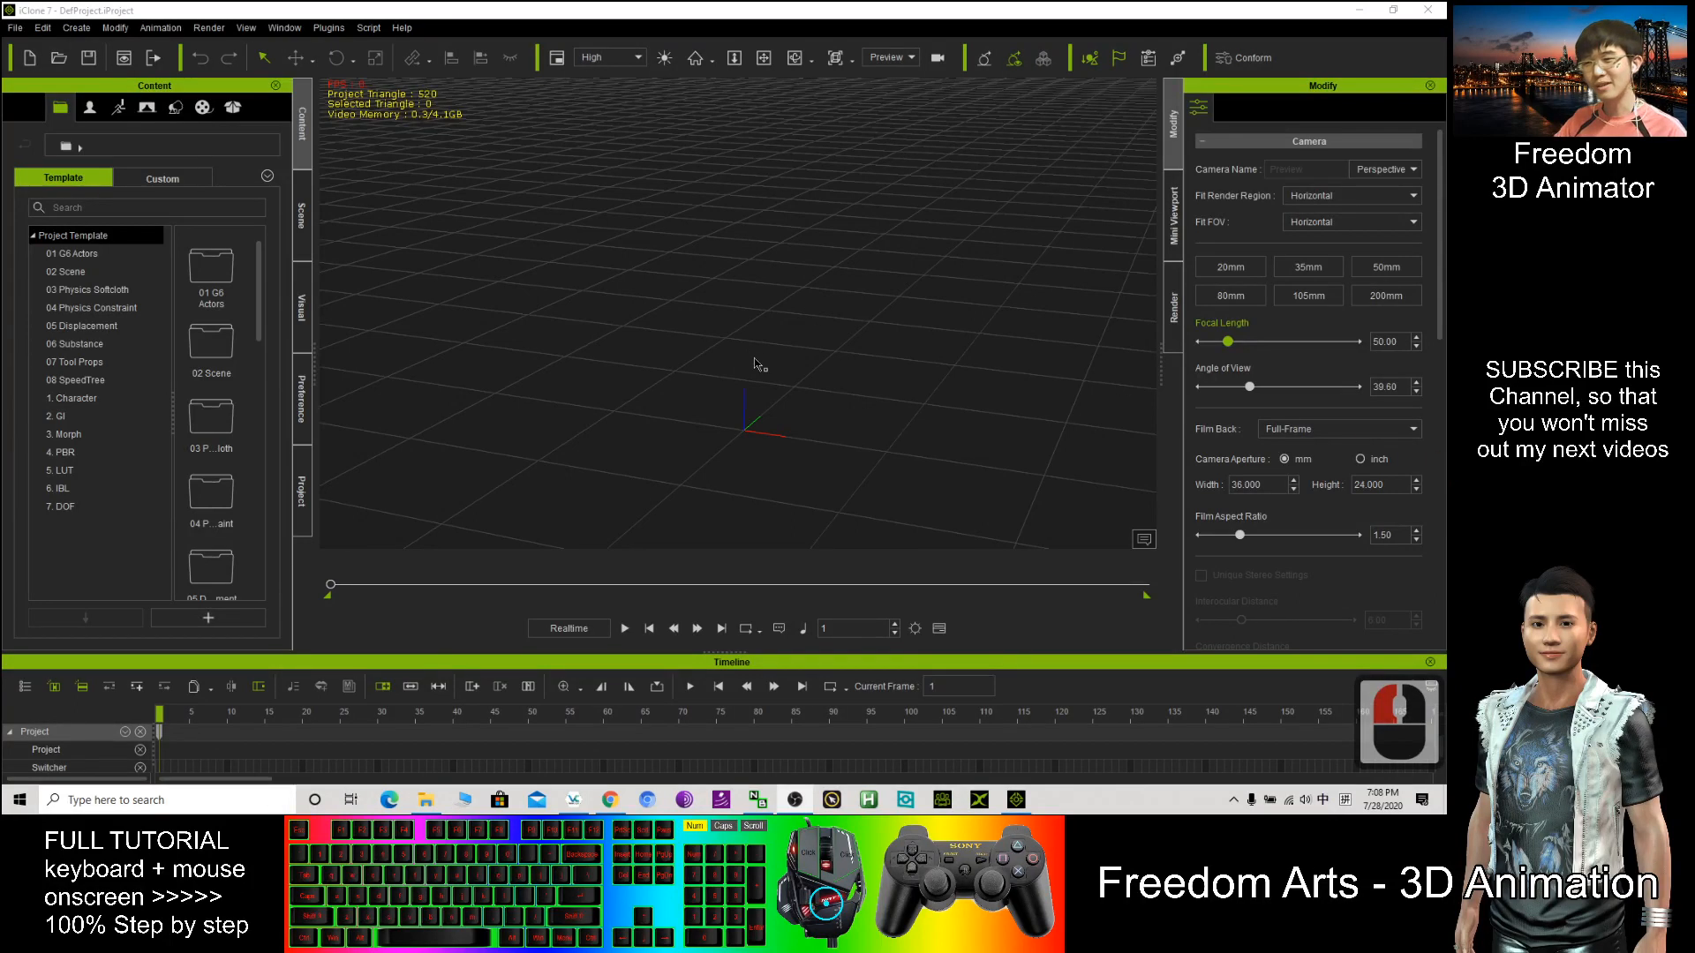
{"action": "mouse_move", "coordinate": [844, 394]}
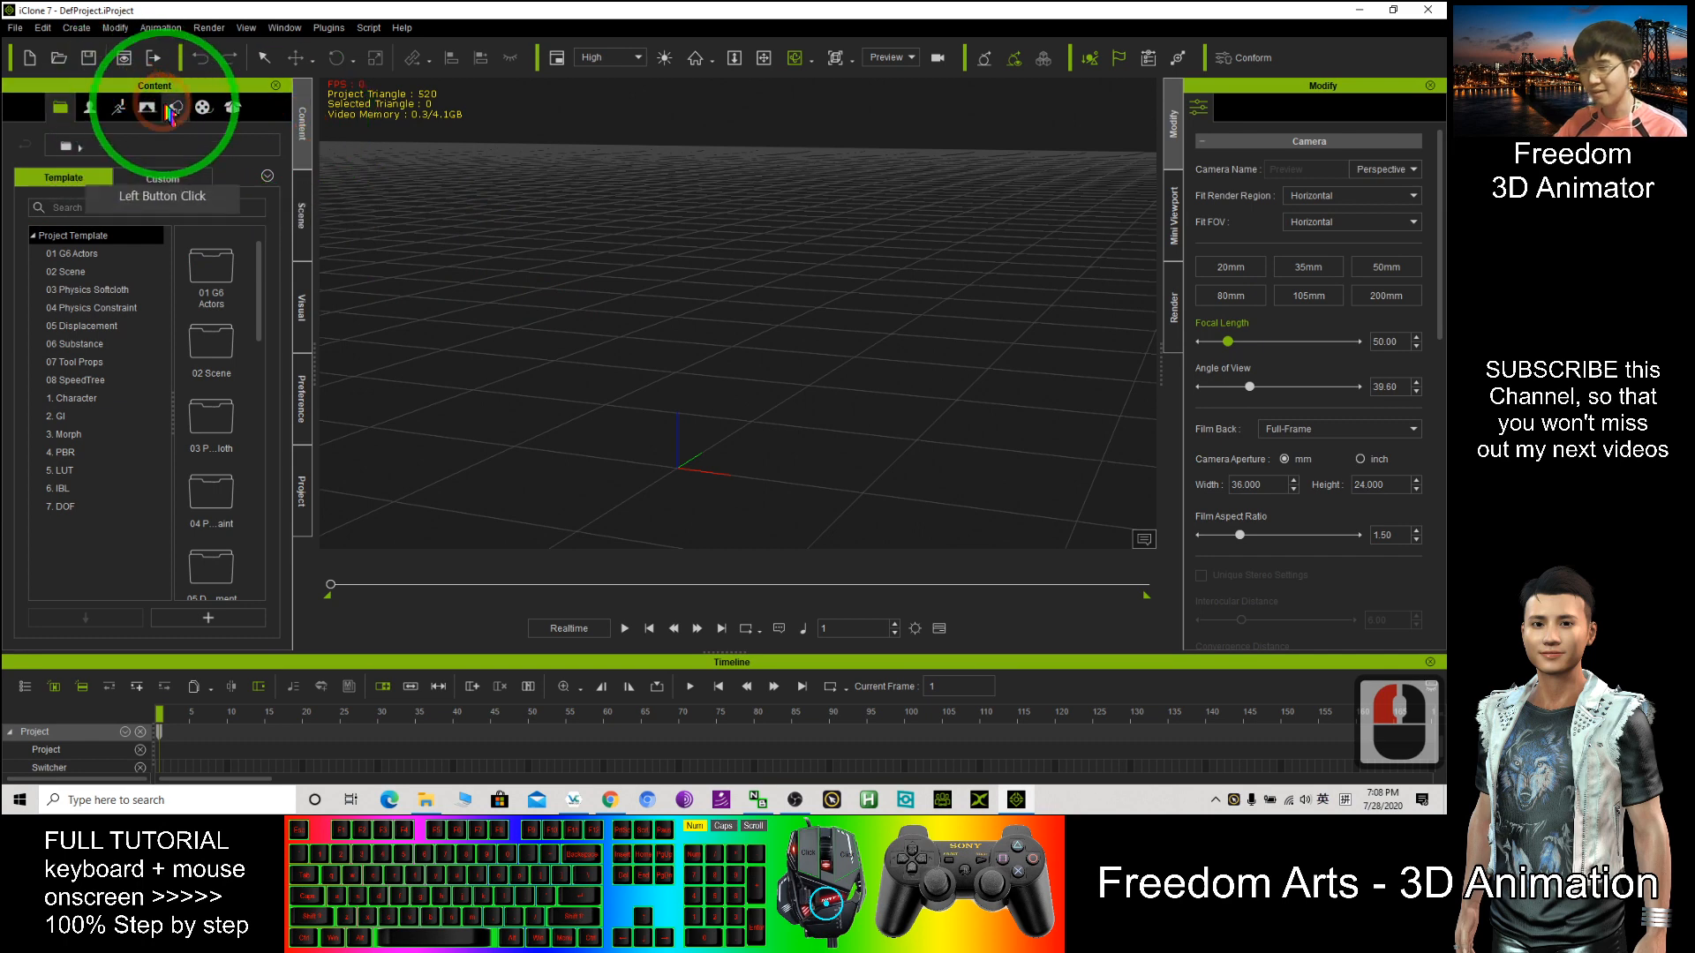
Show the Set library's Terrain category and its Height Map_Large presets (Butte, Canyon, Hill)
{"action": "left_click", "coordinate": [175, 108]}
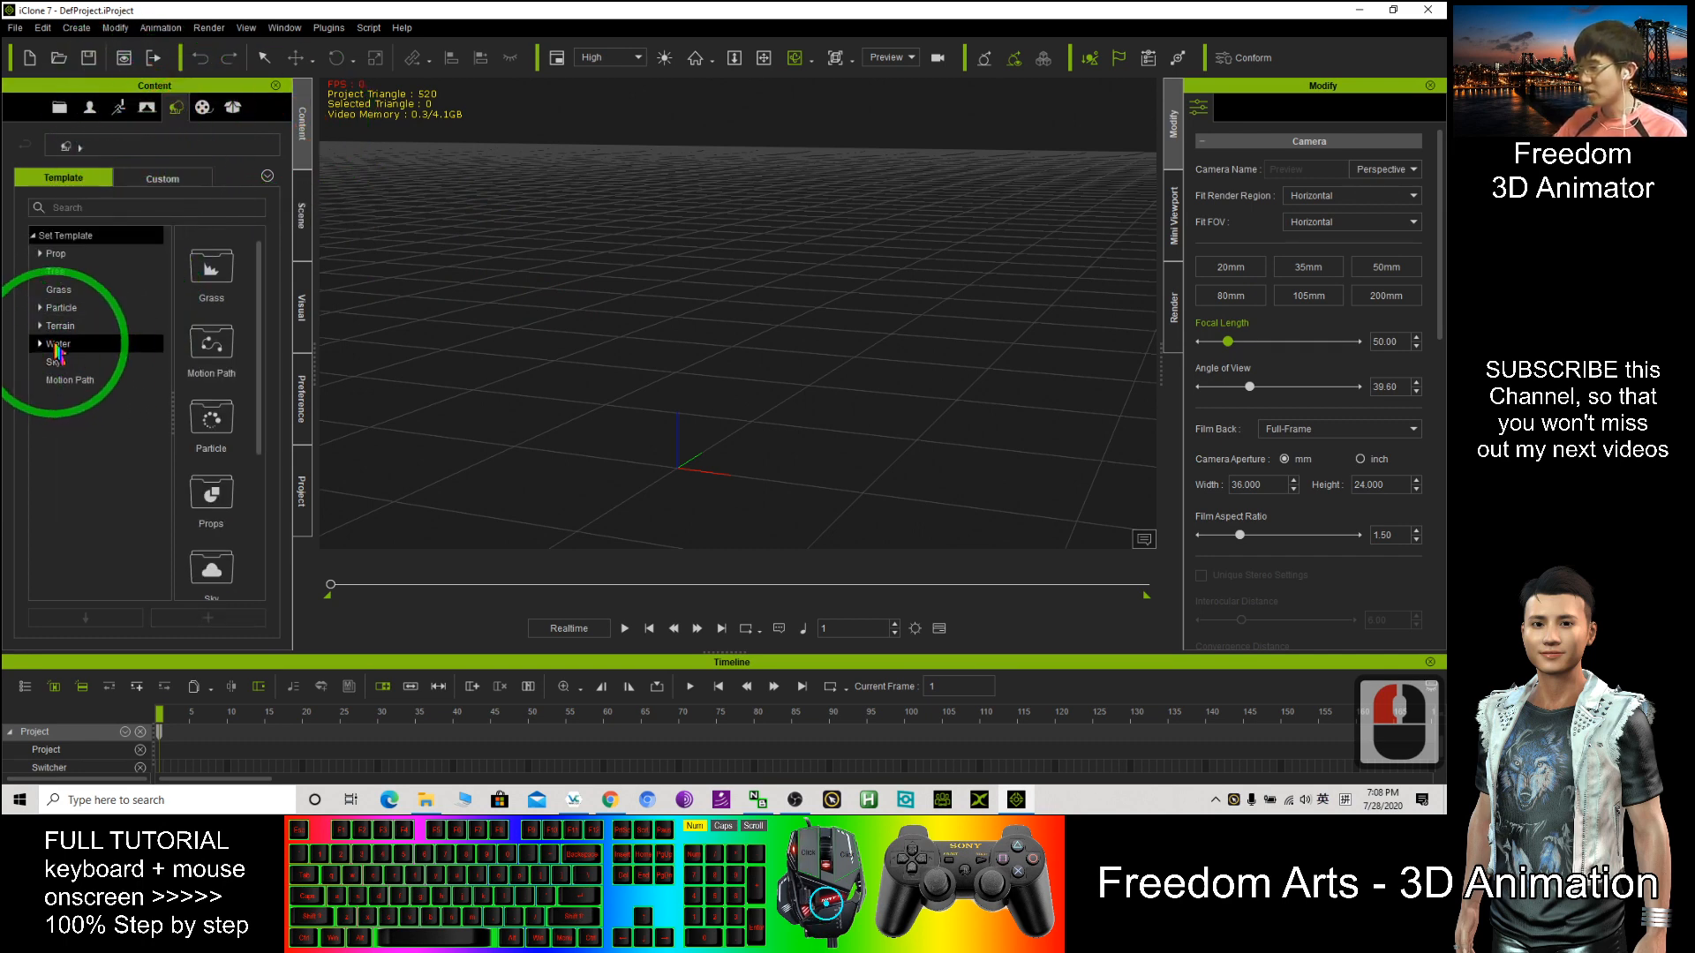
{"action": "left_click", "coordinate": [58, 345]}
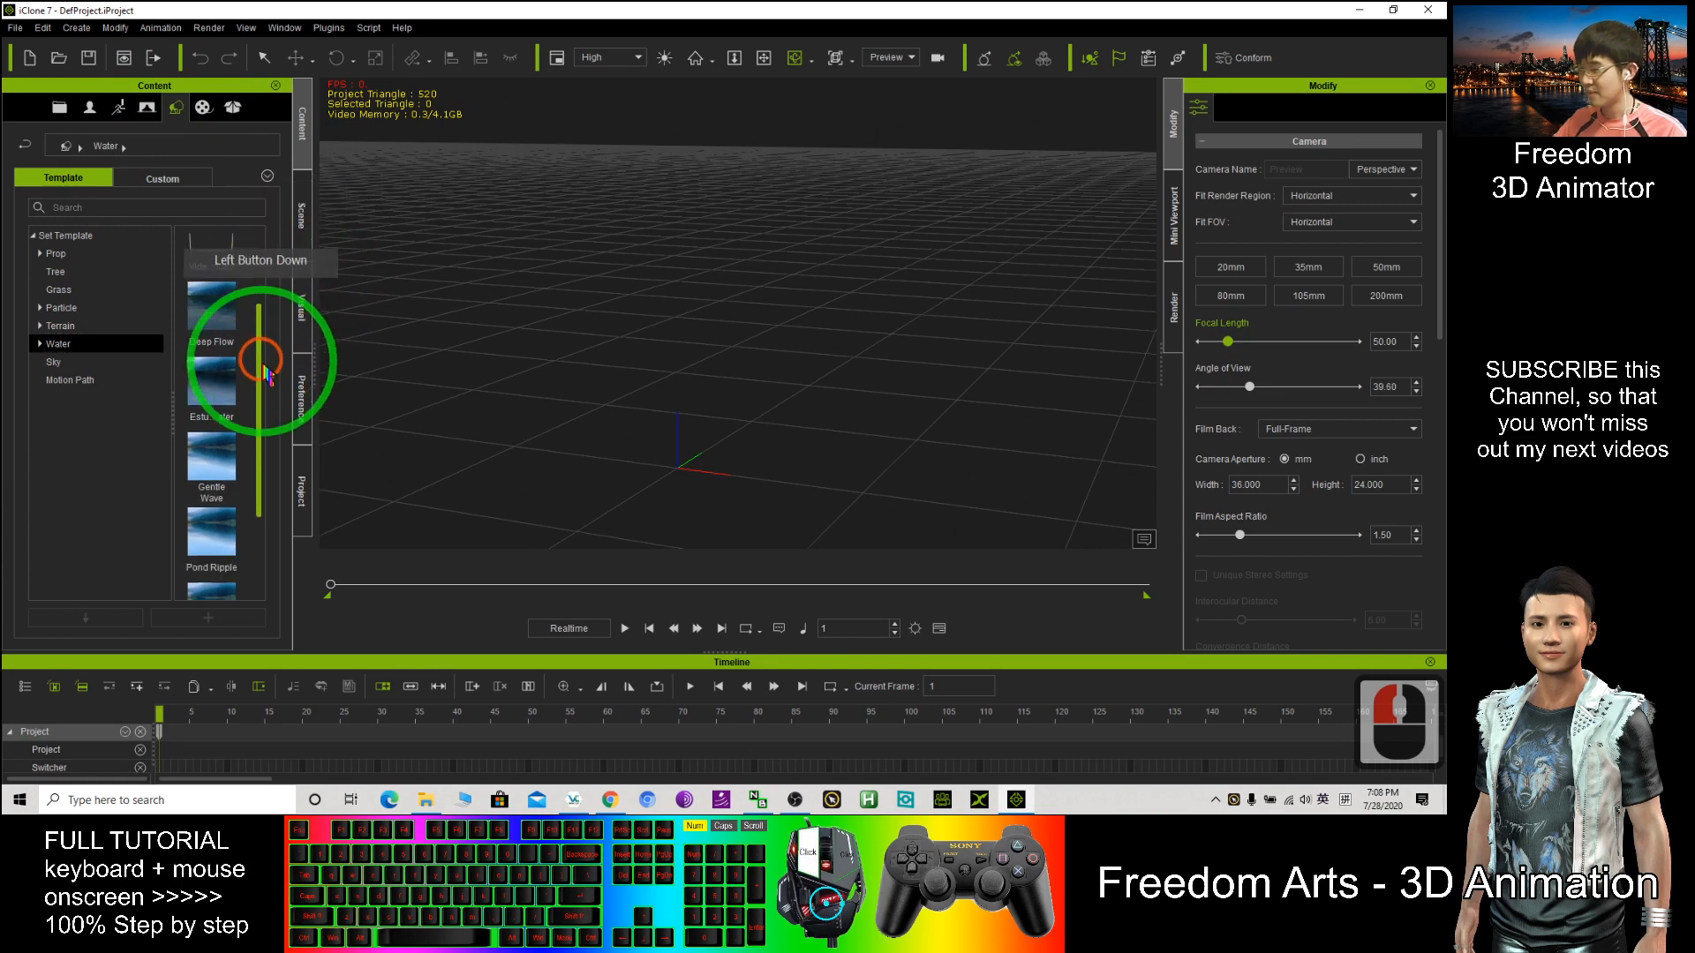
{"action": "scroll", "scroll_direction": "down", "scroll_amount": 3}
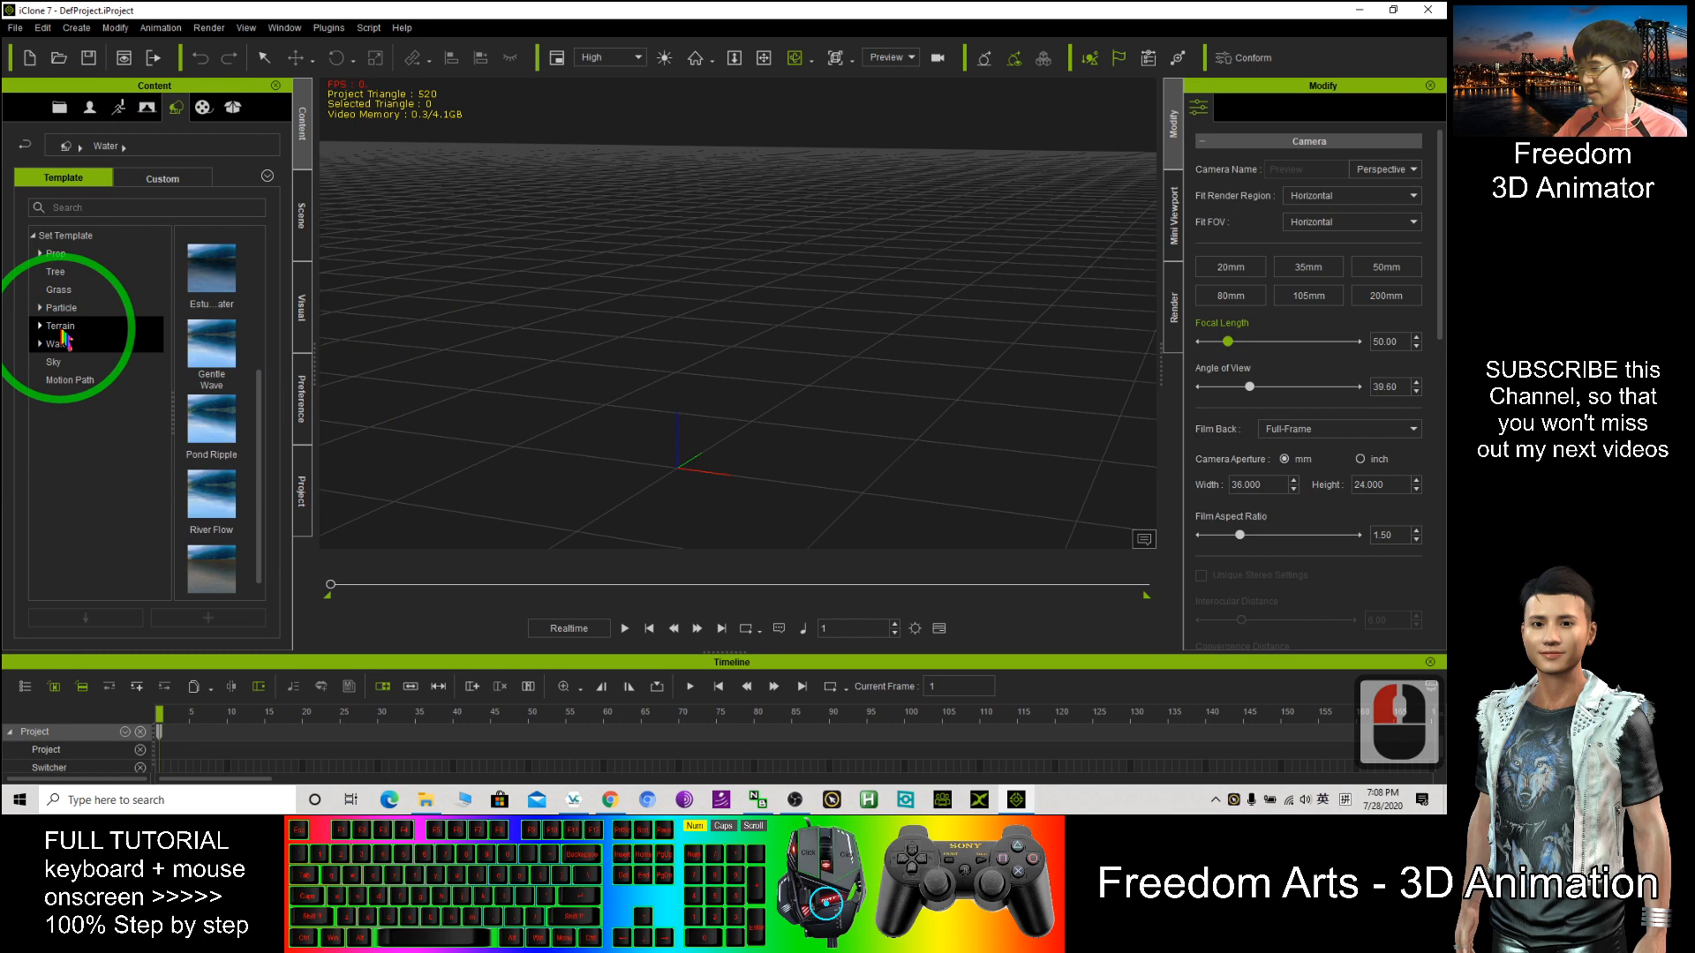
{"action": "left_click", "coordinate": [60, 325]}
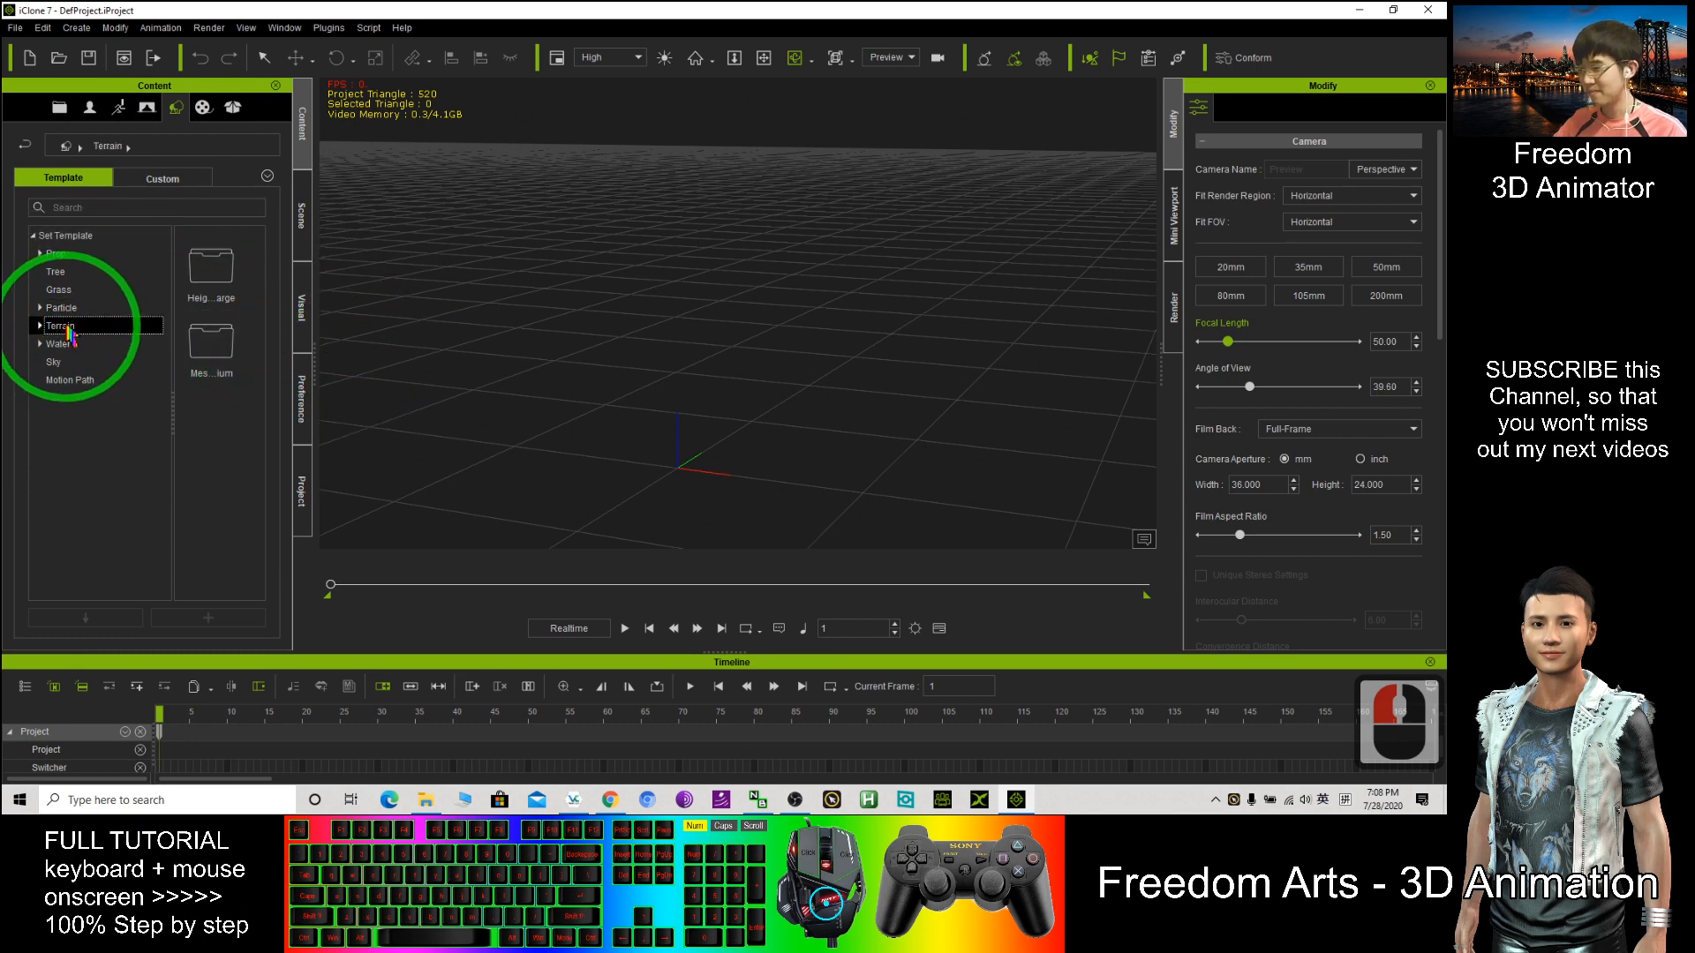
{"action": "left_click", "coordinate": [60, 327]}
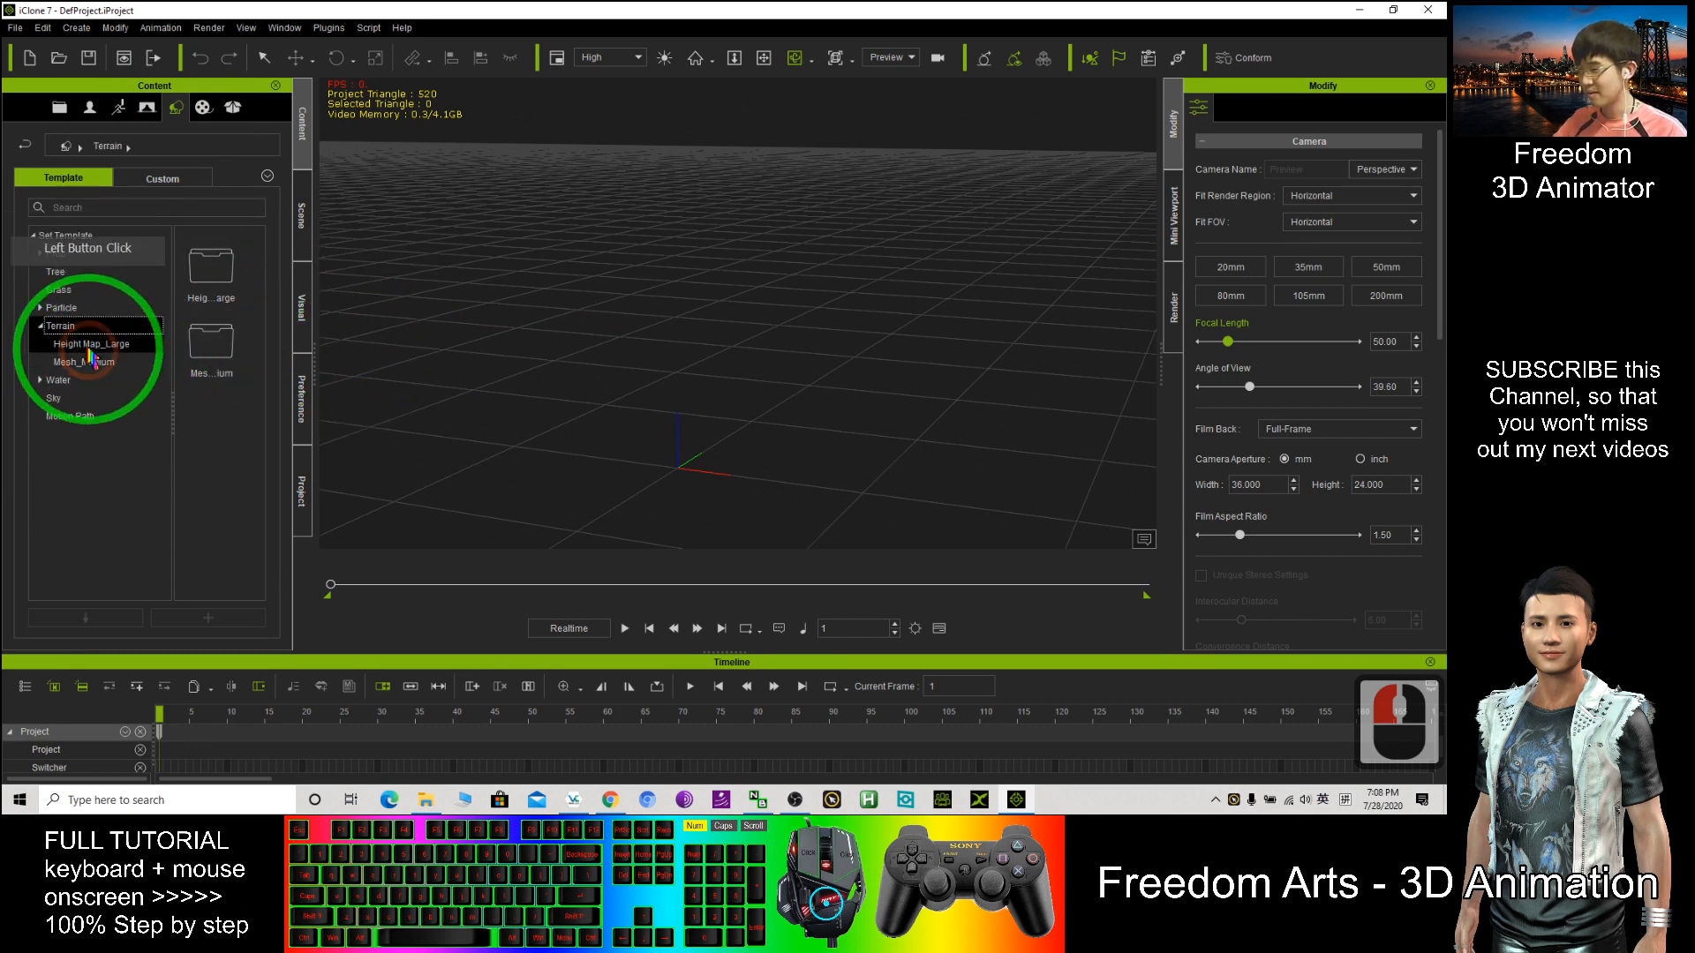
{"action": "left_click", "coordinate": [92, 343]}
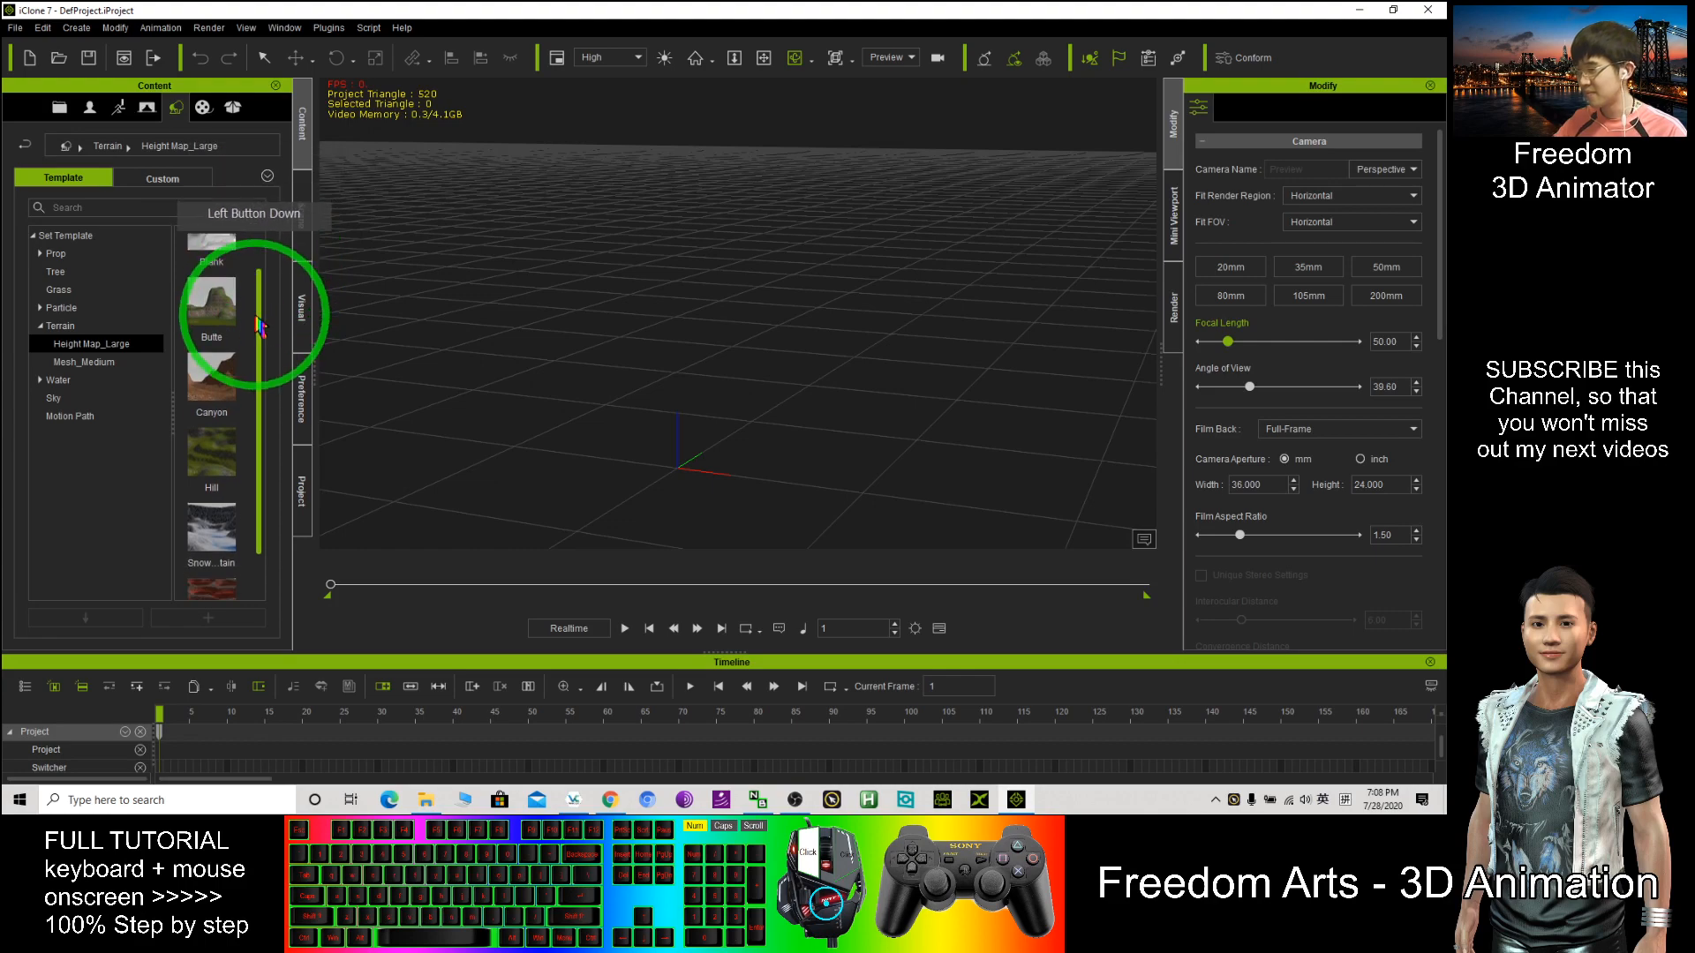
Drag the Butte height-map terrain into the viewport and orbit around its rocky hills and grassy plain
{"action": "left_click_drag", "start_coordinate": [212, 315], "coordinate": [668, 469]}
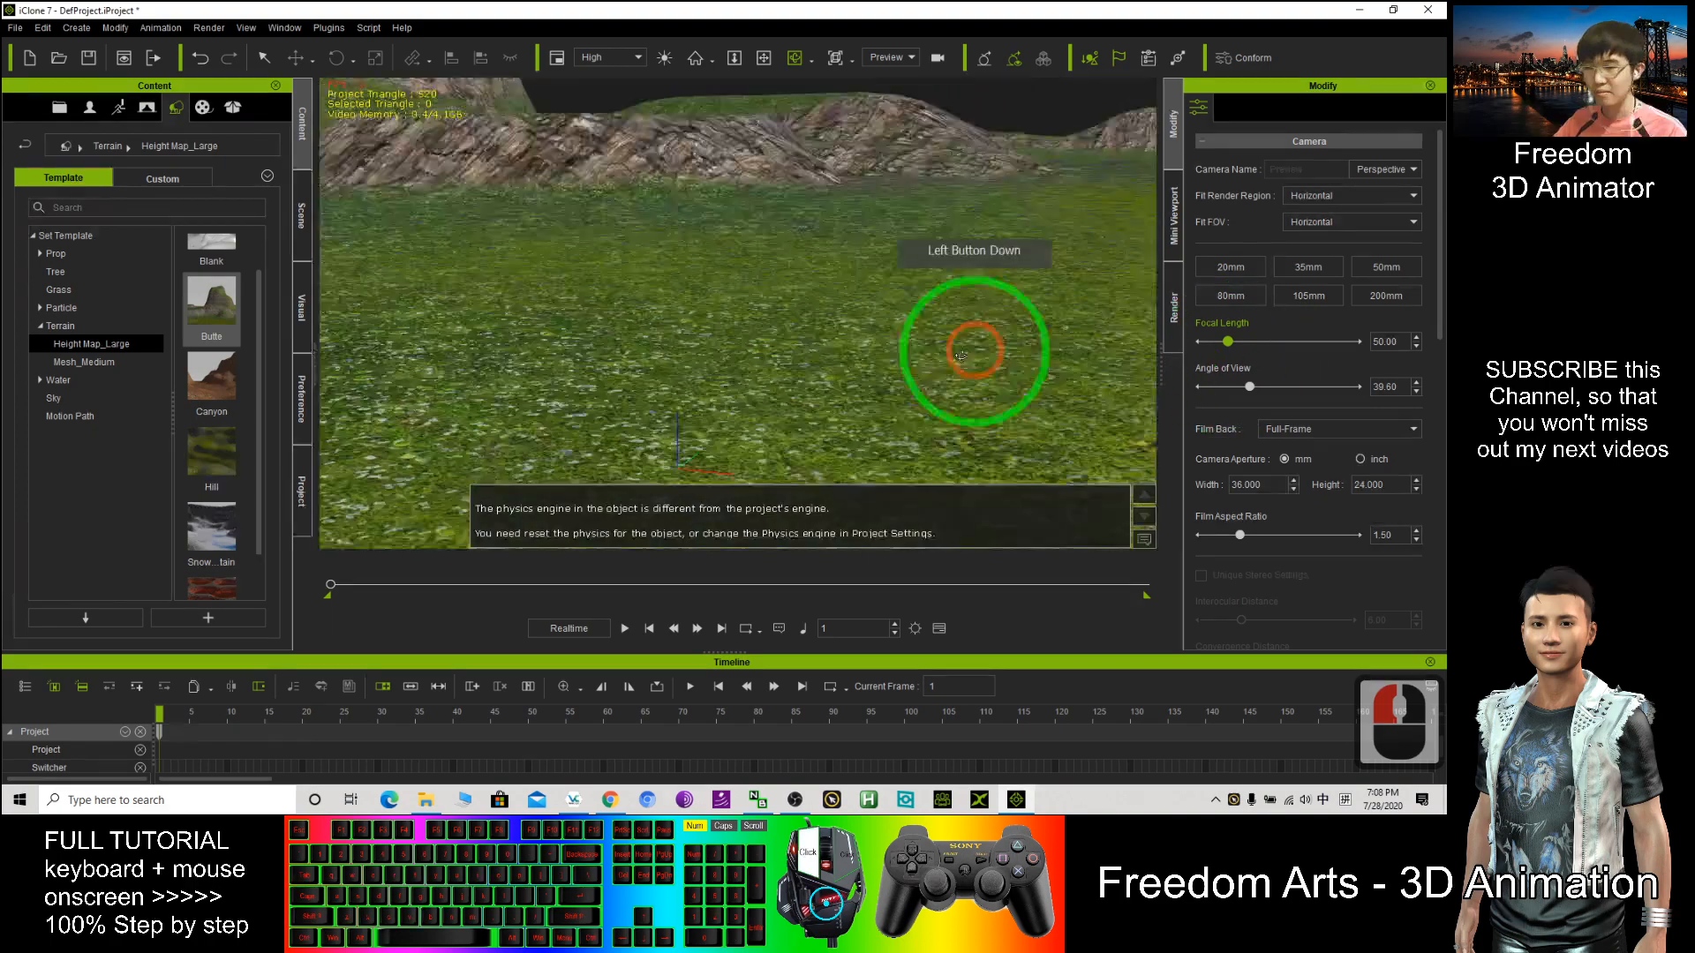
{"action": "left_click_drag", "start_coordinate": [972, 351], "coordinate": [697, 173]}
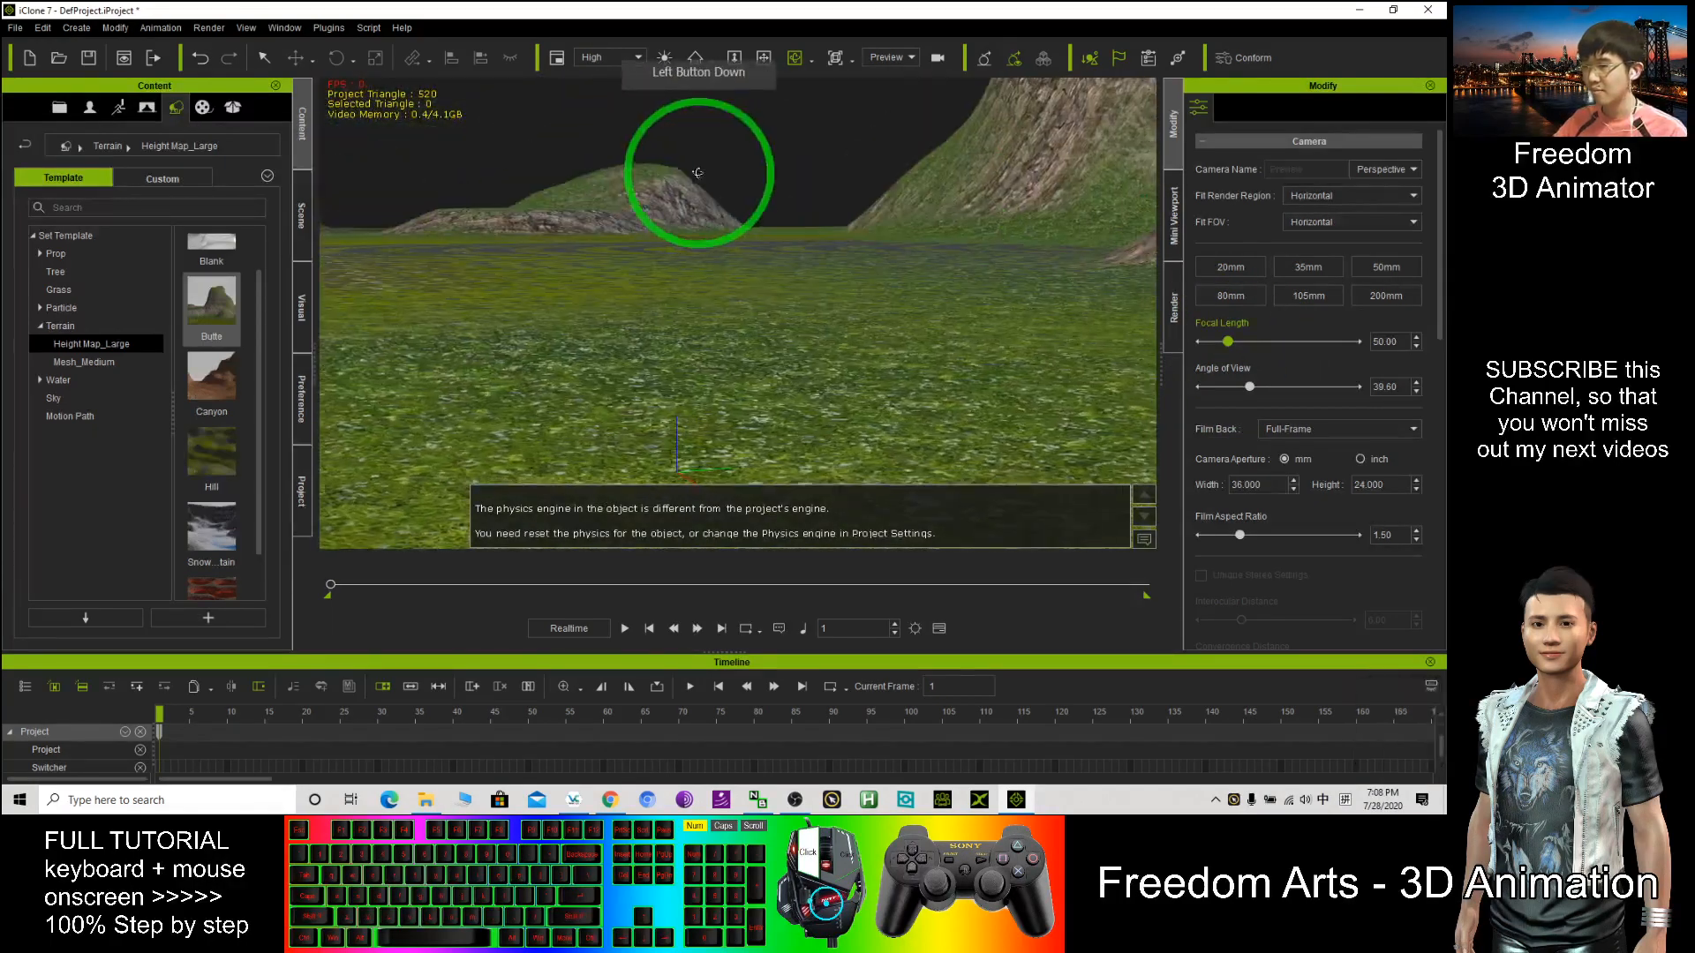
{"action": "left_click_drag", "start_coordinate": [697, 173], "coordinate": [744, 279]}
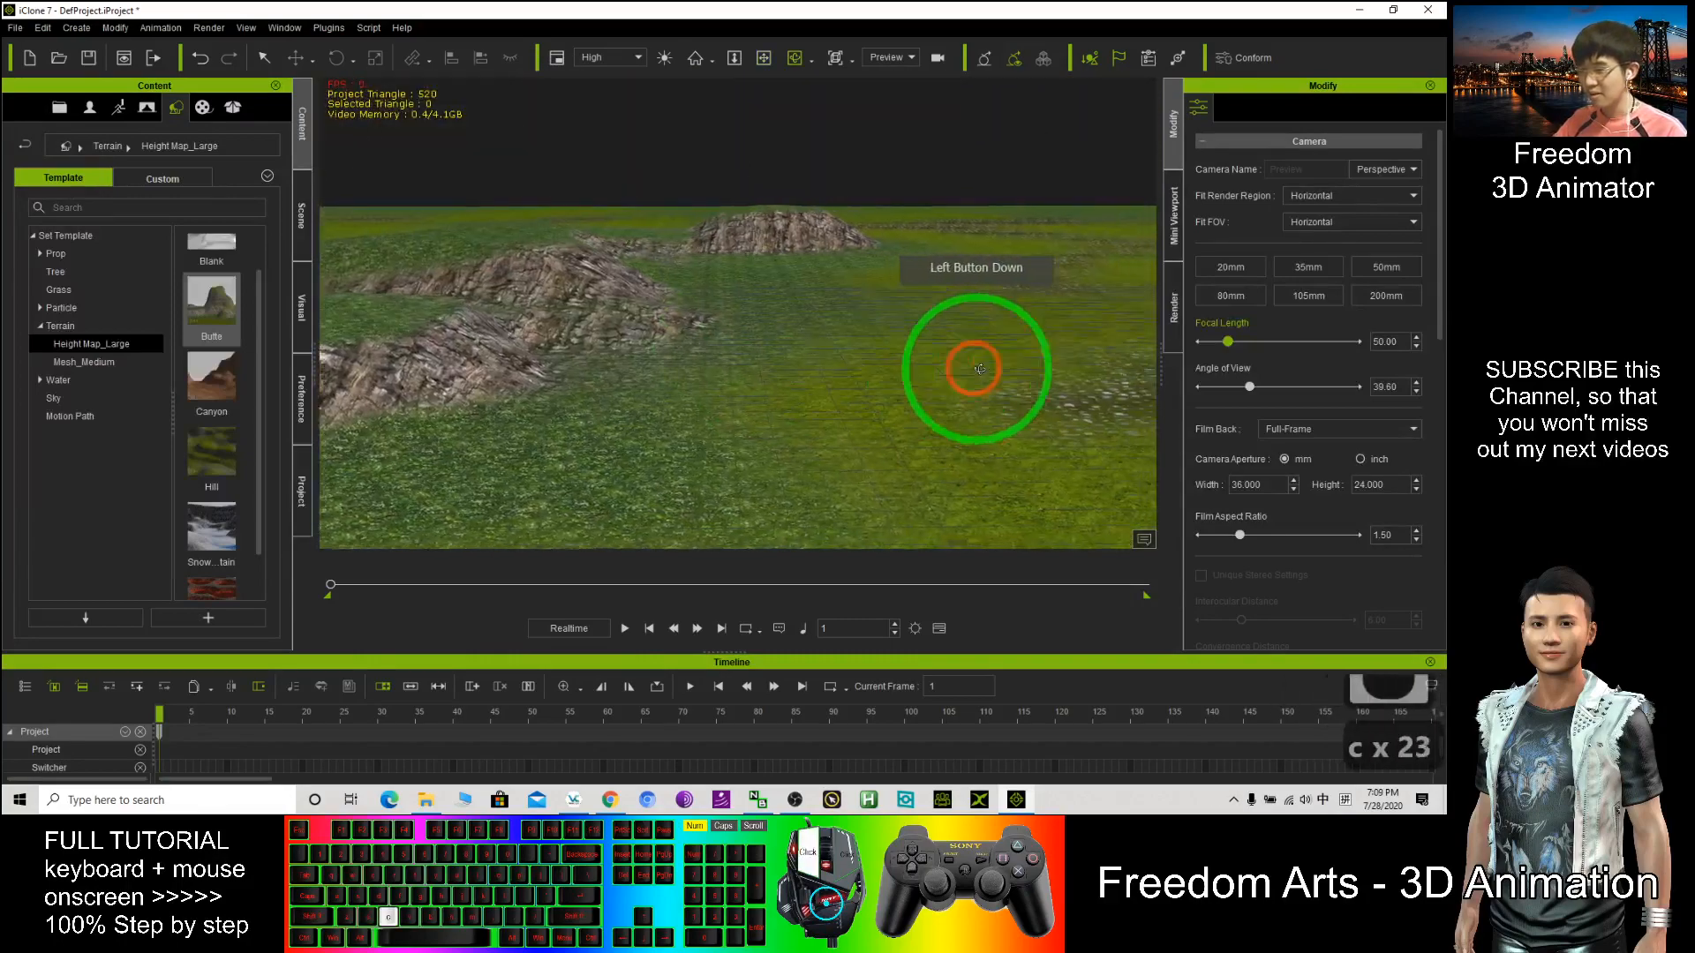
{"action": "left_click_drag", "start_coordinate": [978, 367], "coordinate": [923, 306]}
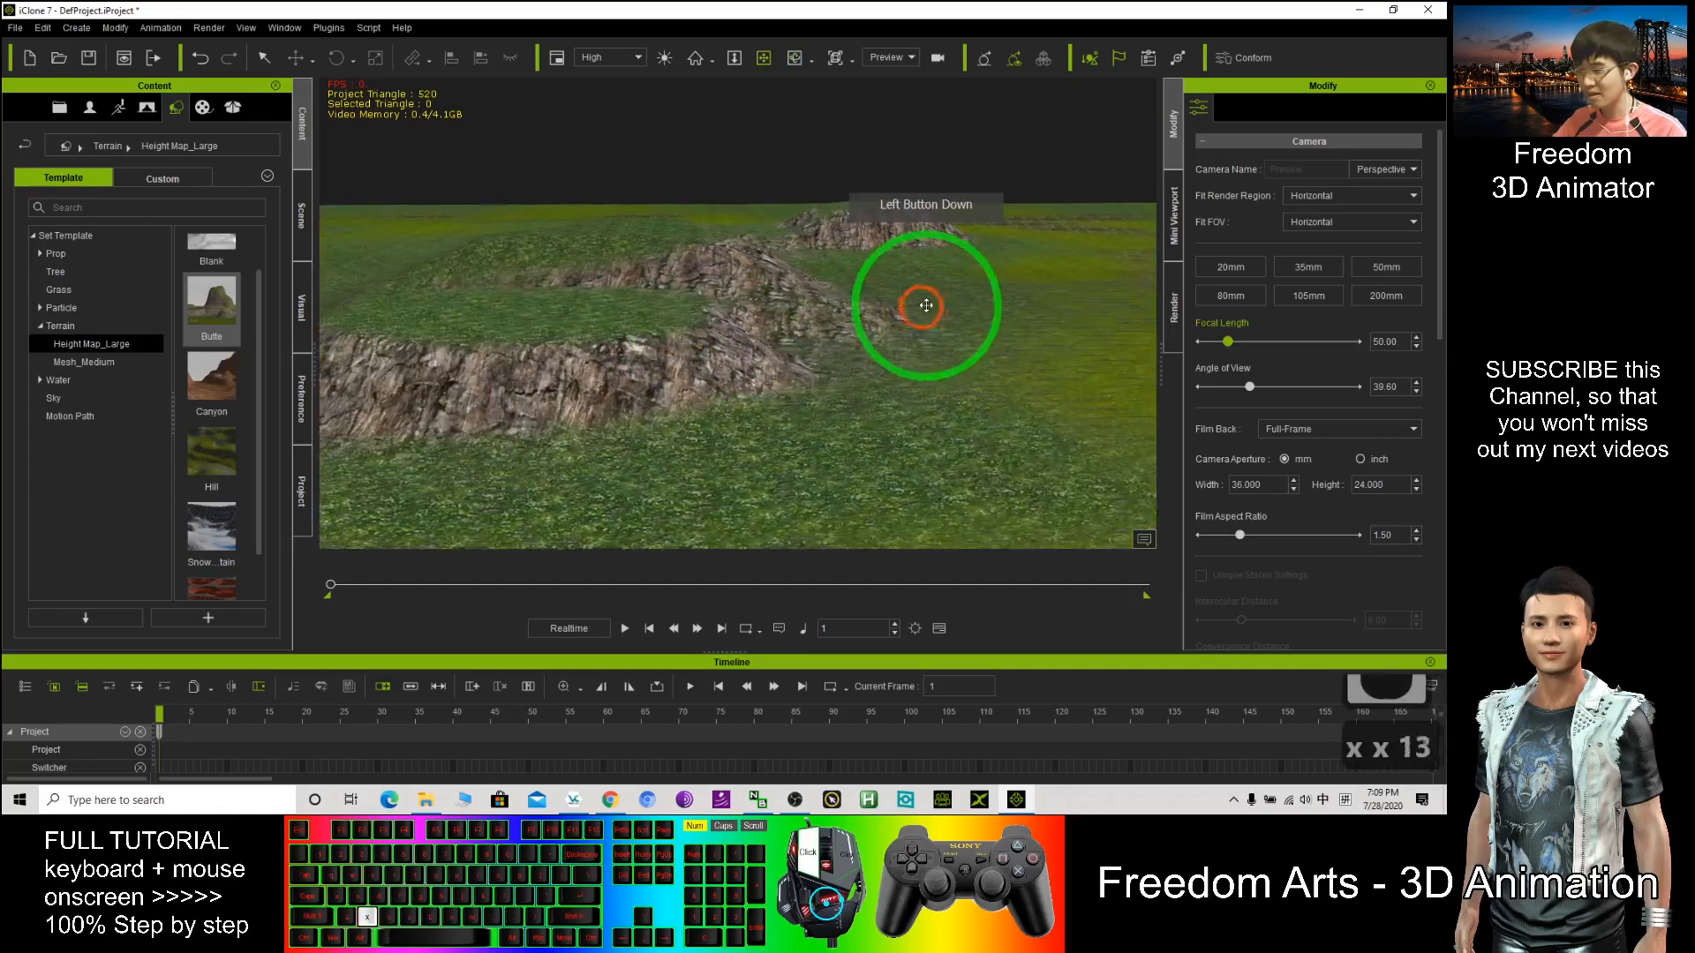
{"action": "left_click_drag", "start_coordinate": [923, 305], "coordinate": [962, 322]}
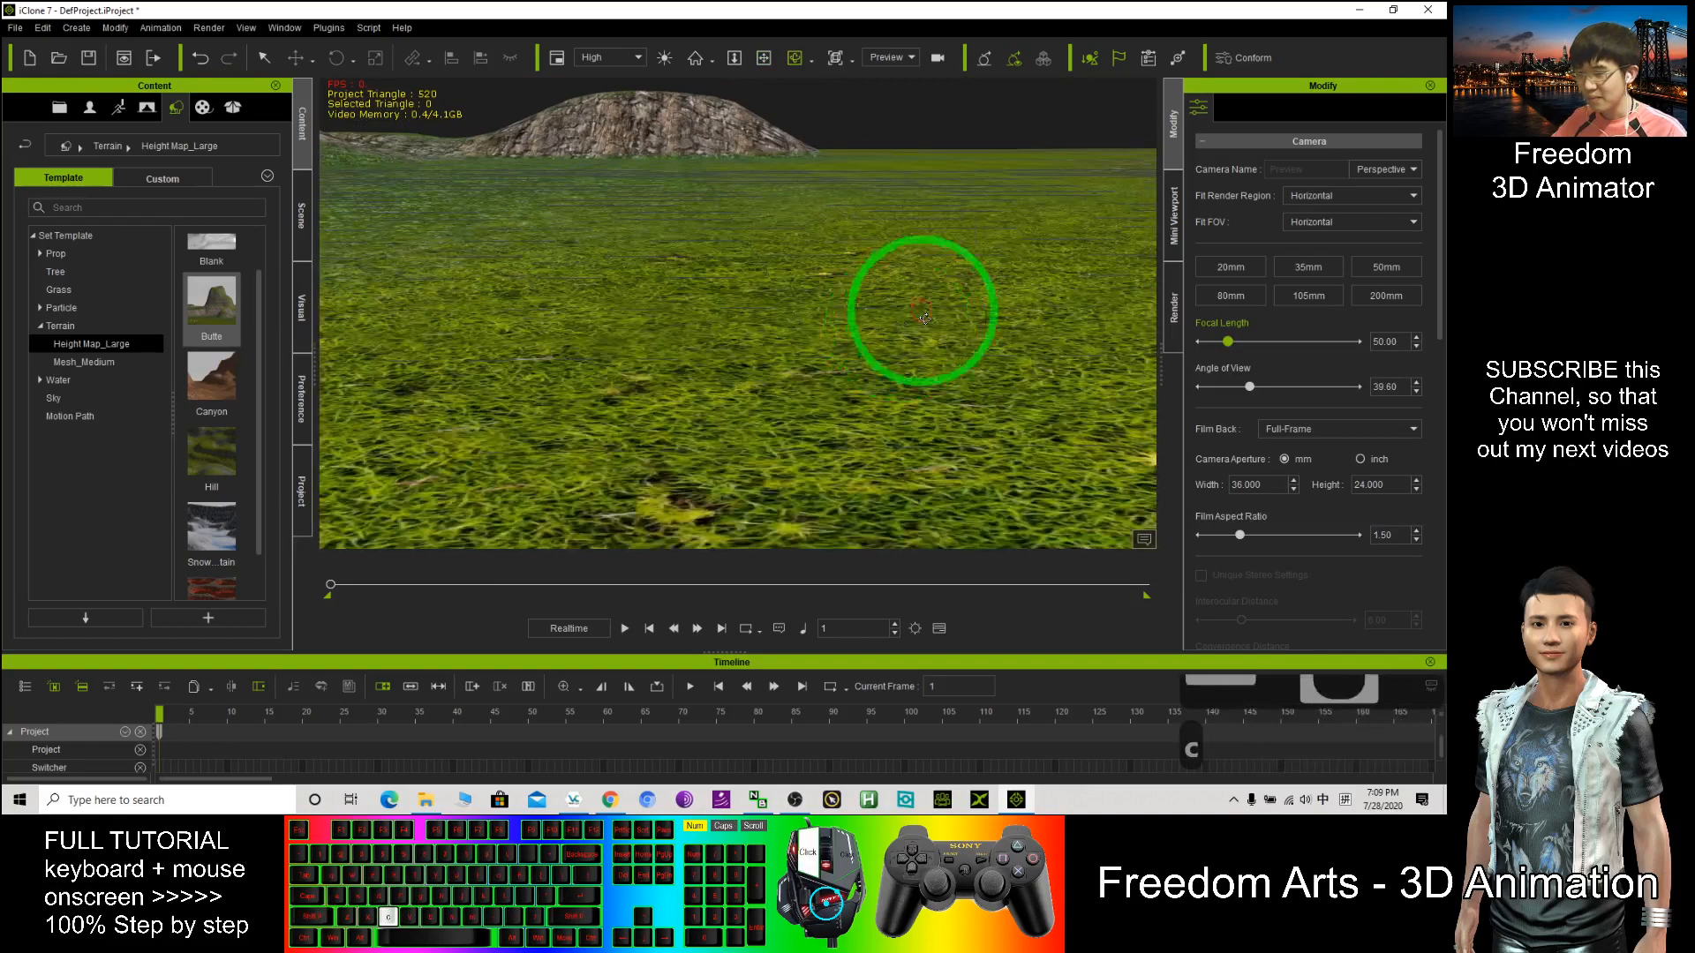
{"action": "left_click_drag", "start_coordinate": [924, 320], "coordinate": [718, 325]}
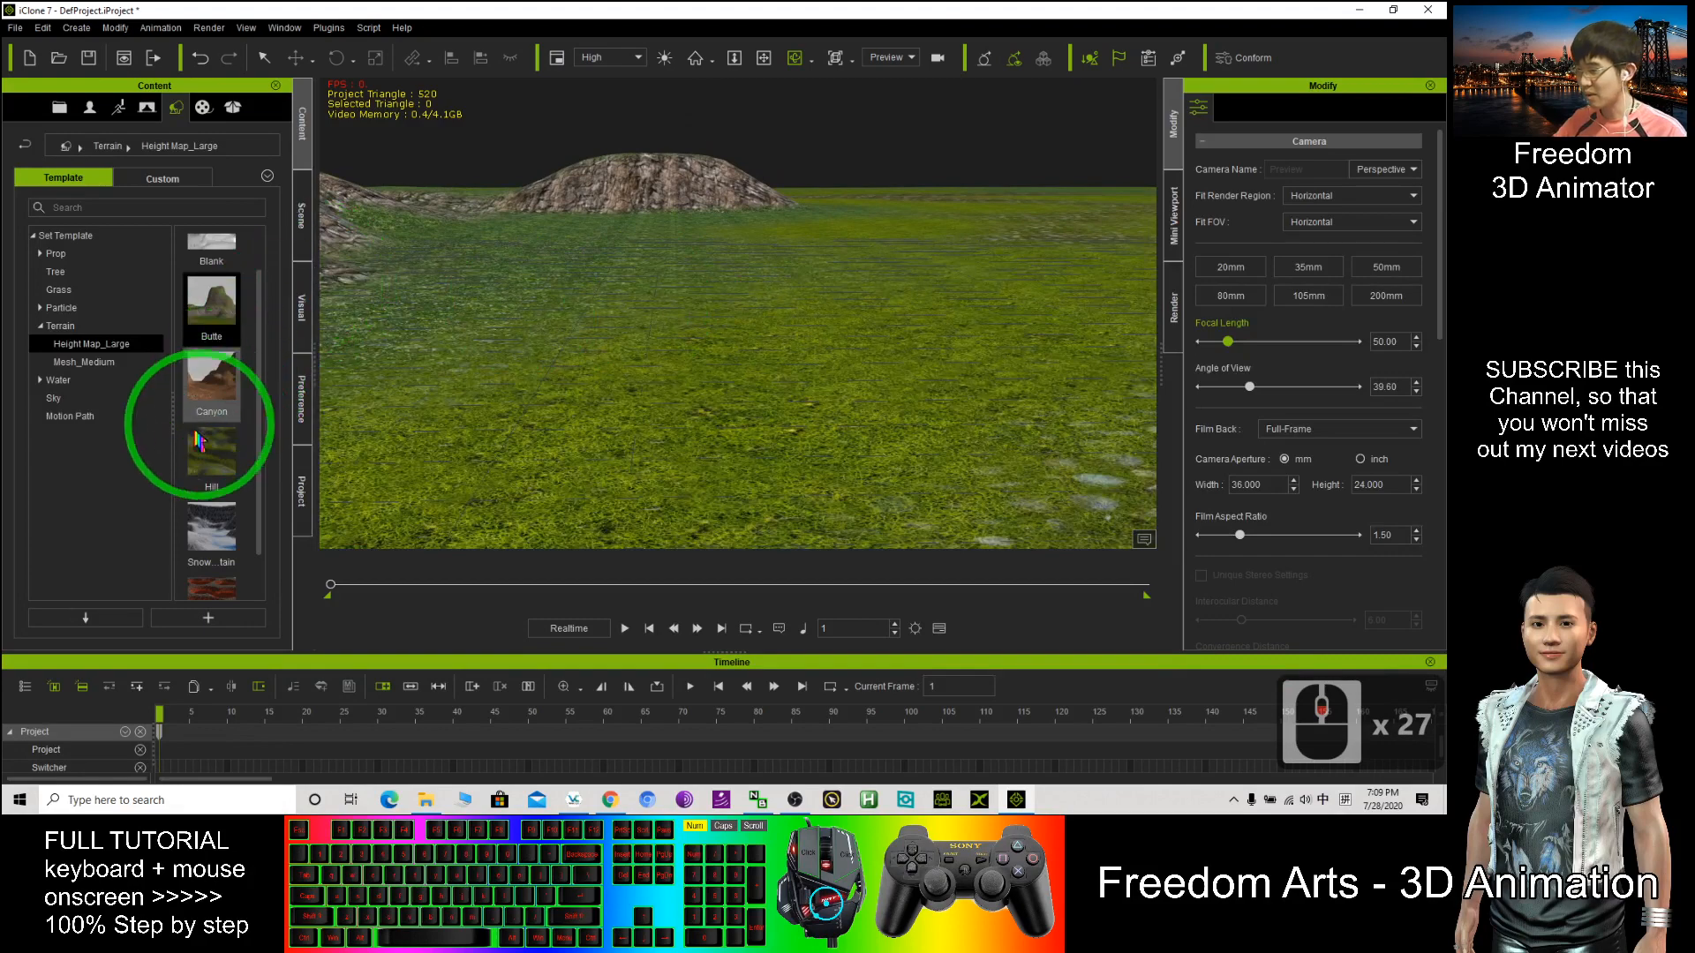
Add a Still Normal water surface covering the terrain around the rocky hill
{"action": "left_click", "coordinate": [58, 380]}
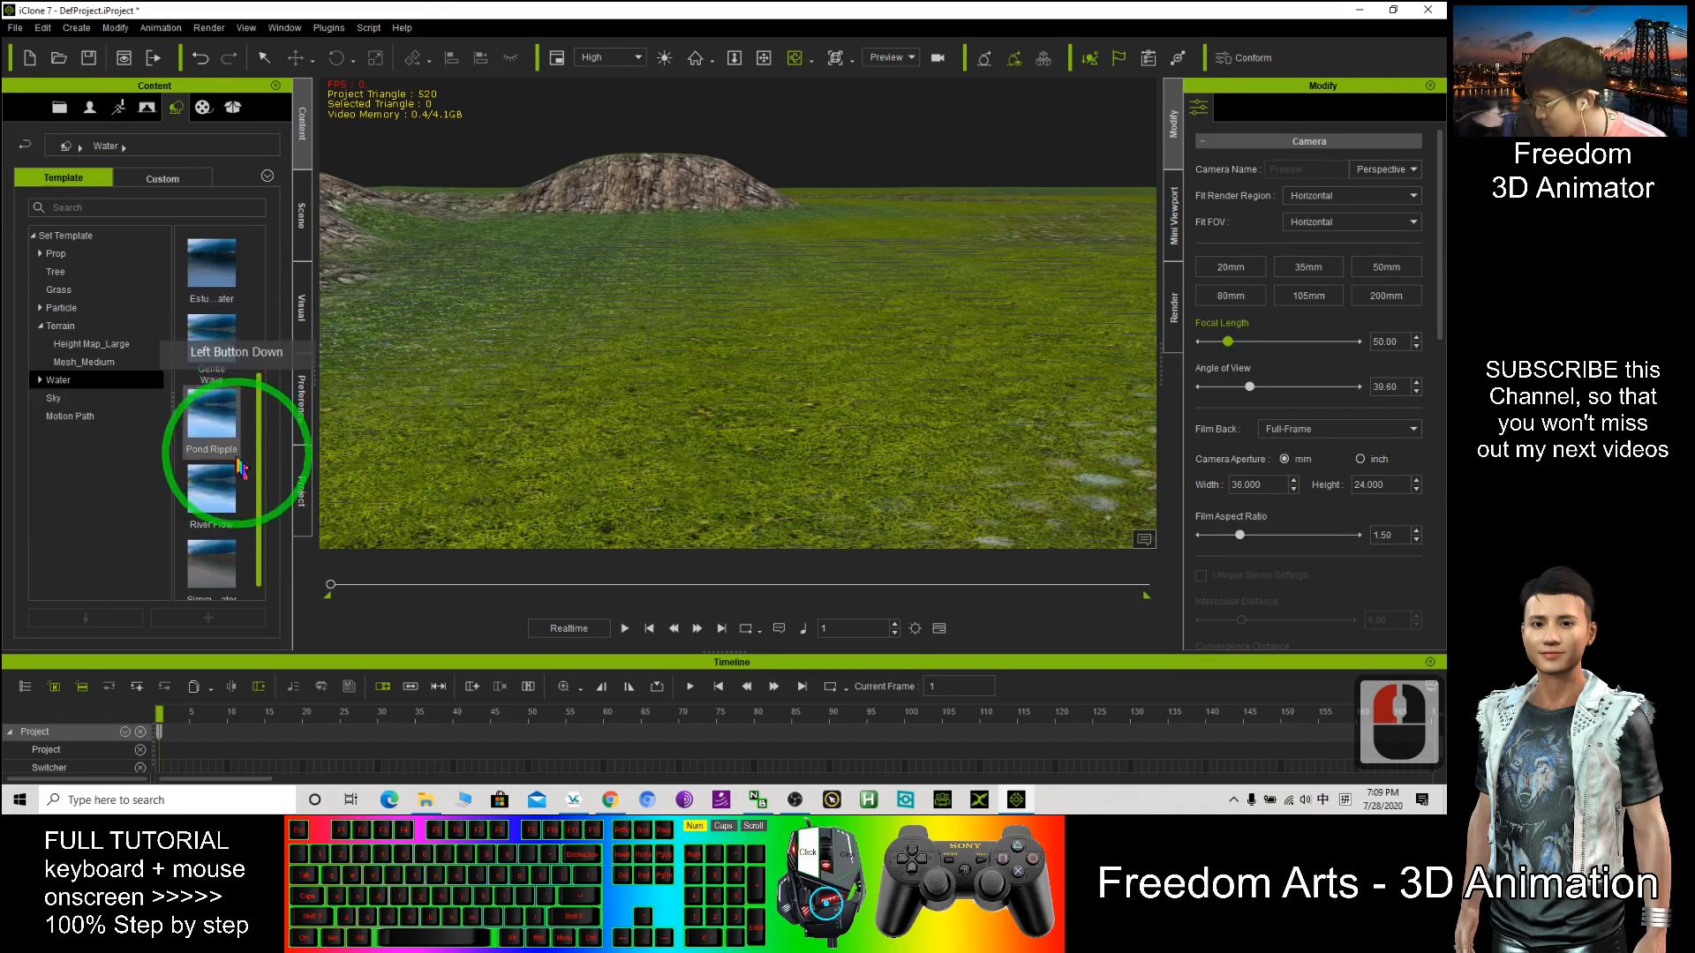
{"action": "scroll", "scroll_direction": "down", "scroll_amount": 3}
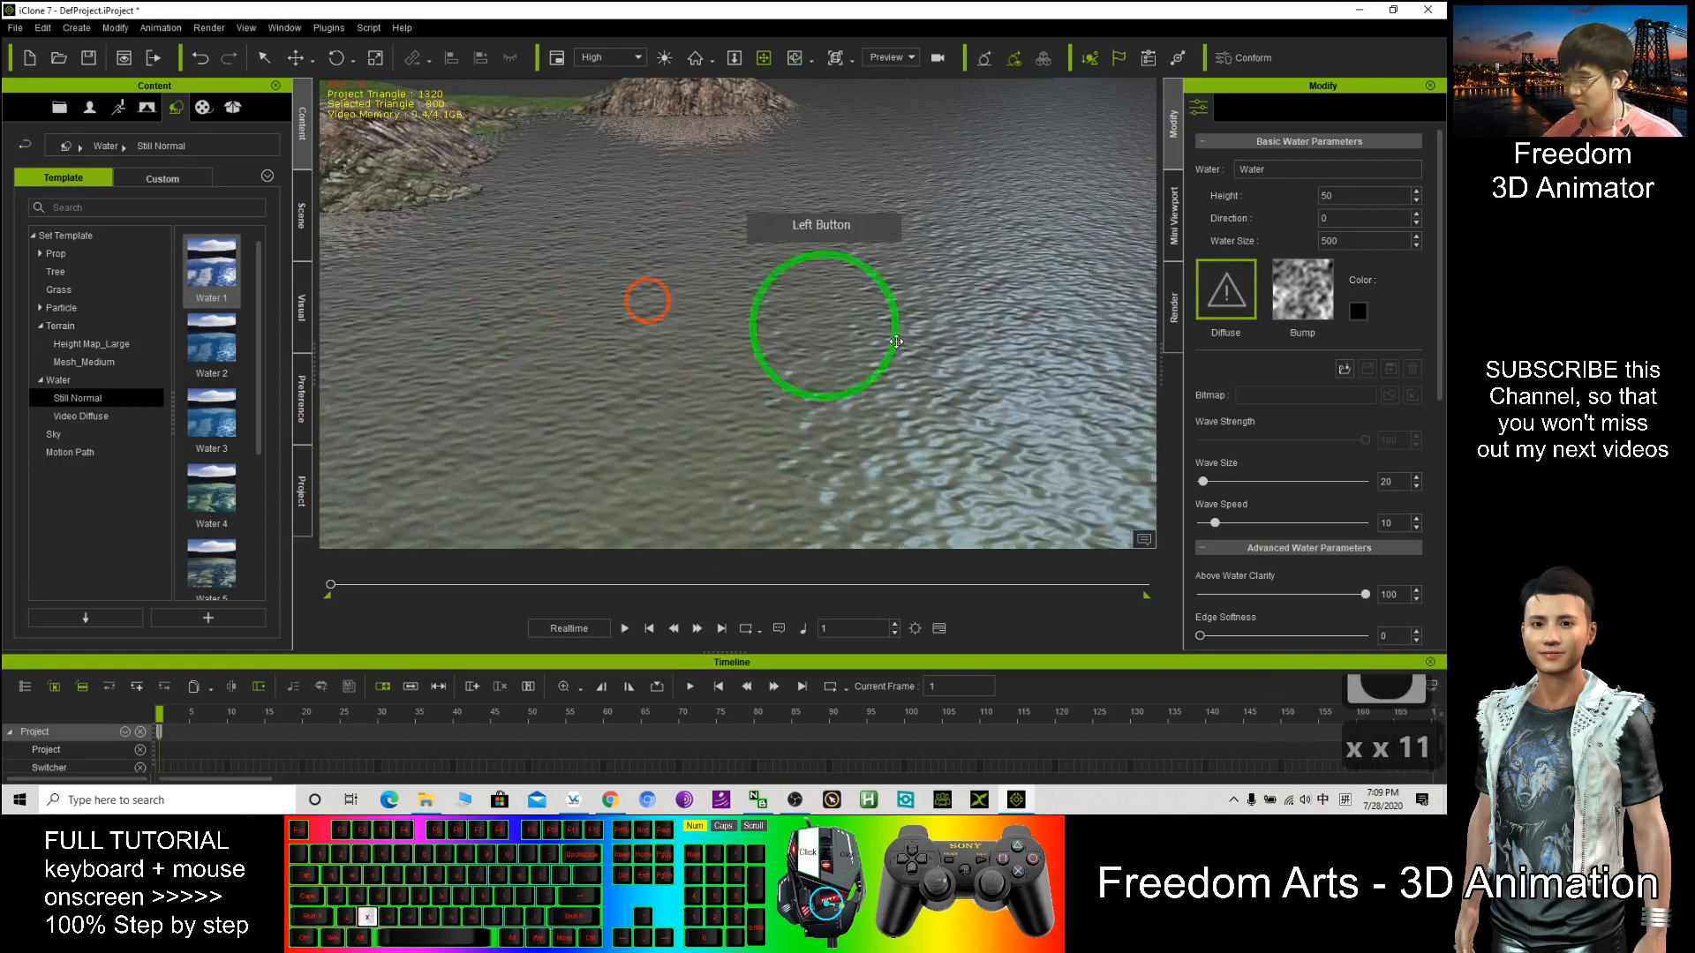
Preview the rippling water animation and pause playback around frame 335
{"action": "left_click", "coordinate": [623, 628]}
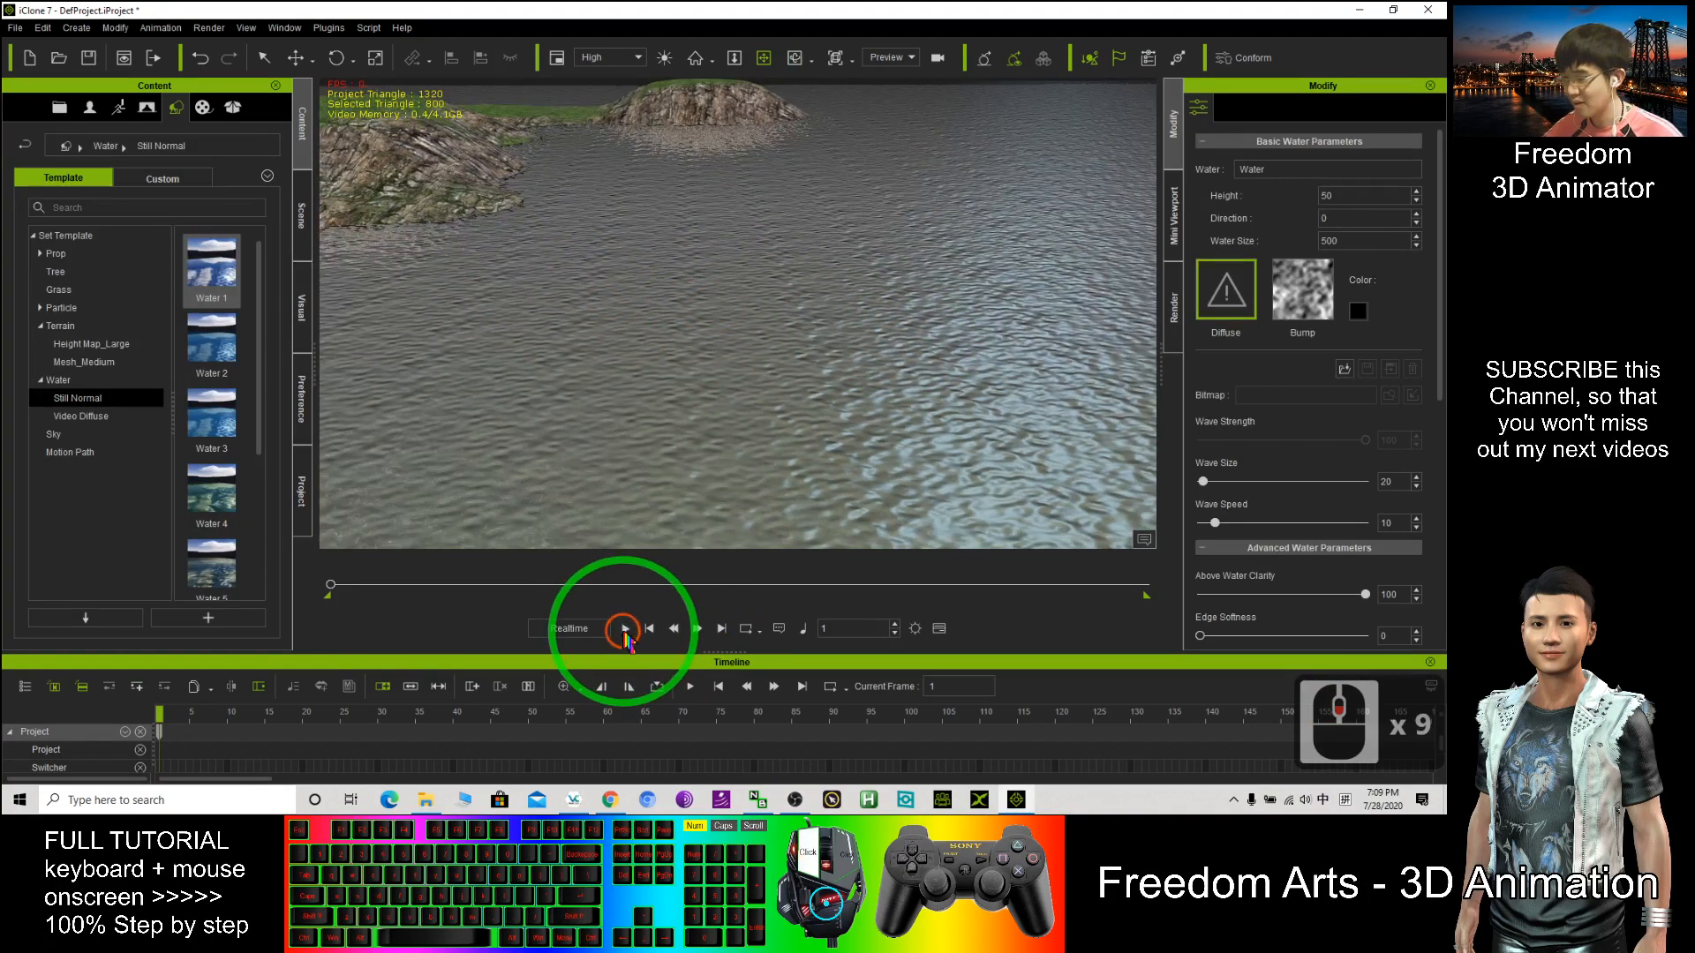
{"action": "left_click", "coordinate": [625, 628]}
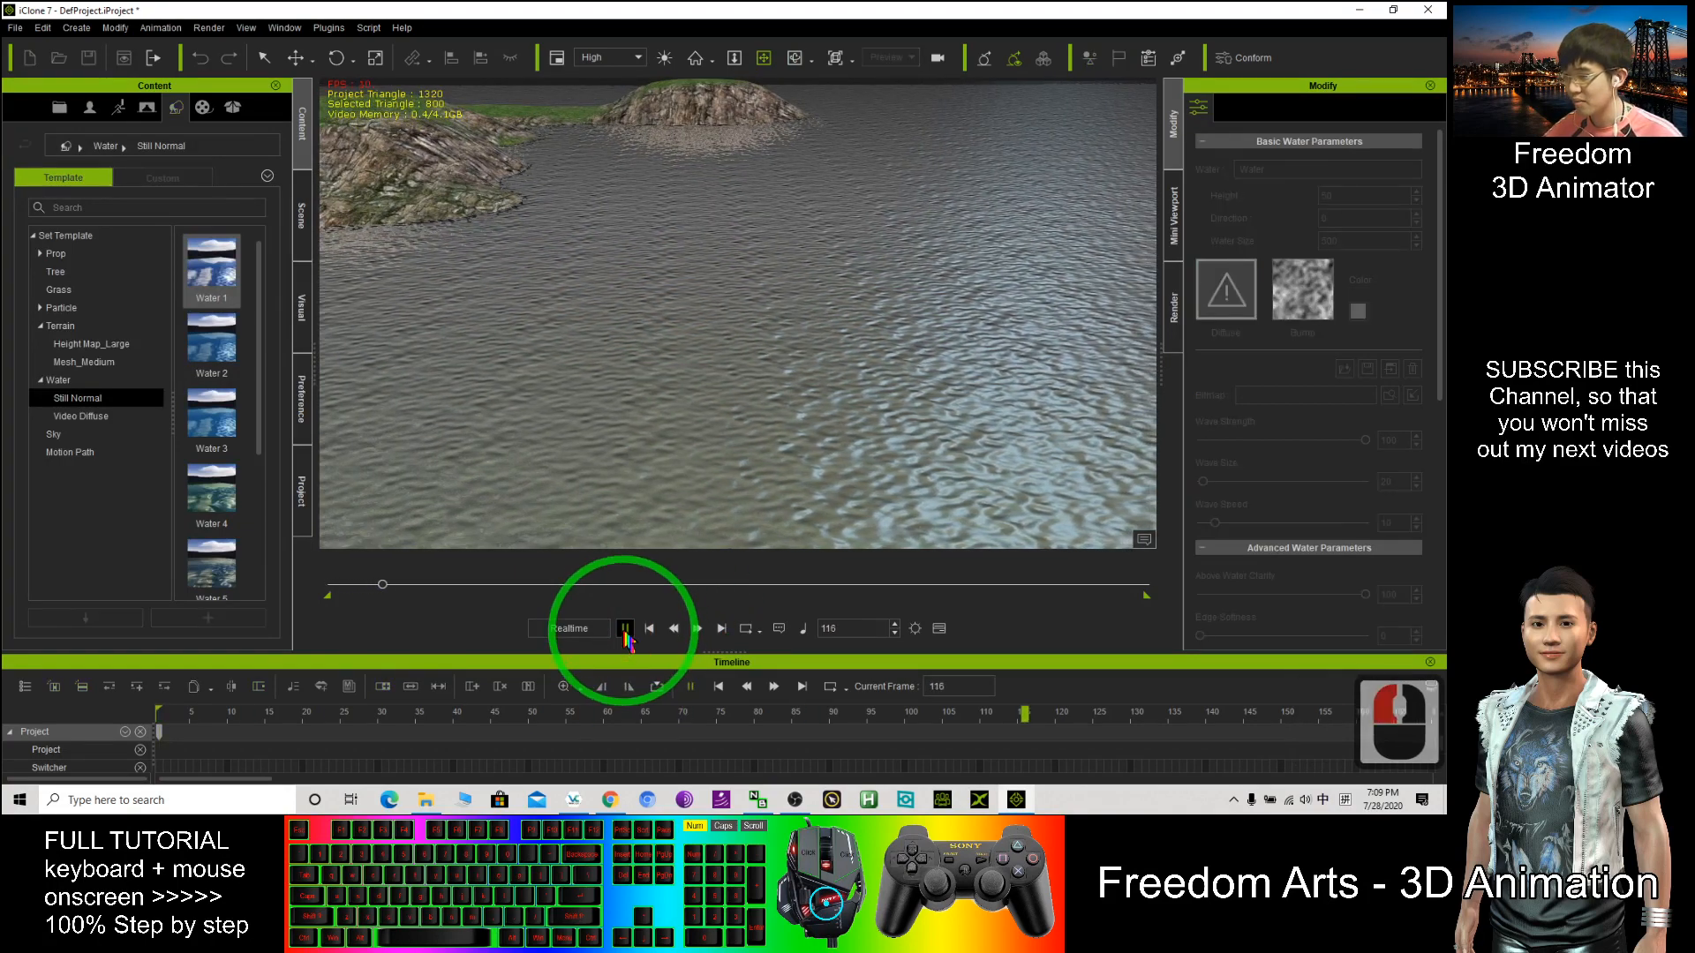
{"action": "left_click", "coordinate": [624, 628]}
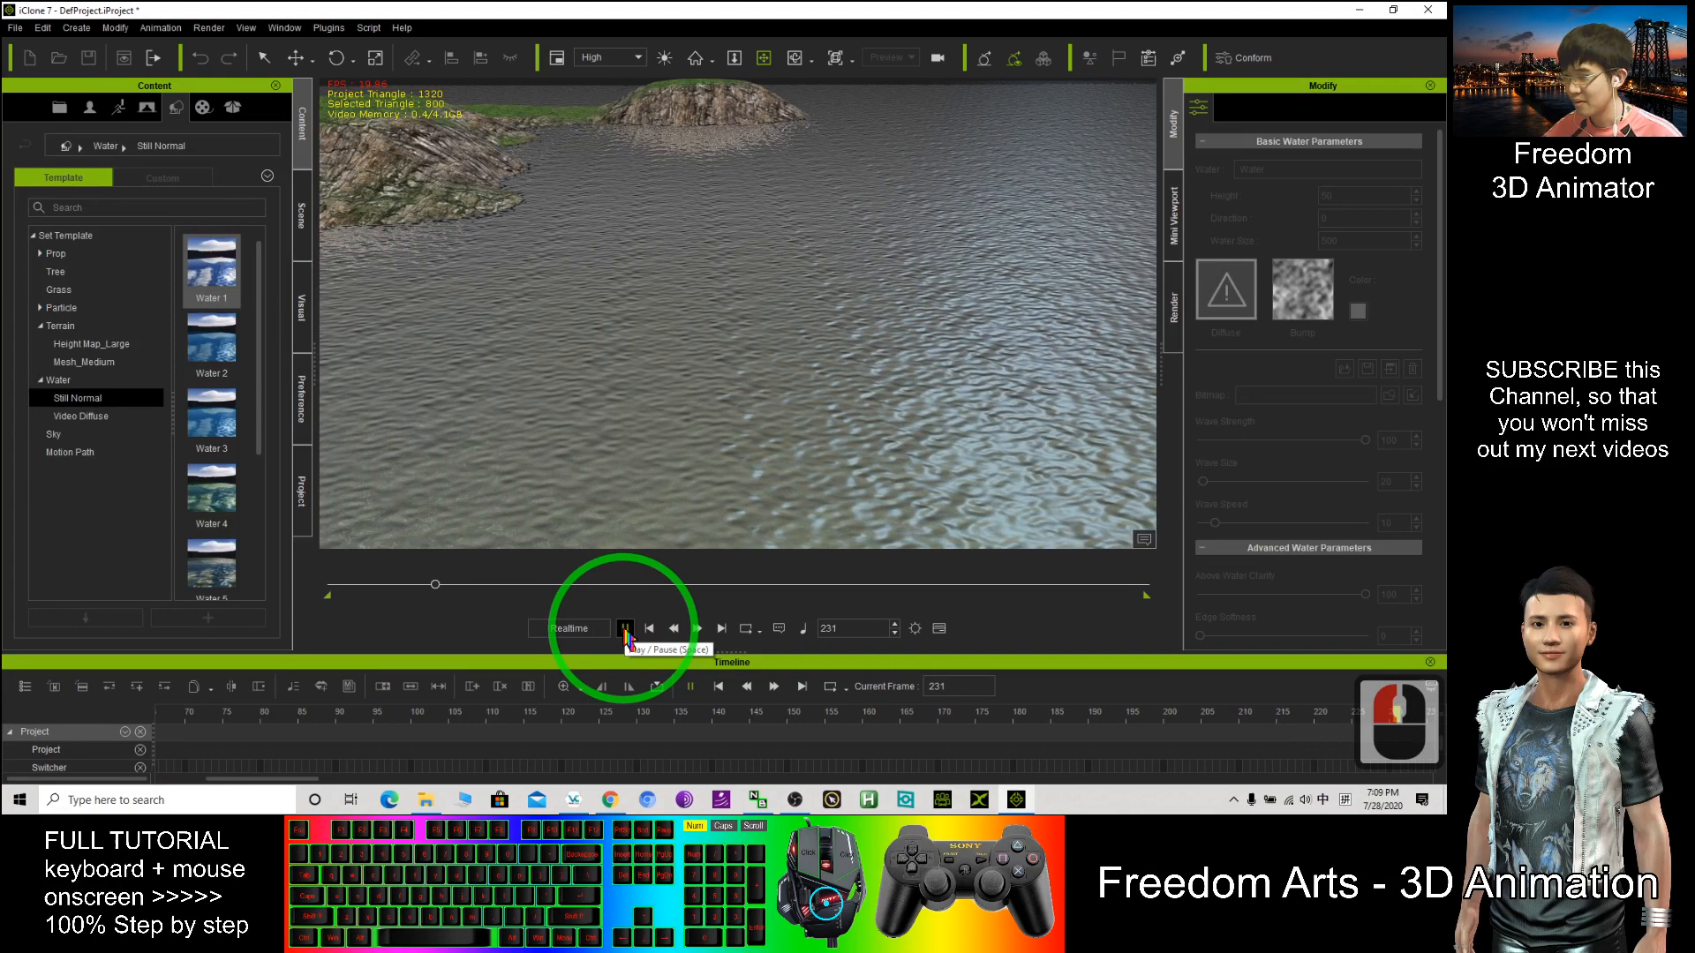
{"action": "left_click", "coordinate": [625, 628]}
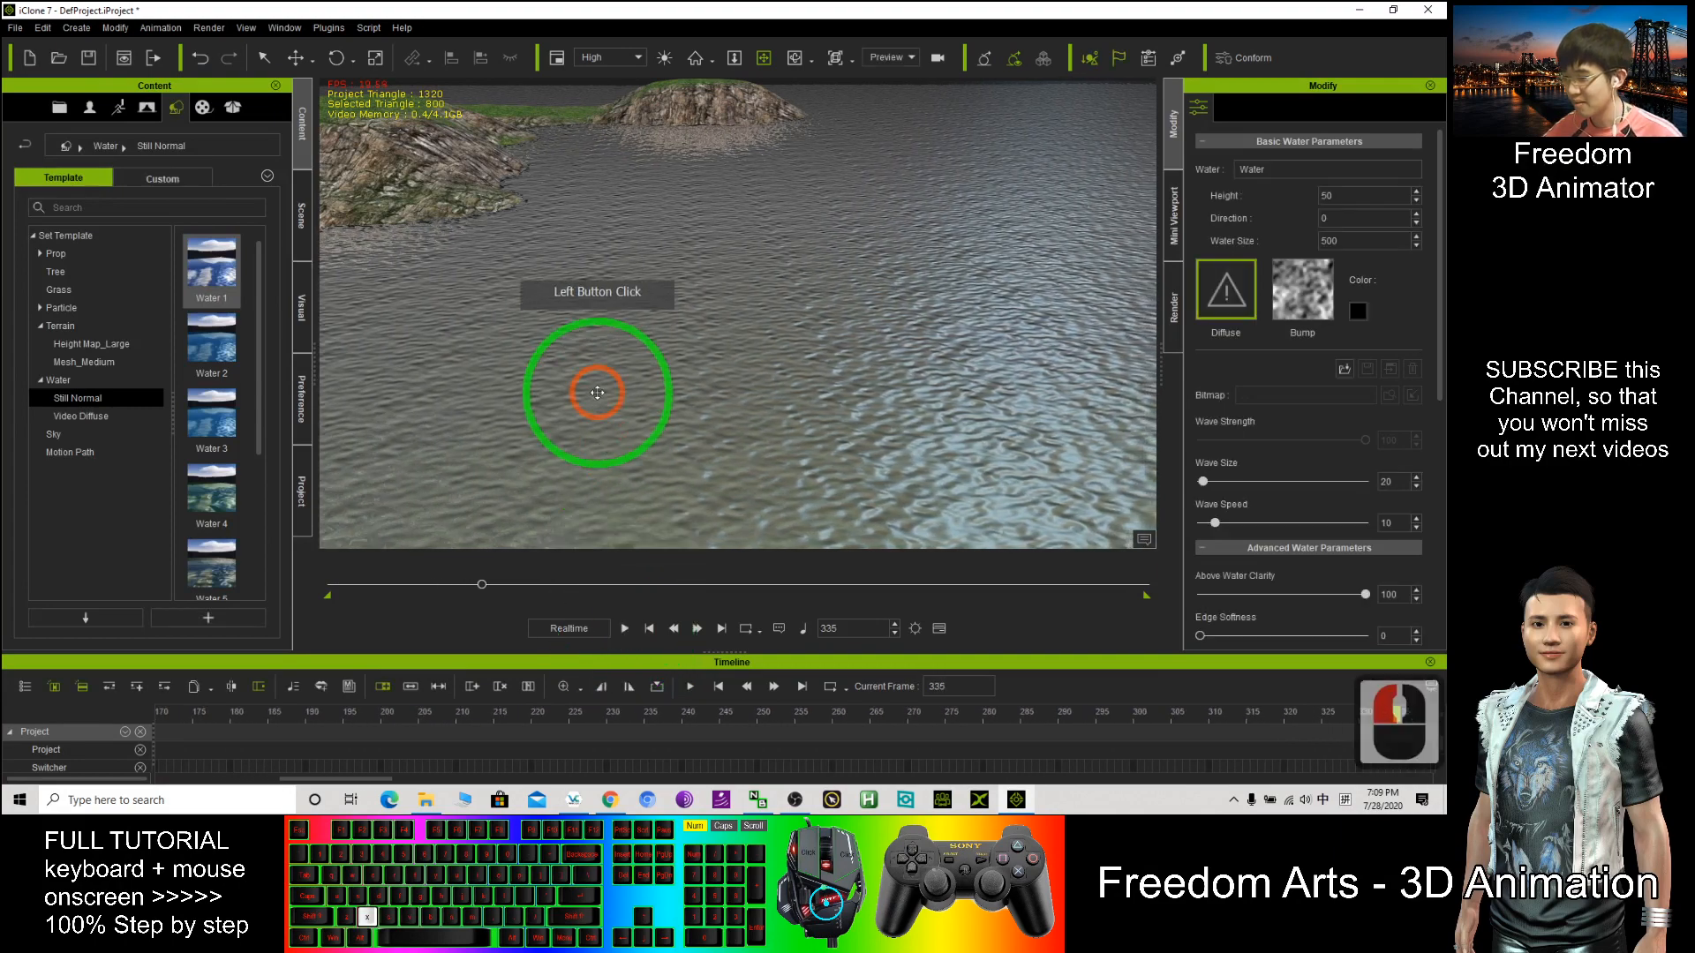
{"action": "left_click_drag", "start_coordinate": [598, 392], "coordinate": [692, 314]}
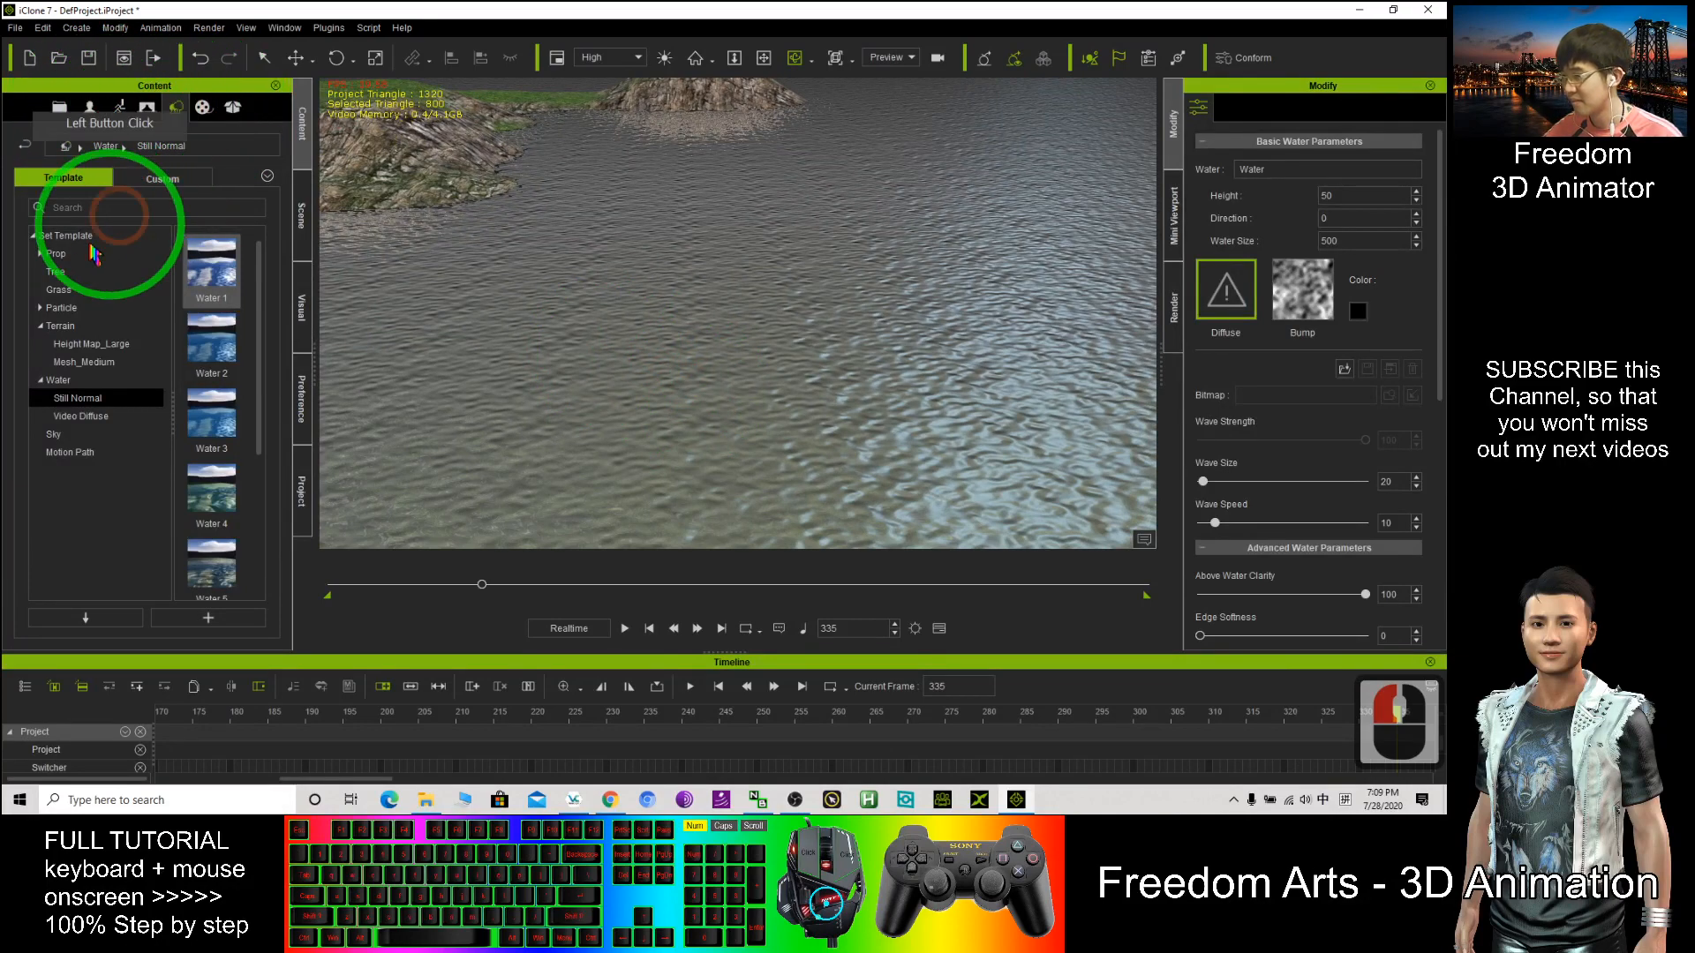
Add the Jeep prop from Set > Prop so it sits in the water near the butte
{"action": "left_click", "coordinate": [57, 252]}
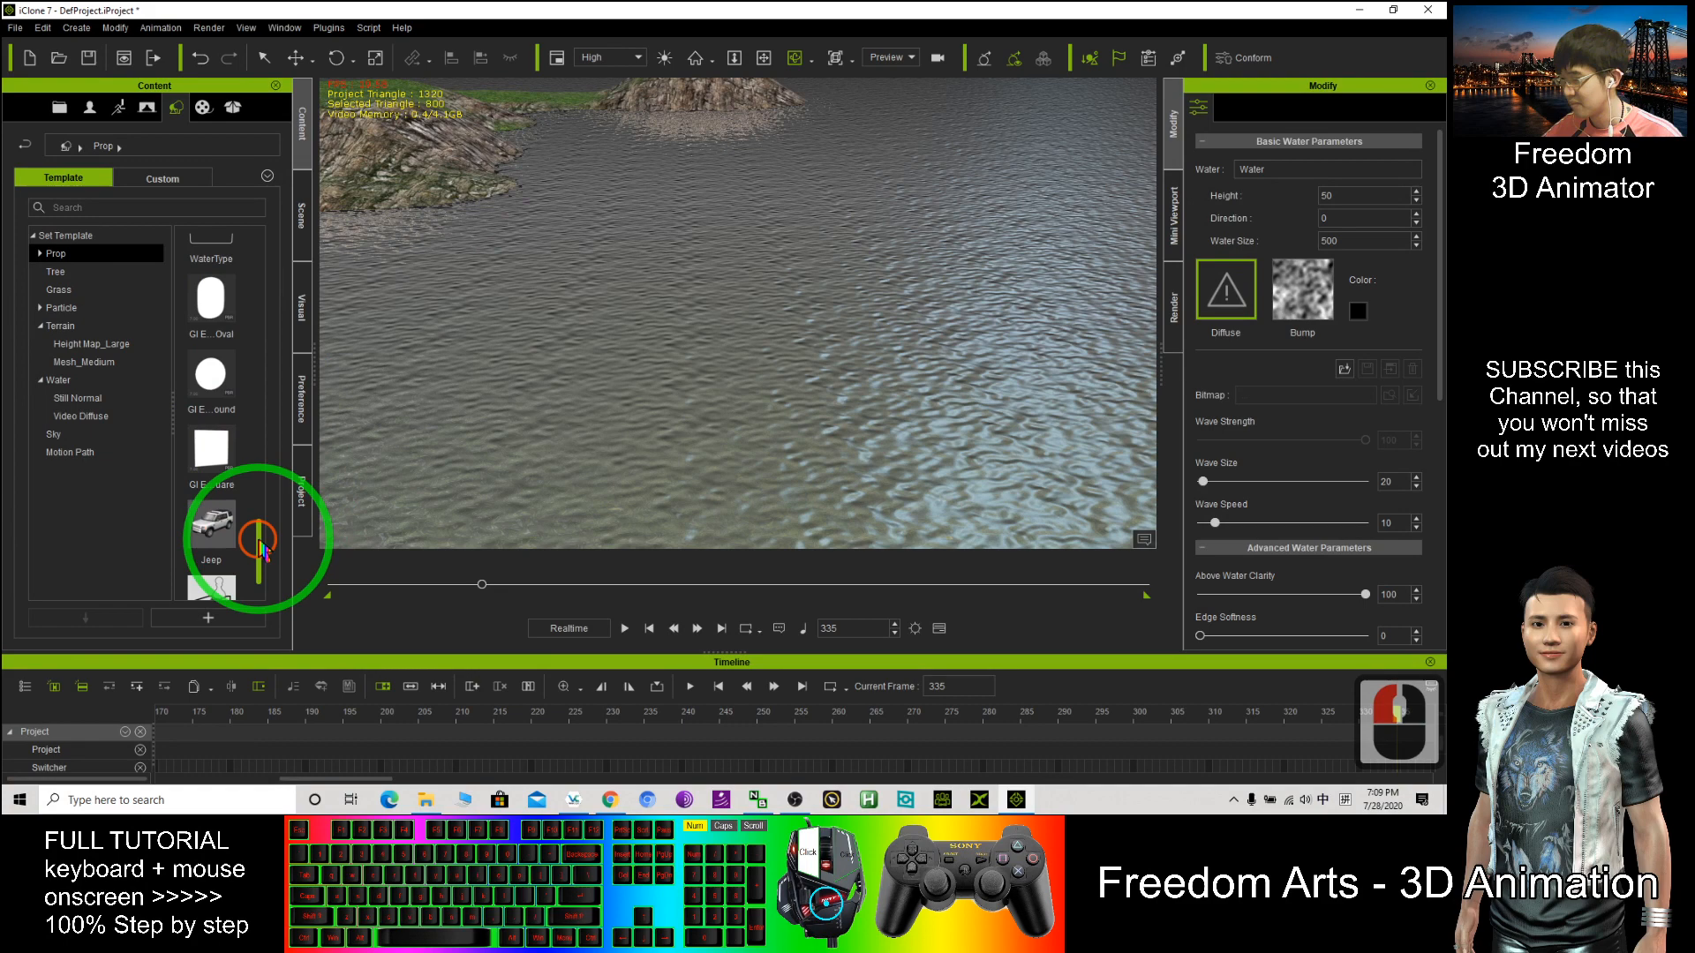
{"action": "double_click", "coordinate": [210, 529]}
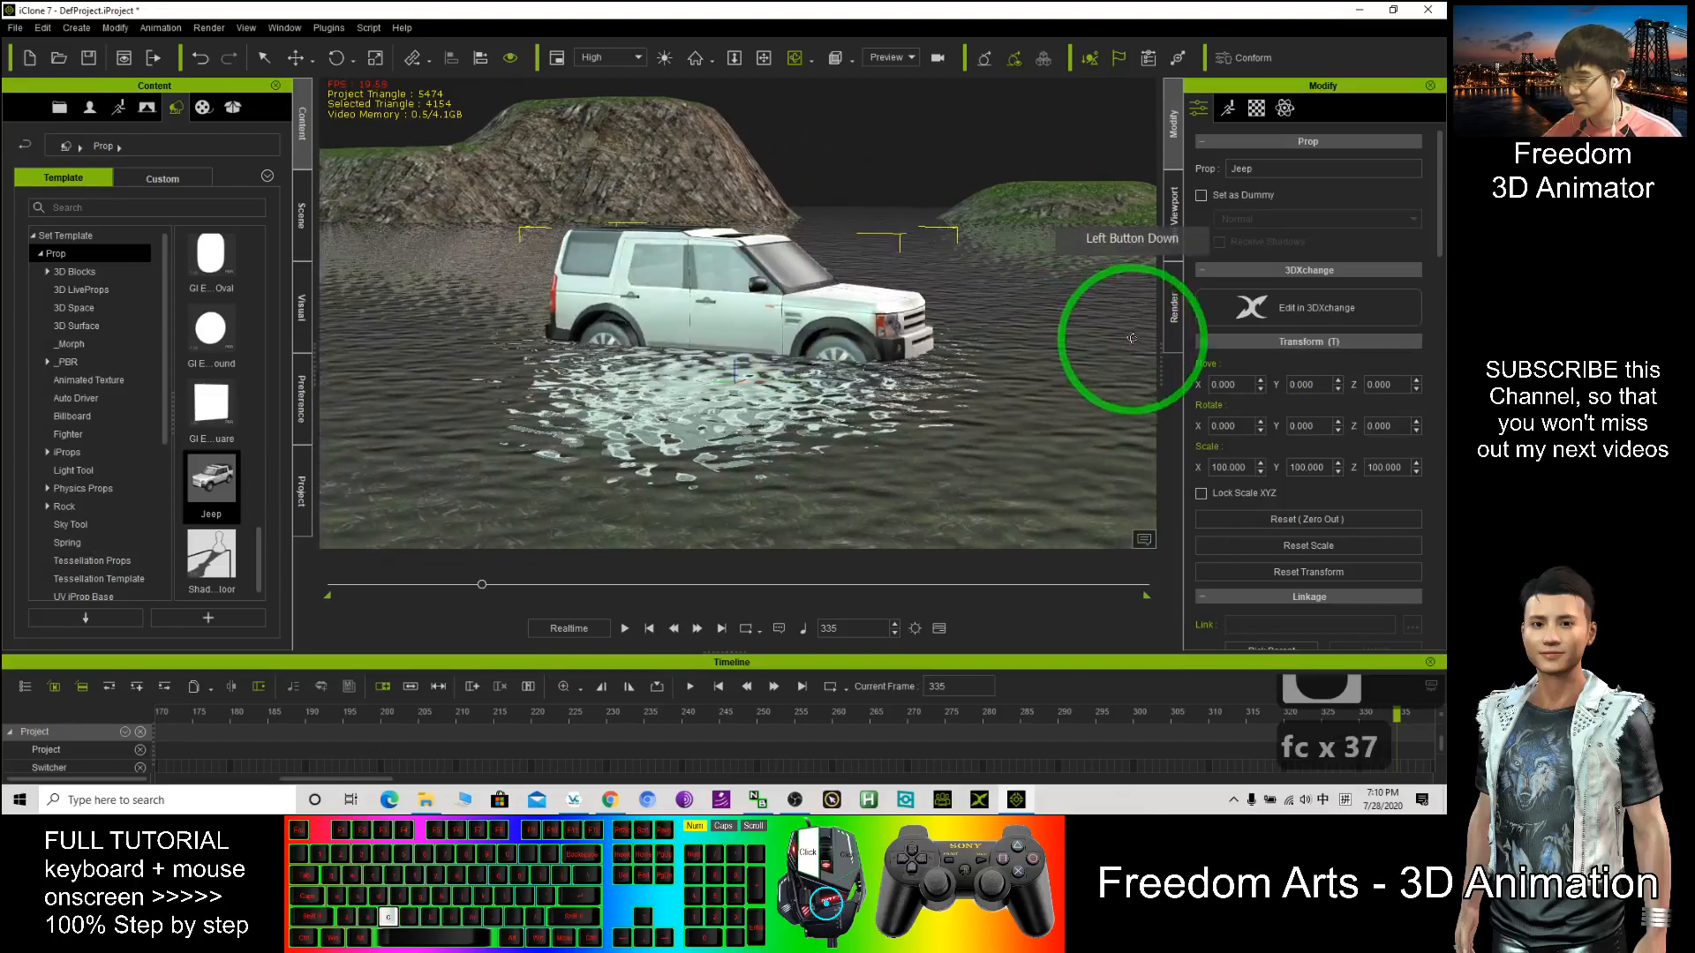
{"action": "left_click_drag", "start_coordinate": [1129, 335], "coordinate": [671, 254]}
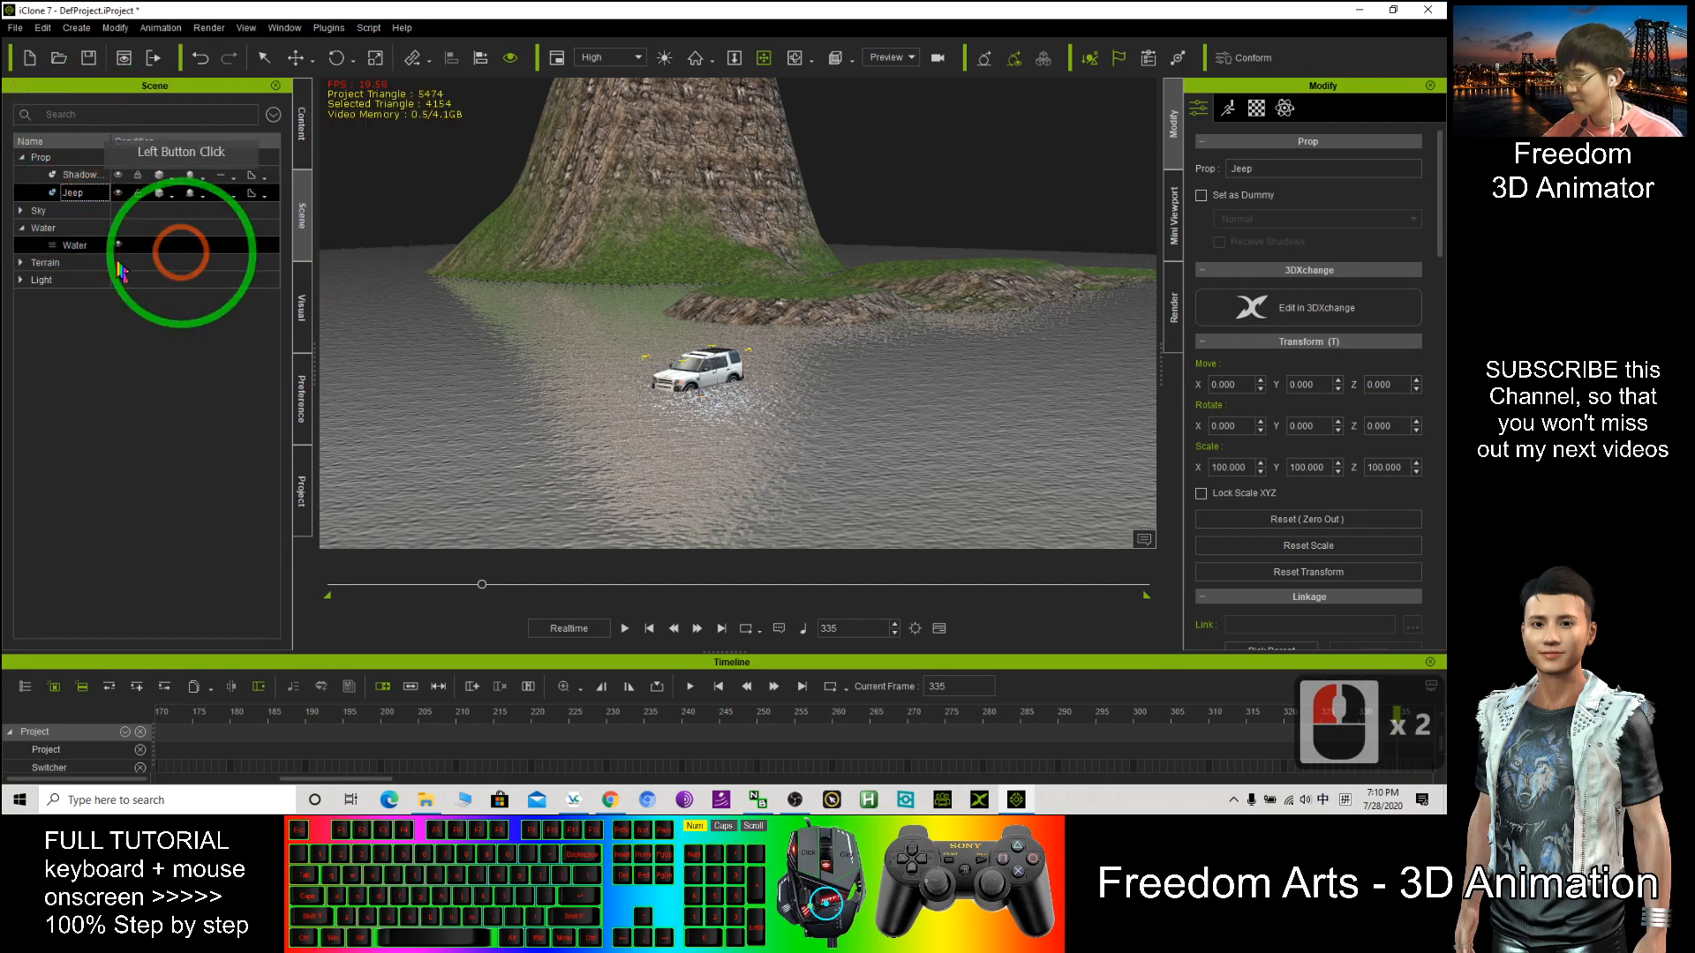
Select the Water object to show its Basic Water Parameters, viewing the jeep from a new angle
{"action": "left_click", "coordinate": [74, 243]}
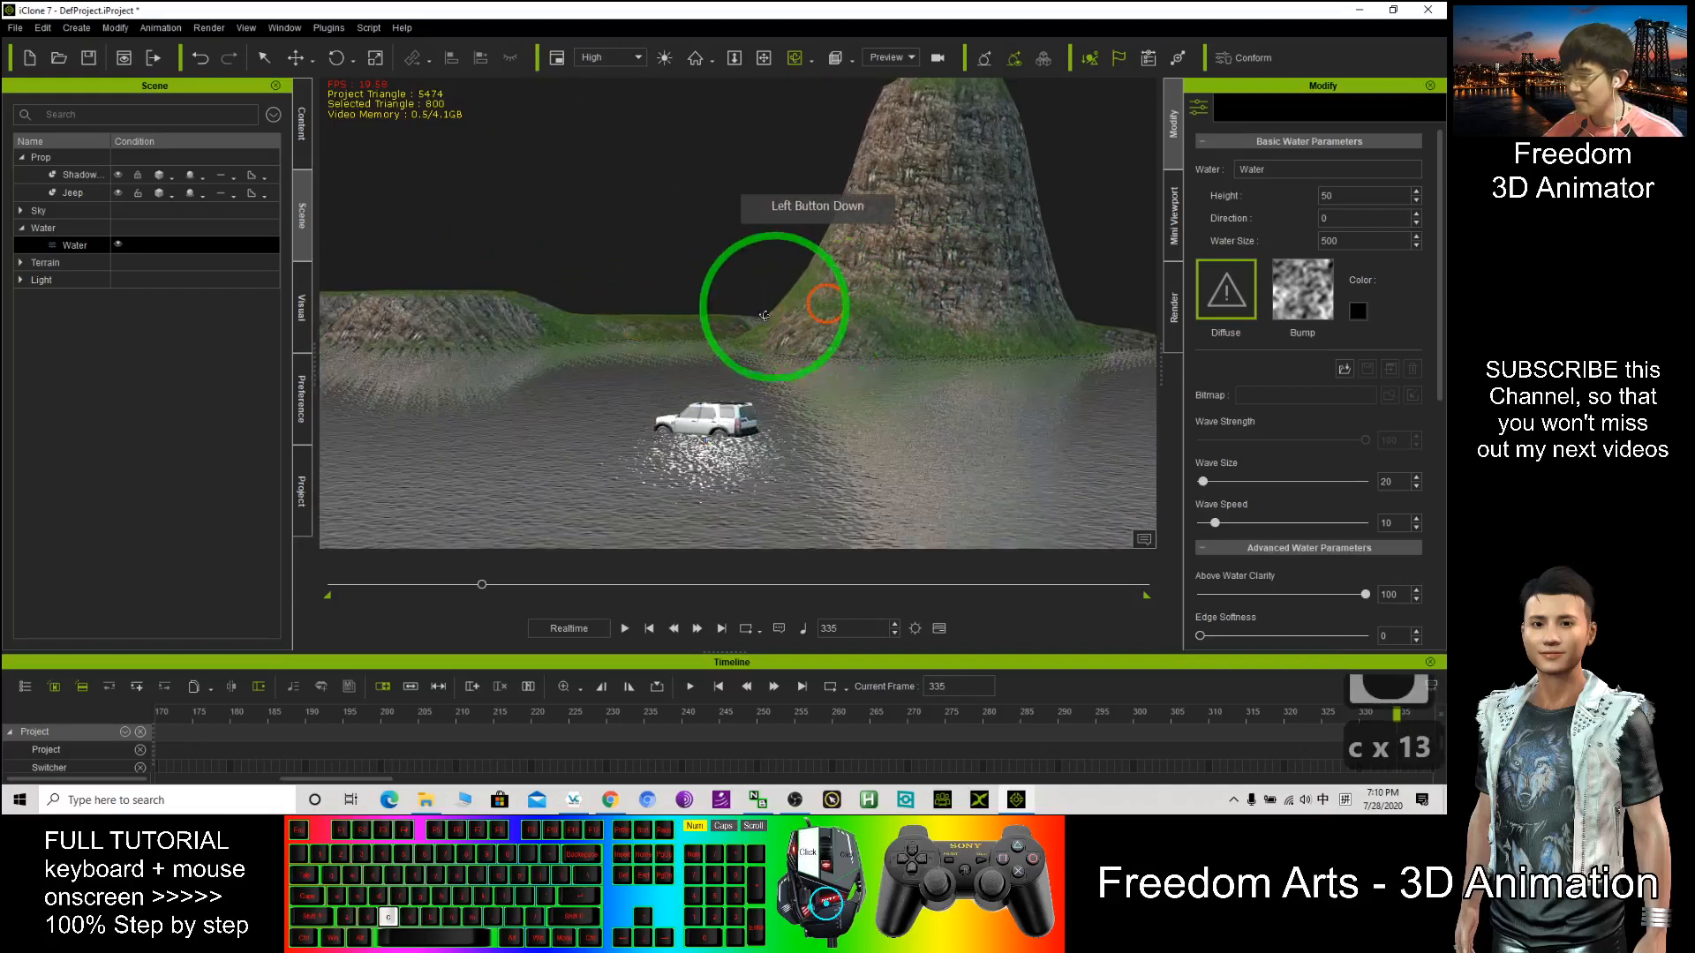
{"action": "left_click_drag", "start_coordinate": [778, 325], "coordinate": [777, 295]}
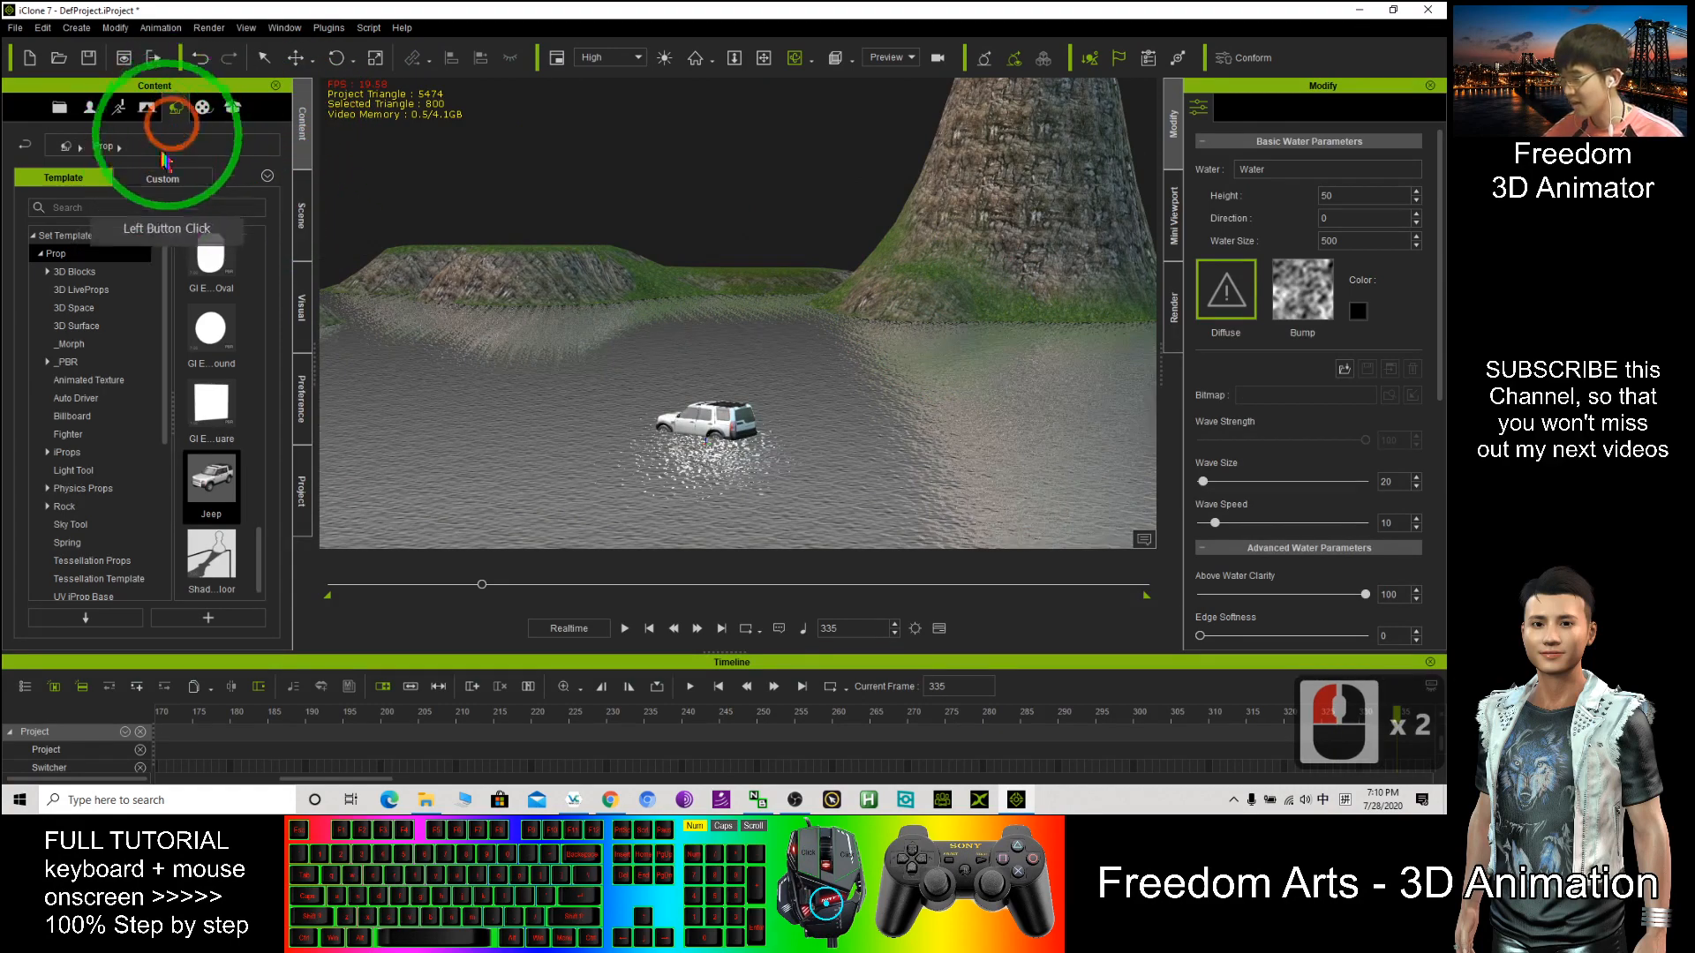
Apply the Clear Day 01 sky, then replace it with the orange Sunset sky preset
{"action": "left_click", "coordinate": [63, 178]}
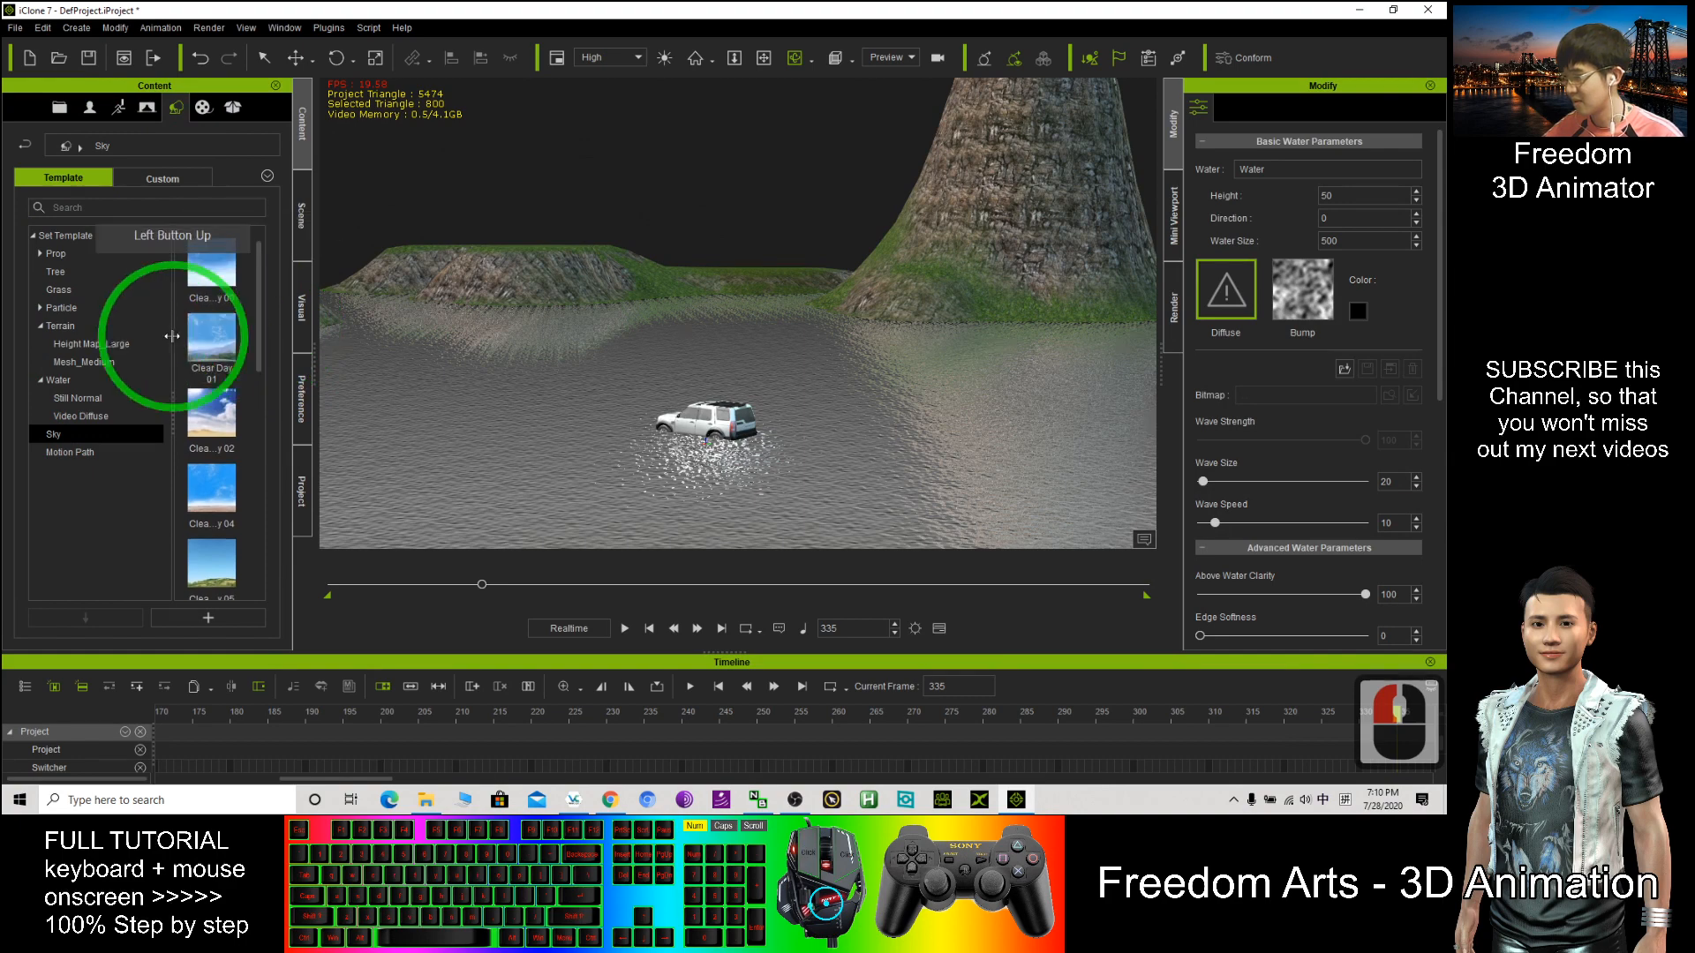
{"action": "double_click", "coordinate": [805, 330]}
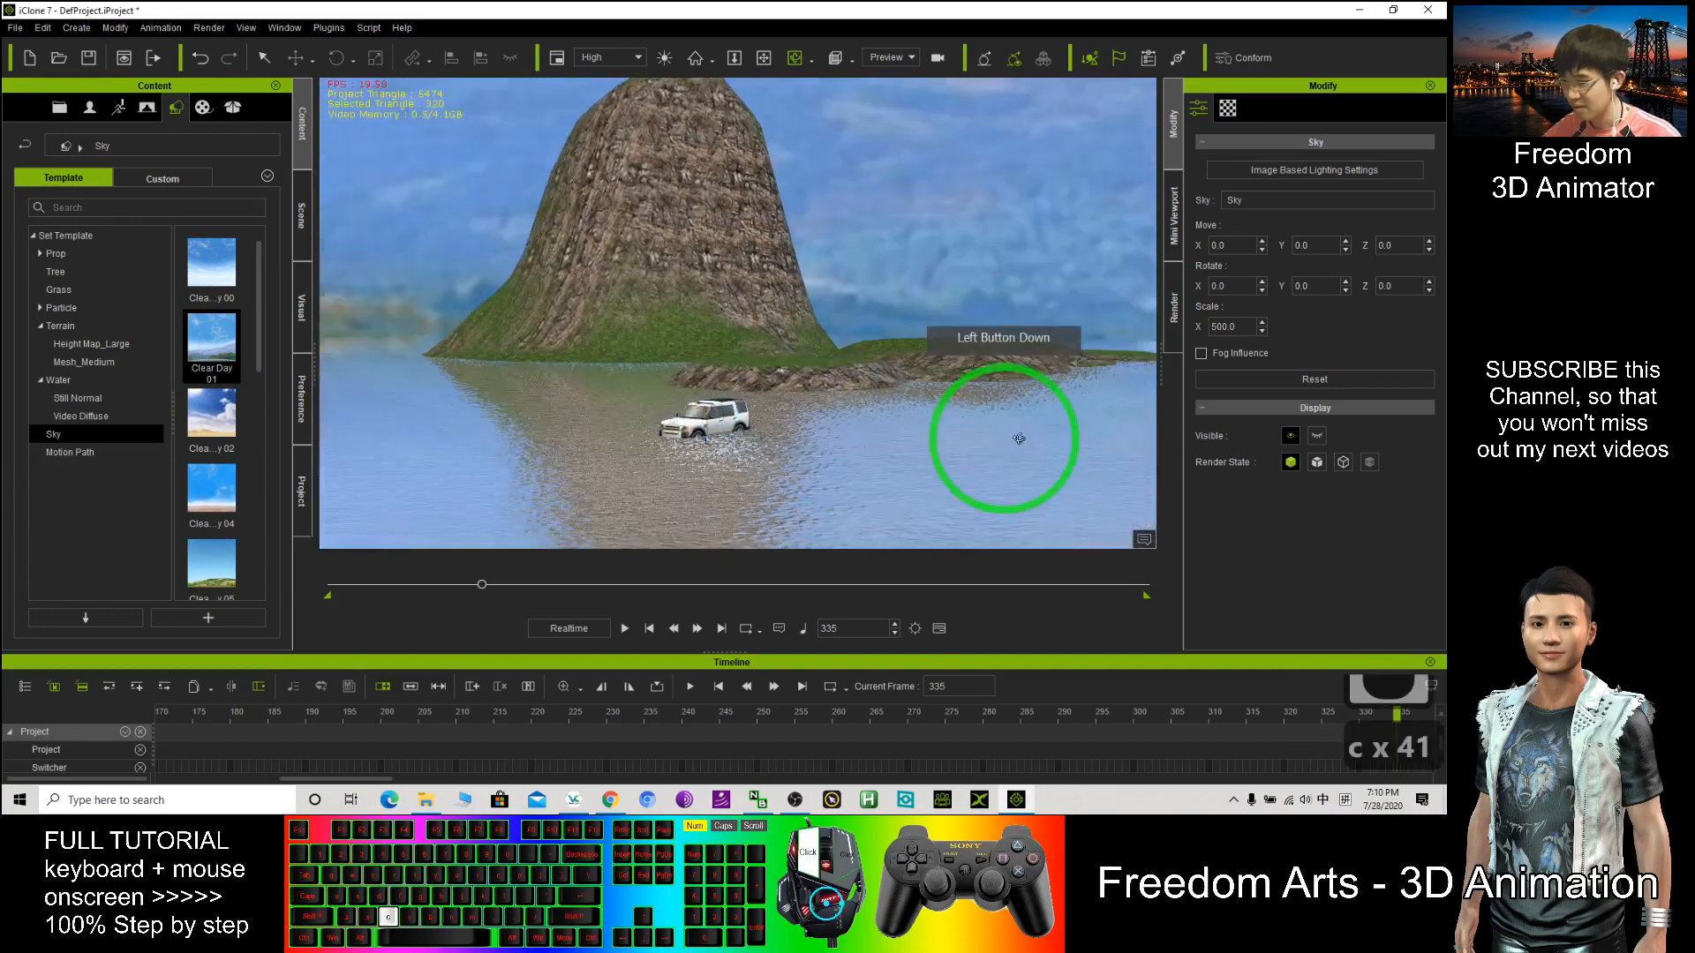
{"action": "left_click_drag", "start_coordinate": [1016, 438], "coordinate": [789, 372]}
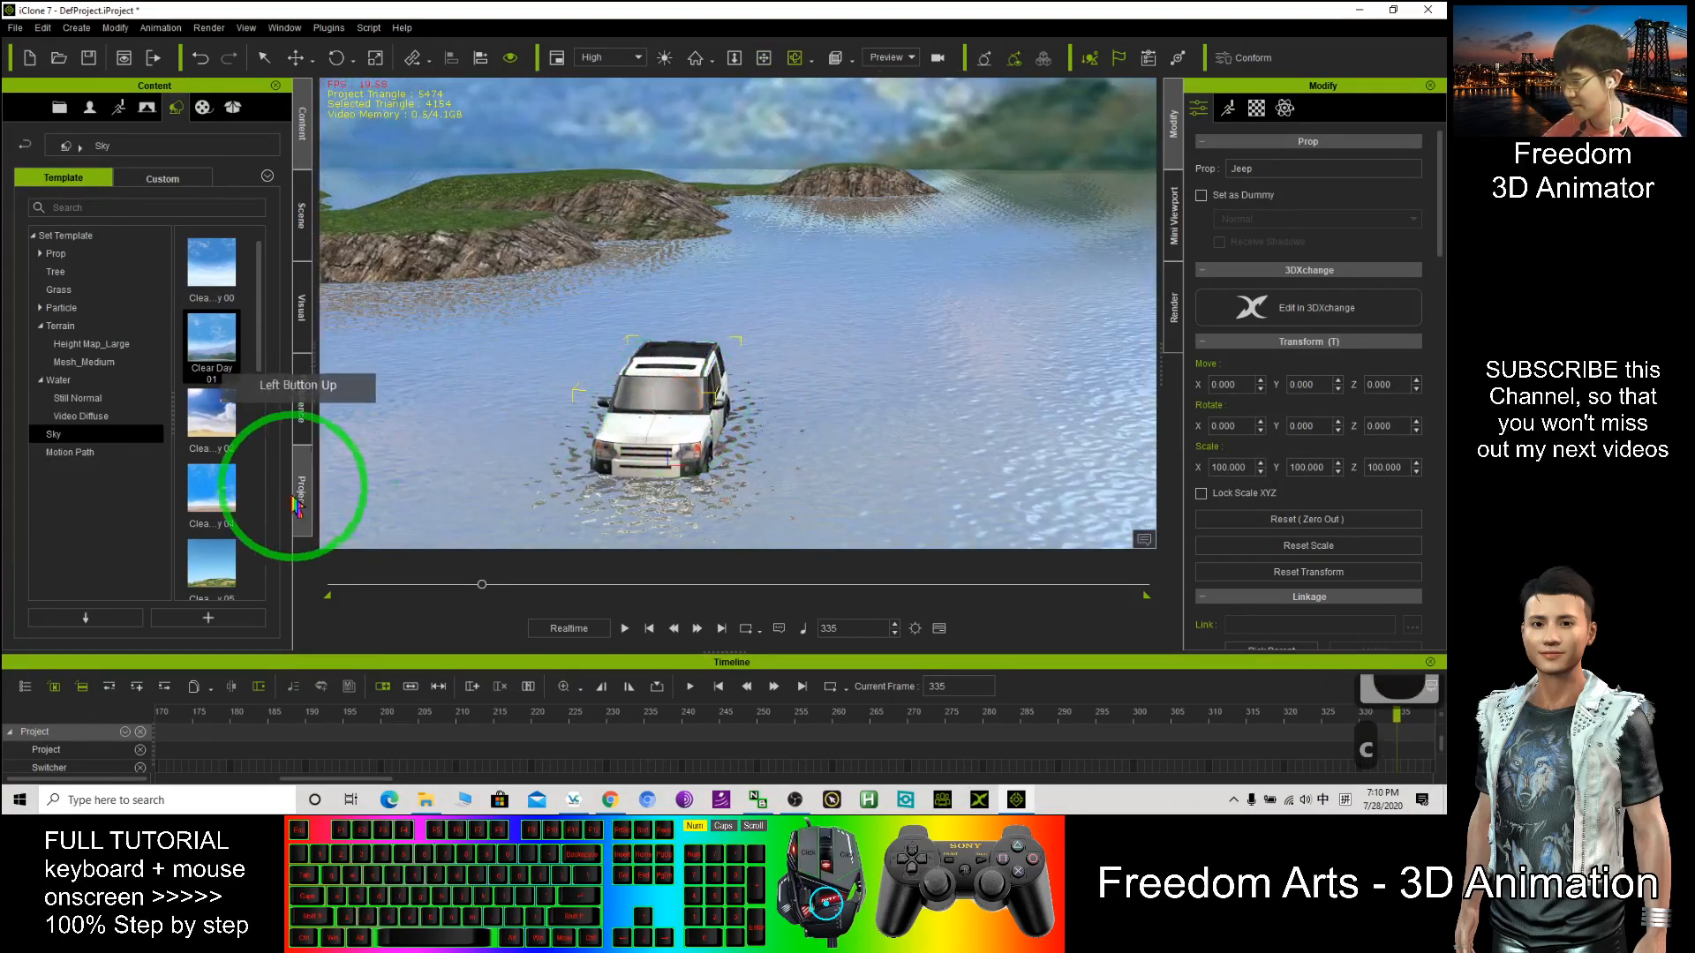
{"action": "scroll", "scroll_direction": "down", "scroll_amount": 3}
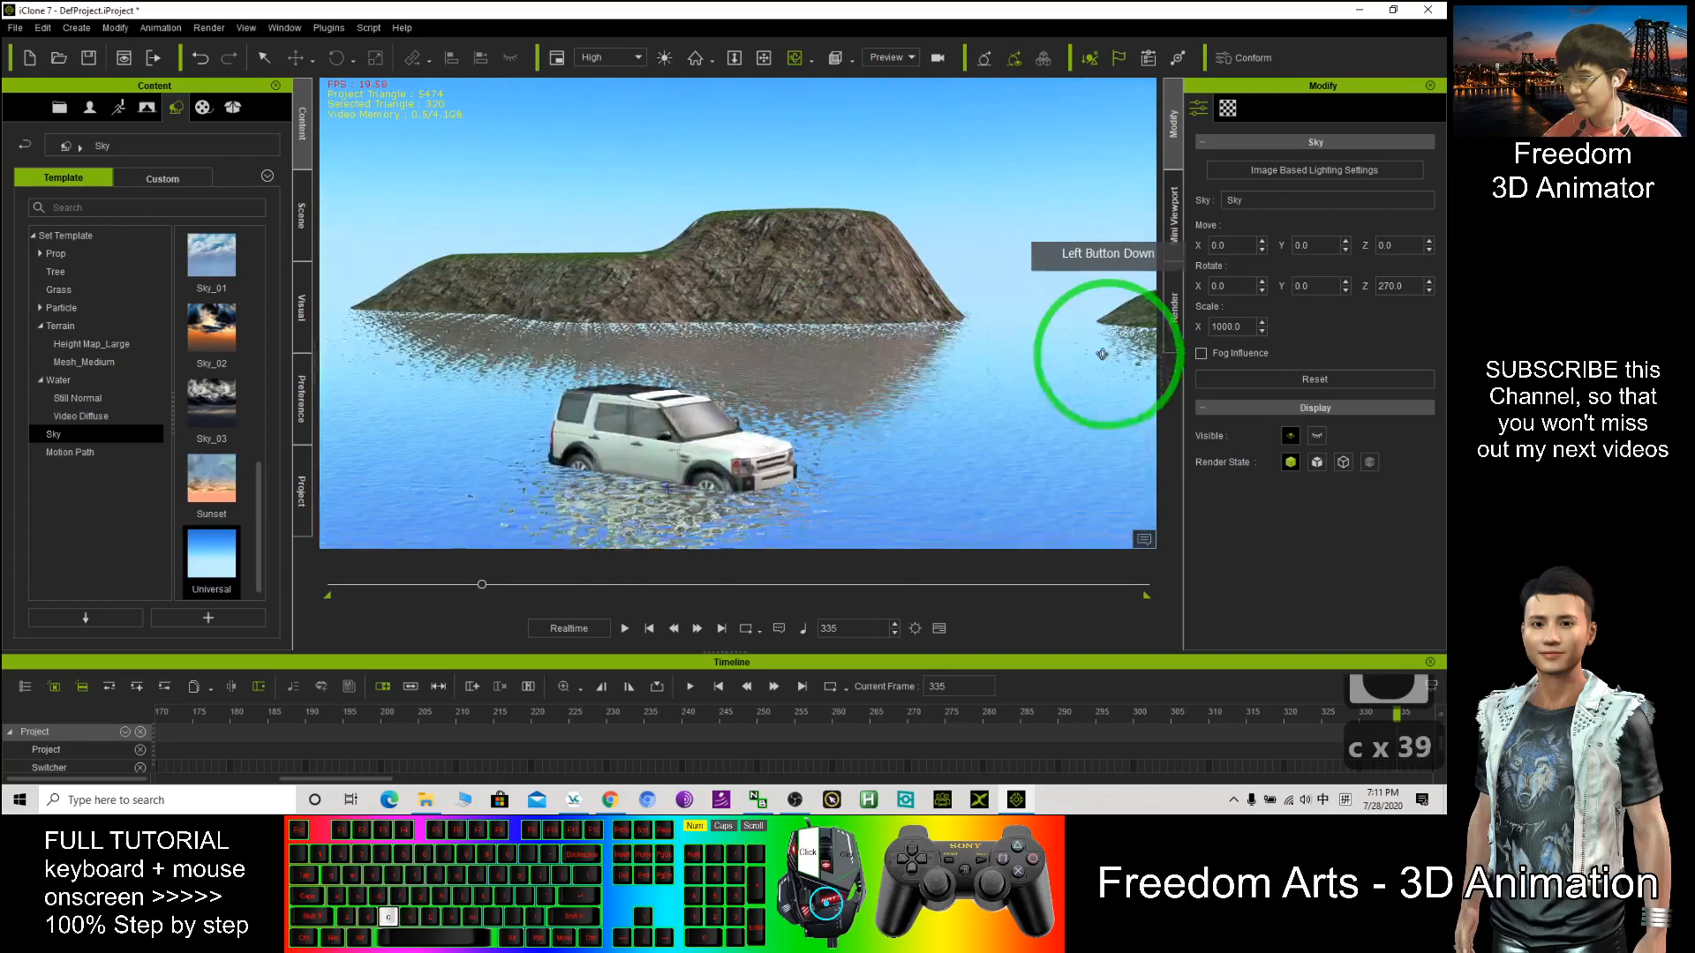
{"action": "double_click", "coordinate": [210, 475]}
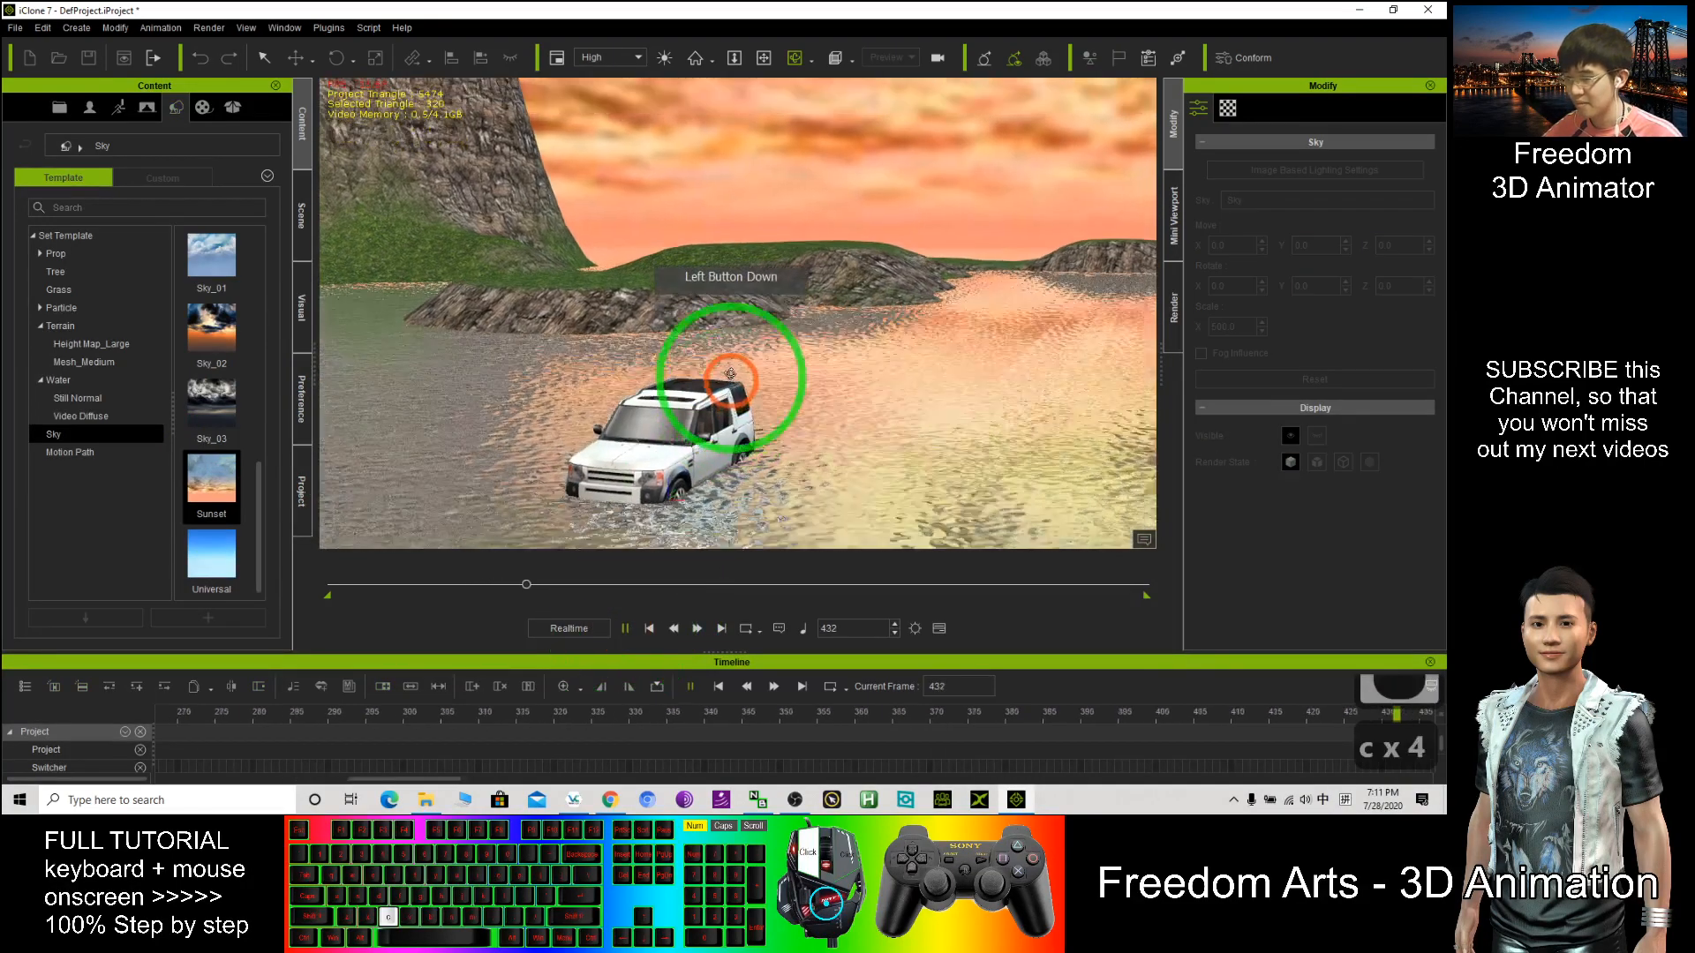
Orbit around the jeep and rewind playback to frame 1 of the sunset scene
{"action": "left_click_drag", "start_coordinate": [733, 376], "coordinate": [918, 429]}
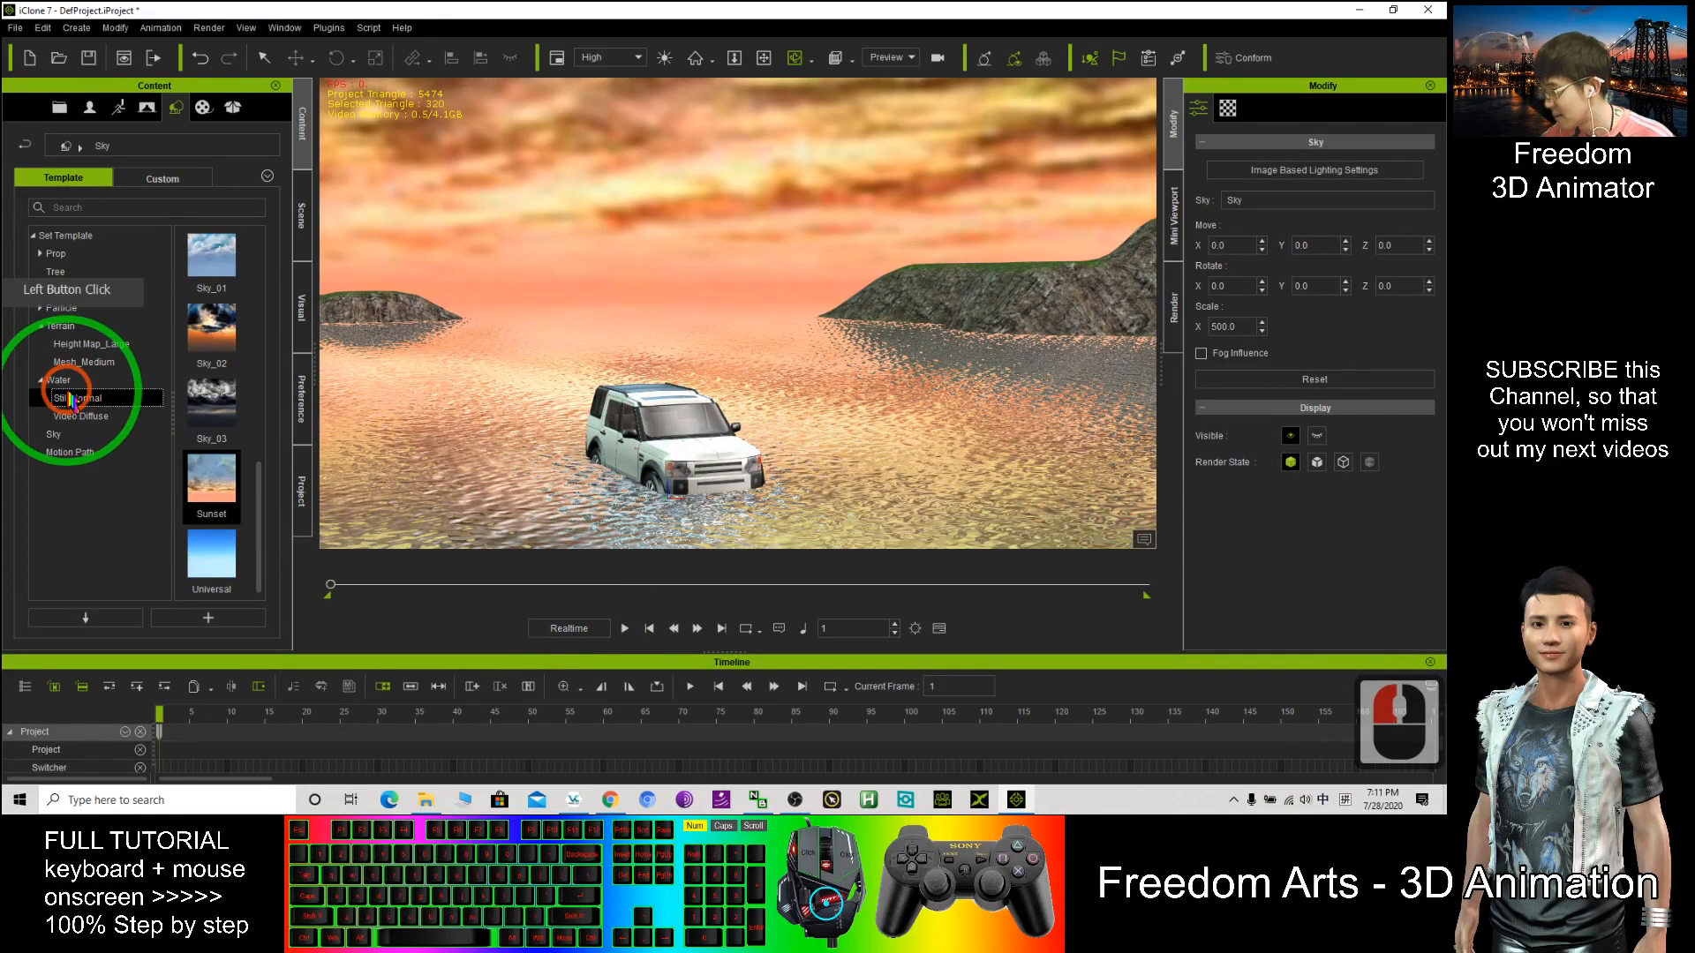
Try Still Normal presets Water 6, 7, 8 and 4, previewing each, ending on greenish rippled water
{"action": "left_click", "coordinate": [76, 397]}
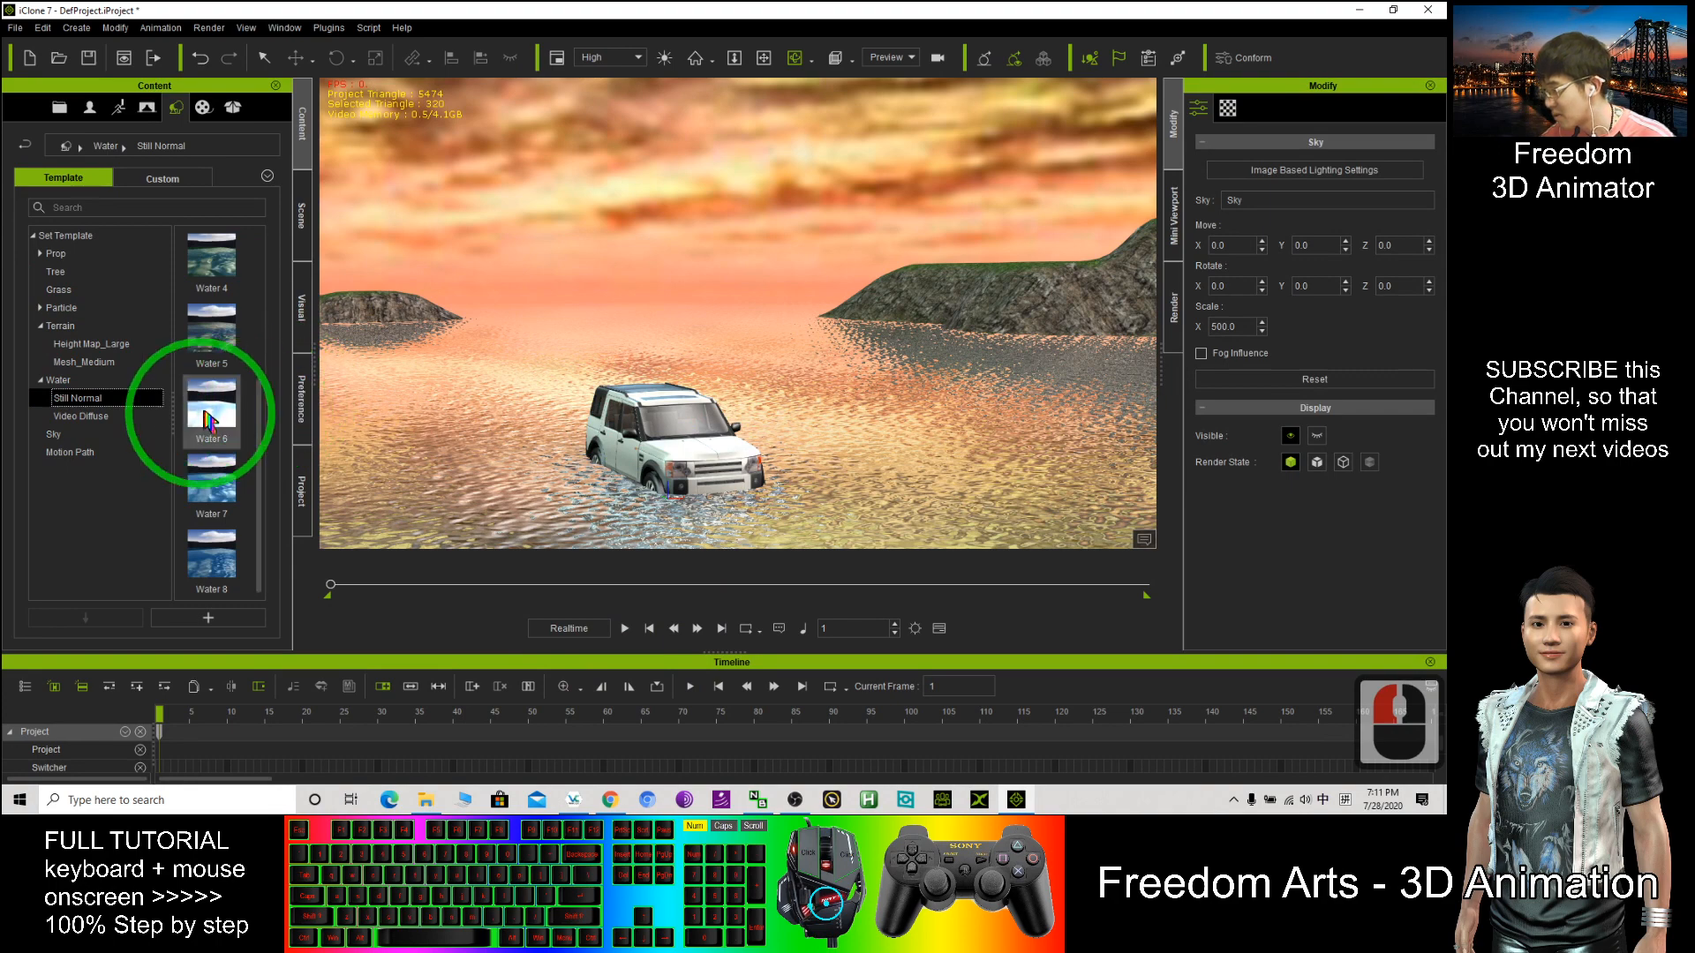
{"action": "double_click", "coordinate": [210, 411]}
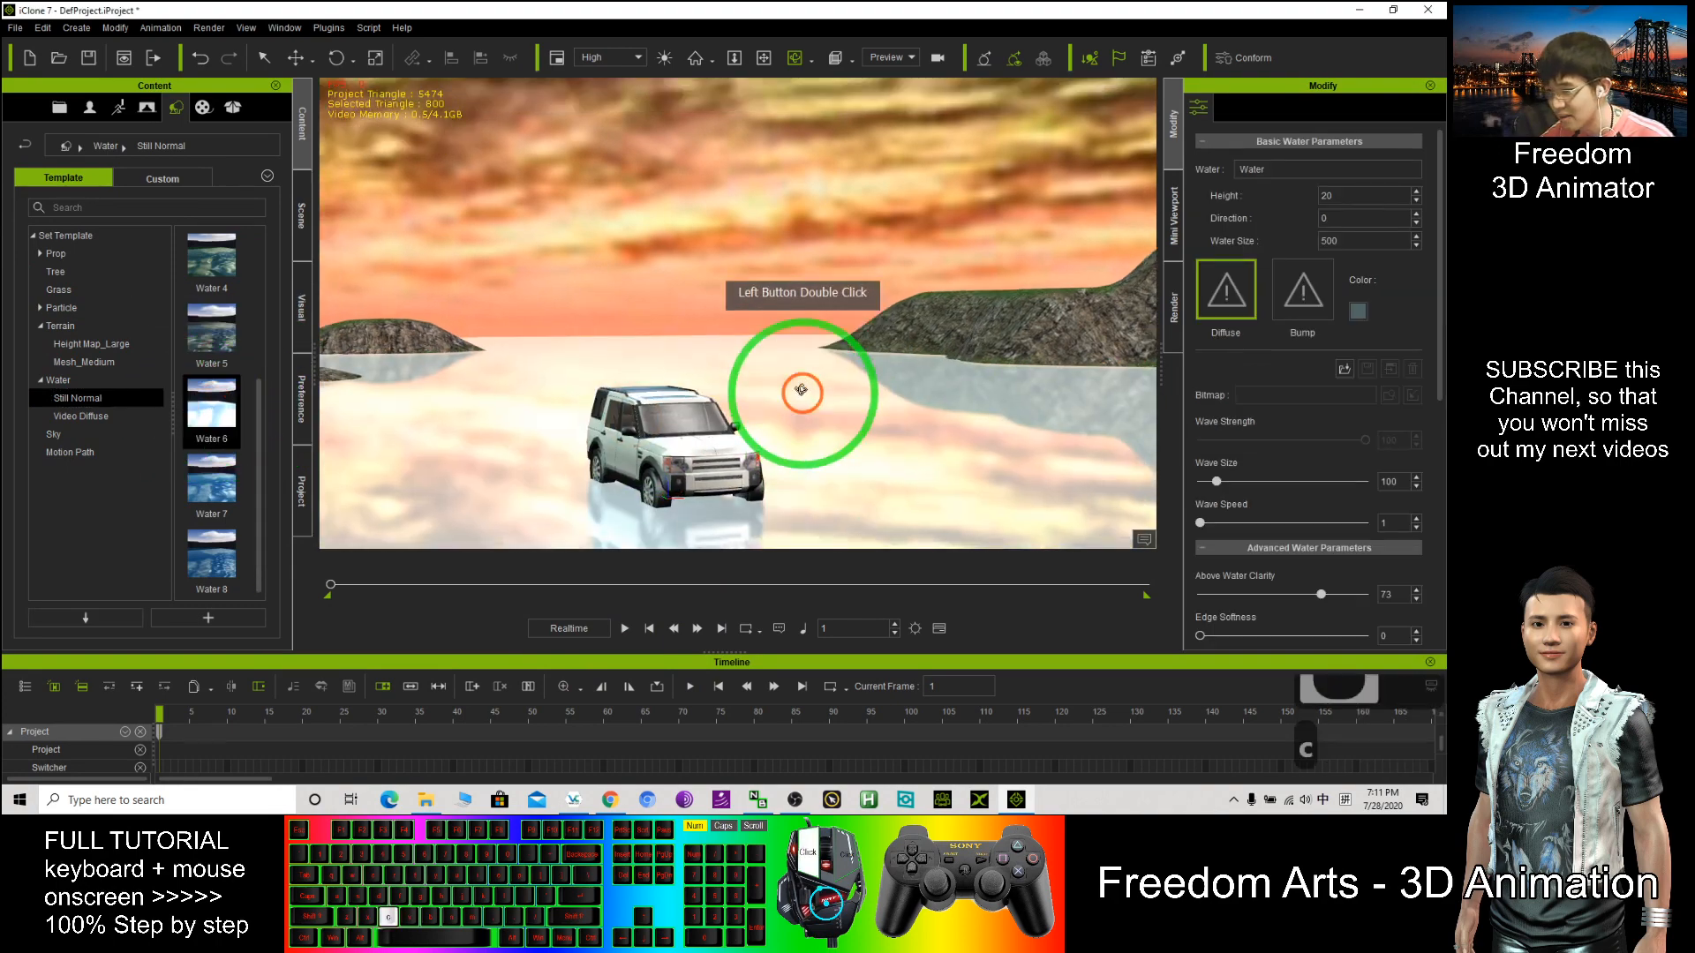
{"action": "left_click_drag", "start_coordinate": [800, 388], "coordinate": [562, 475]}
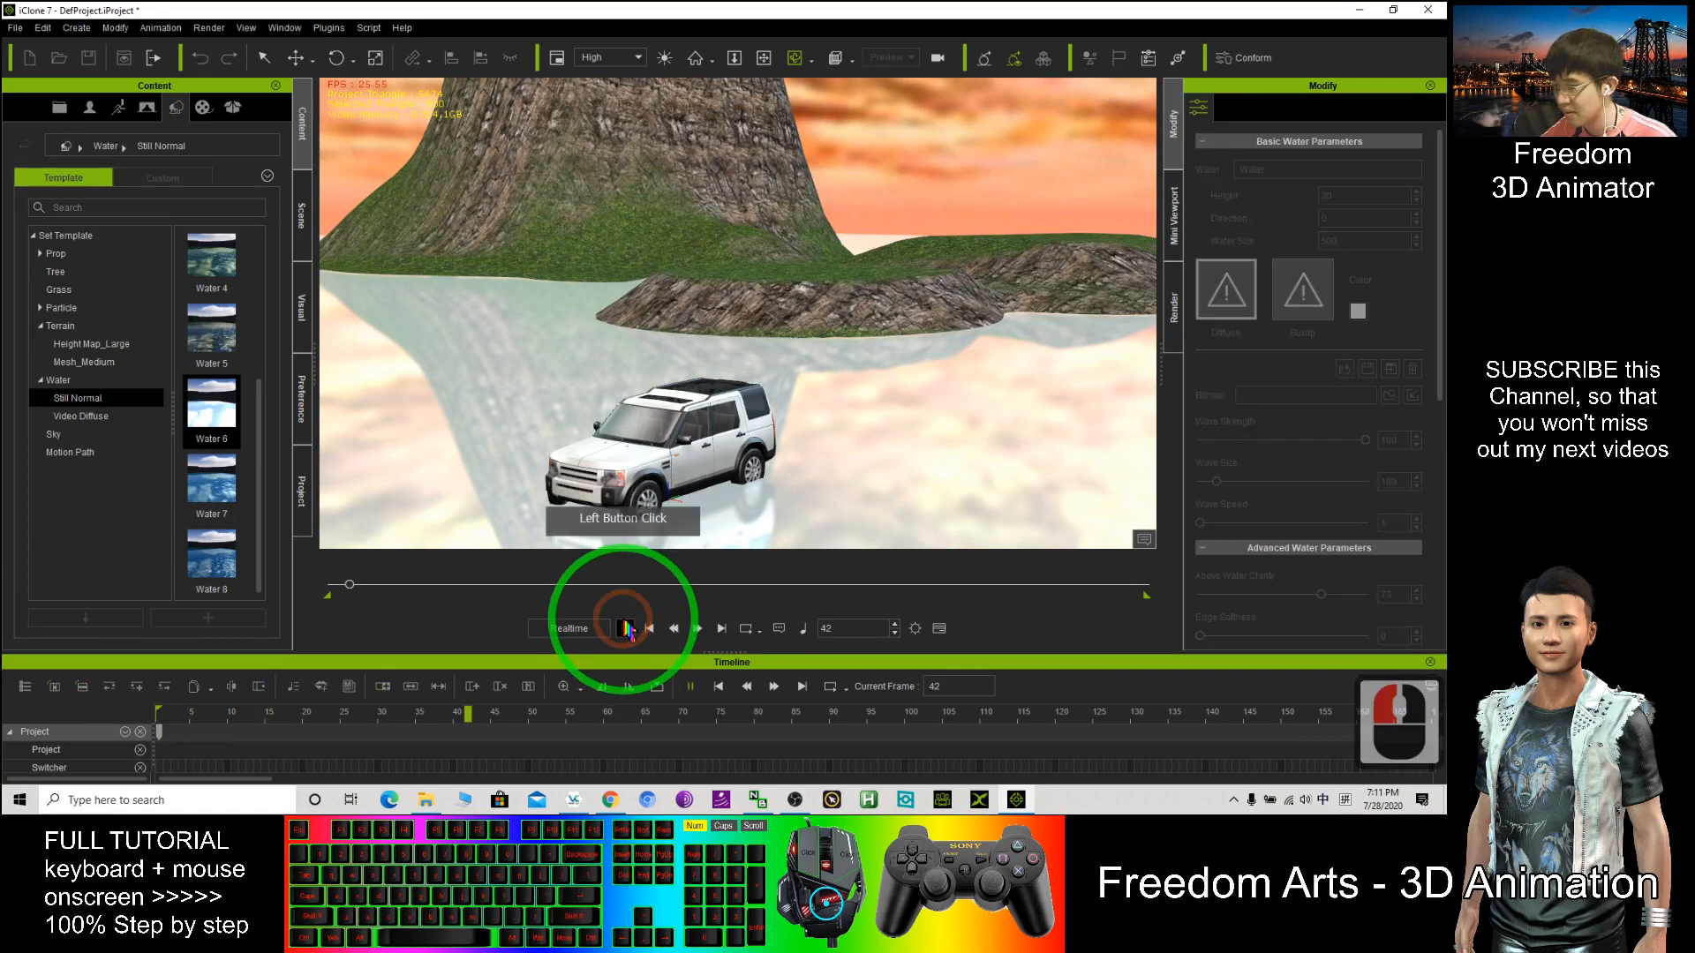
{"action": "left_click", "coordinate": [648, 629]}
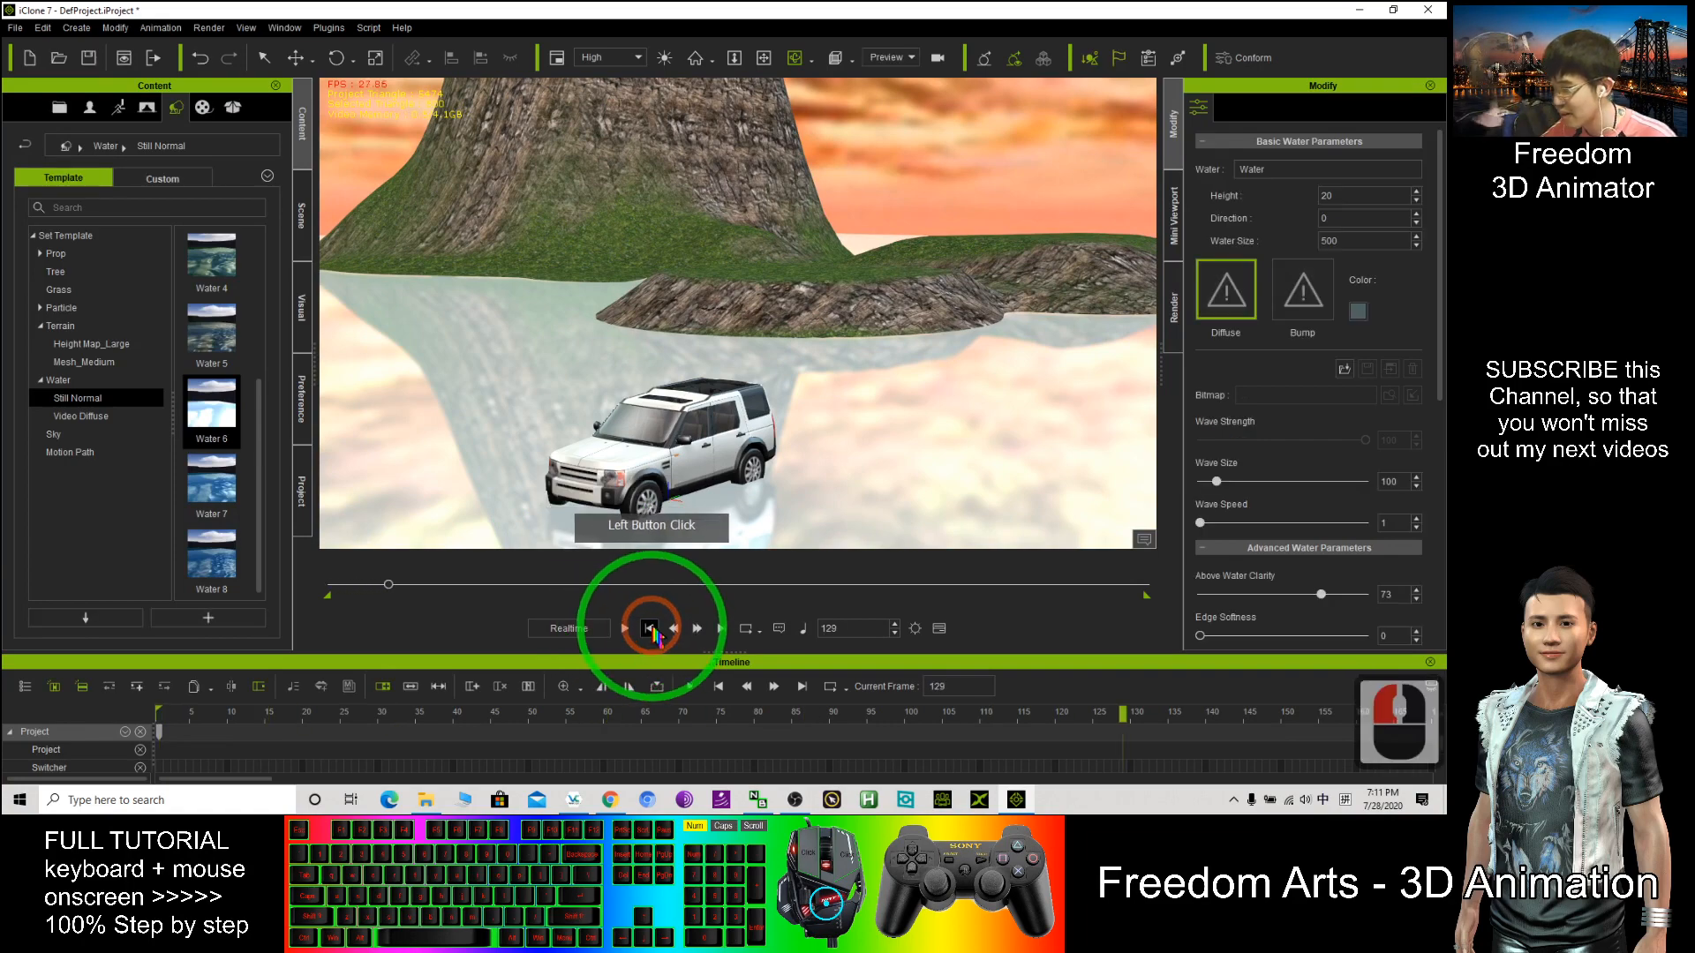
{"action": "double_click", "coordinate": [210, 500]}
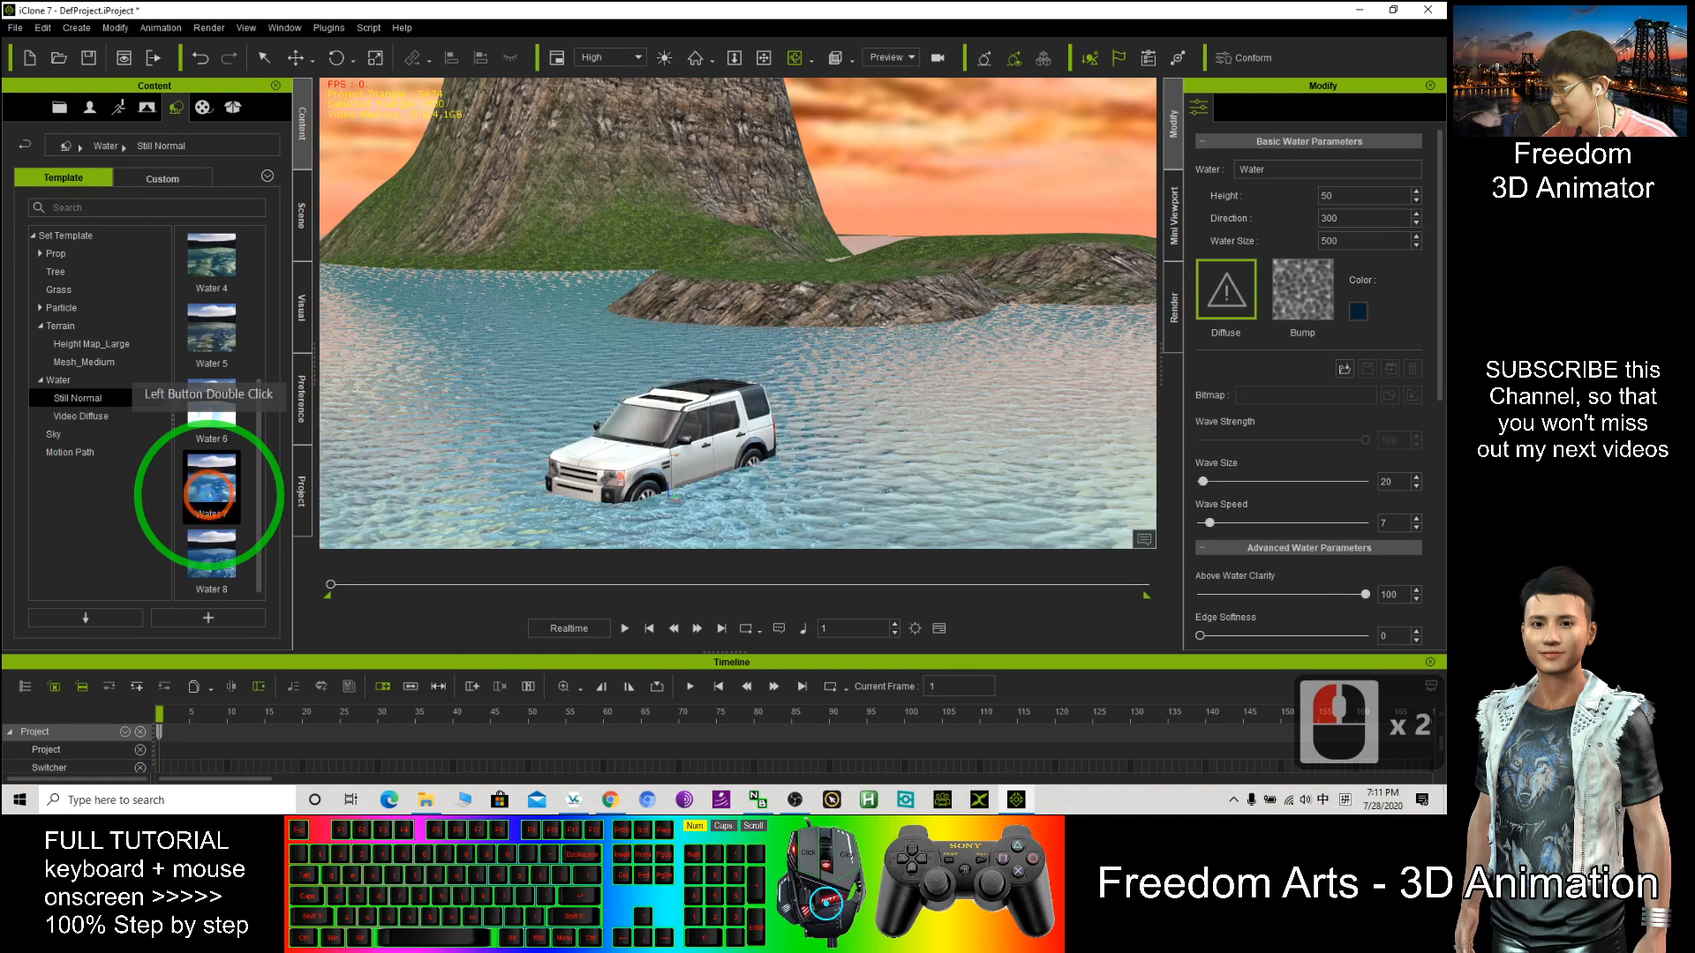
{"action": "double_click", "coordinate": [210, 500]}
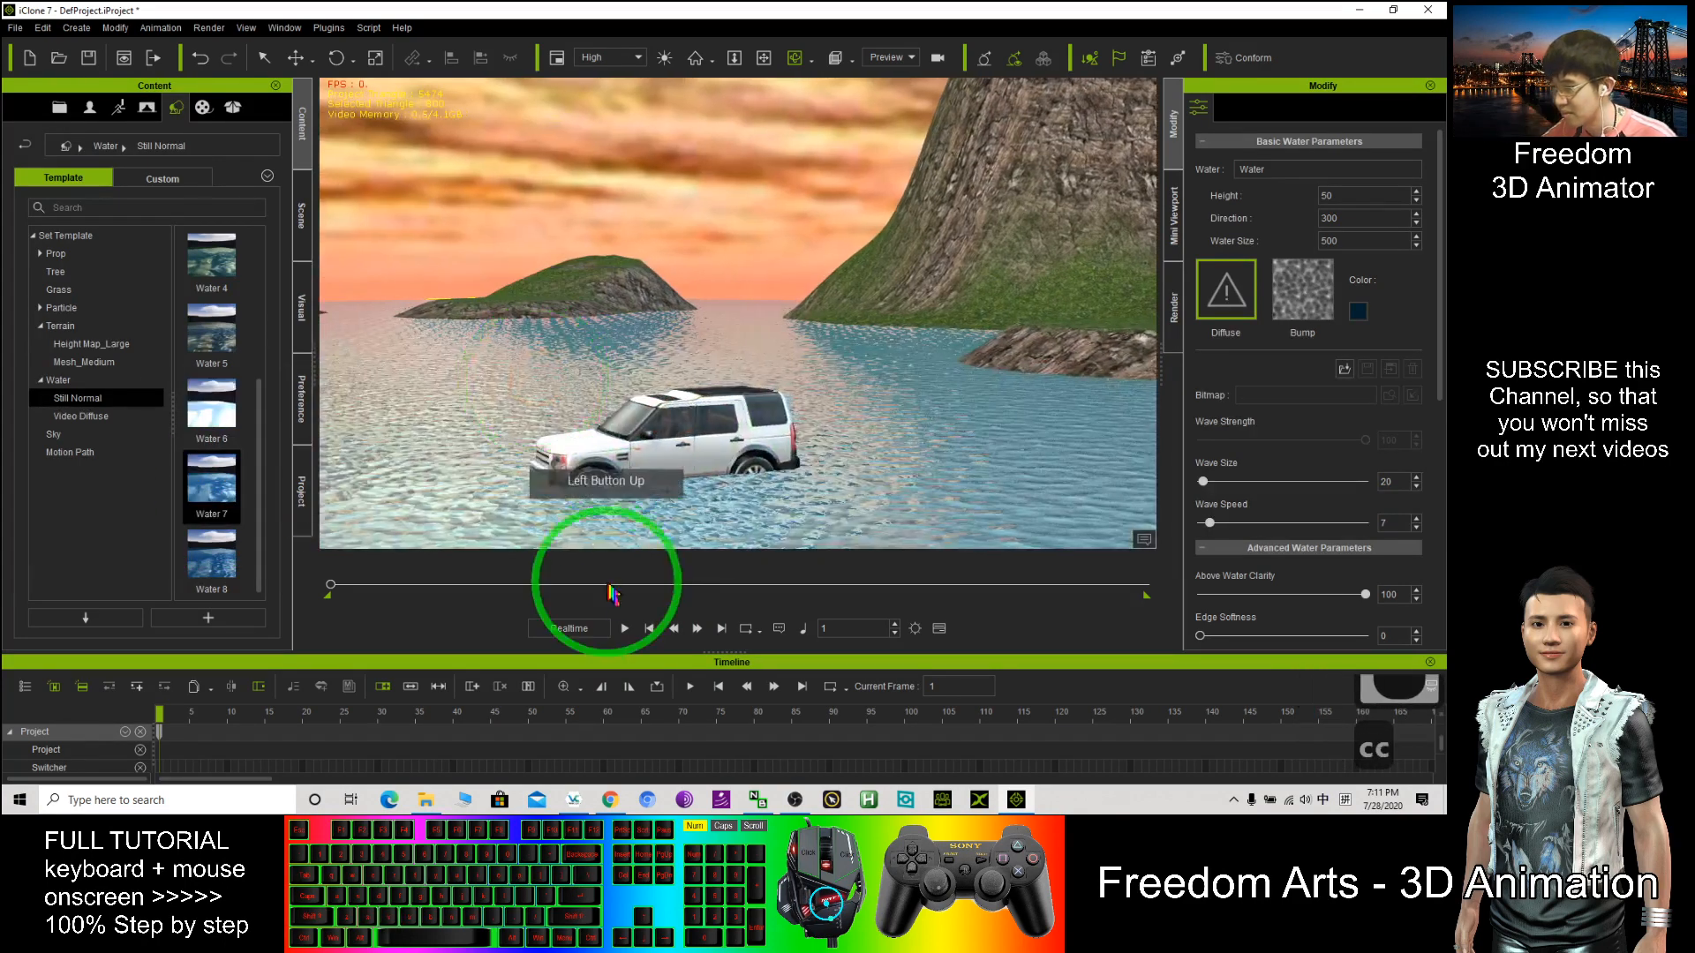
{"action": "left_click", "coordinate": [625, 628]}
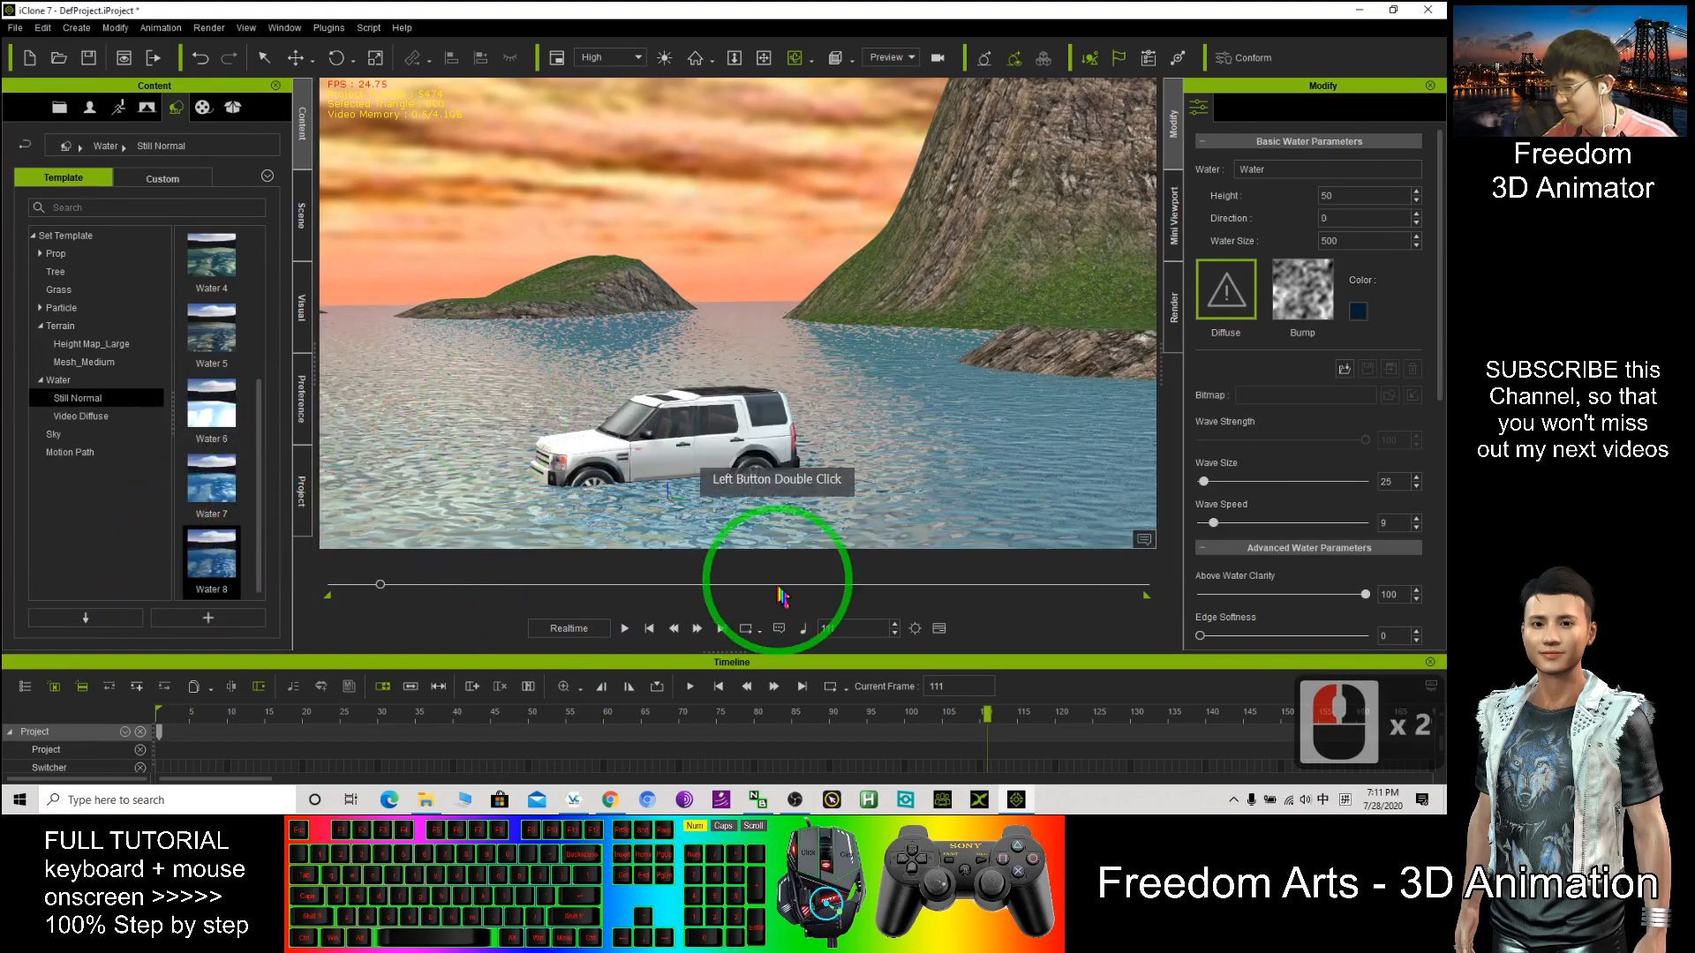
{"action": "double_click", "coordinate": [210, 260]}
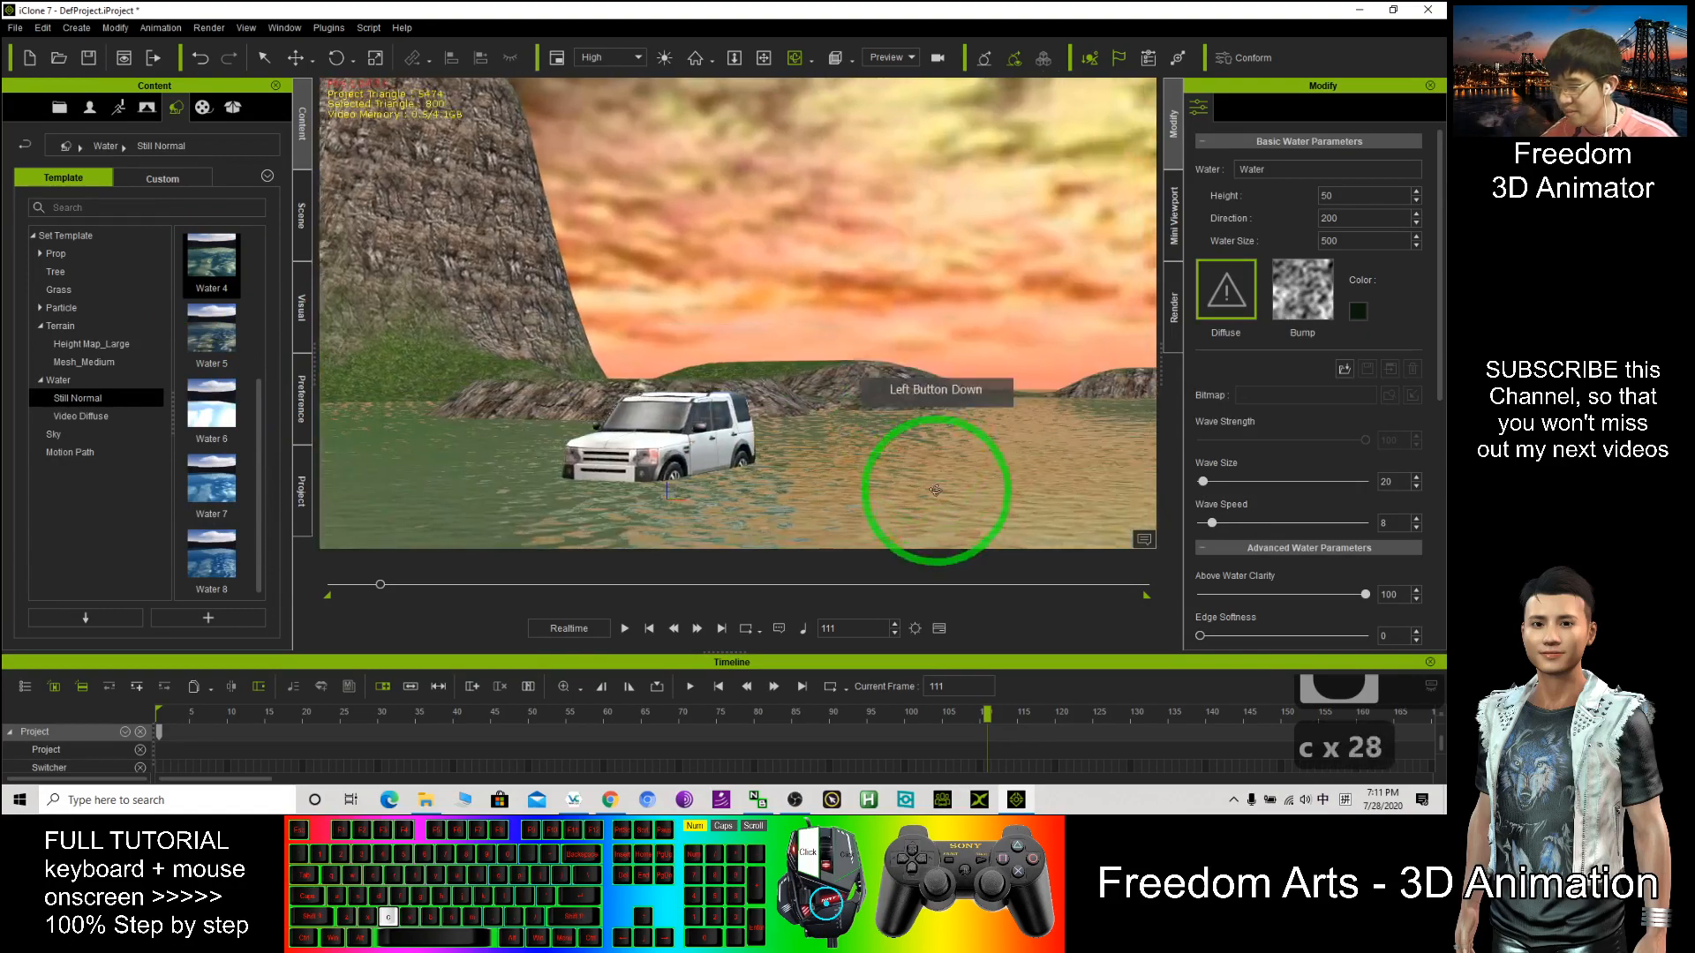
{"action": "left_click_drag", "start_coordinate": [936, 492], "coordinate": [962, 401]}
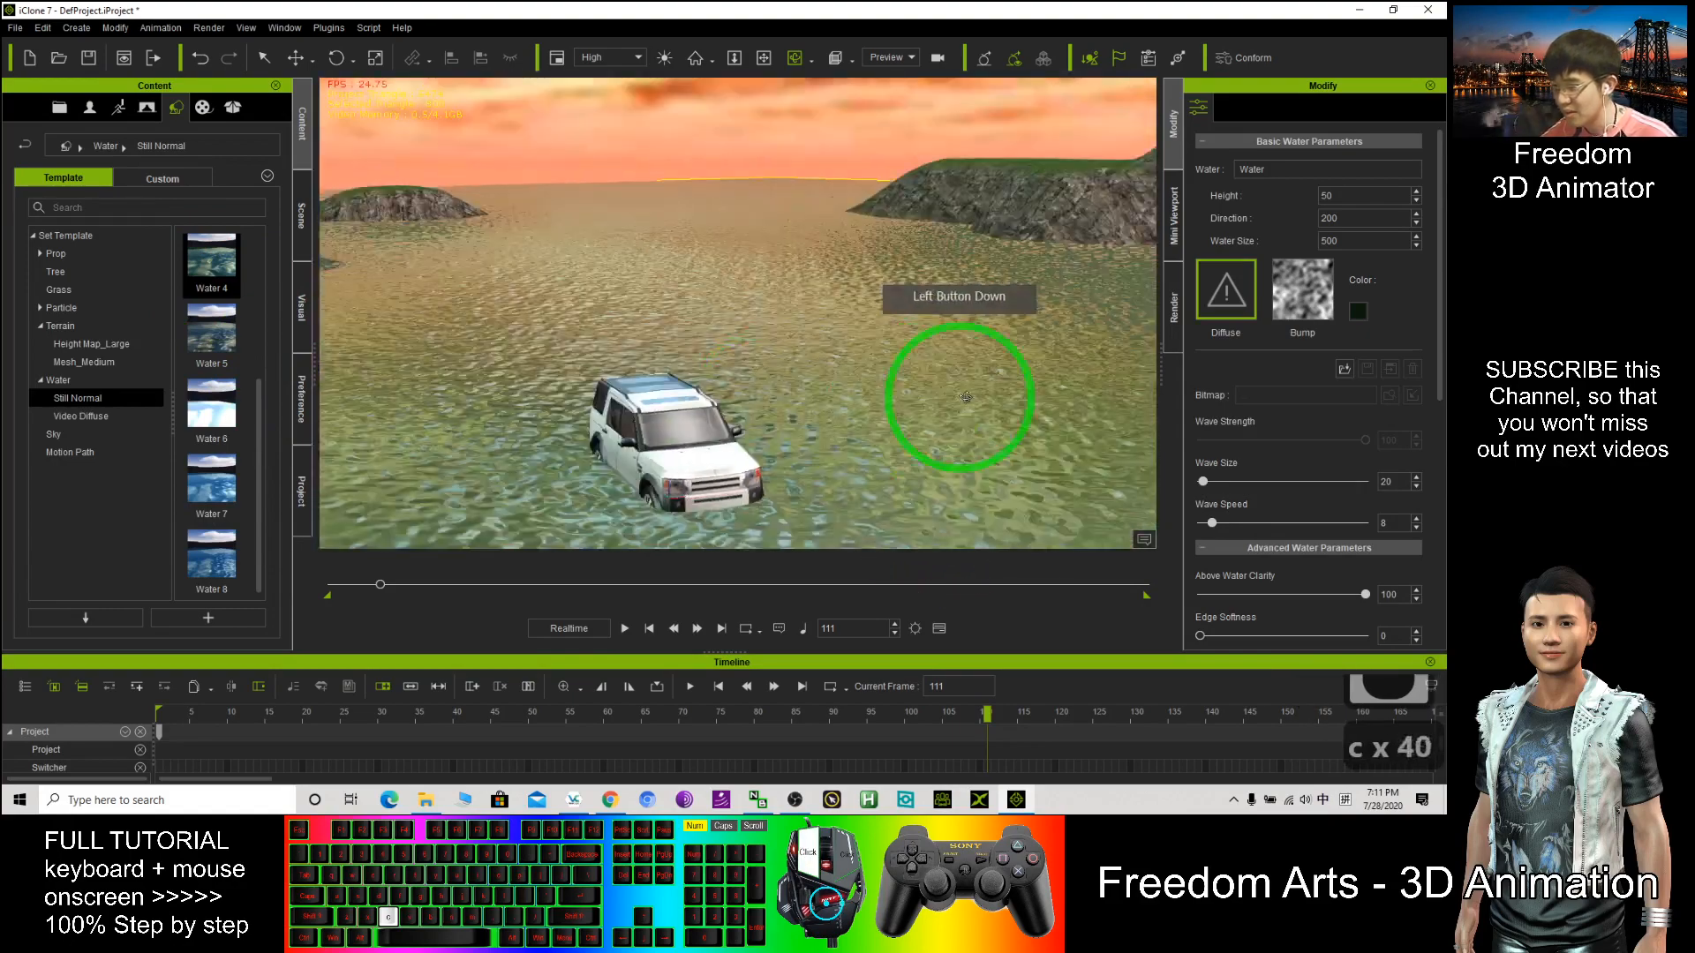
{"action": "left_click_drag", "start_coordinate": [958, 393], "coordinate": [572, 297]}
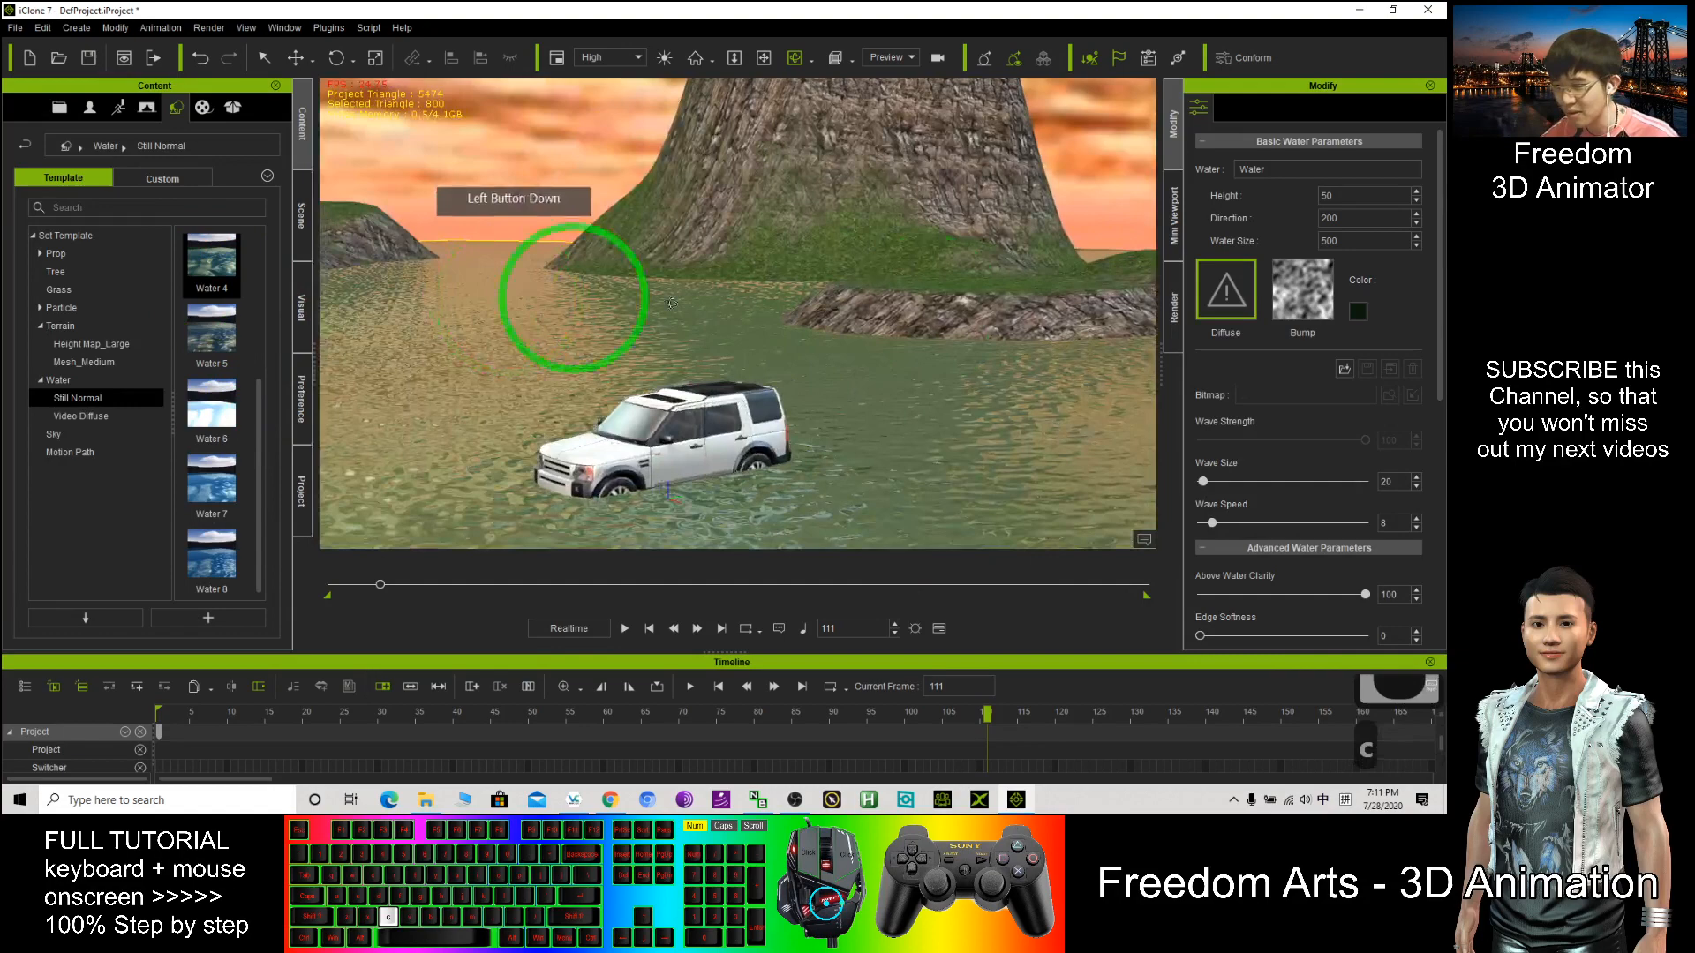
Try sandy and red tints for the water via the Basic Water Parameters Color swatch
{"action": "left_click", "coordinate": [1357, 314]}
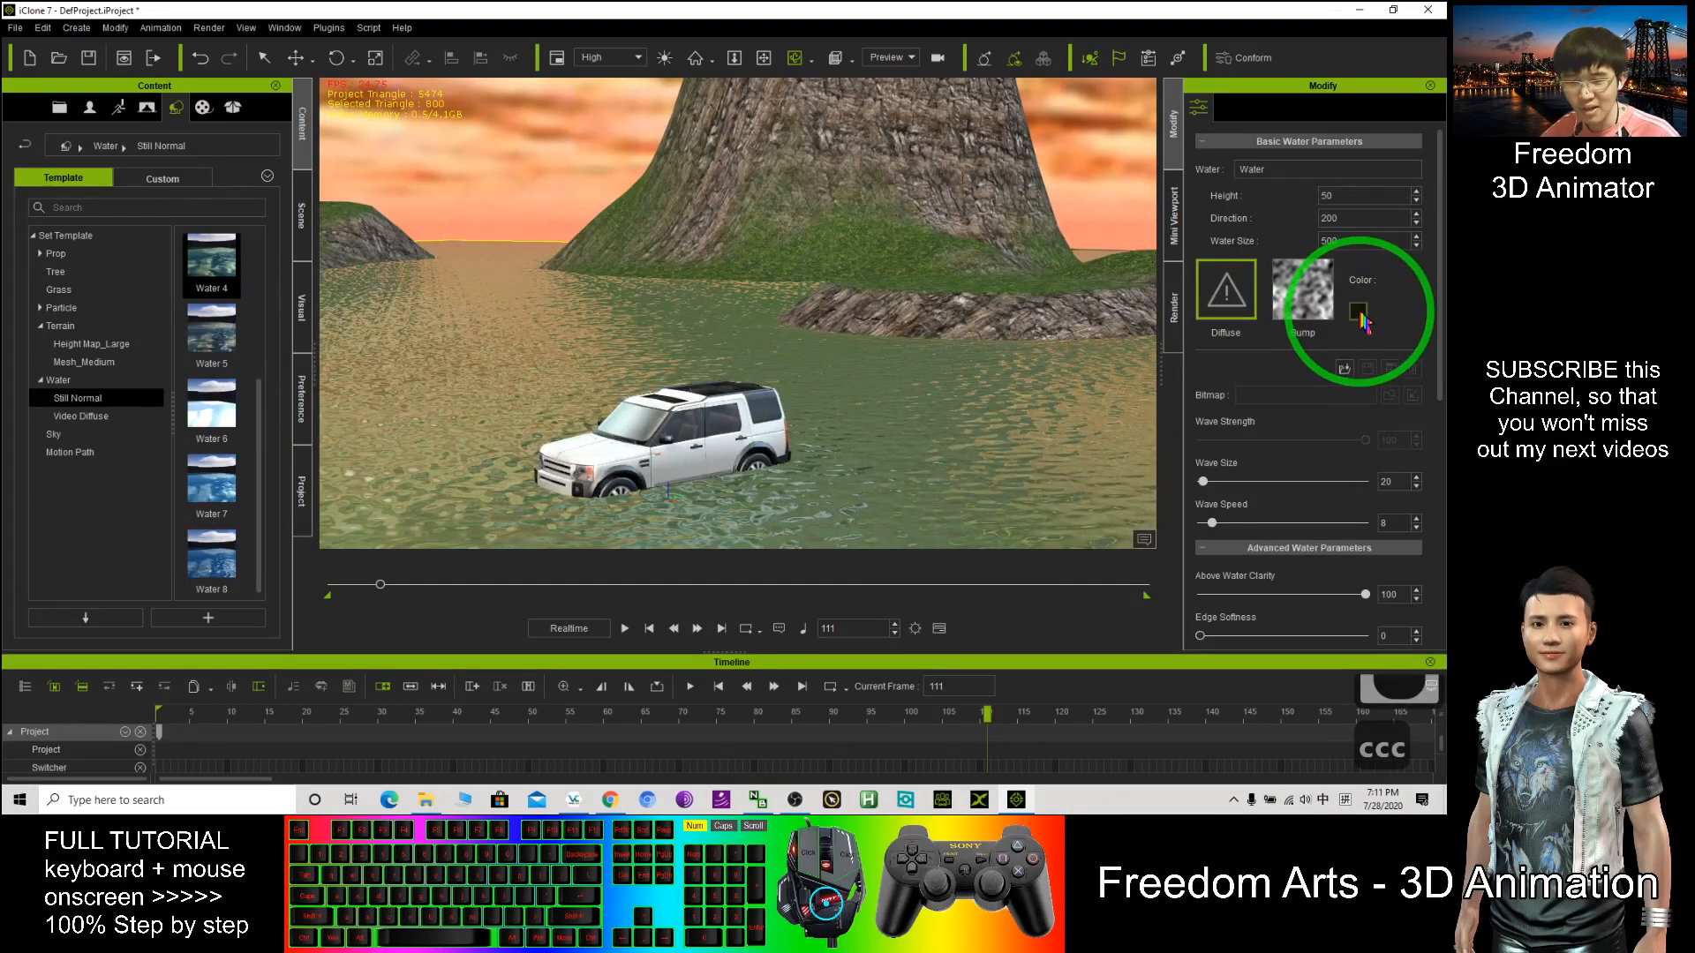
{"action": "left_click", "coordinate": [1358, 315]}
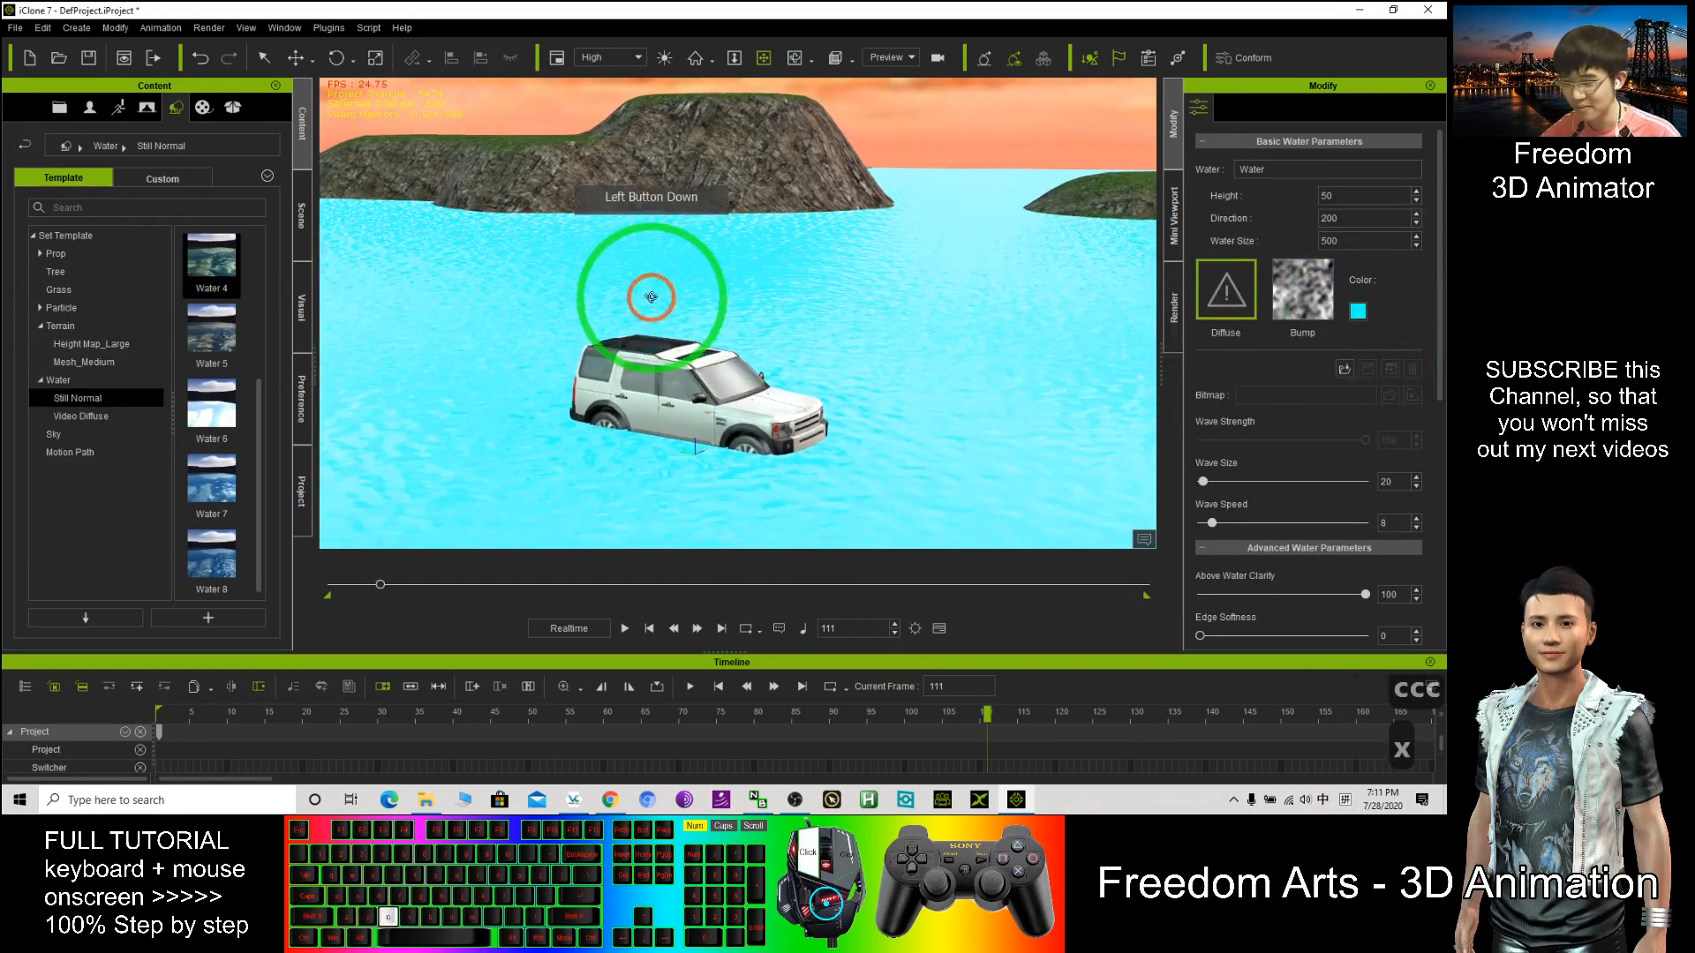
{"action": "left_click", "coordinate": [1360, 313]}
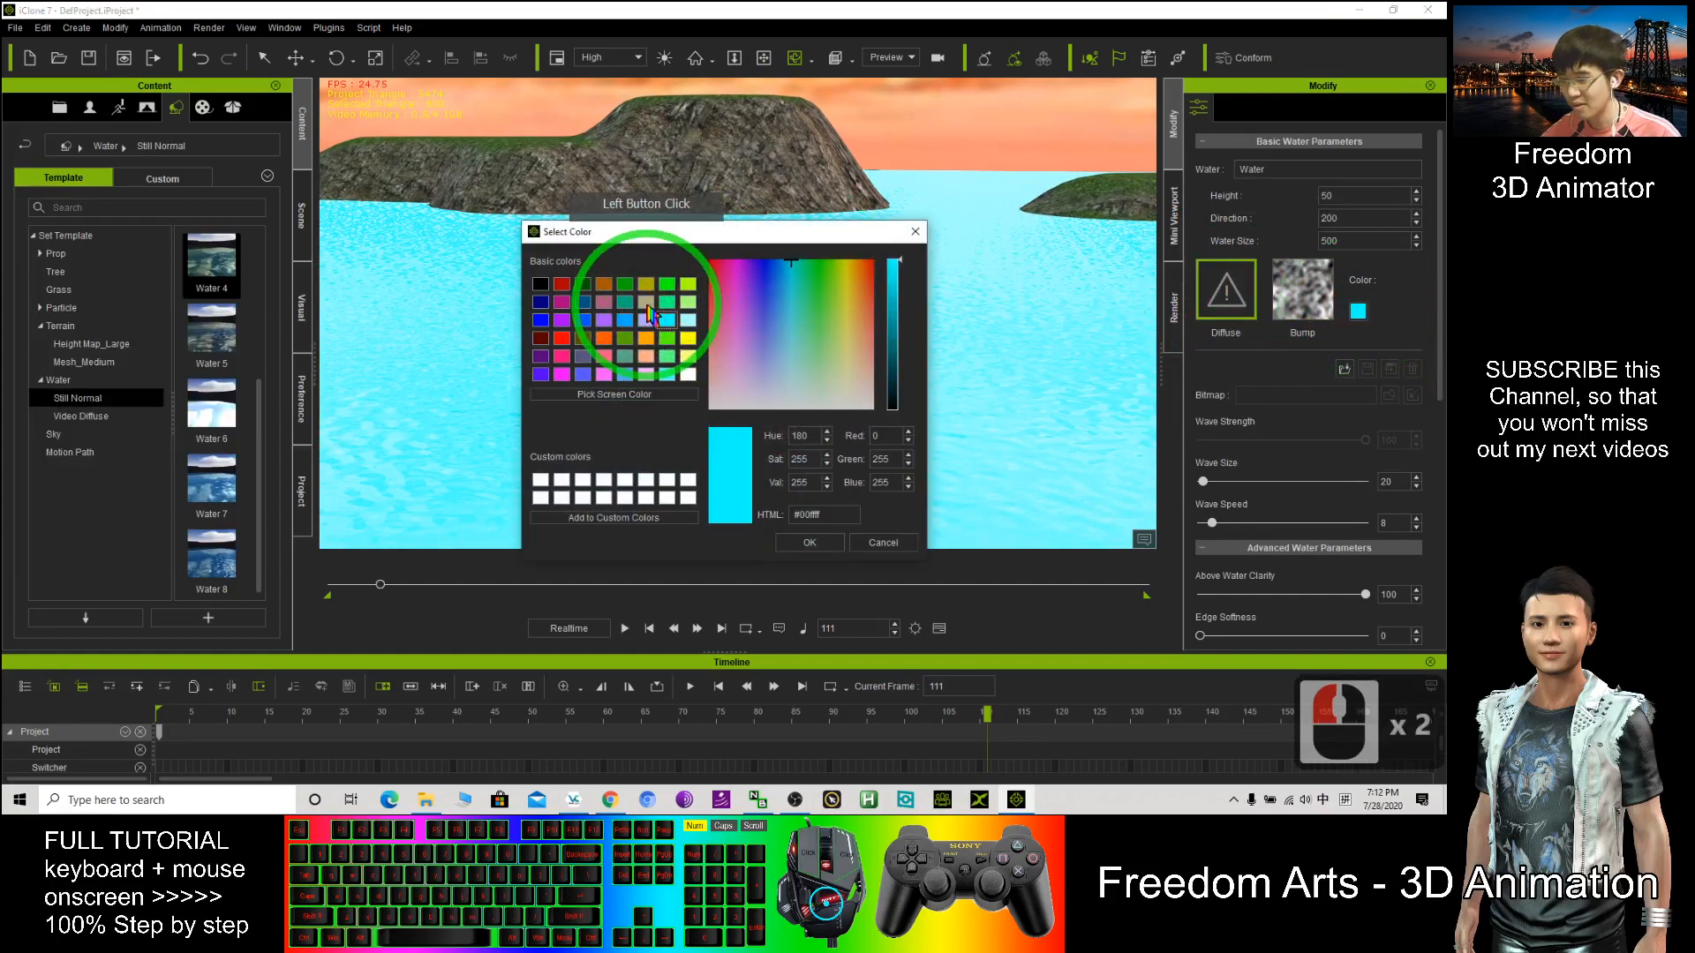
{"action": "left_click", "coordinate": [809, 542]}
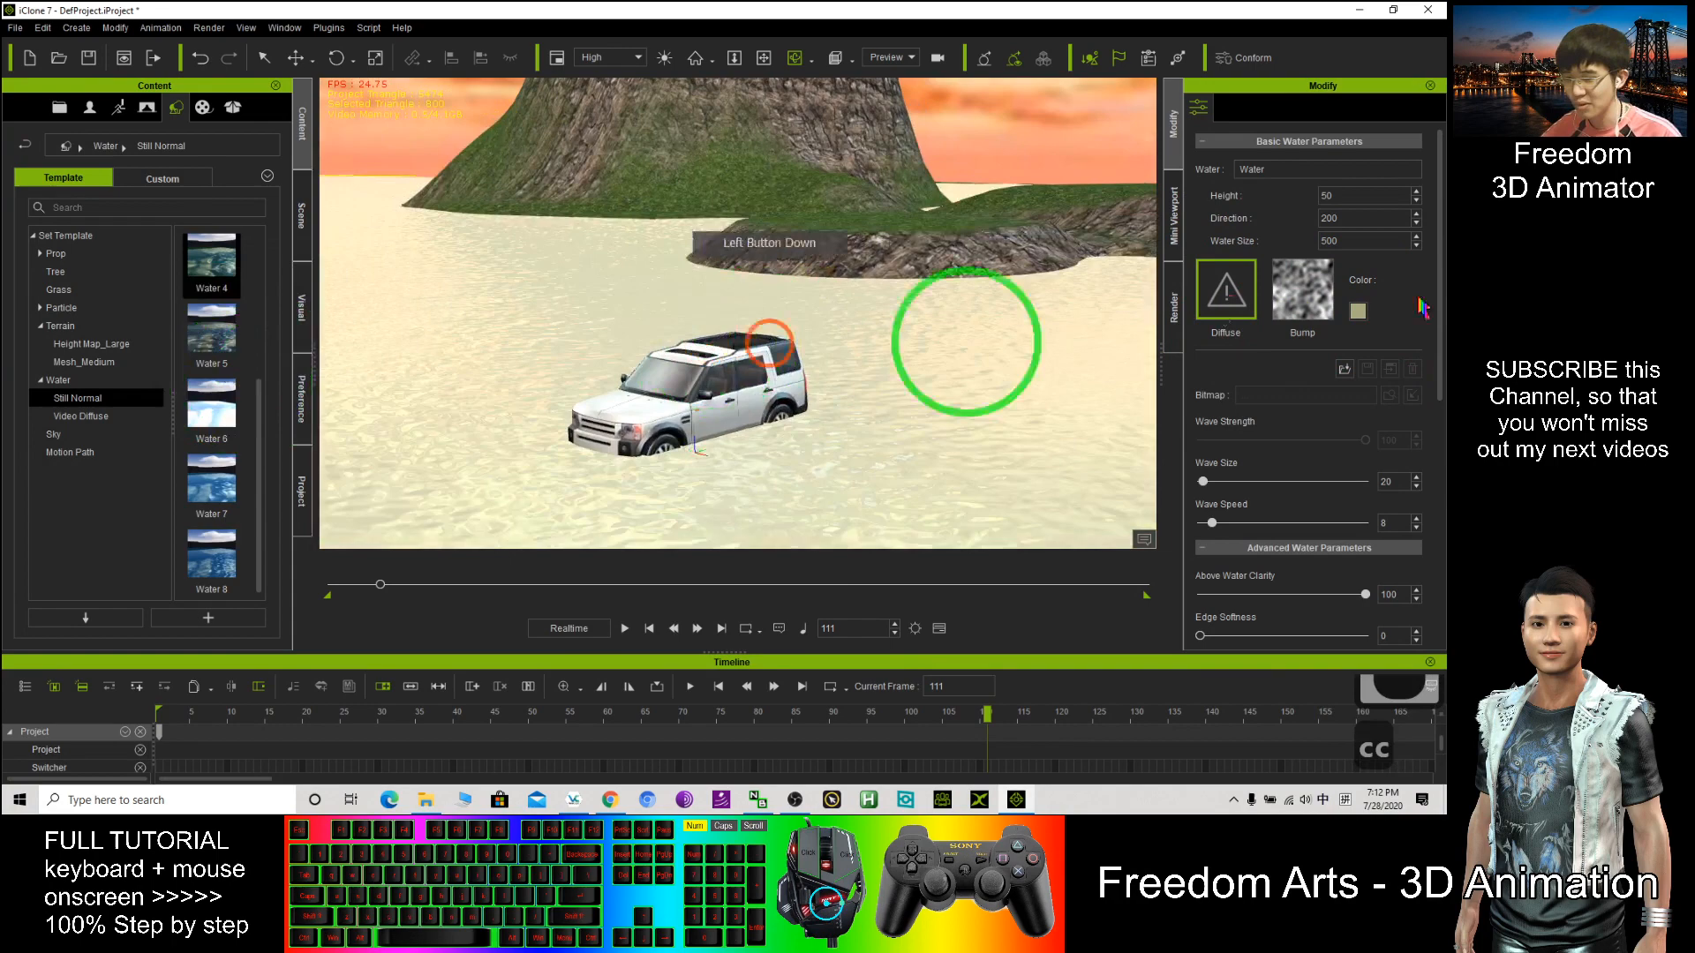
{"action": "left_click", "coordinate": [1358, 311]}
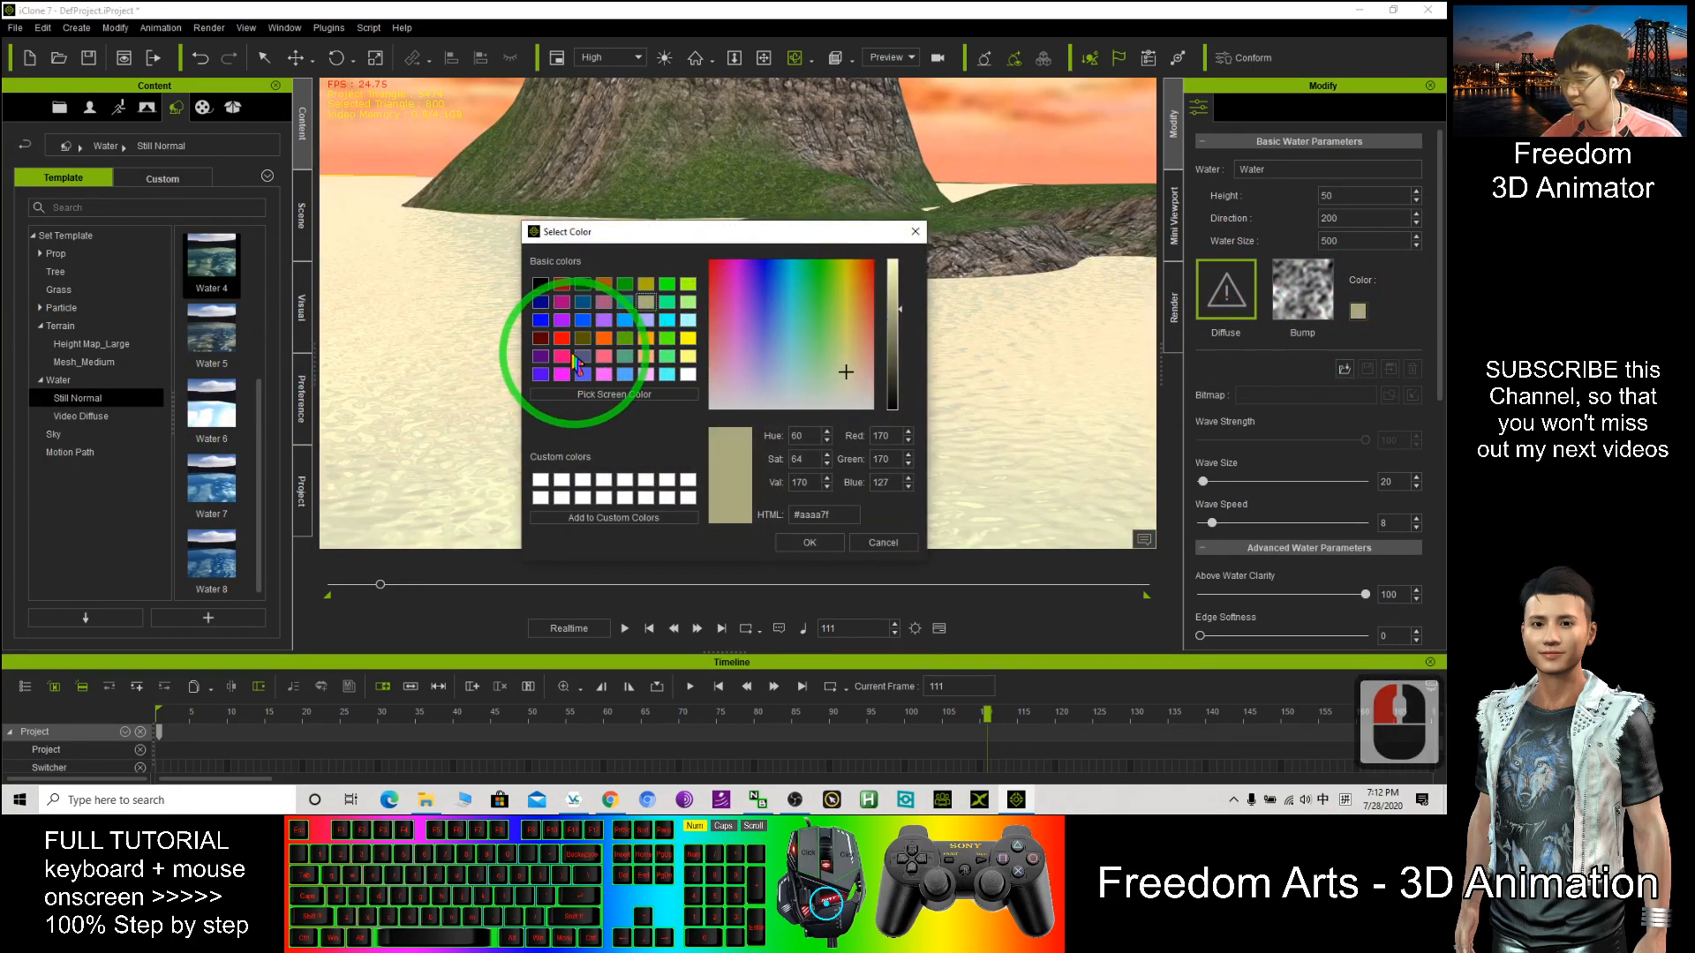
{"action": "left_click", "coordinate": [815, 513]}
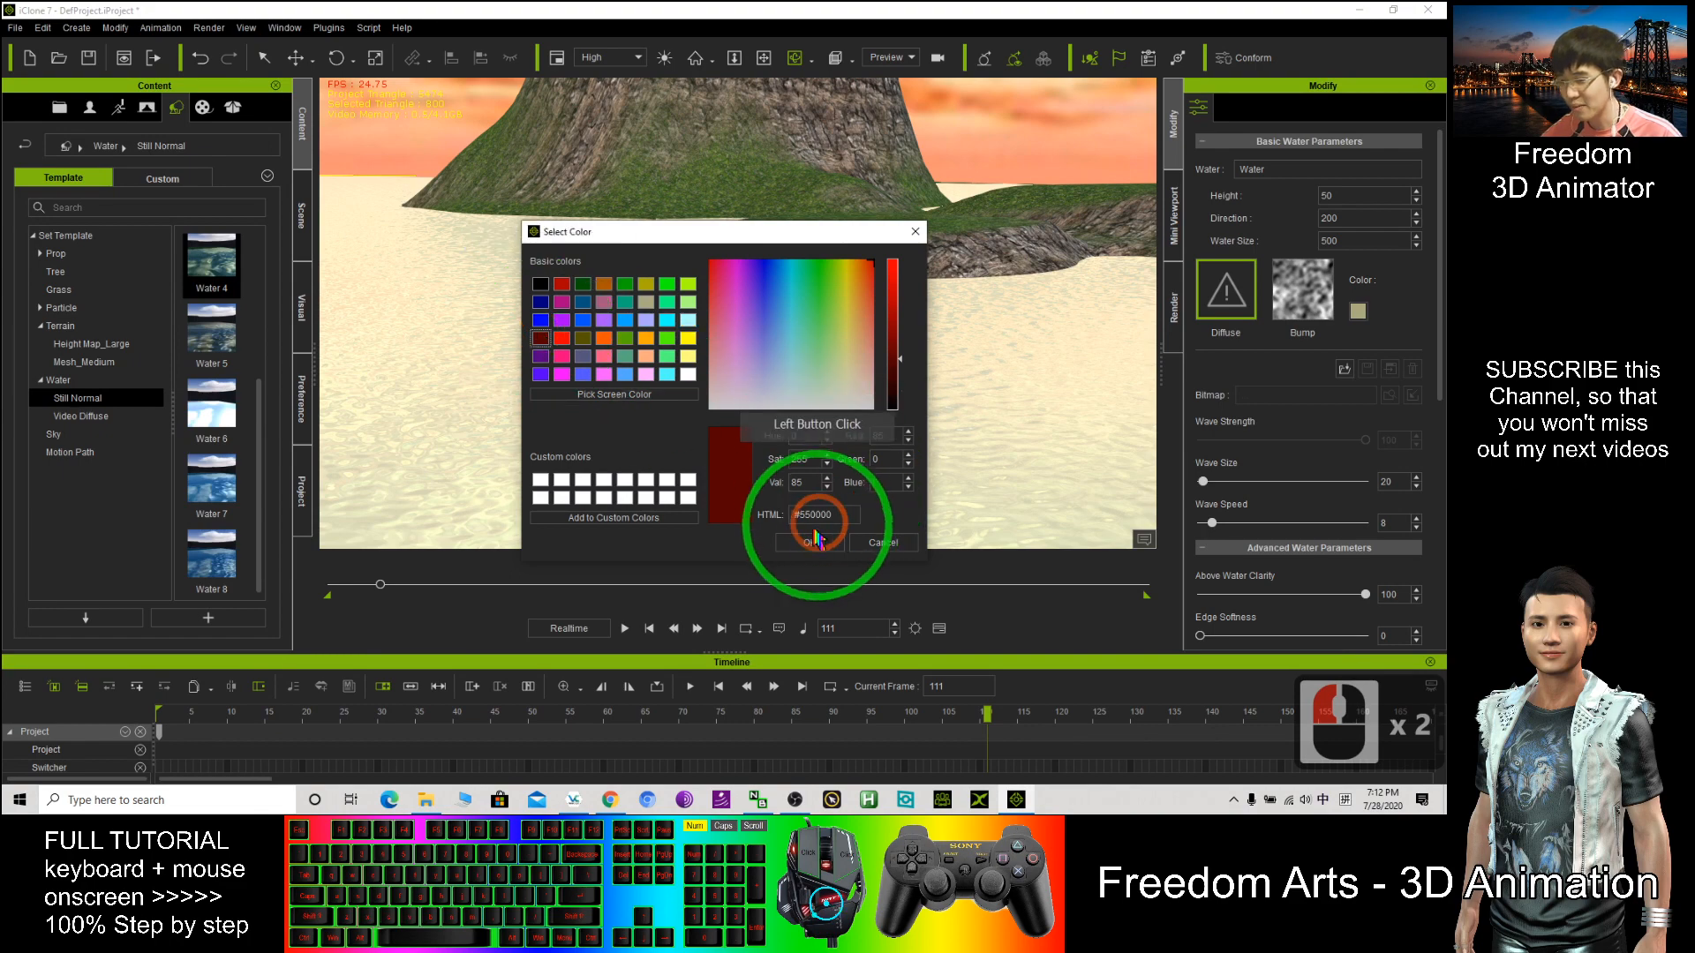
{"action": "left_click", "coordinate": [808, 542]}
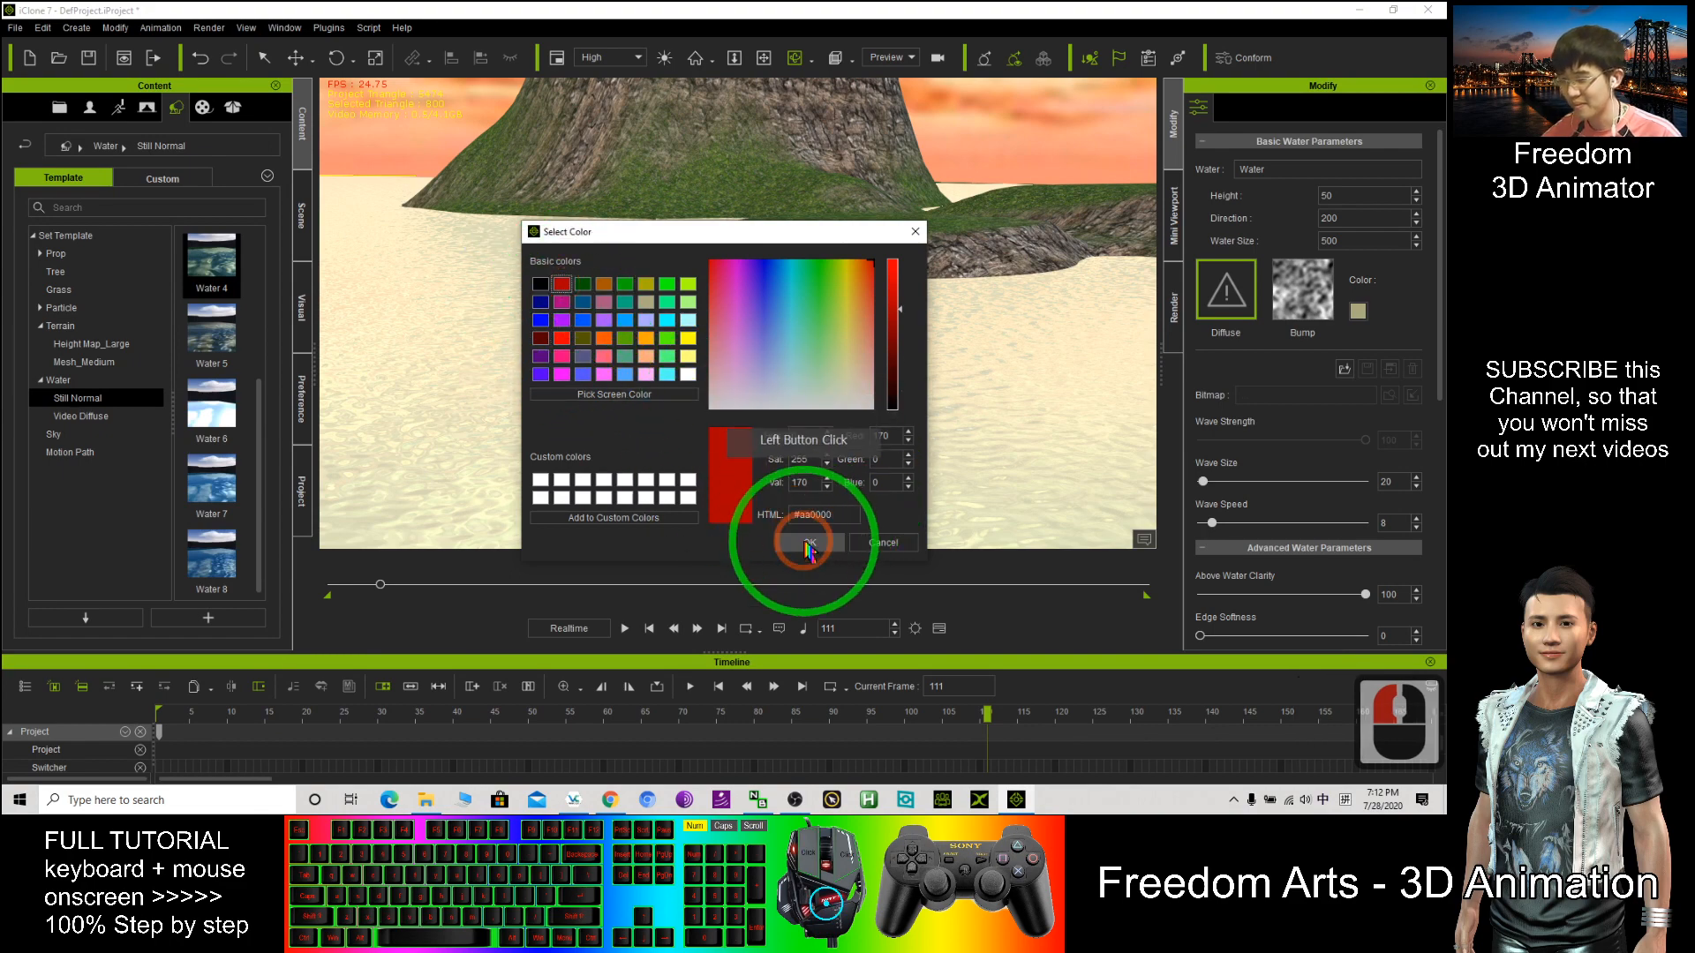
{"action": "left_click", "coordinate": [802, 542]}
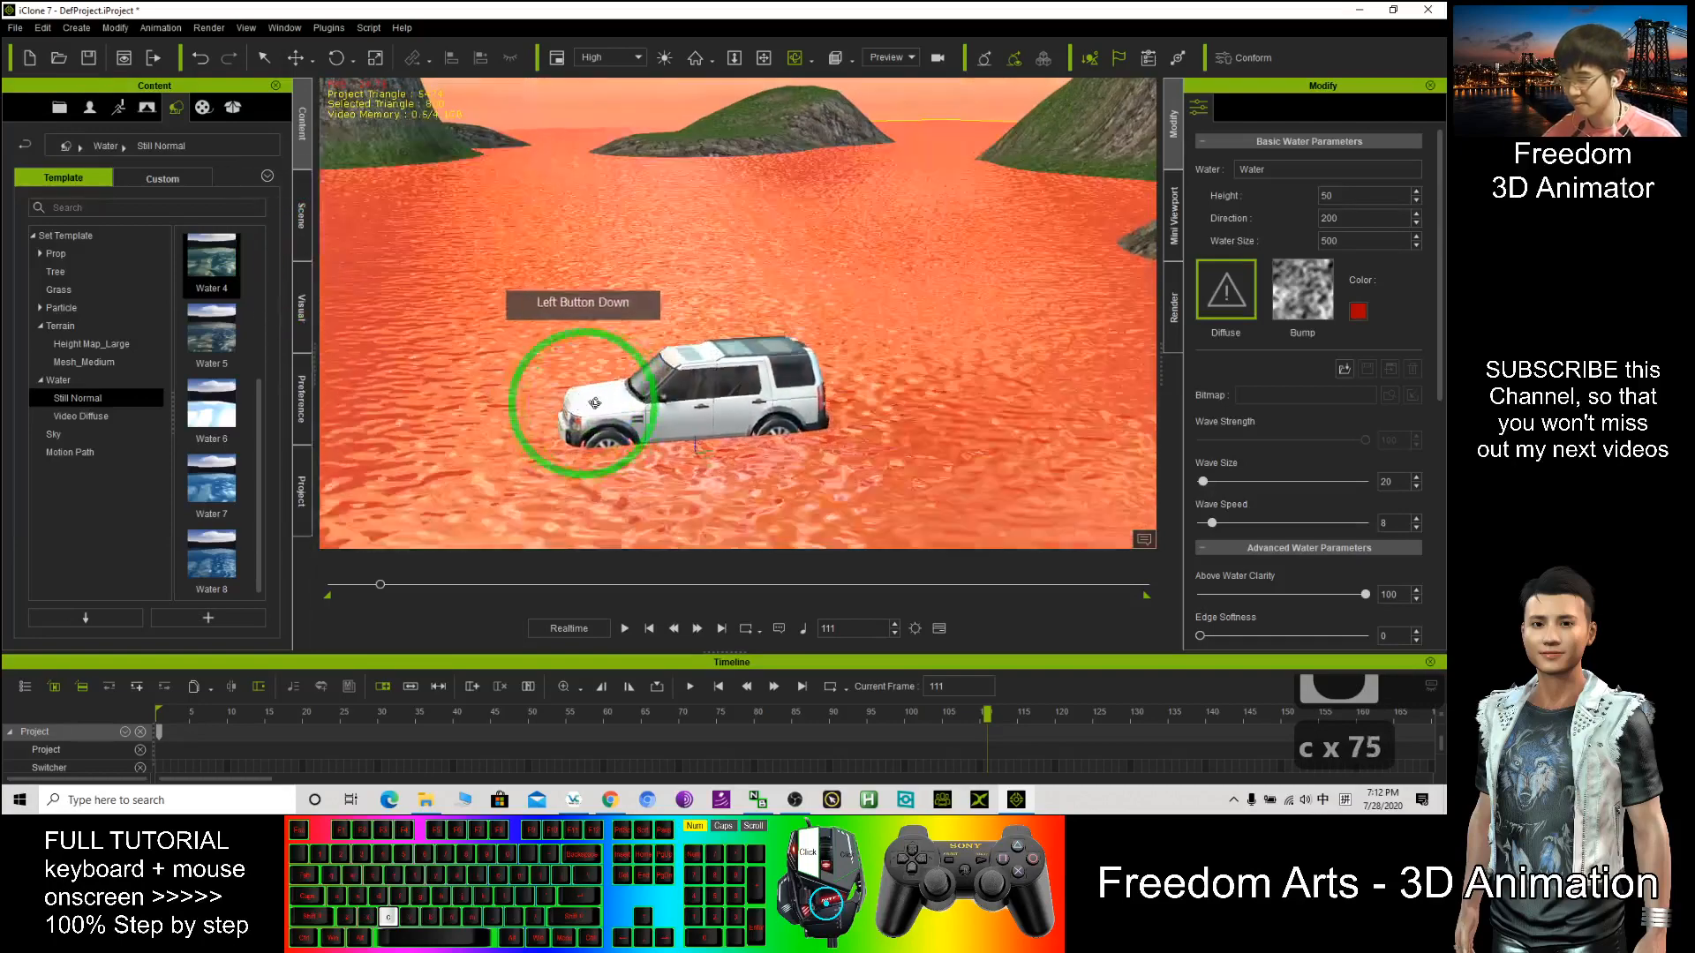
Set the water colour to very dark green (#0b1a09) and confirm it
{"action": "left_click", "coordinate": [1358, 312]}
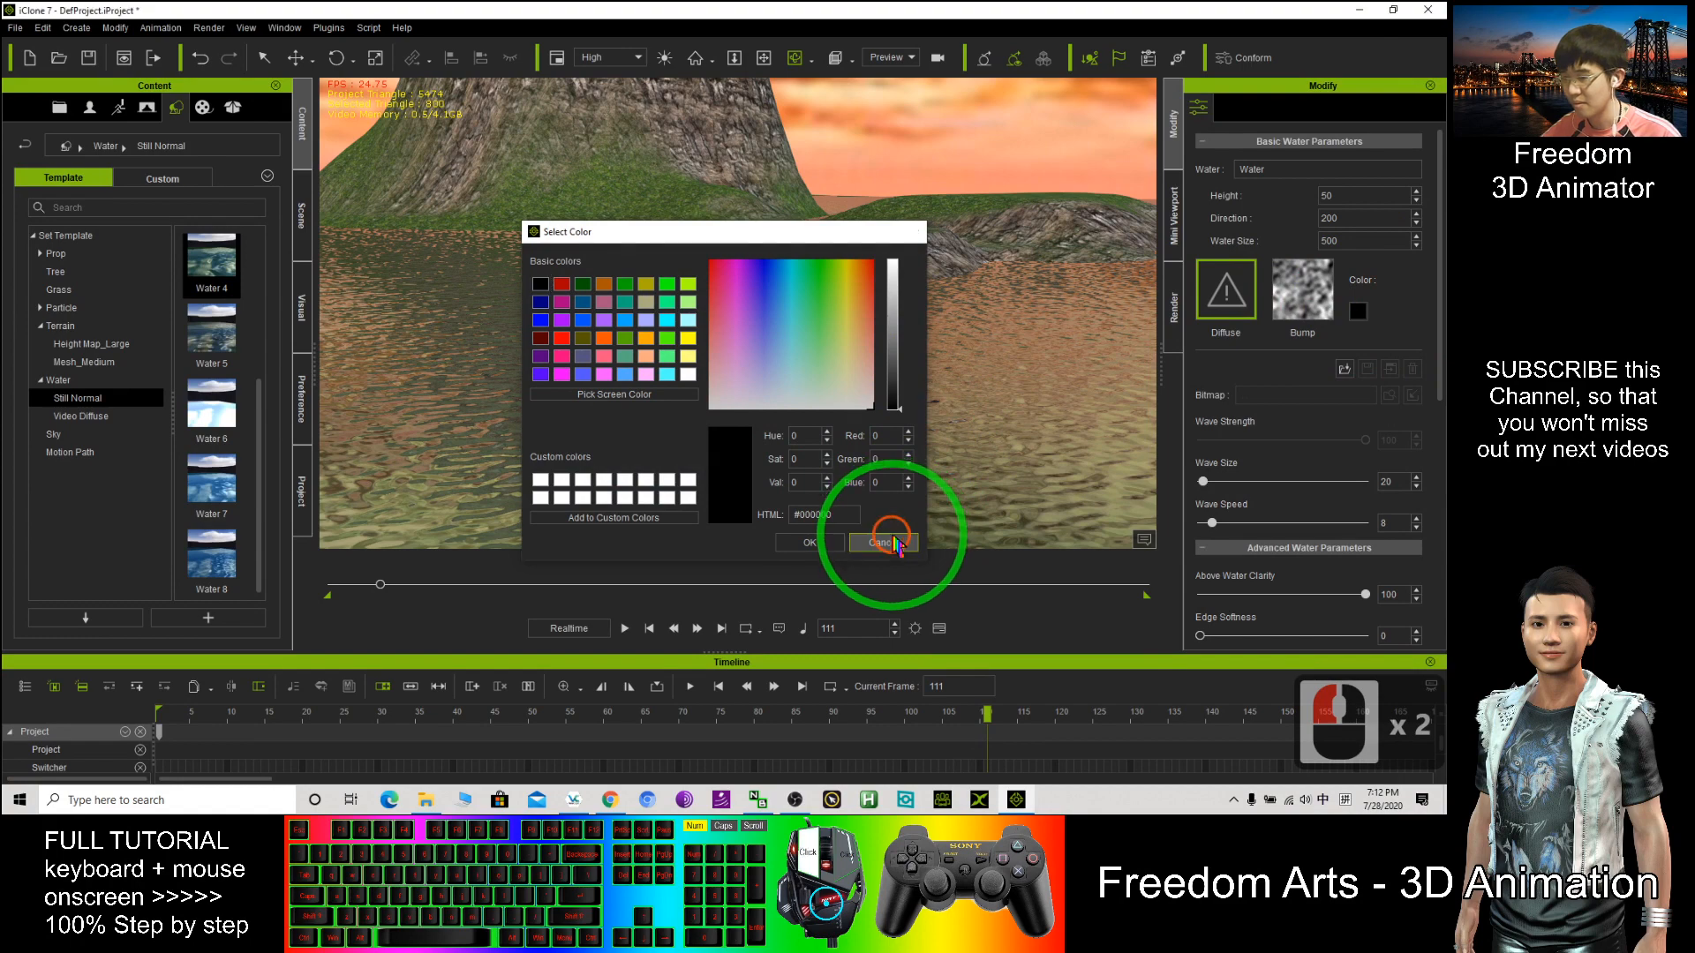
{"action": "left_click", "coordinate": [881, 542]}
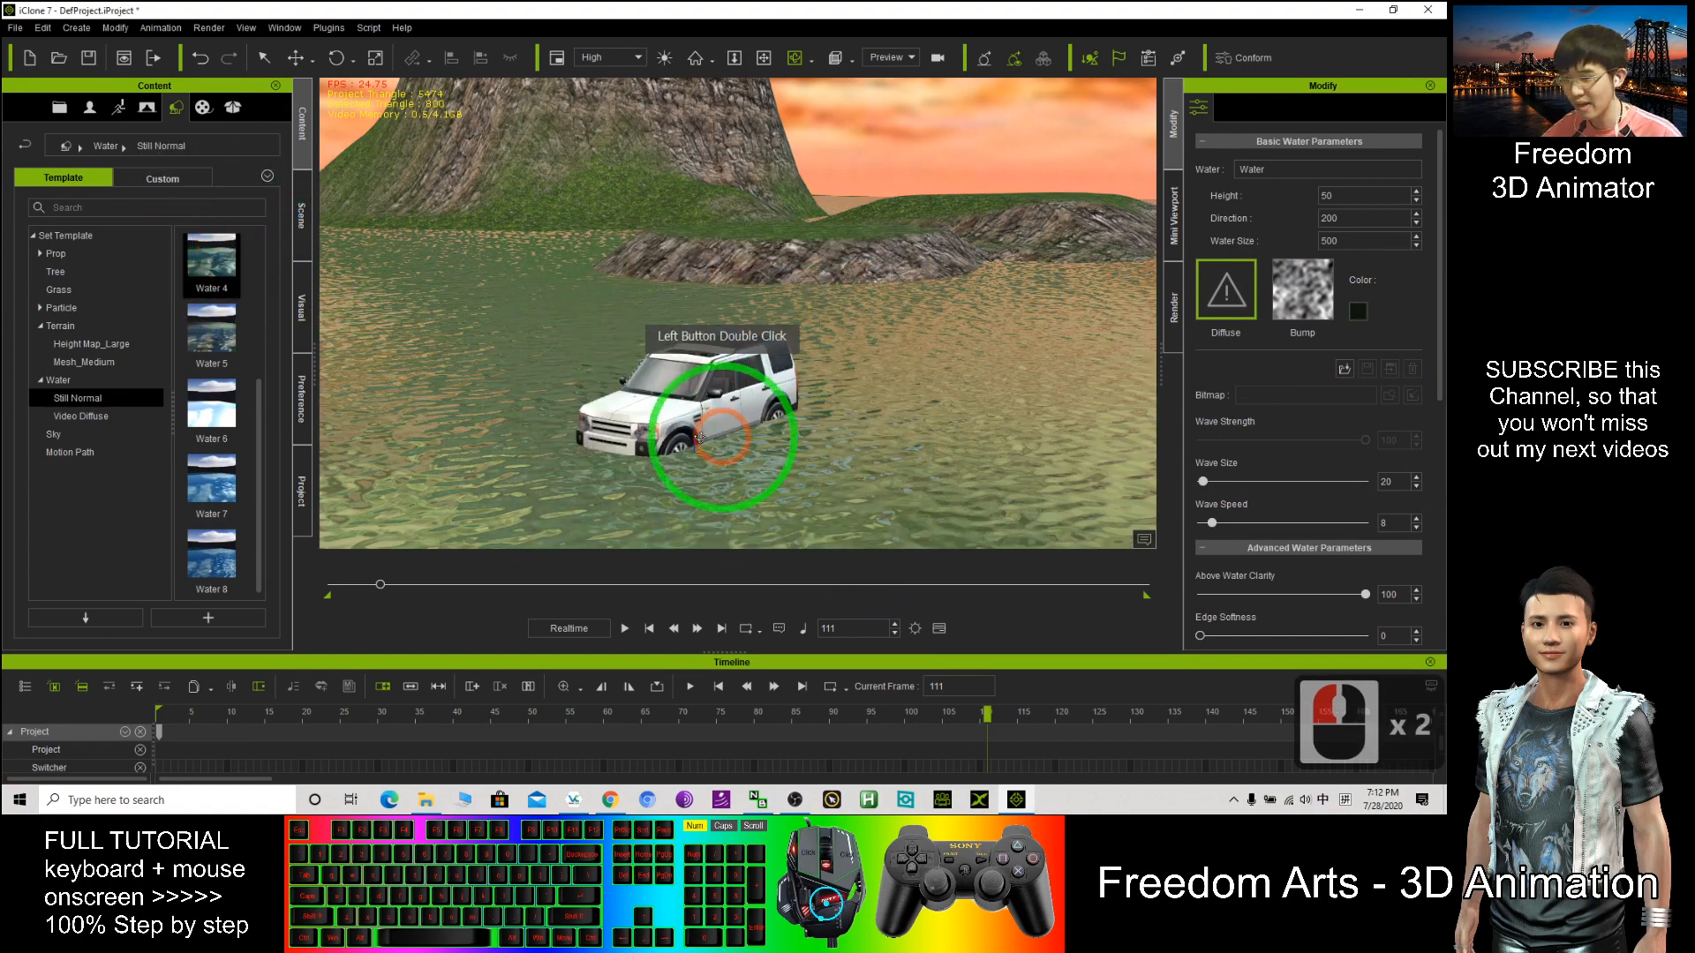
{"action": "left_click", "coordinate": [1357, 311]}
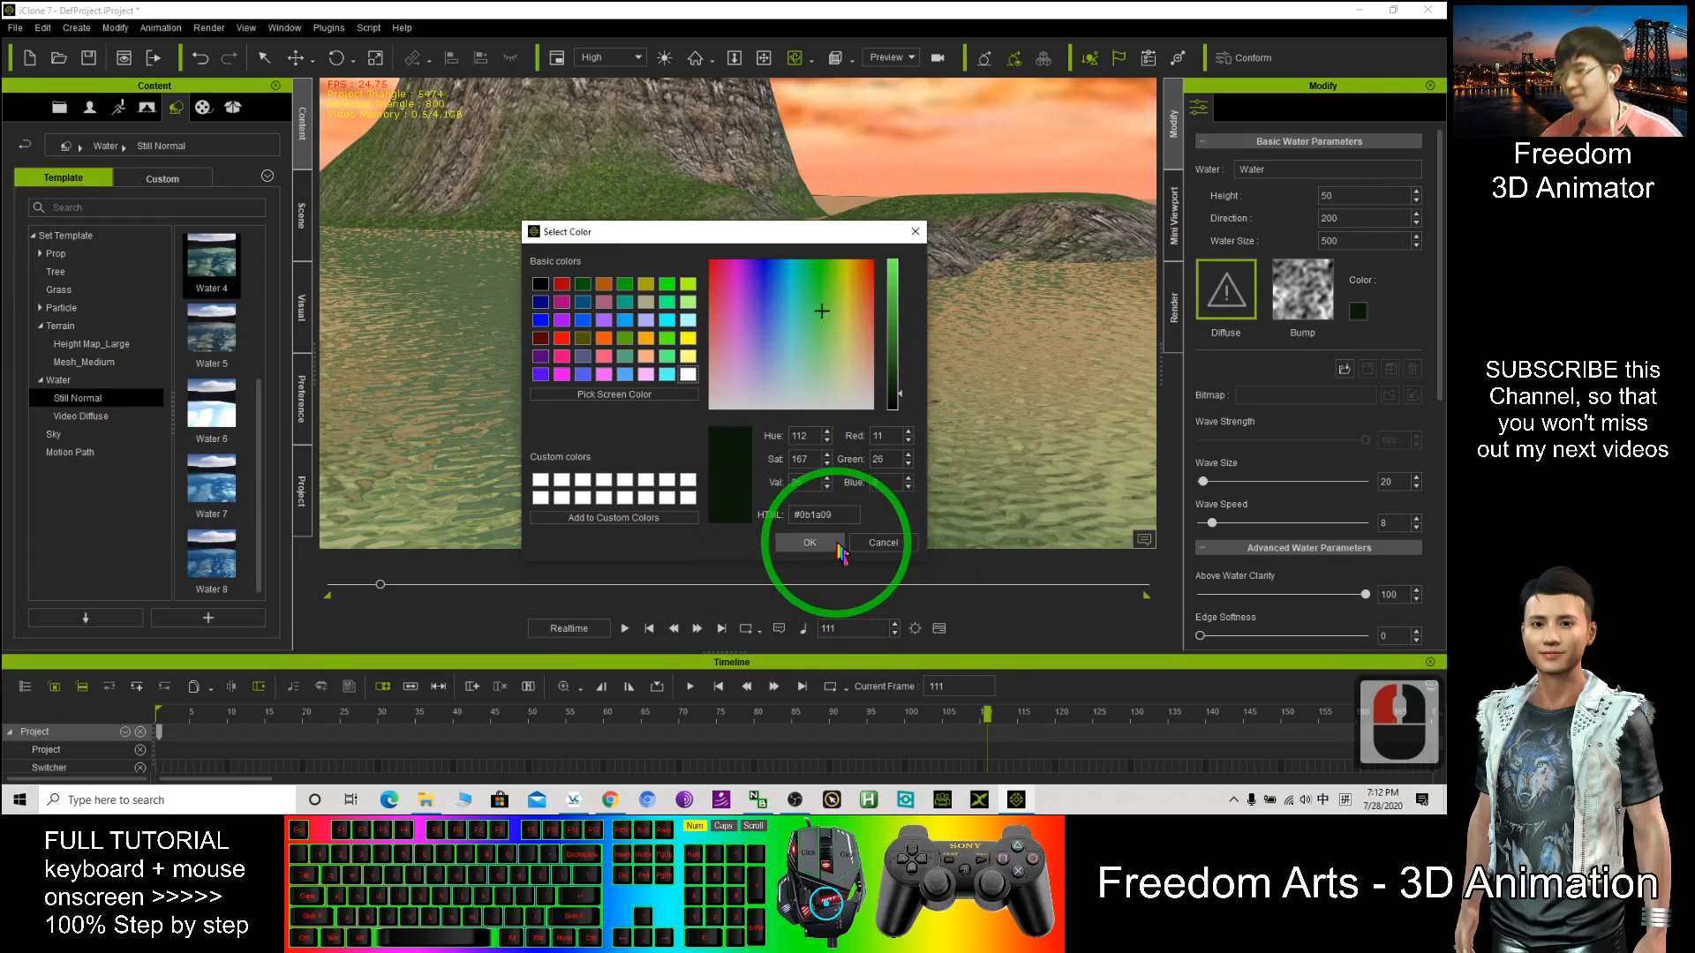
{"action": "left_click", "coordinate": [808, 542]}
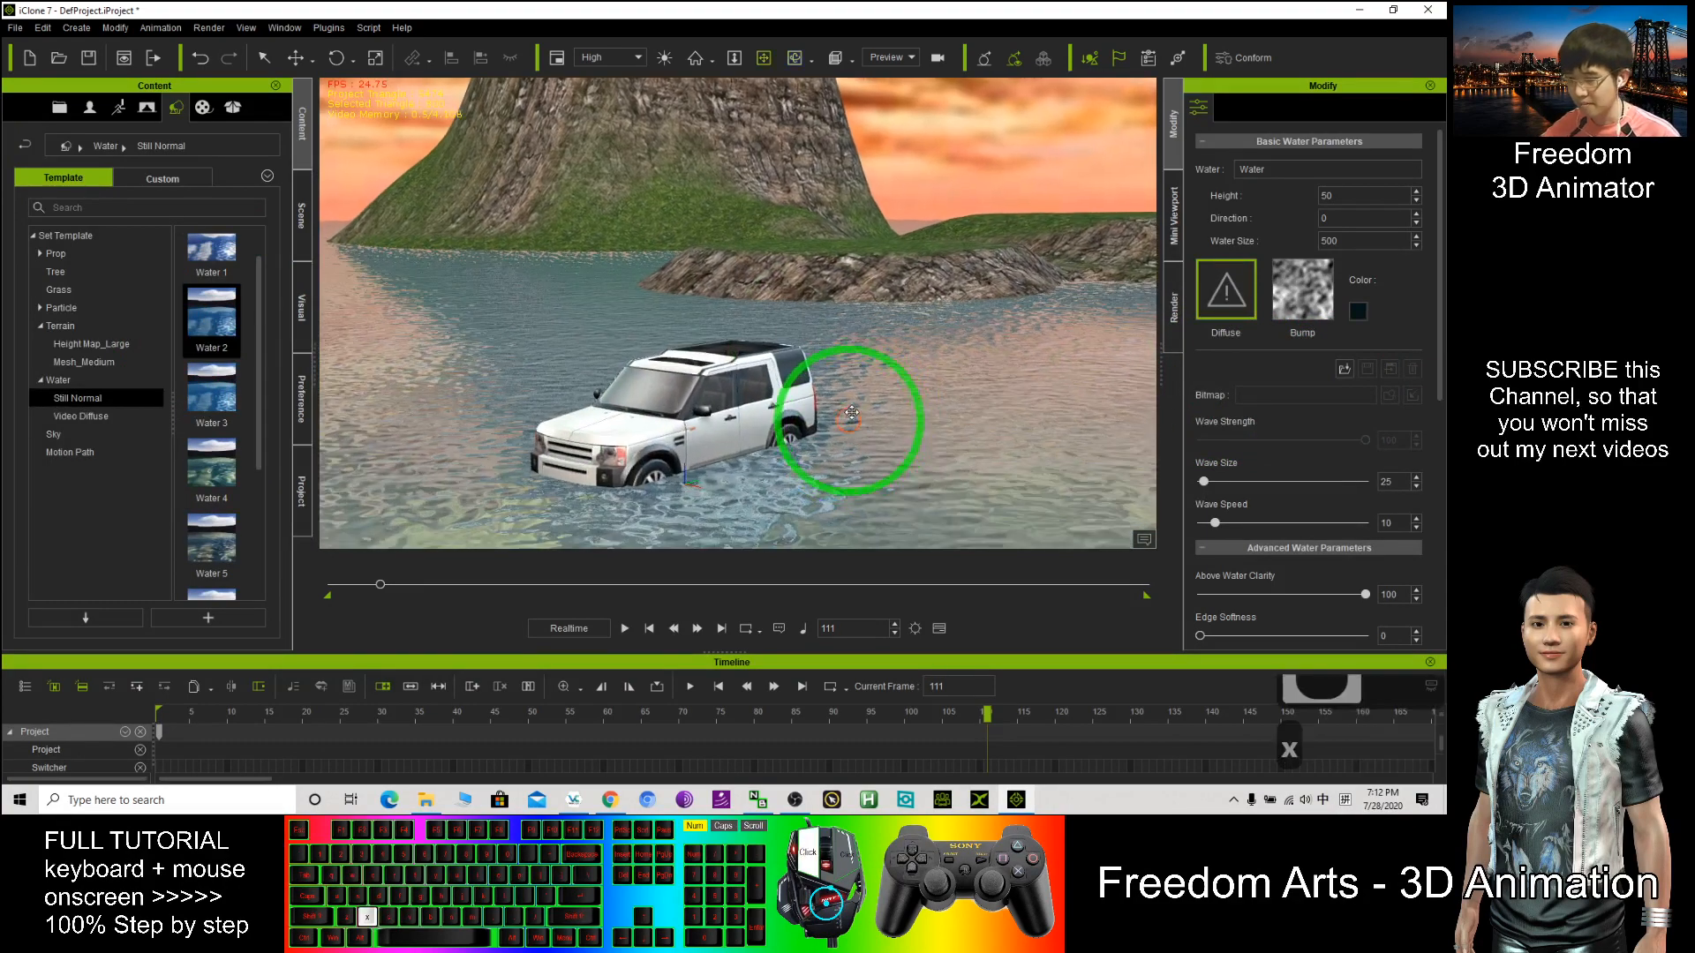
Play the timeline to preview the water rippling around the jeep, then stop
{"action": "left_click", "coordinate": [625, 628]}
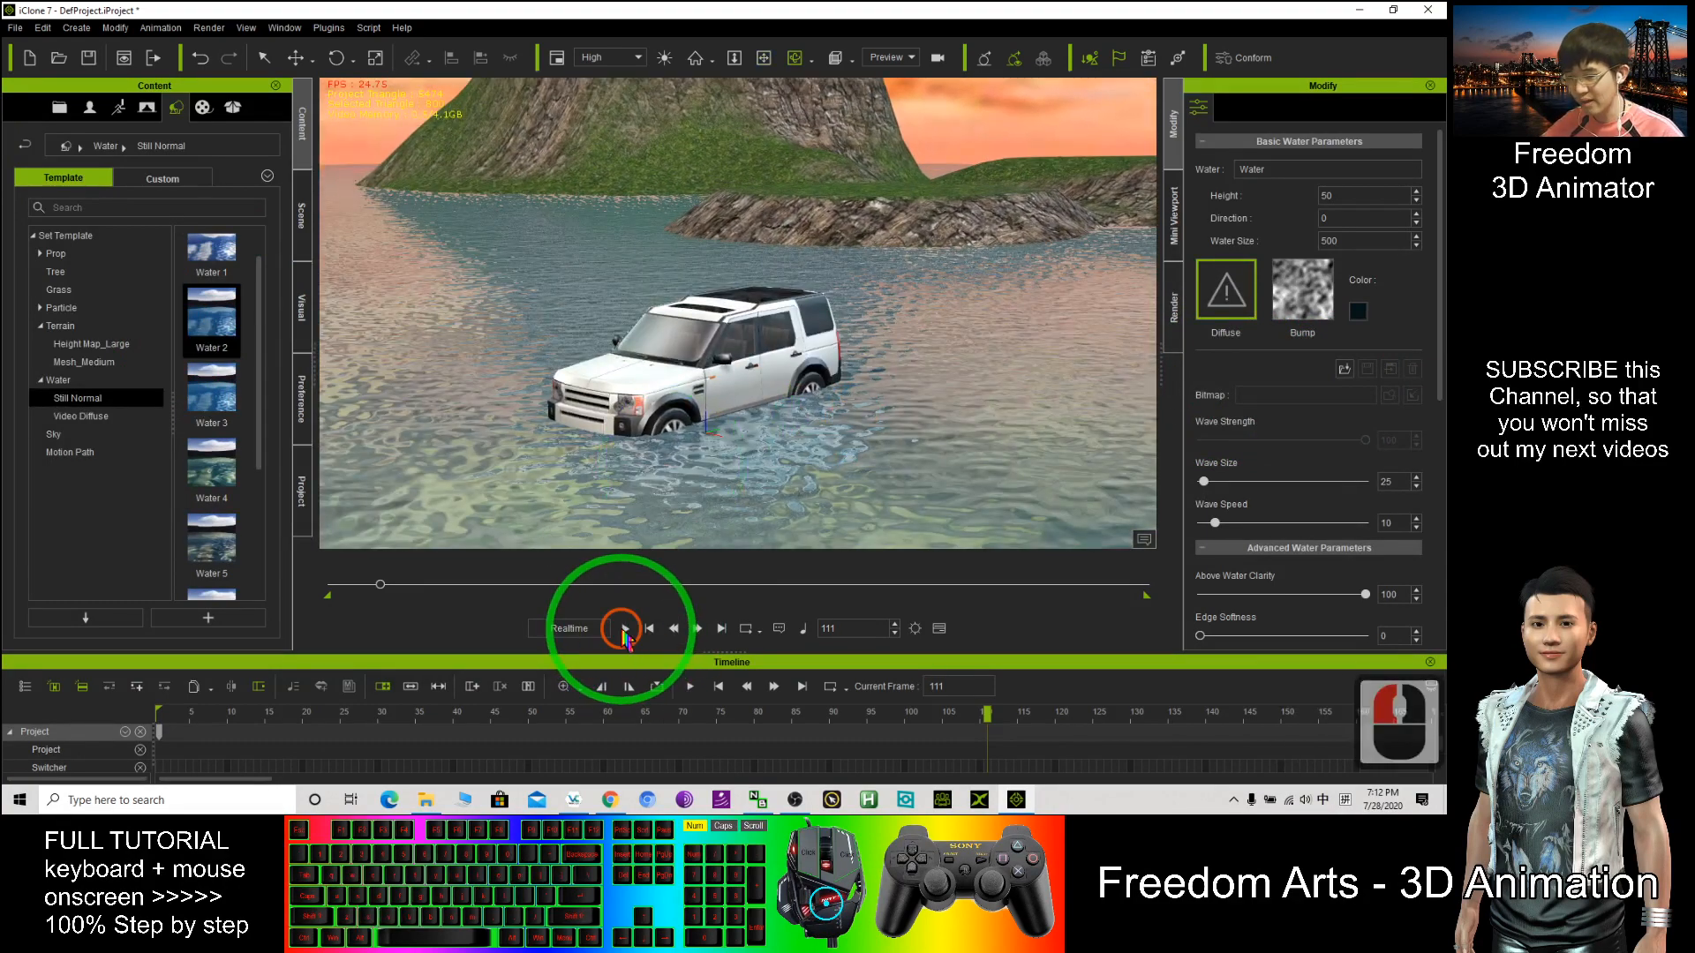
{"action": "left_click", "coordinate": [625, 629]}
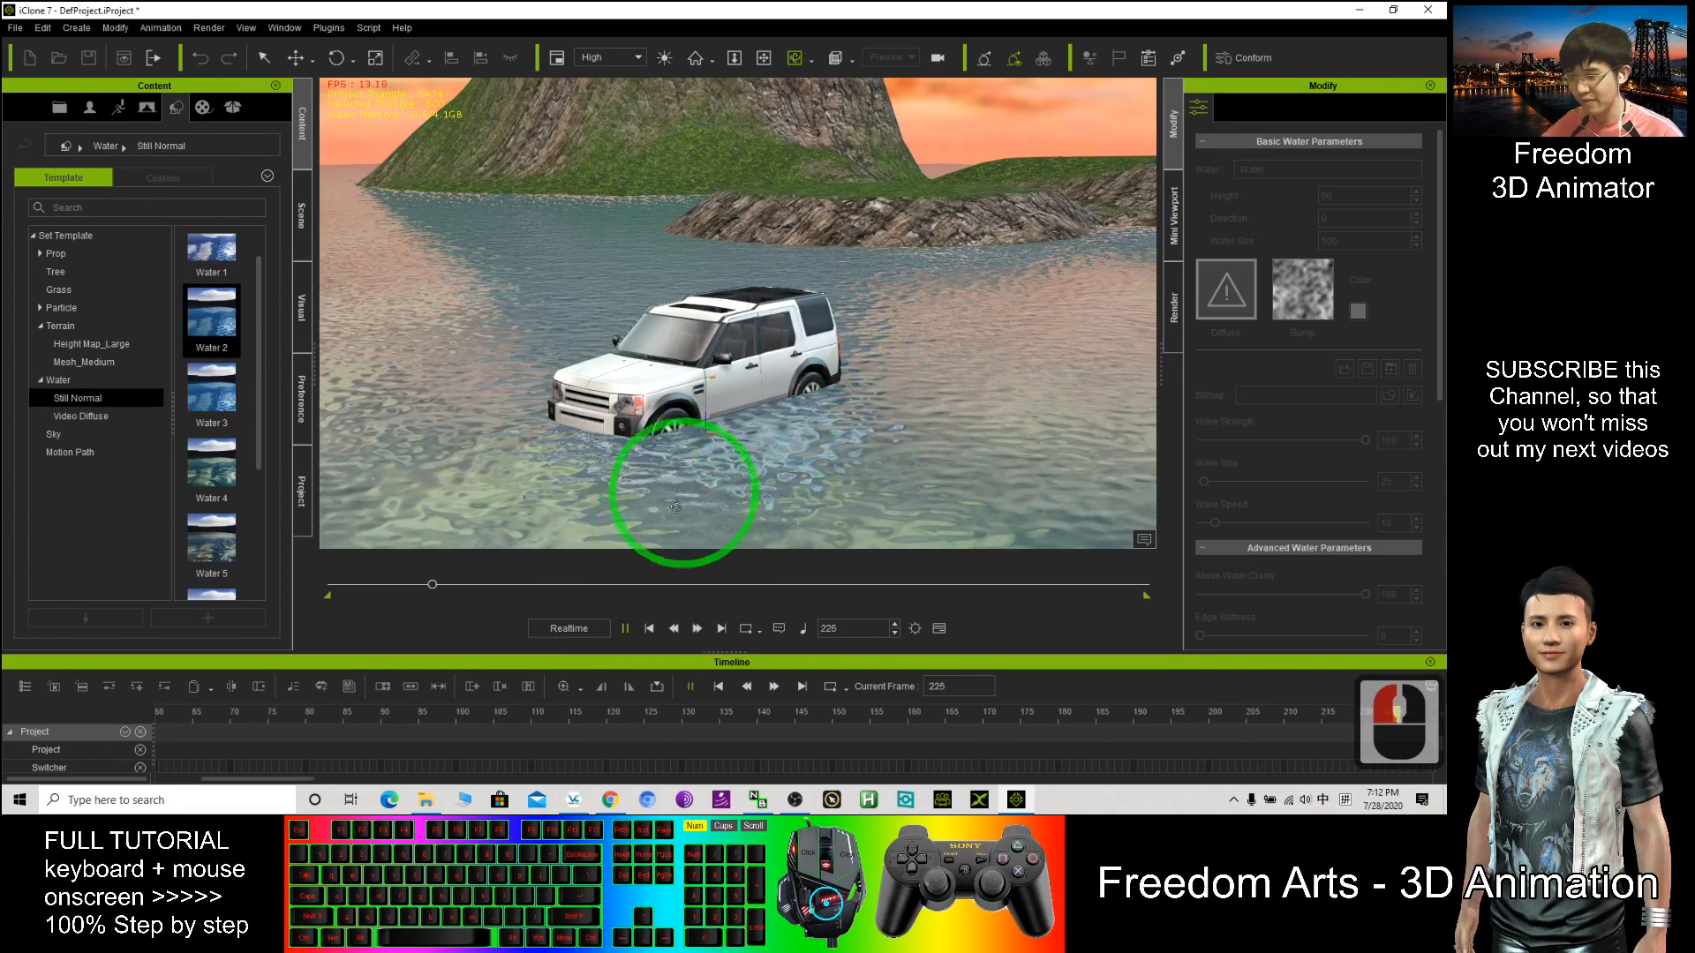
{"action": "left_click", "coordinate": [648, 628]}
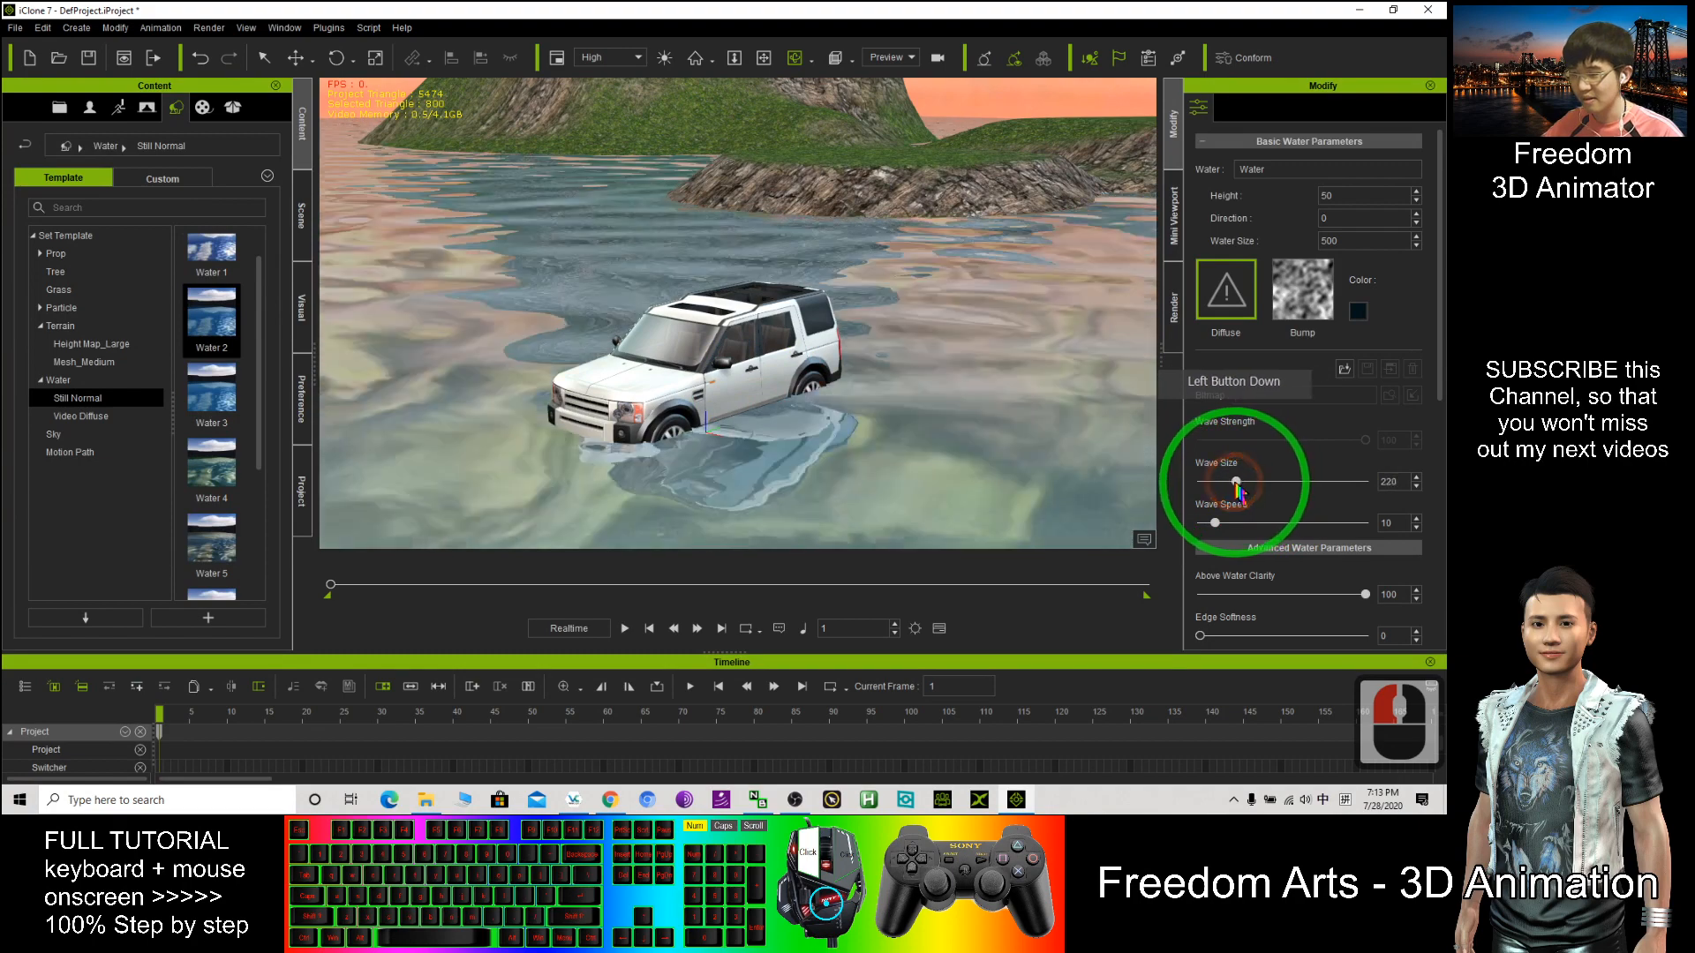
Raise the Wave Size slider to about 211 and preview the broader ripples
{"action": "left_click_drag", "start_coordinate": [1237, 482], "coordinate": [1232, 482]}
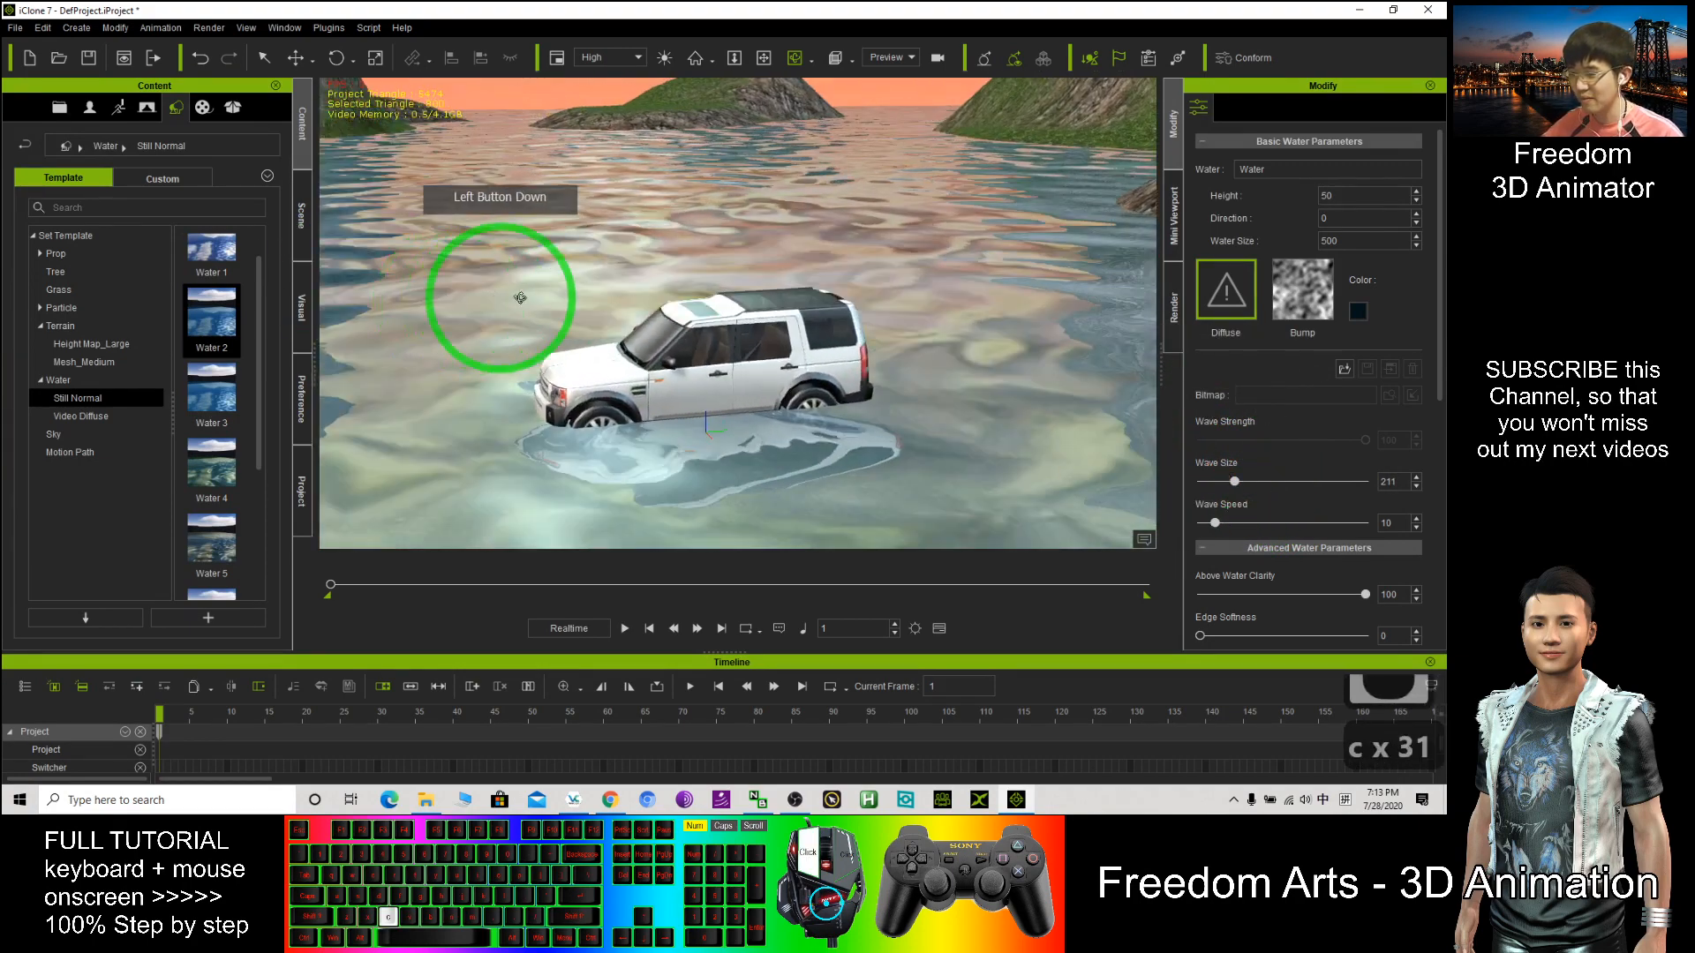
{"action": "left_click", "coordinate": [625, 629]}
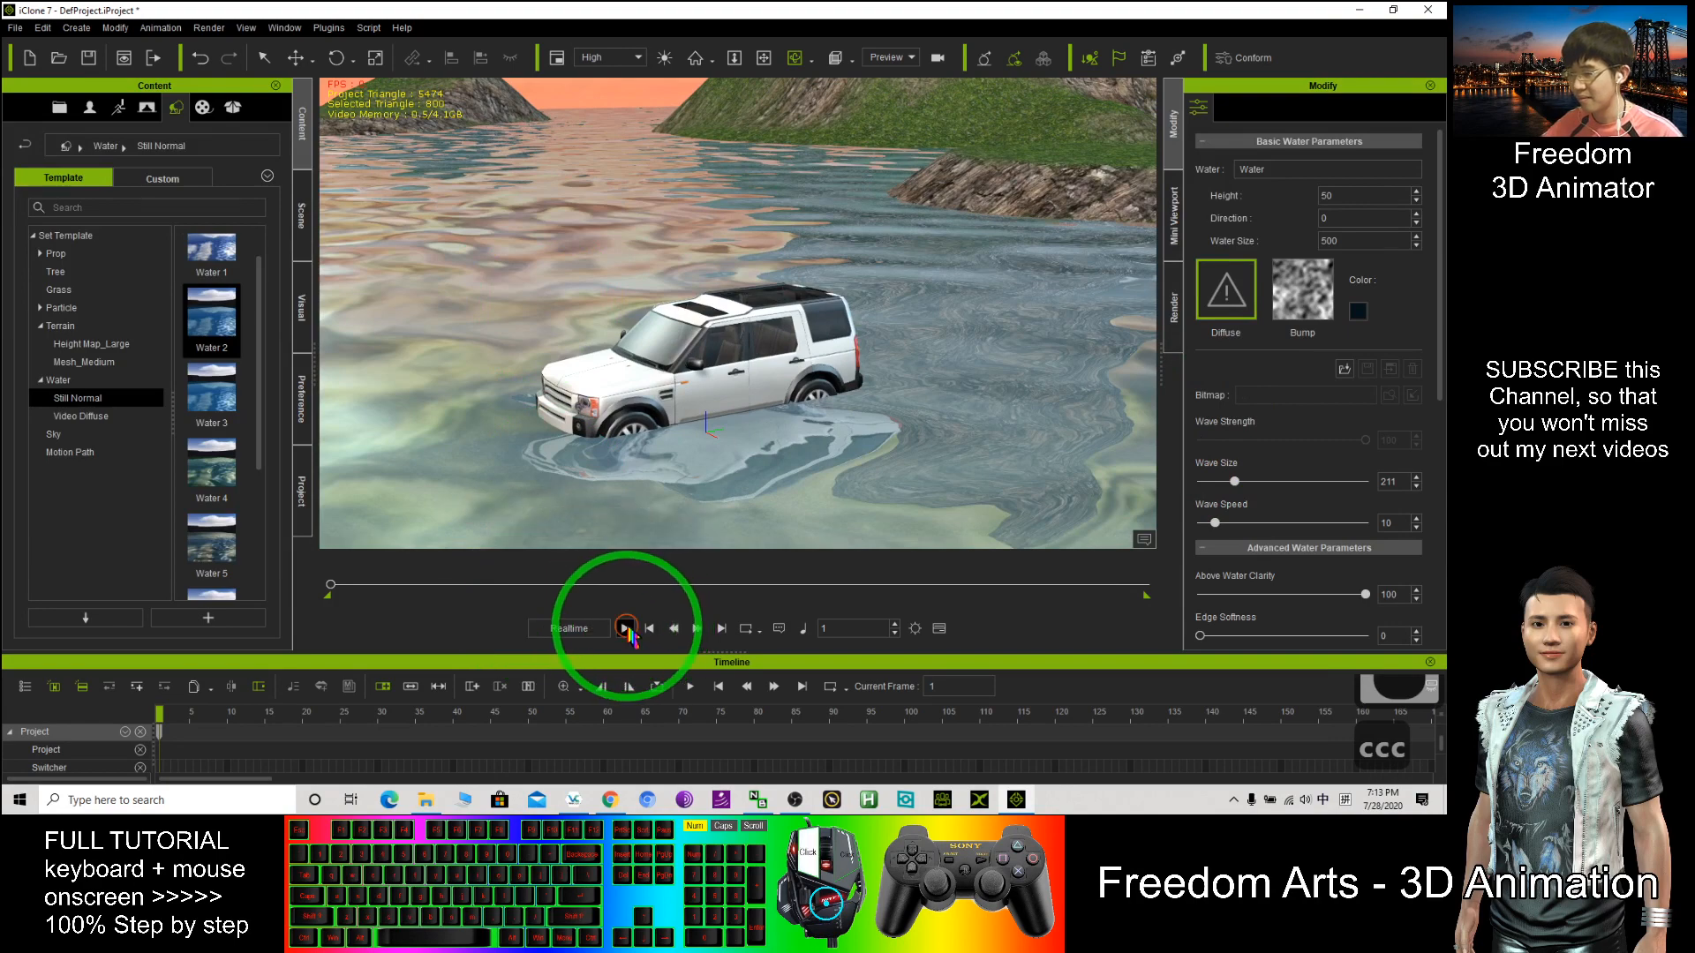
{"action": "left_click", "coordinate": [625, 628]}
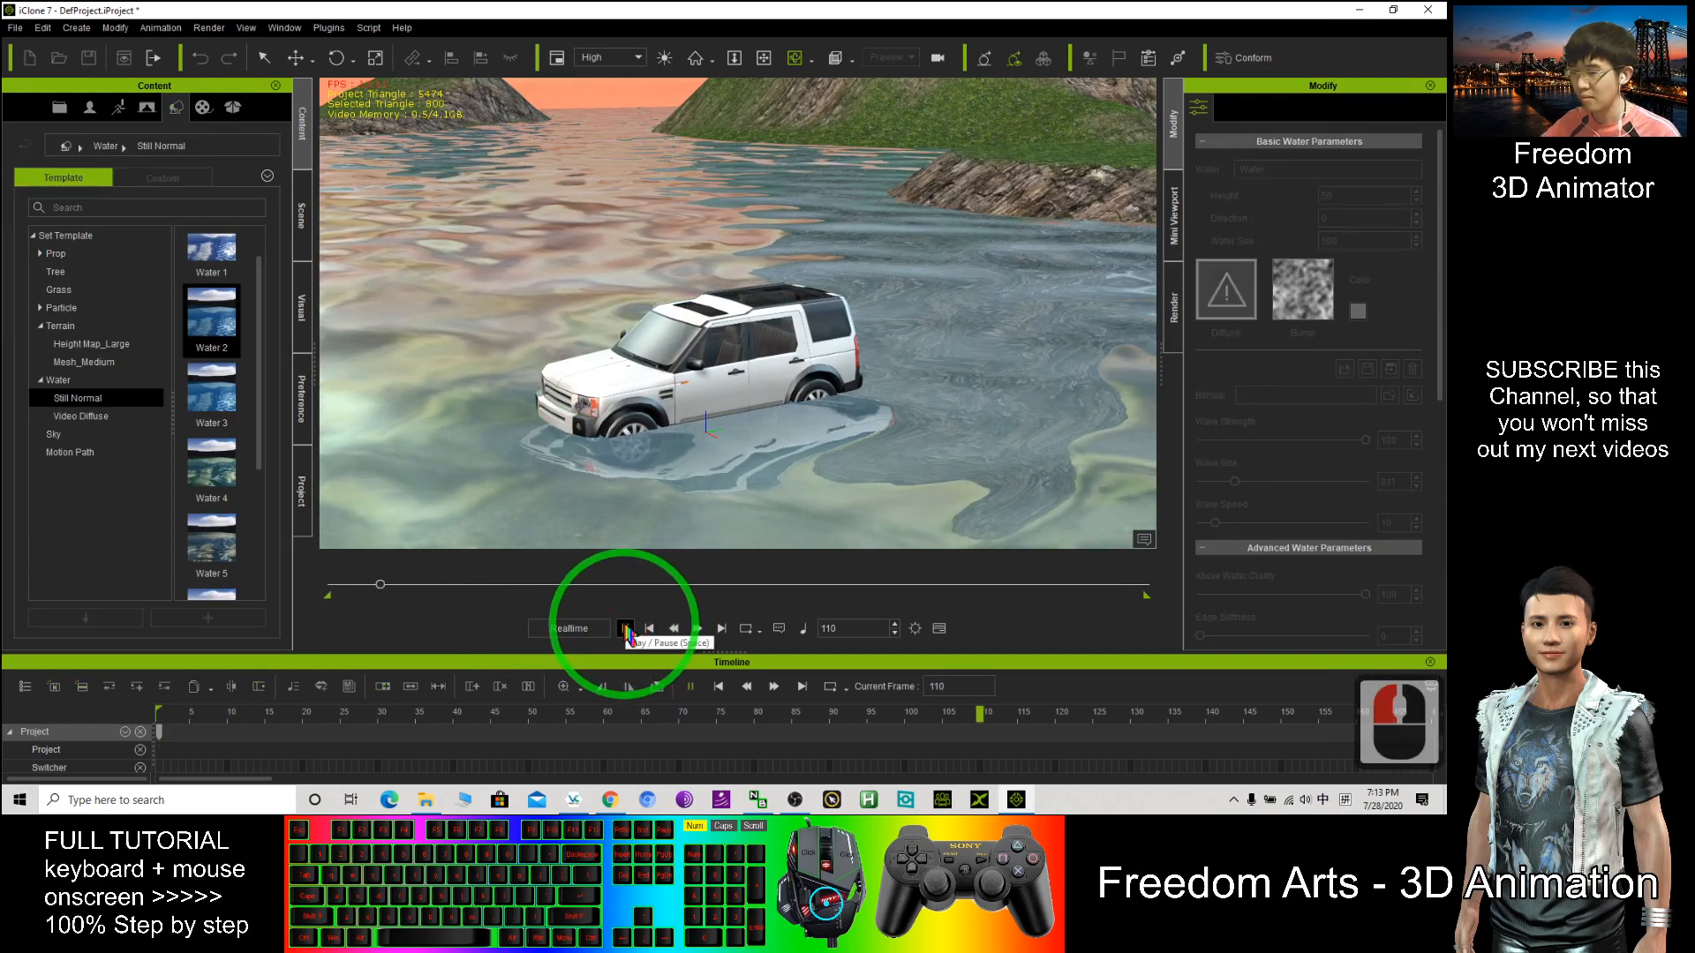
{"action": "left_click", "coordinate": [625, 628]}
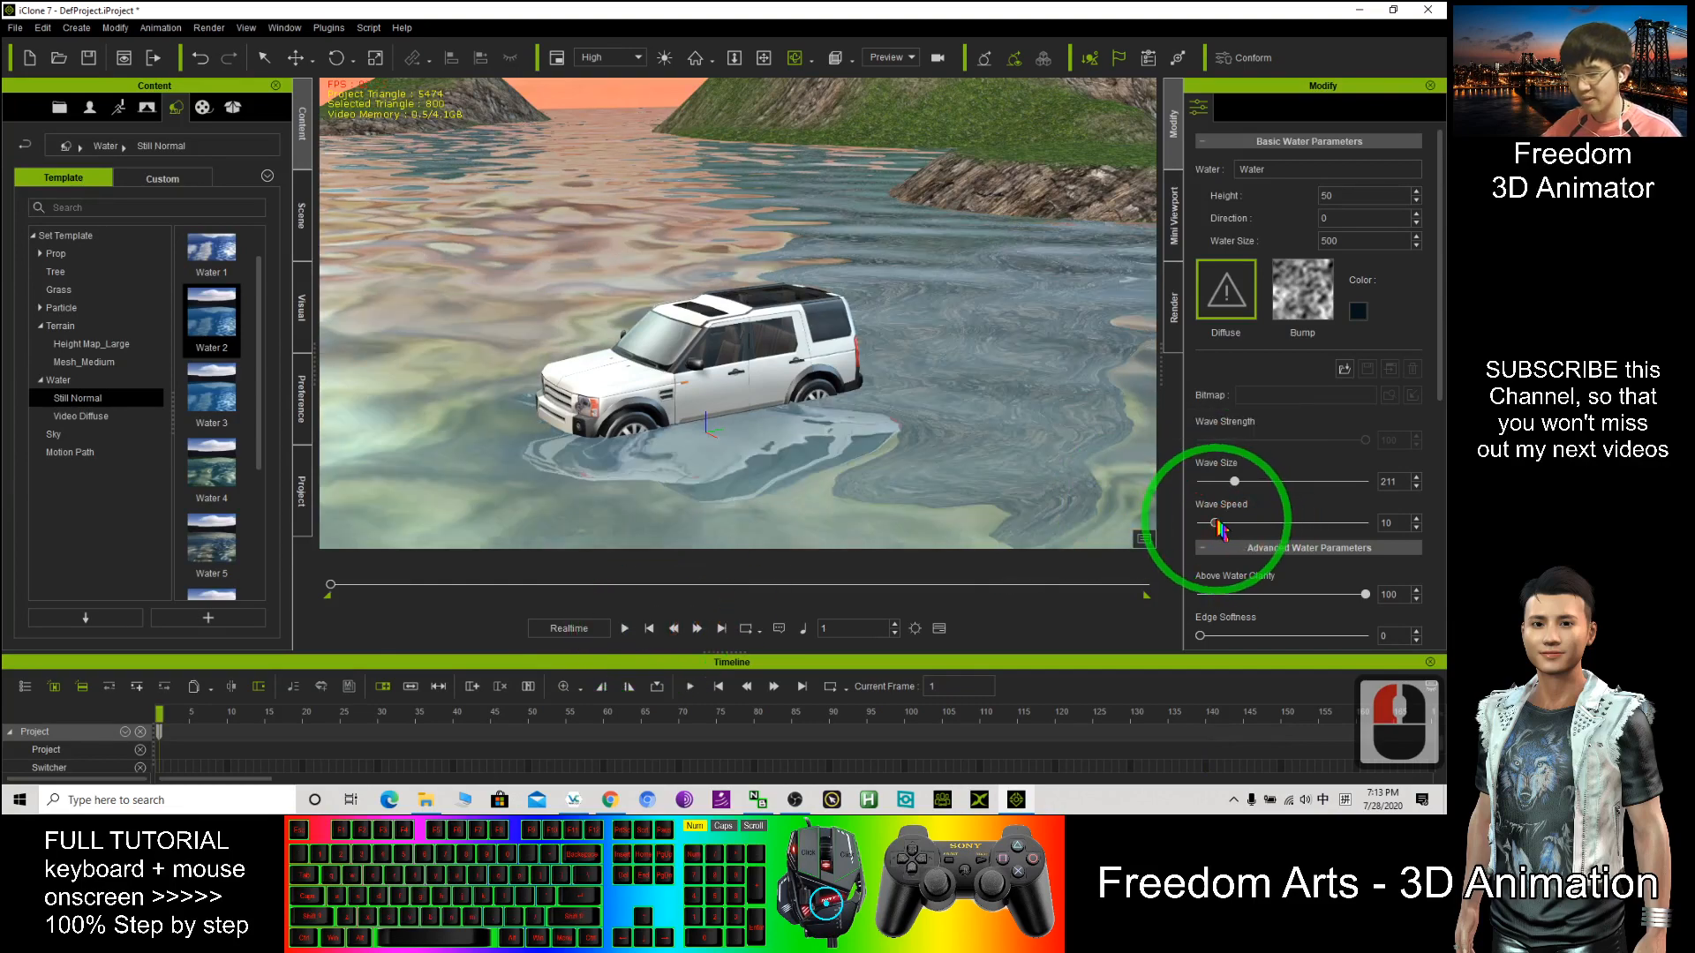
Try wave speeds around 69 and the minimum, previewing each with playback
{"action": "left_click_drag", "start_coordinate": [1227, 522], "coordinate": [1314, 522]}
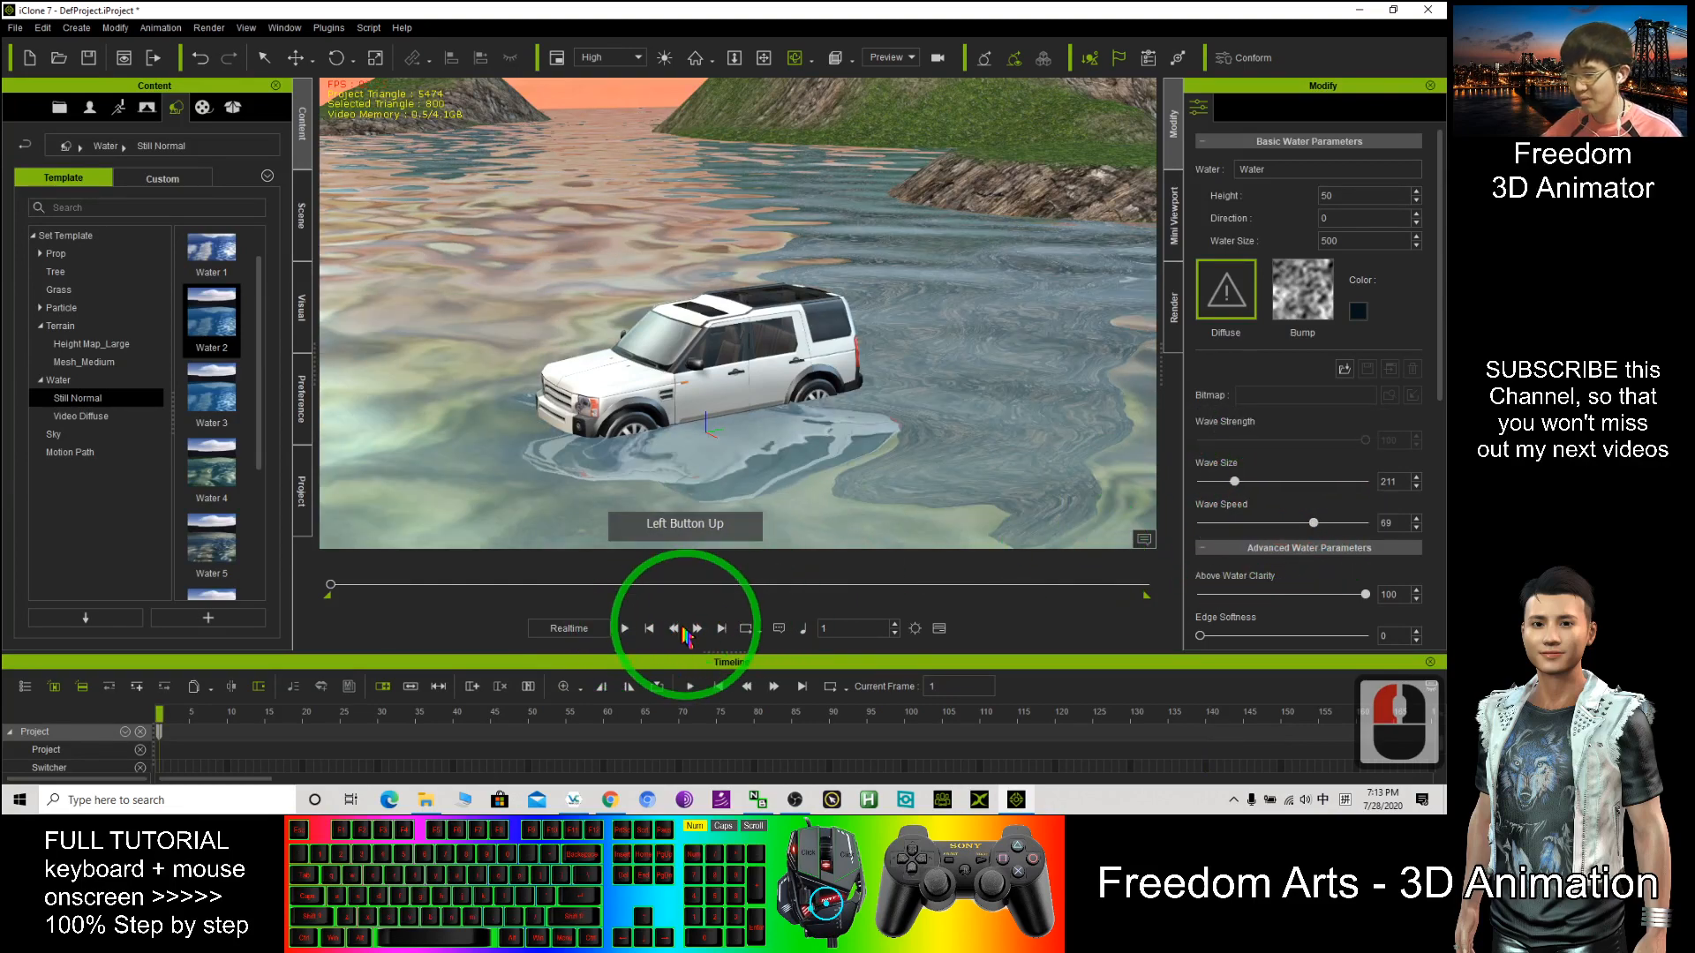
{"action": "left_click", "coordinate": [623, 628]}
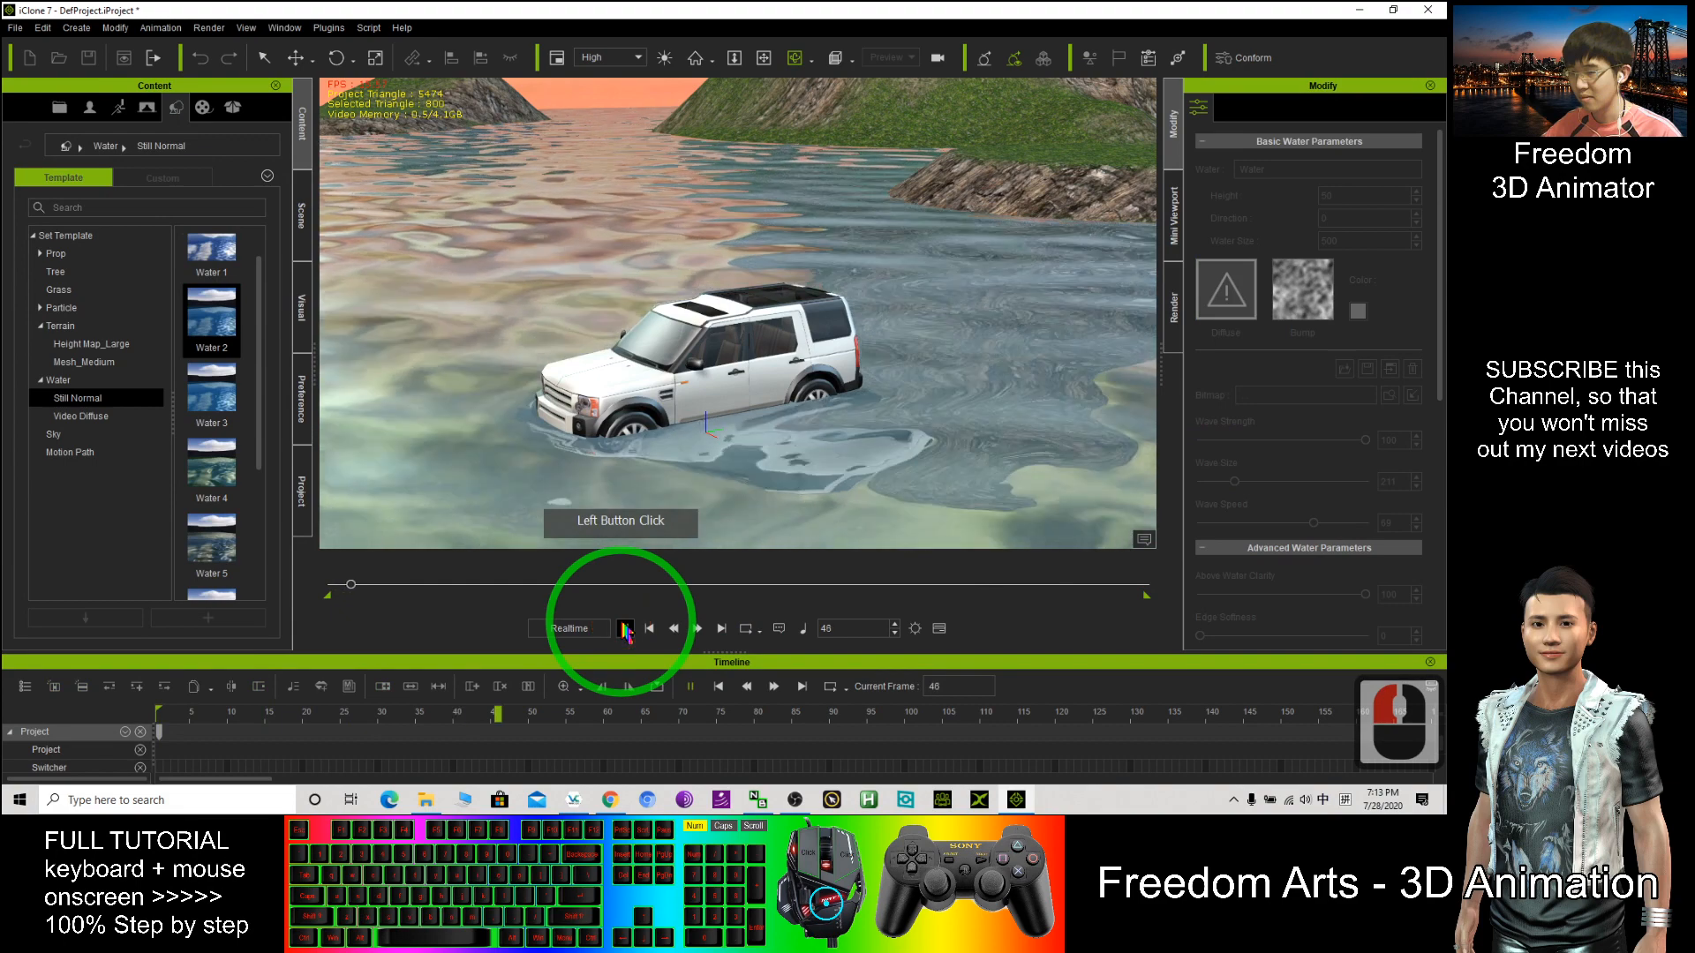
{"action": "left_click", "coordinate": [625, 629]}
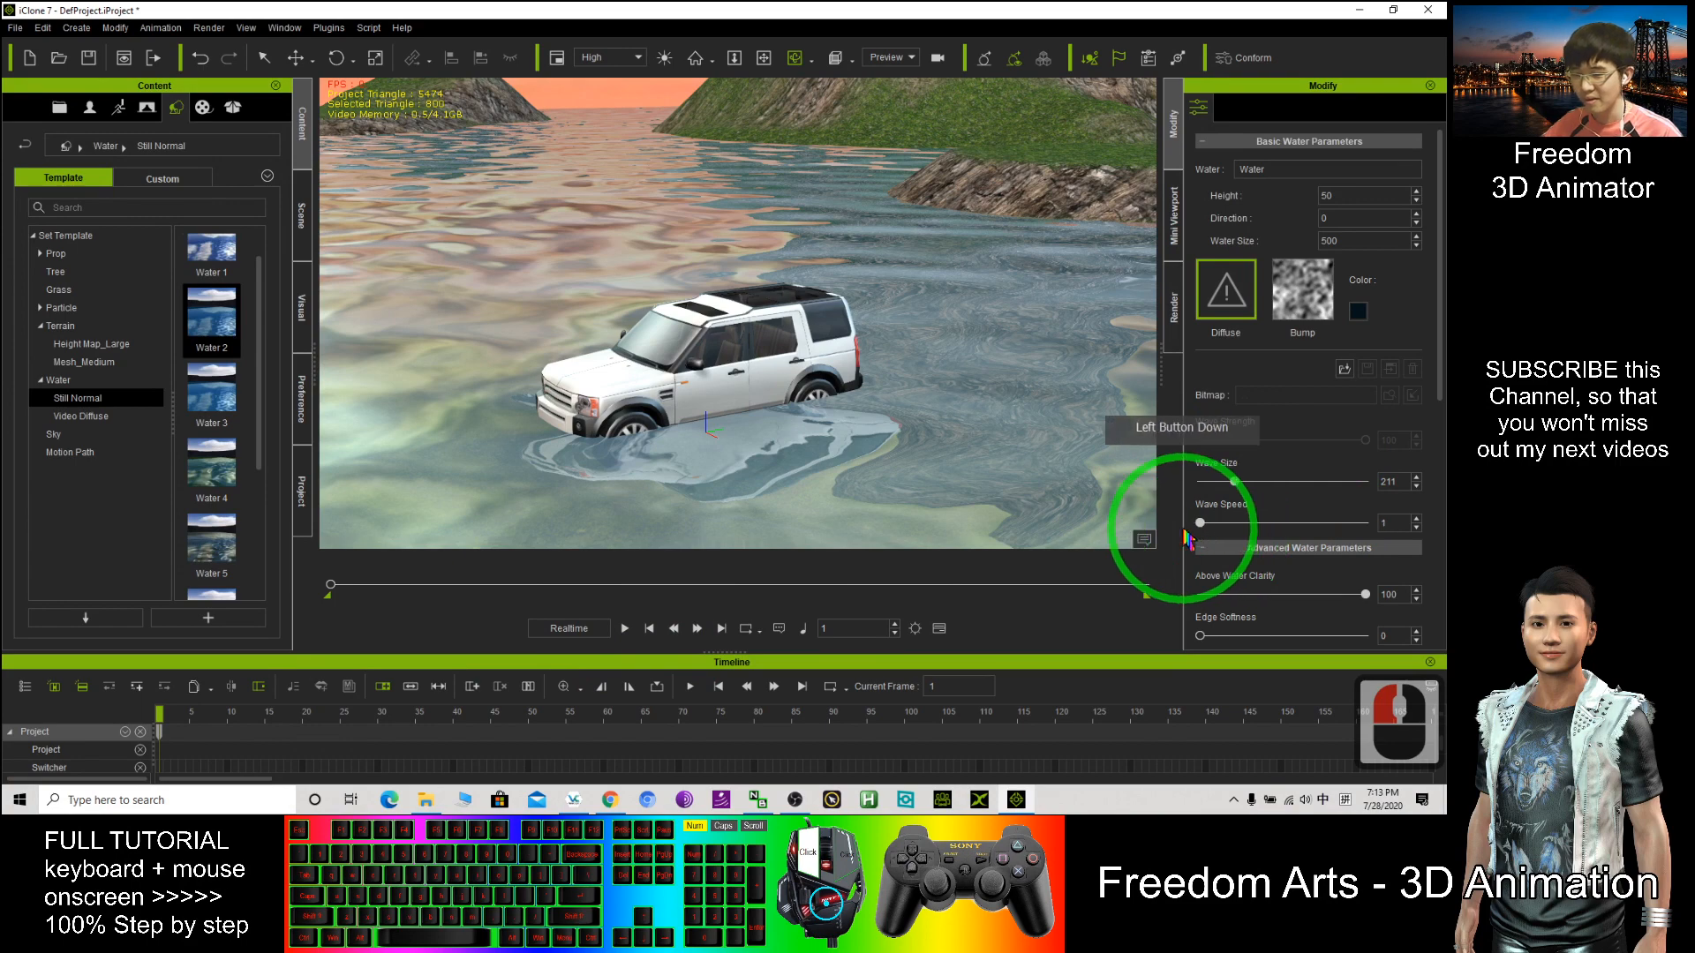
{"action": "left_click", "coordinate": [623, 628]}
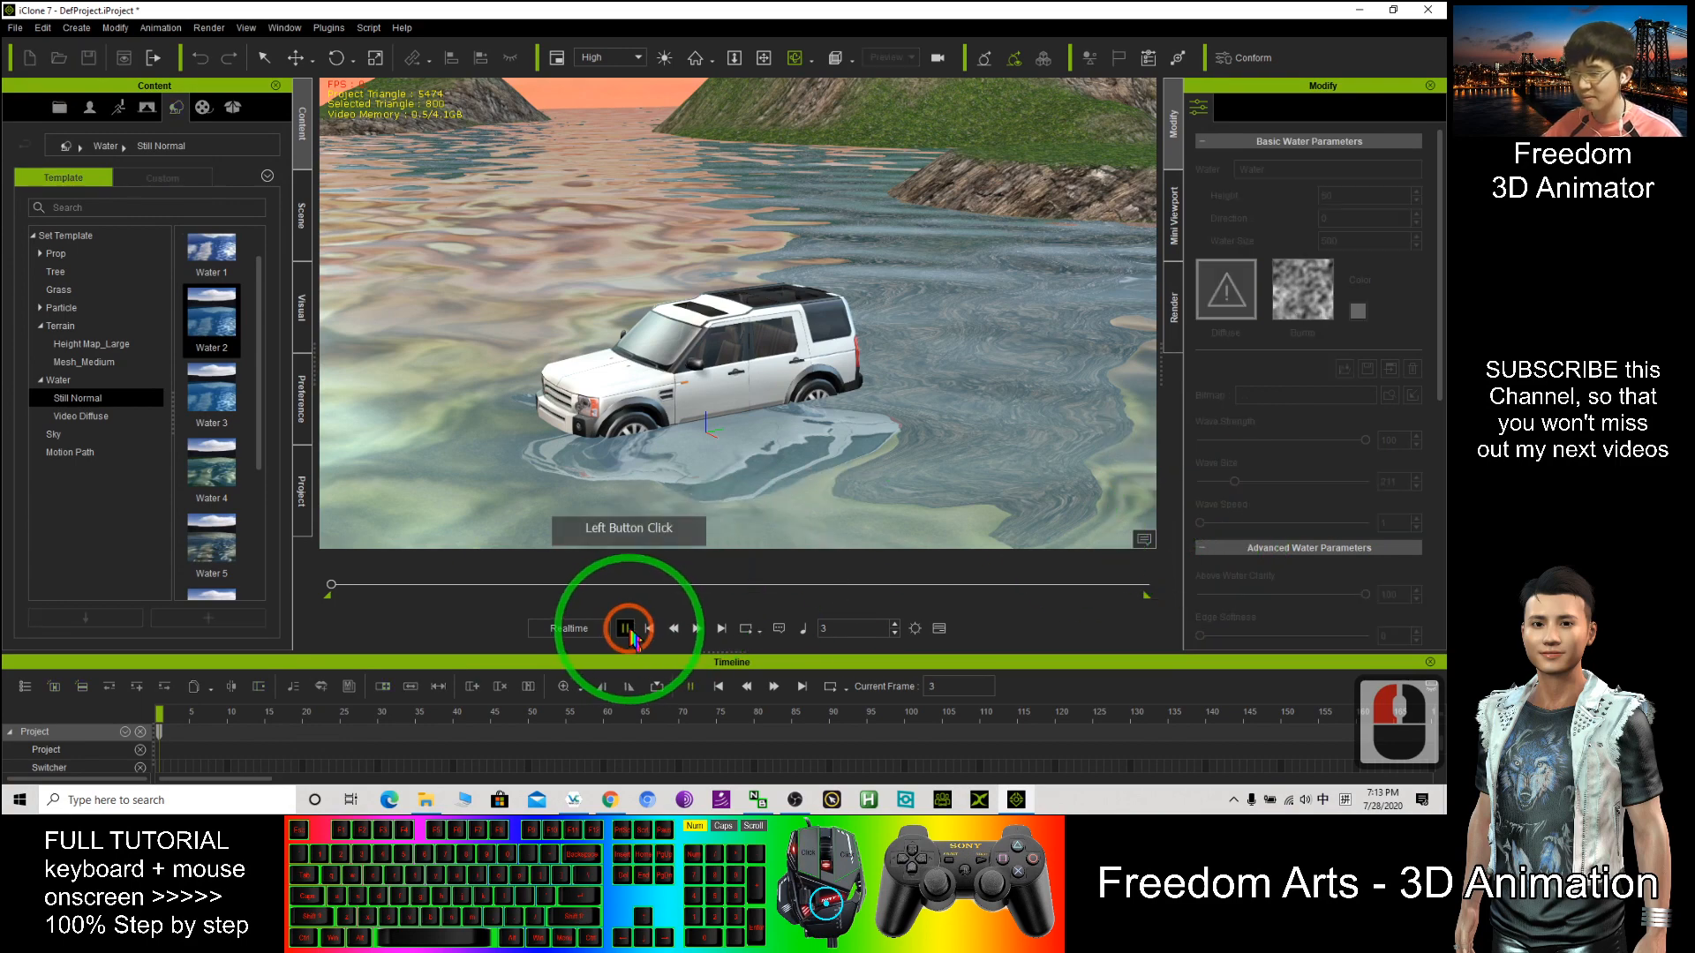
{"action": "left_click", "coordinate": [626, 629]}
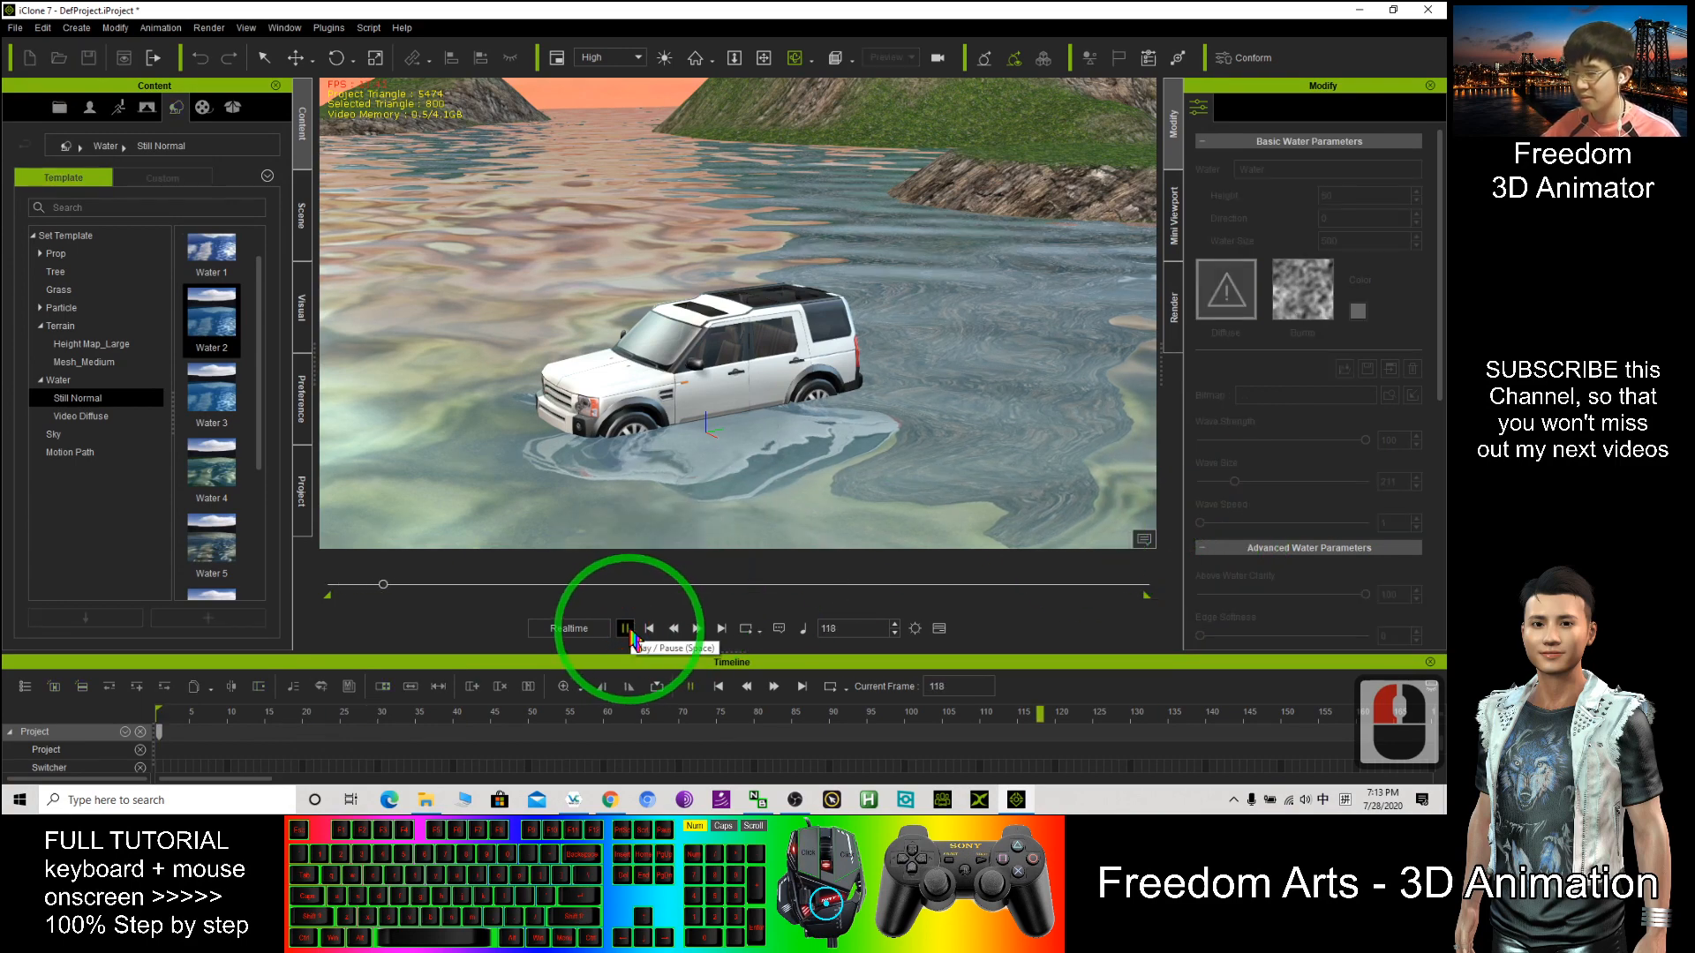
{"action": "left_click", "coordinate": [625, 628]}
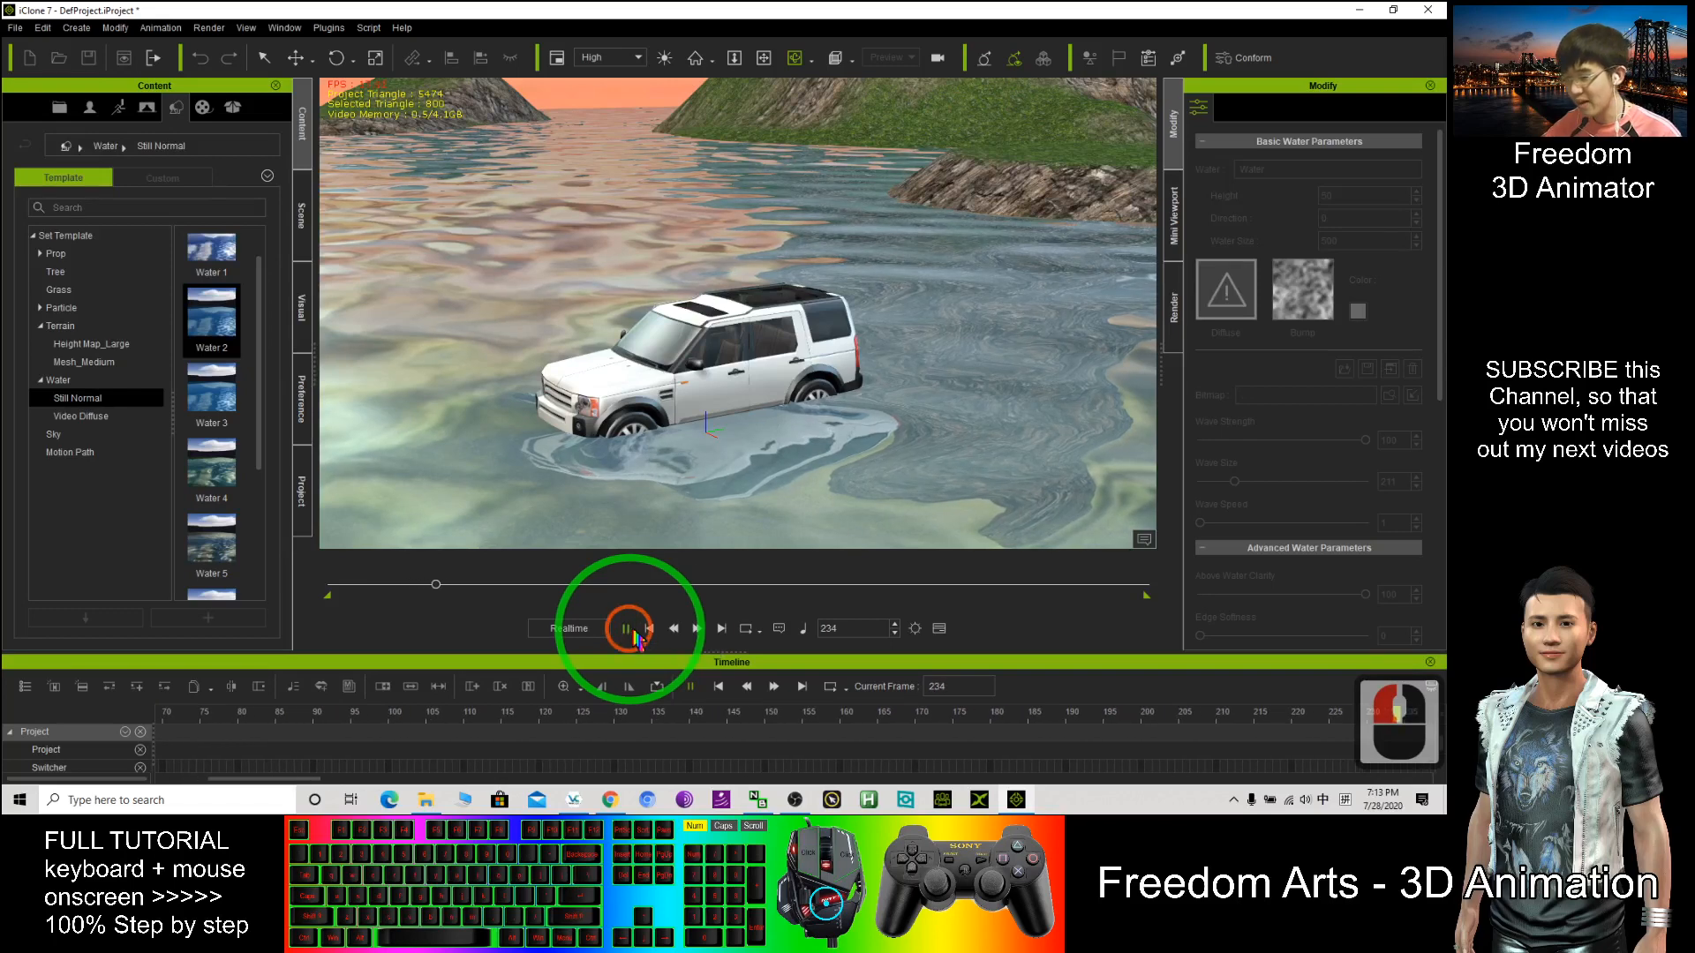
{"action": "left_click", "coordinate": [647, 628]}
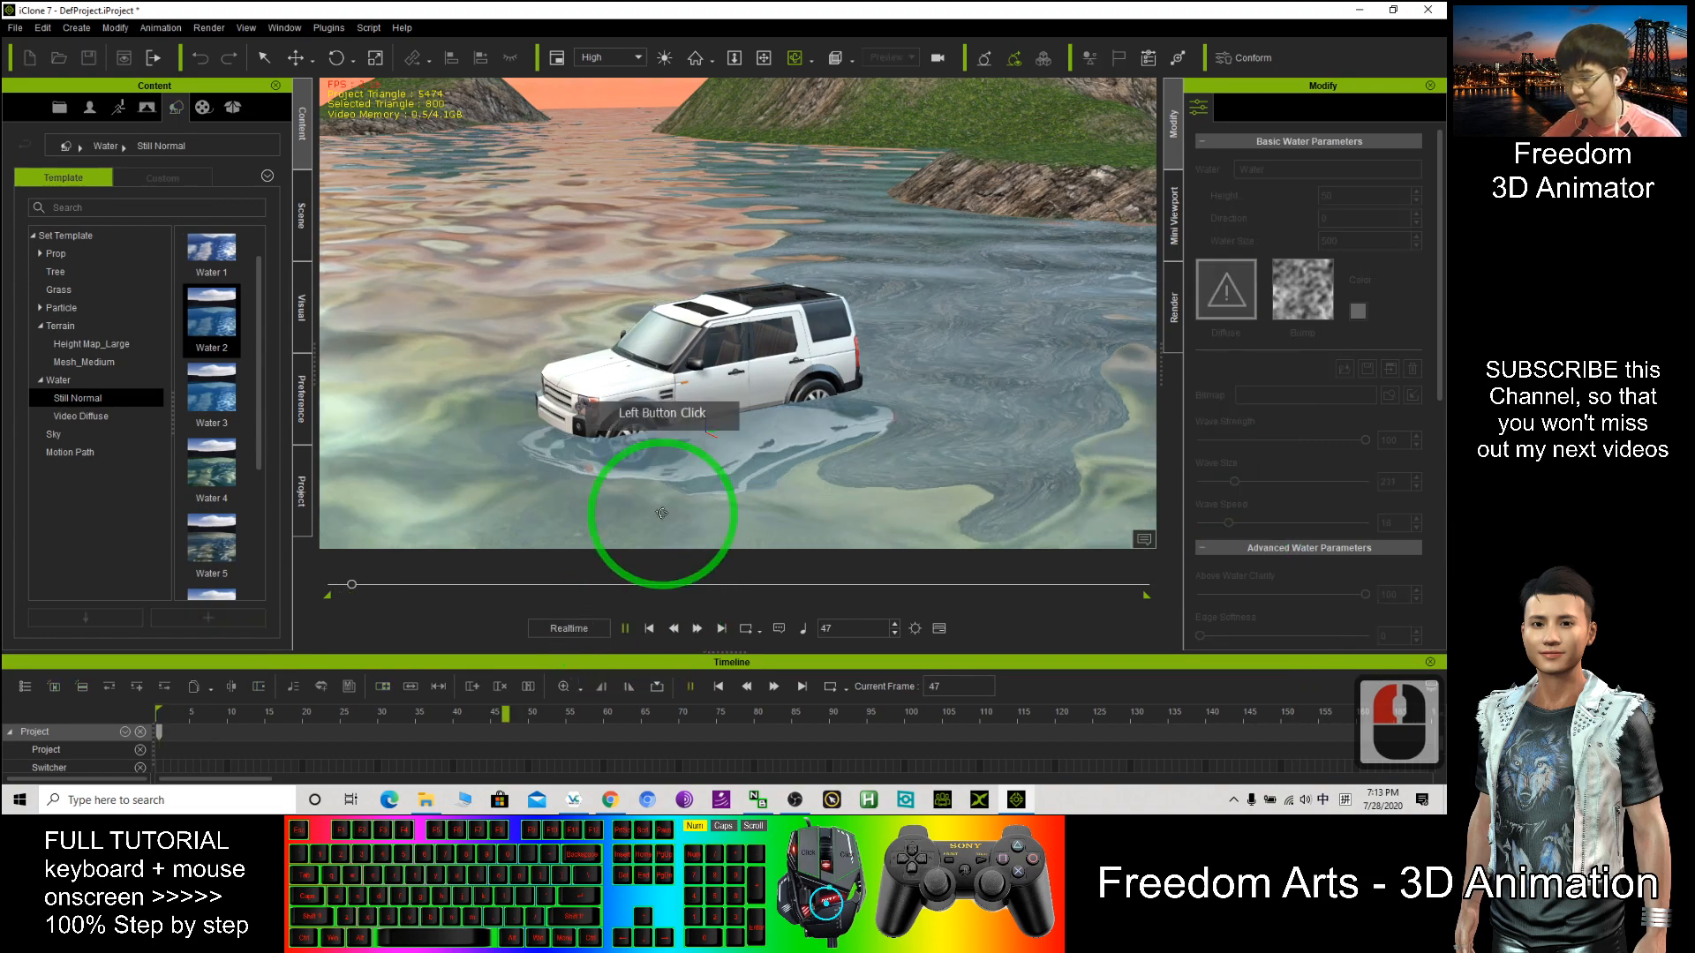
{"action": "left_click", "coordinate": [648, 628]}
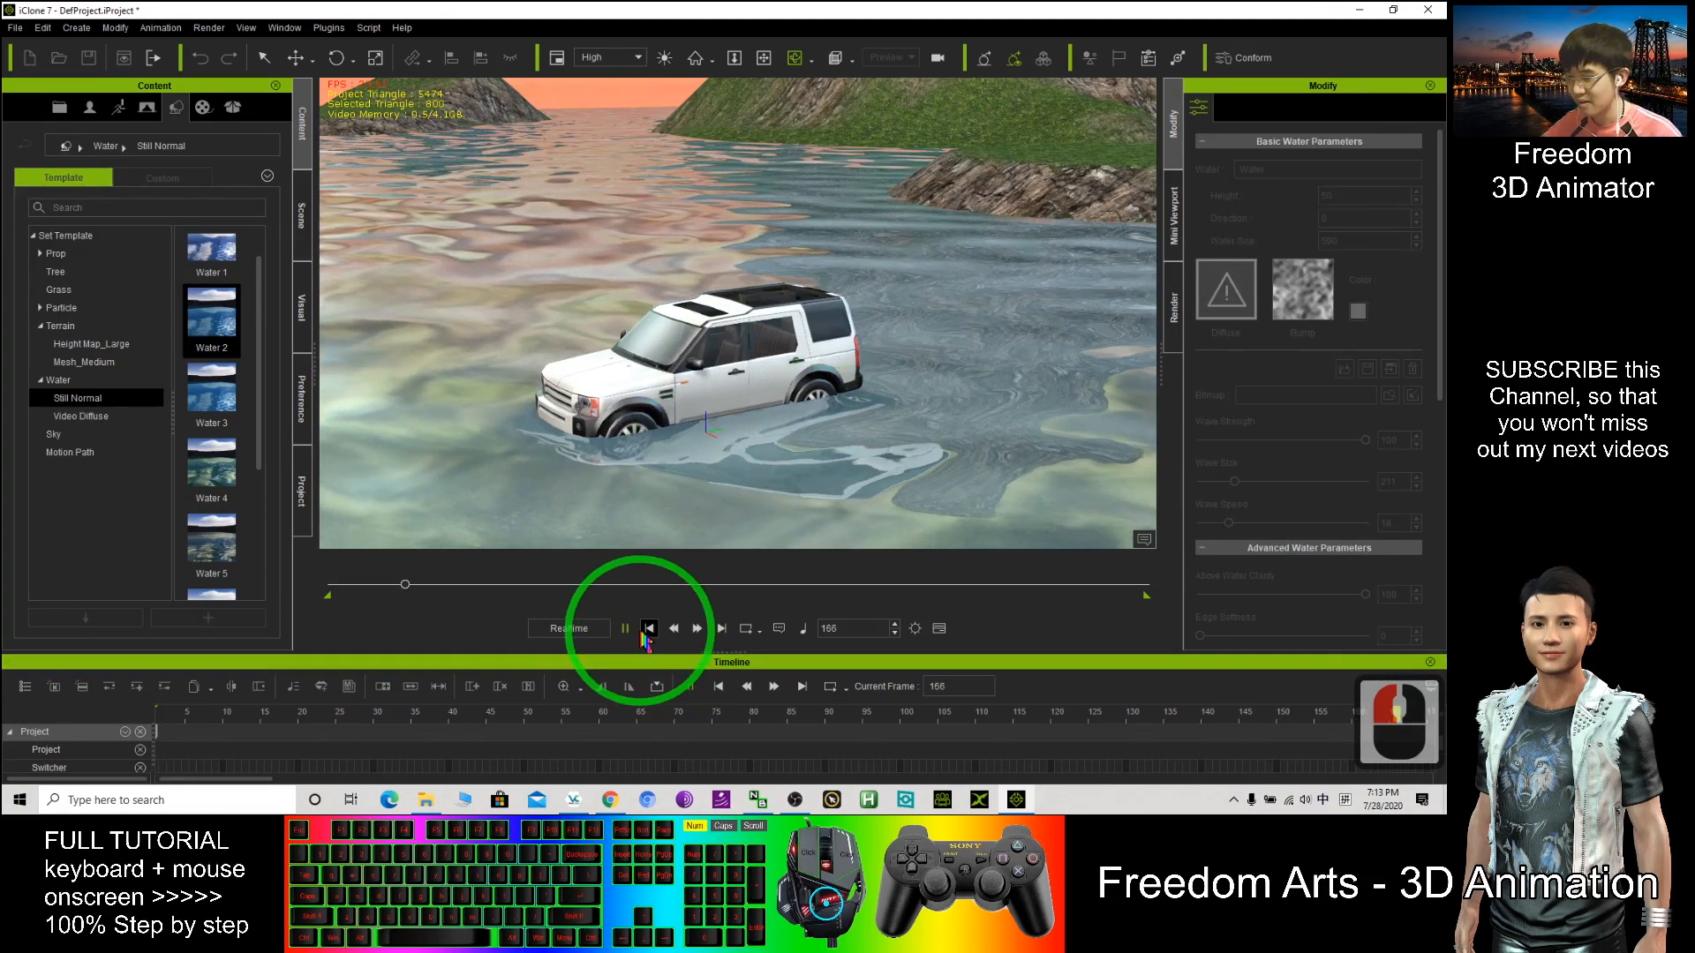
{"action": "left_click", "coordinate": [647, 629]}
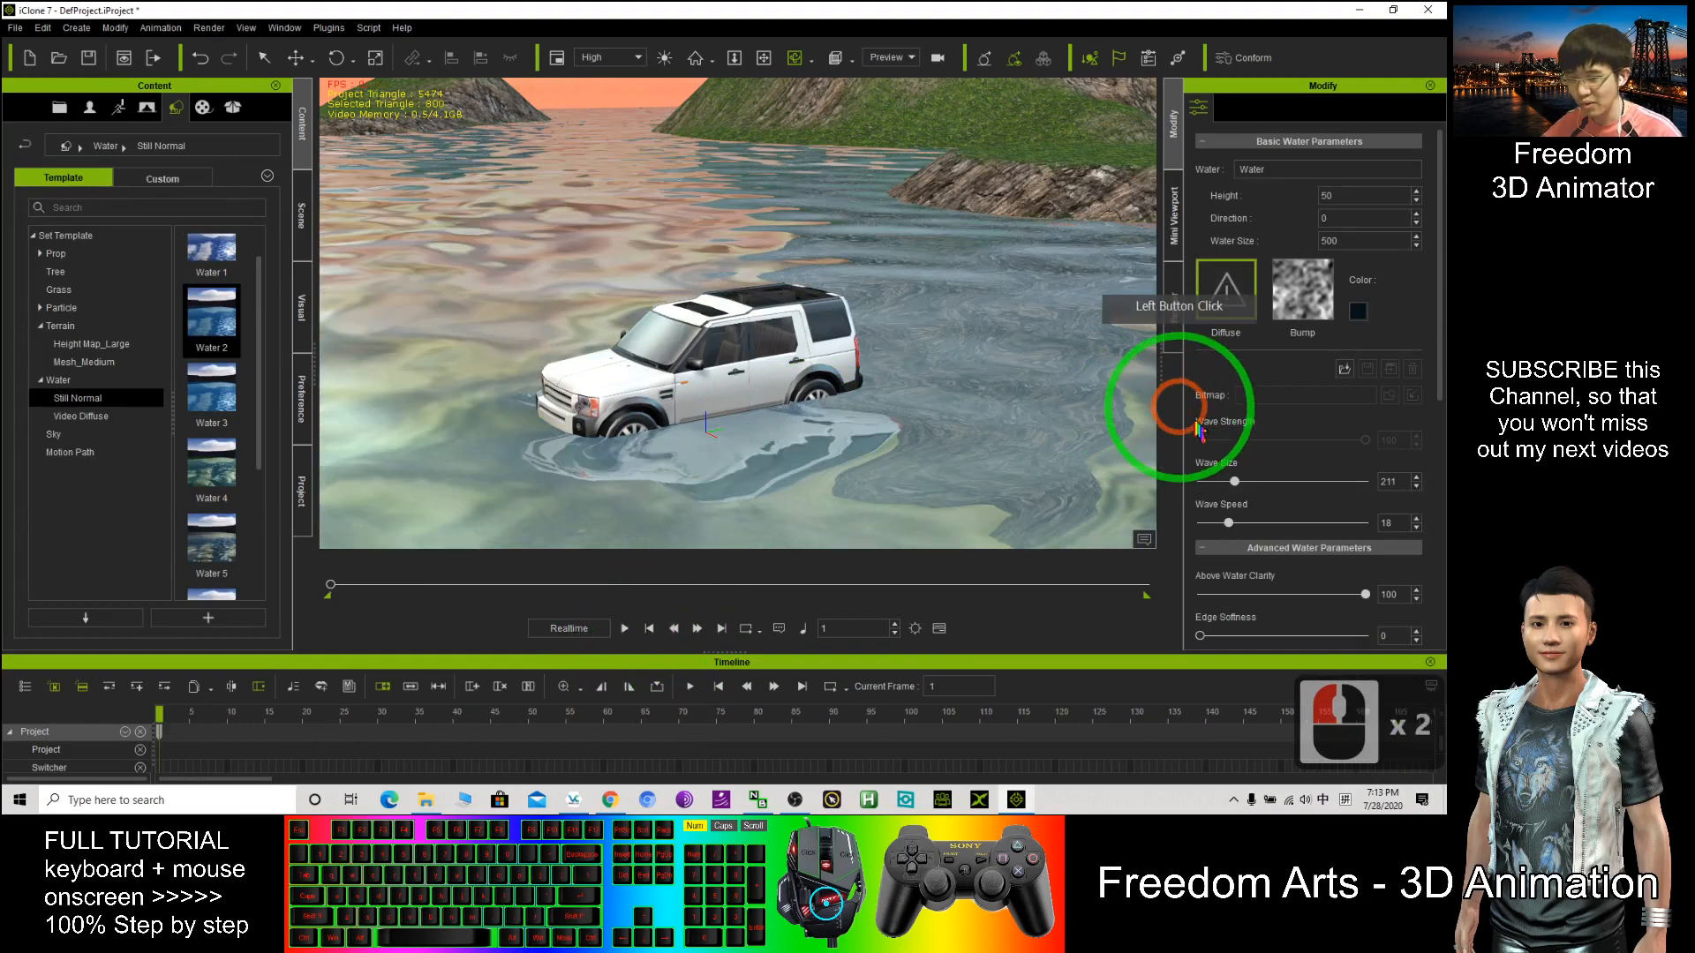
Settle the wave speed at 18 and wave size at about 52, then rewind
{"action": "left_click_drag", "start_coordinate": [1227, 480], "coordinate": [1278, 480]}
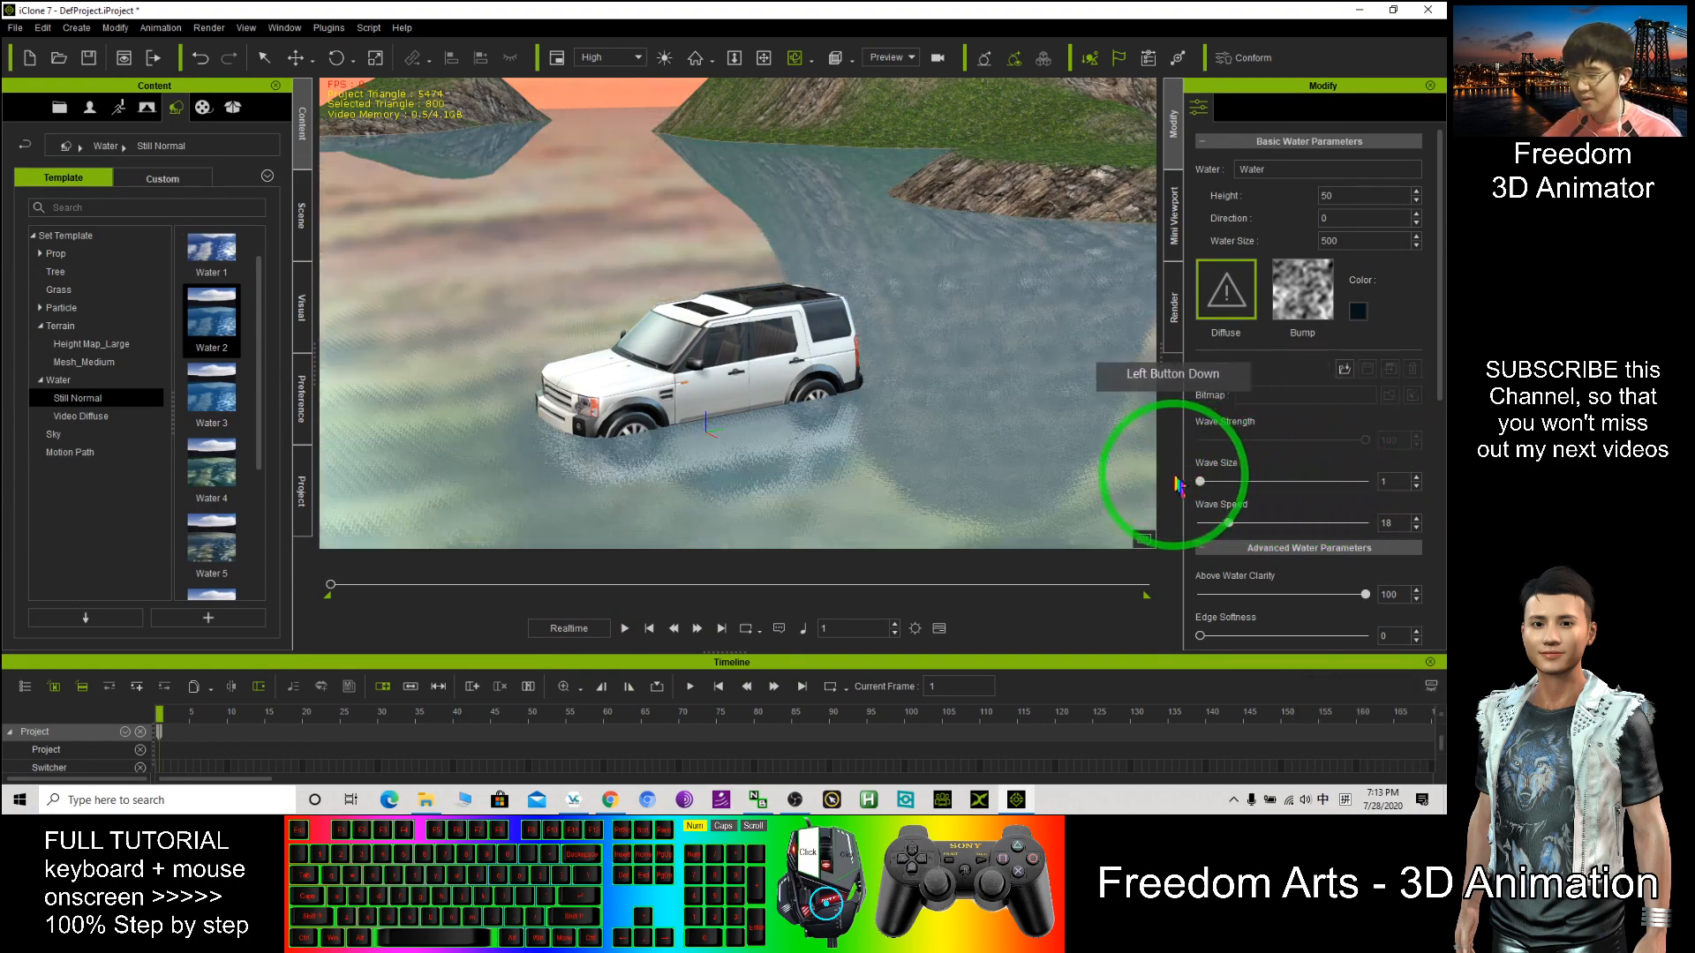
{"action": "left_click_drag", "start_coordinate": [1199, 480], "coordinate": [1217, 480]}
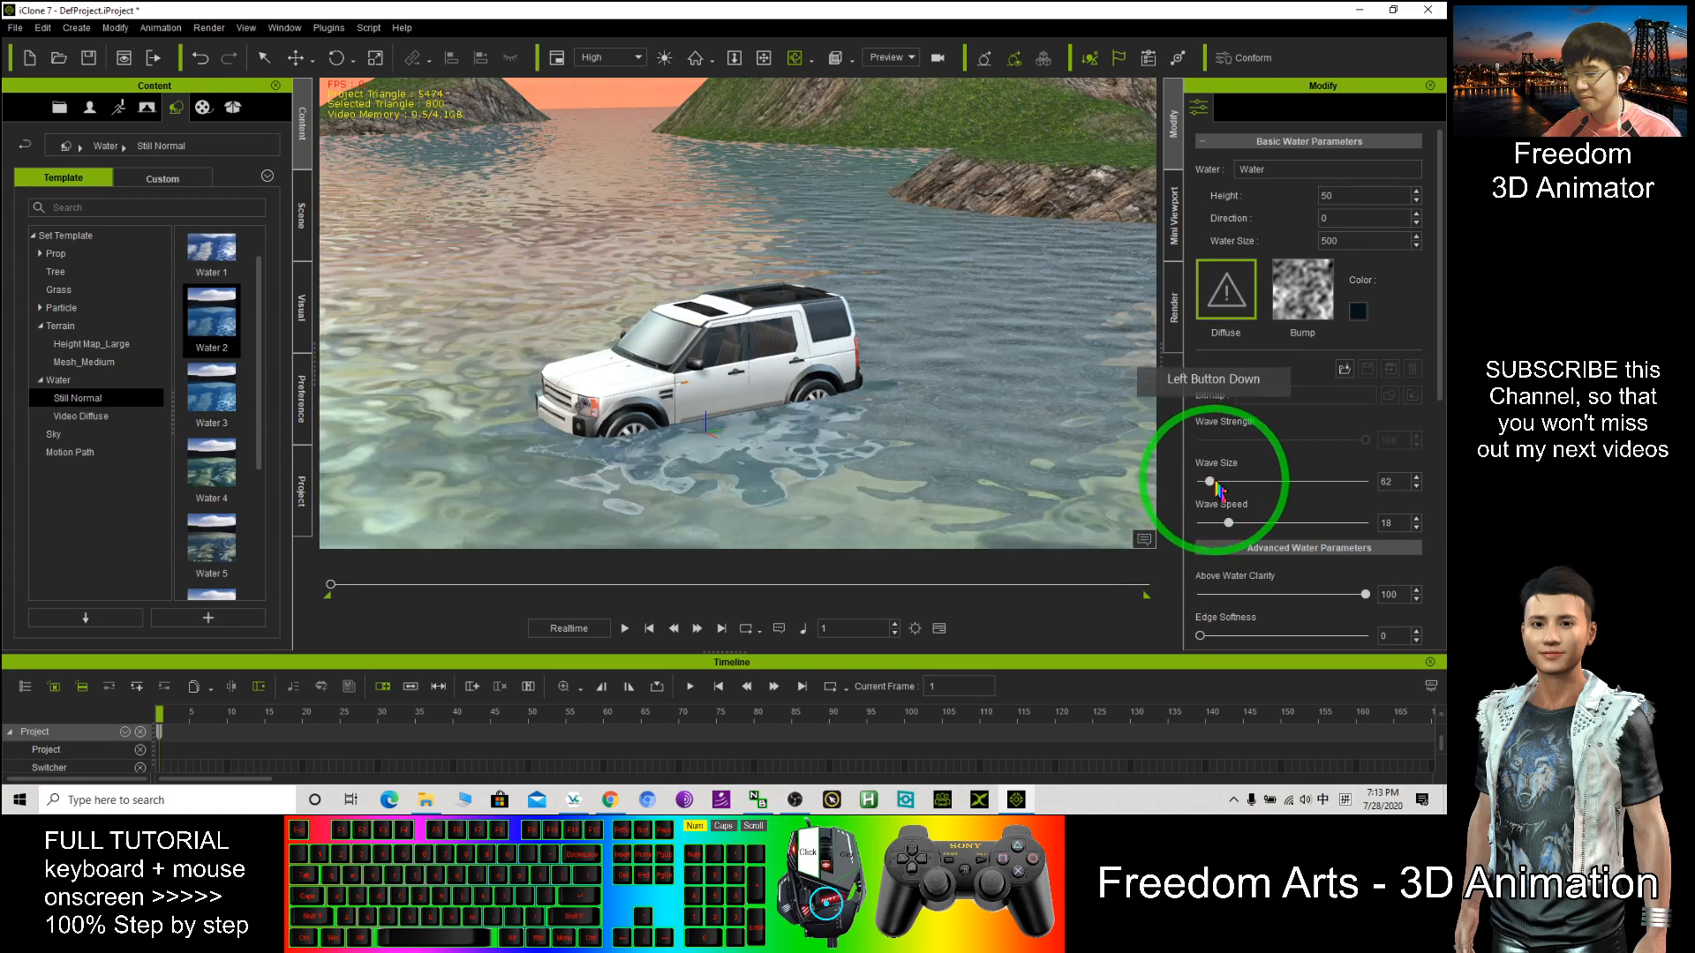
{"action": "left_click_drag", "start_coordinate": [1226, 482], "coordinate": [1207, 481]}
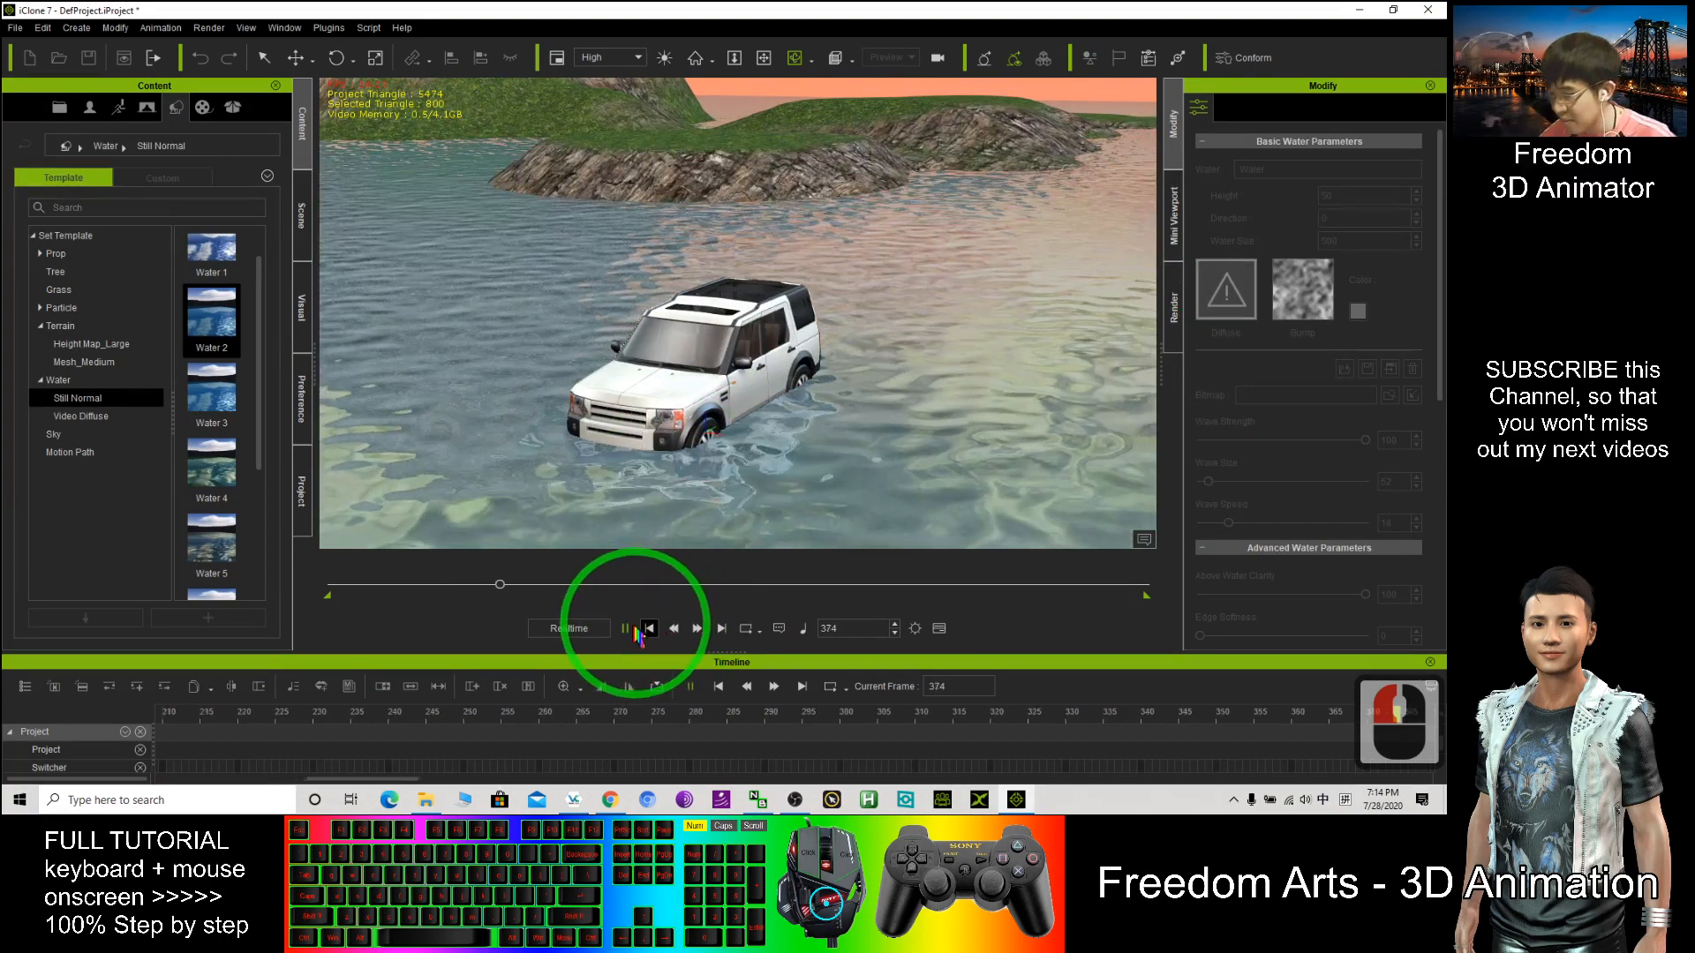
{"action": "left_click", "coordinate": [648, 628]}
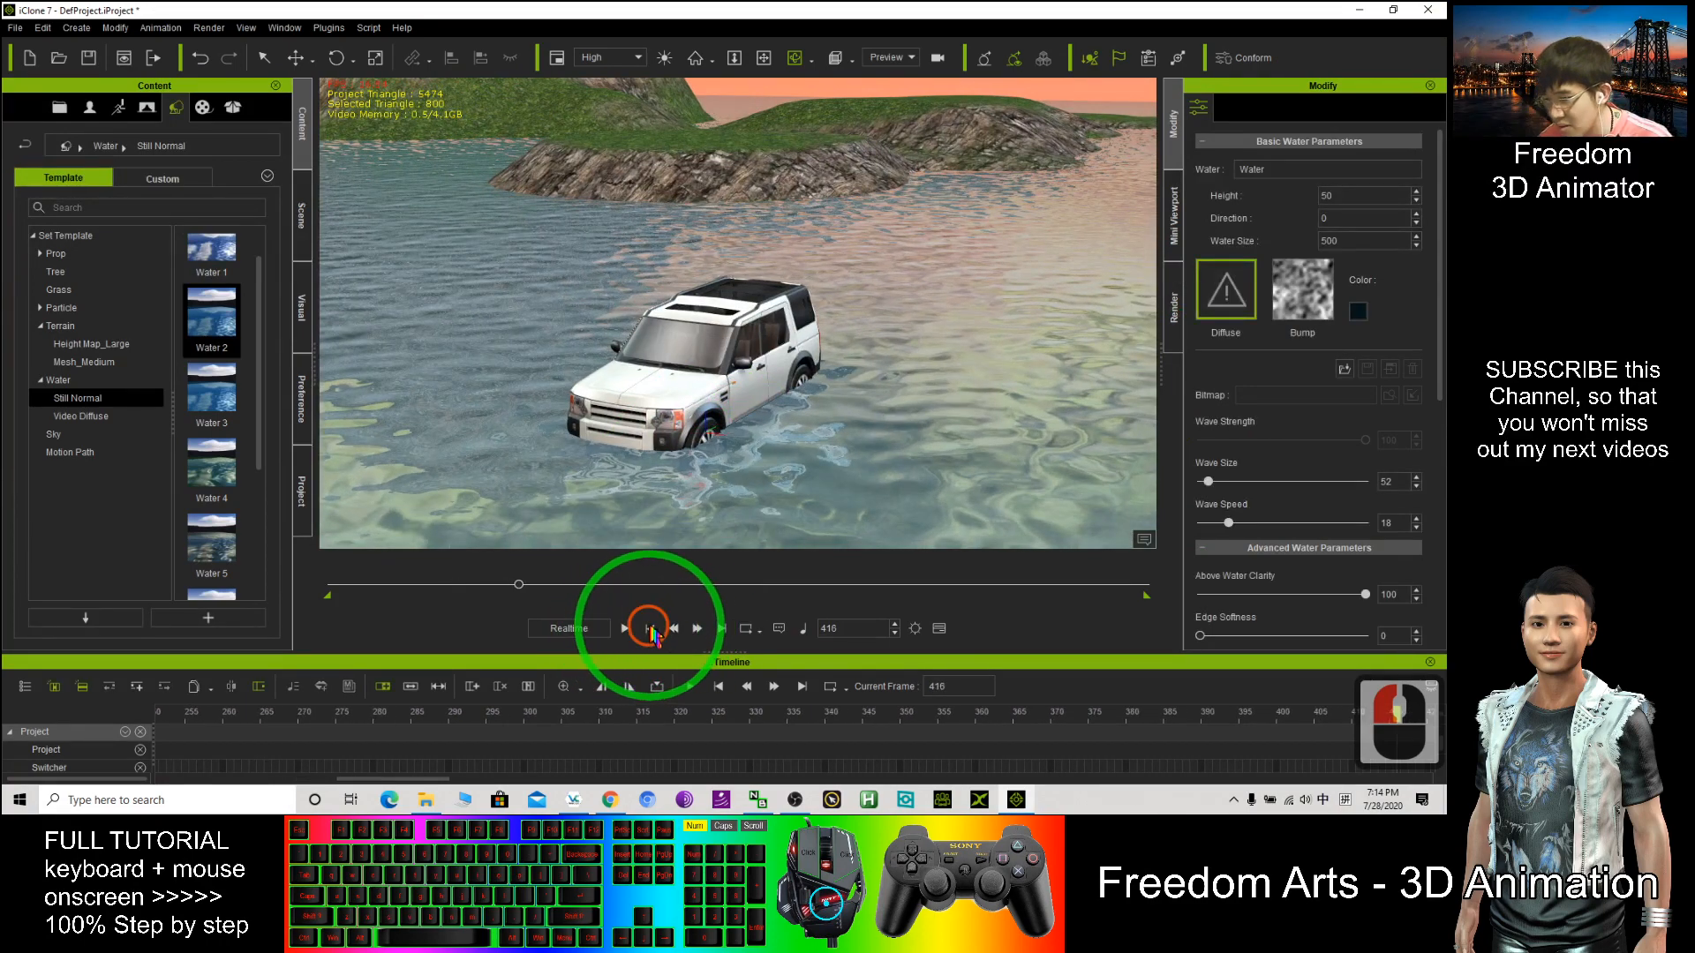
{"action": "left_click", "coordinate": [648, 629]}
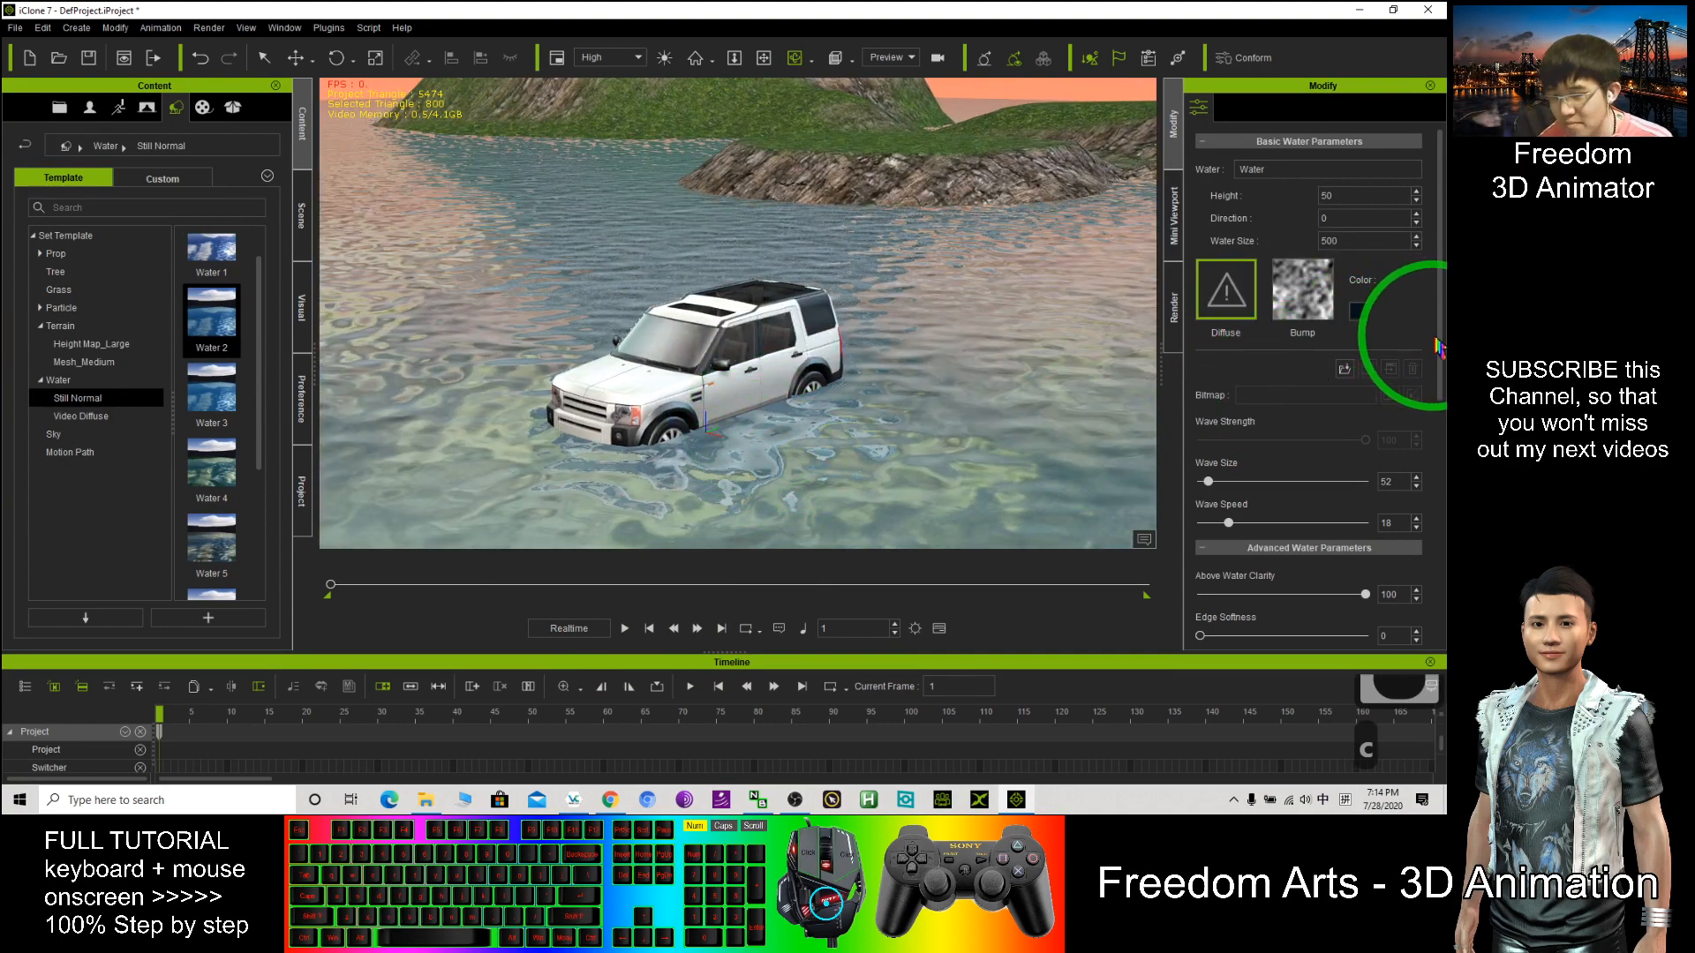
Show the scene tree of objects and zoom out to view the pond and jeep from above
{"action": "scroll", "scroll_direction": "down", "scroll_amount": 3}
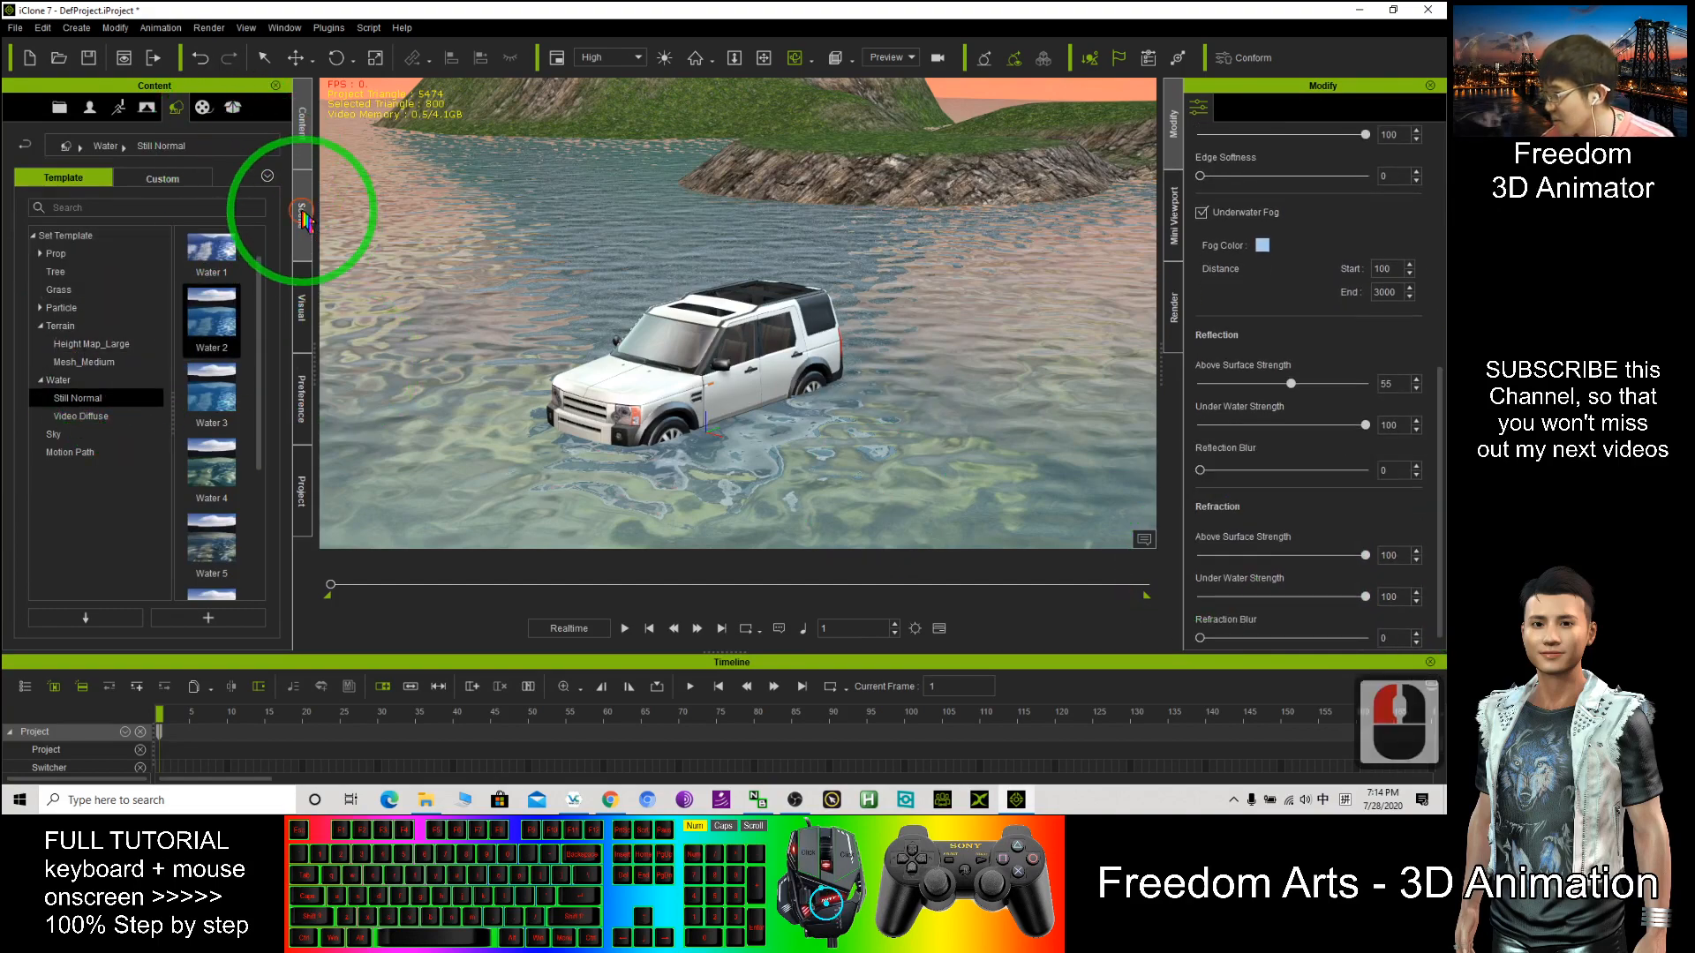
{"action": "left_click", "coordinate": [301, 229]}
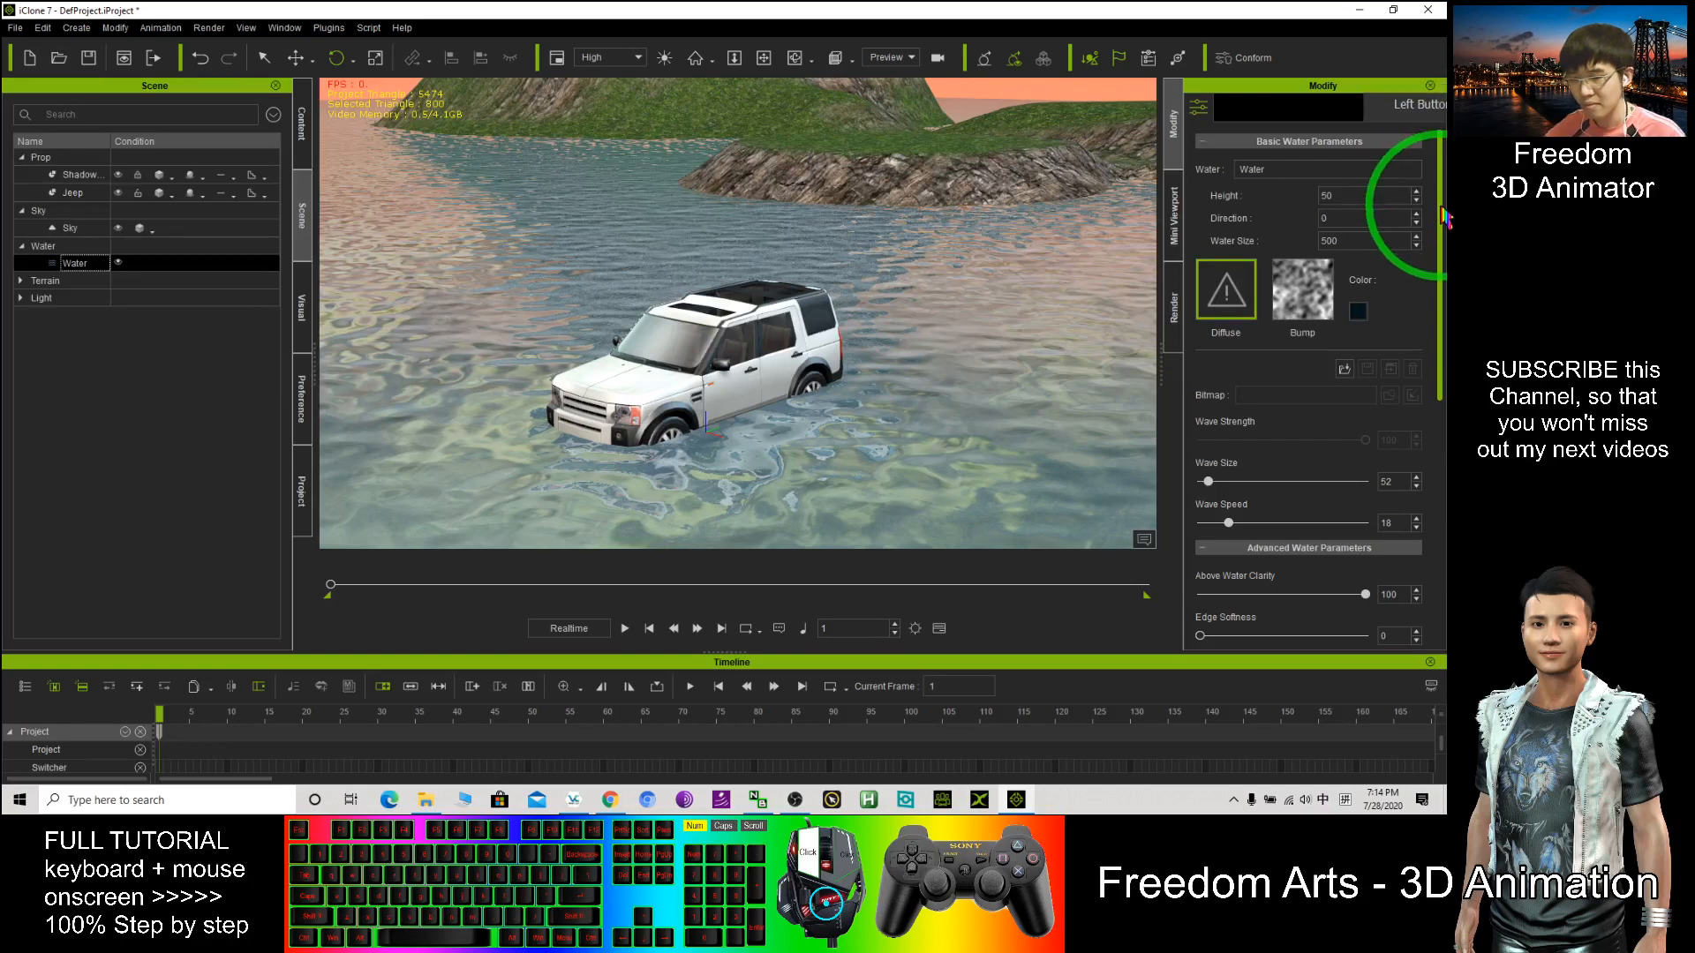
{"action": "scroll", "scroll_direction": "down", "scroll_amount": 3}
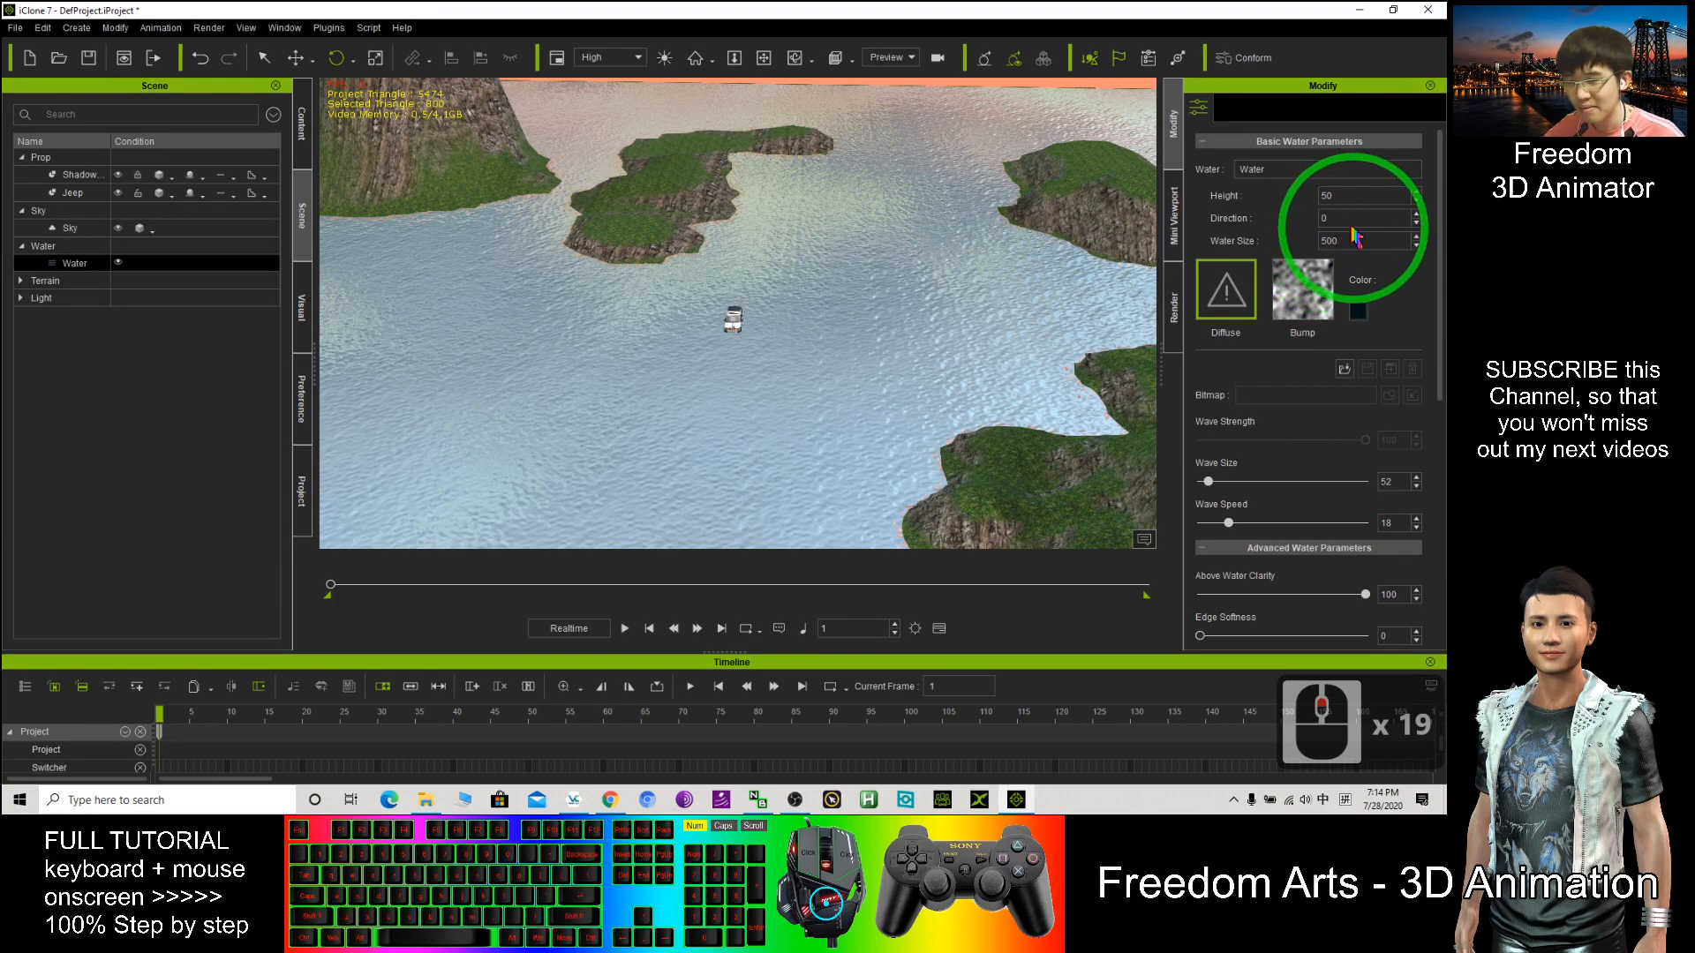
Set the wave direction to 90 and preview the waves with playback
{"action": "left_click", "coordinate": [1361, 217]}
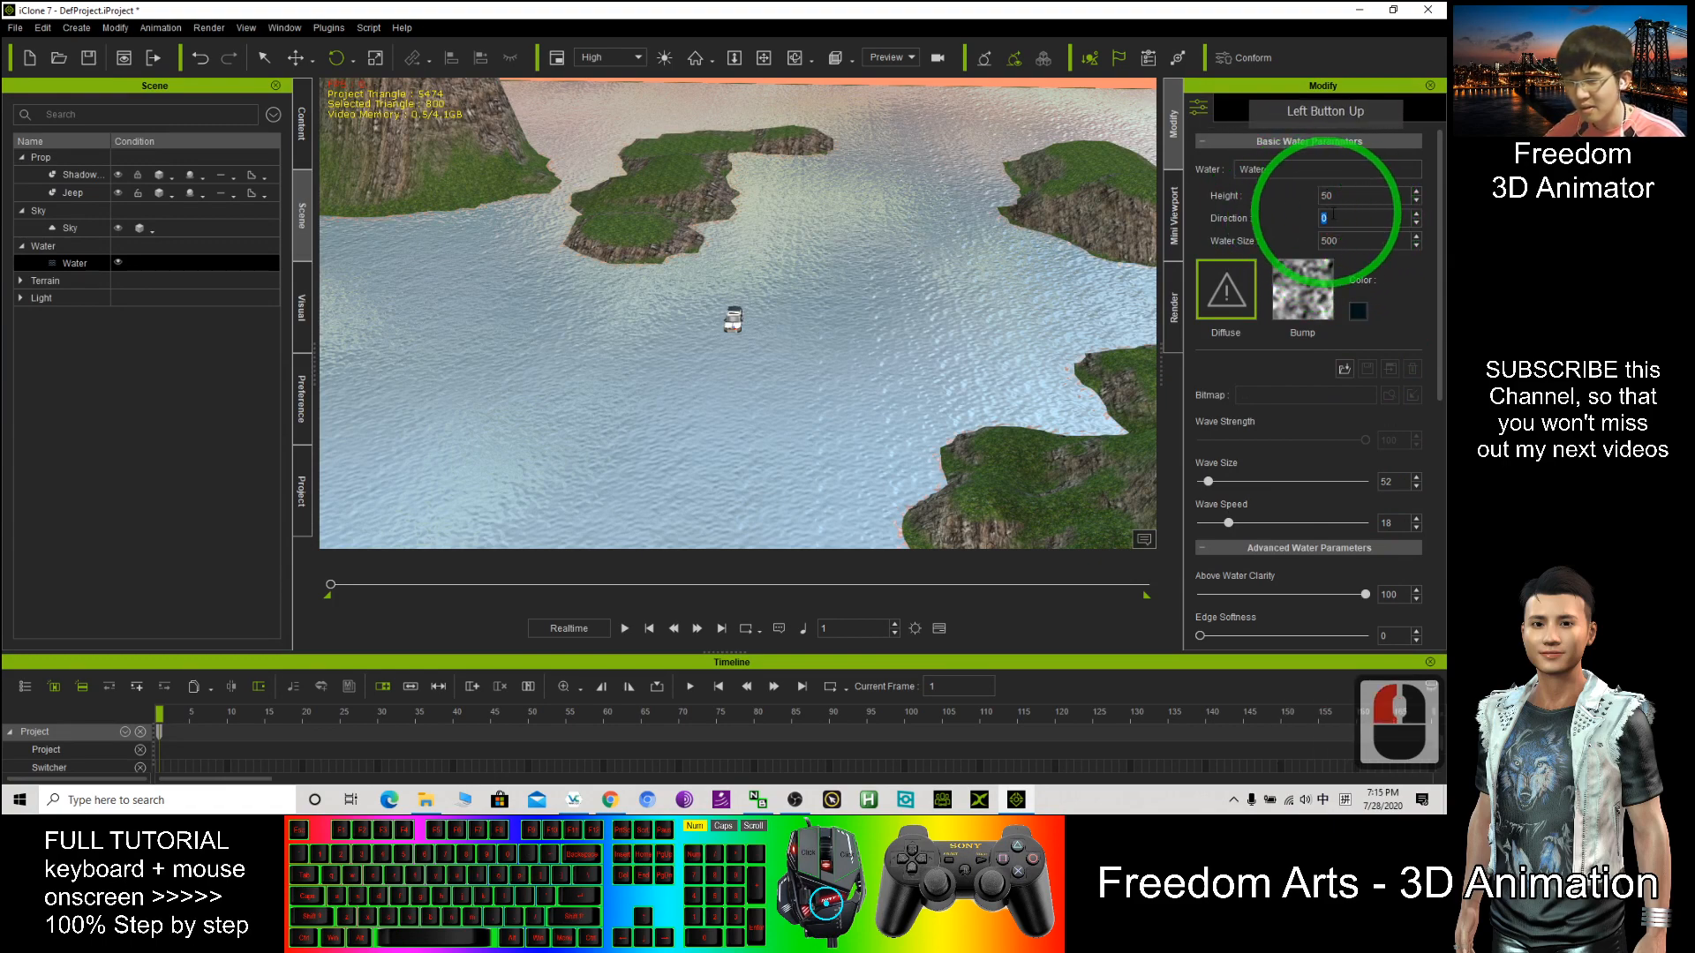
{"action": "type", "text": "90"}
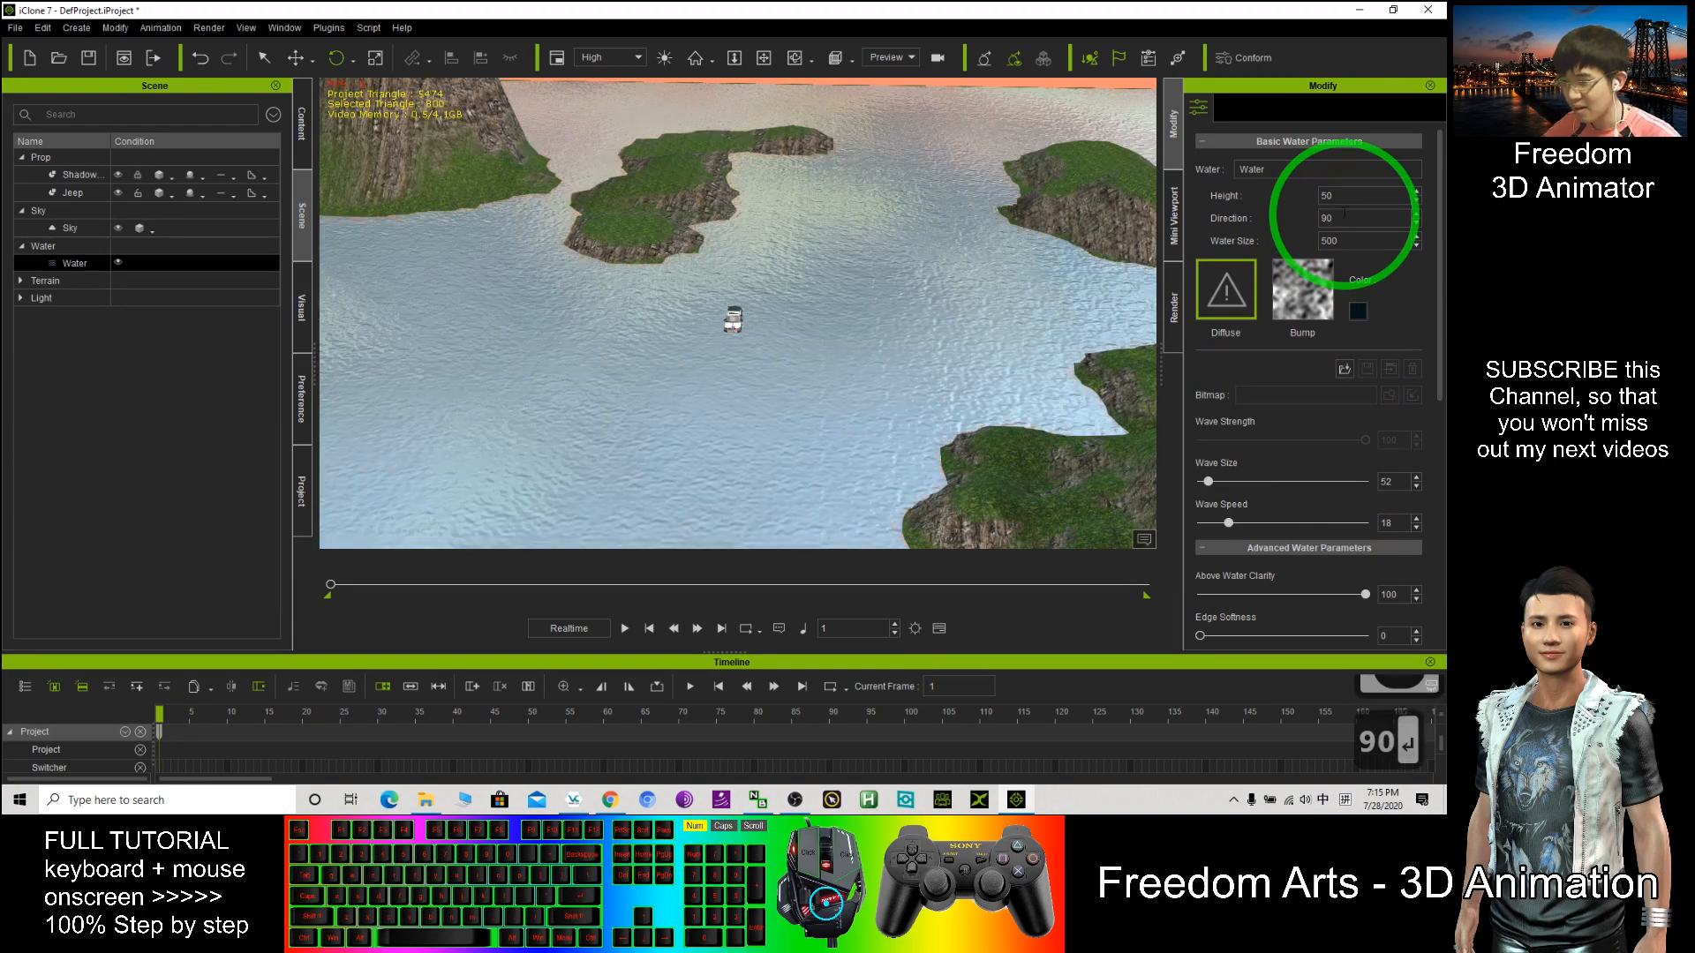
{"action": "left_click", "coordinate": [625, 629]}
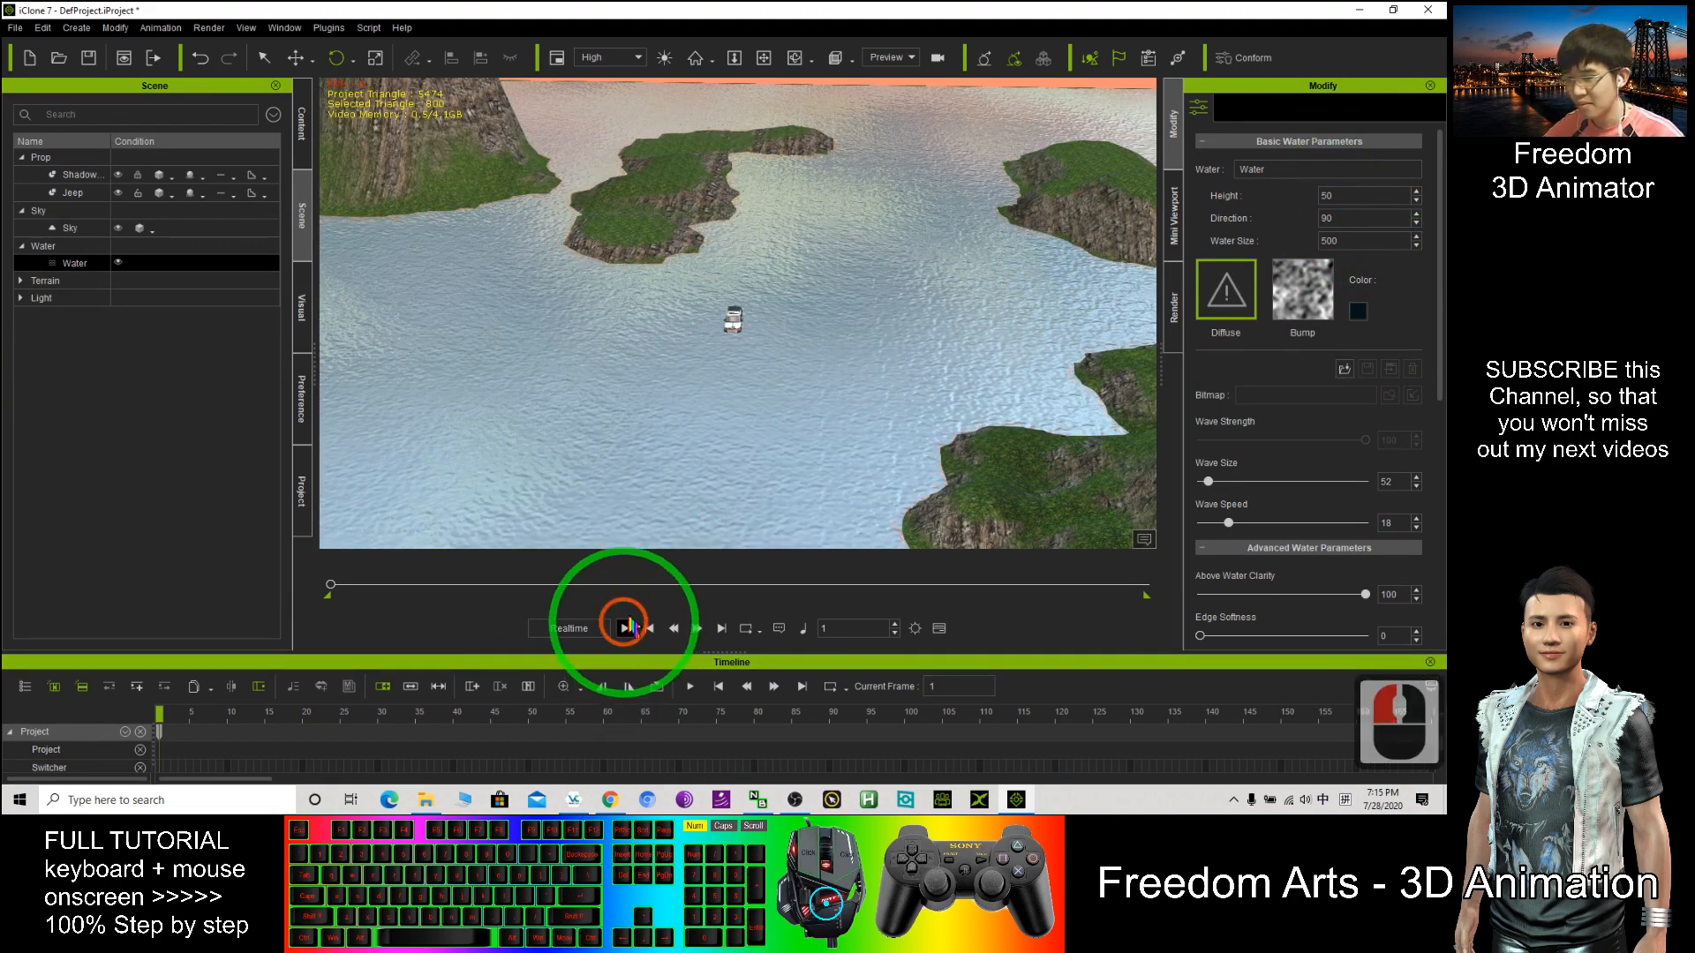
{"action": "left_click", "coordinate": [624, 629]}
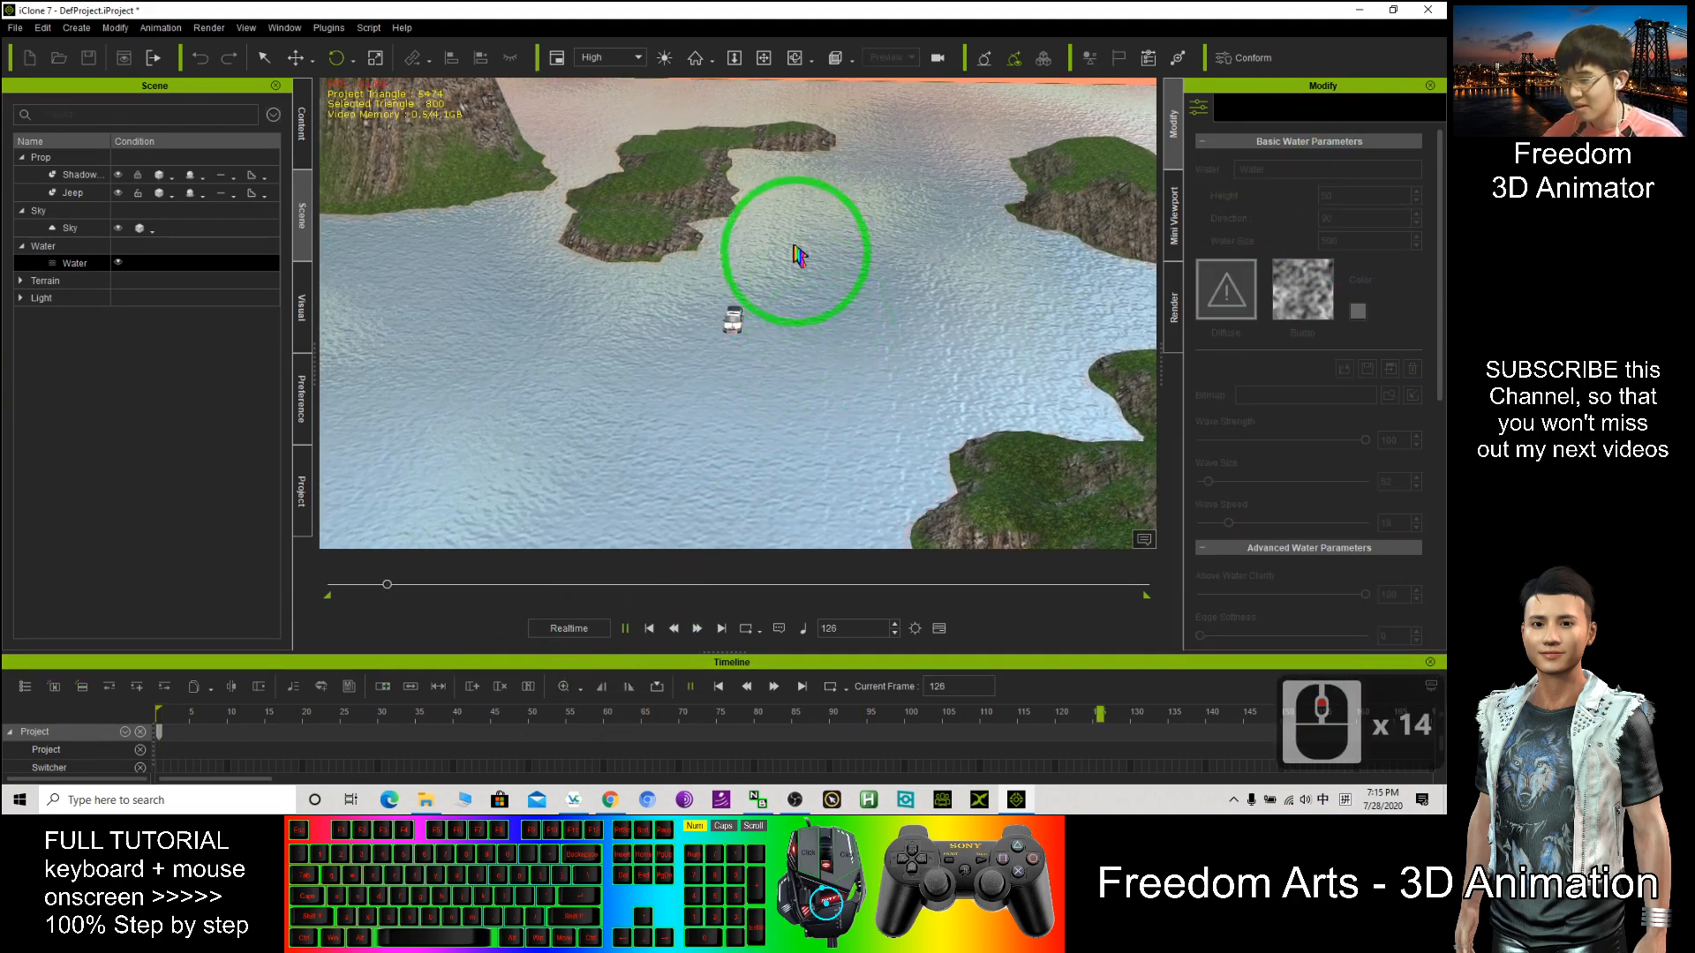
{"action": "left_click", "coordinate": [623, 629]}
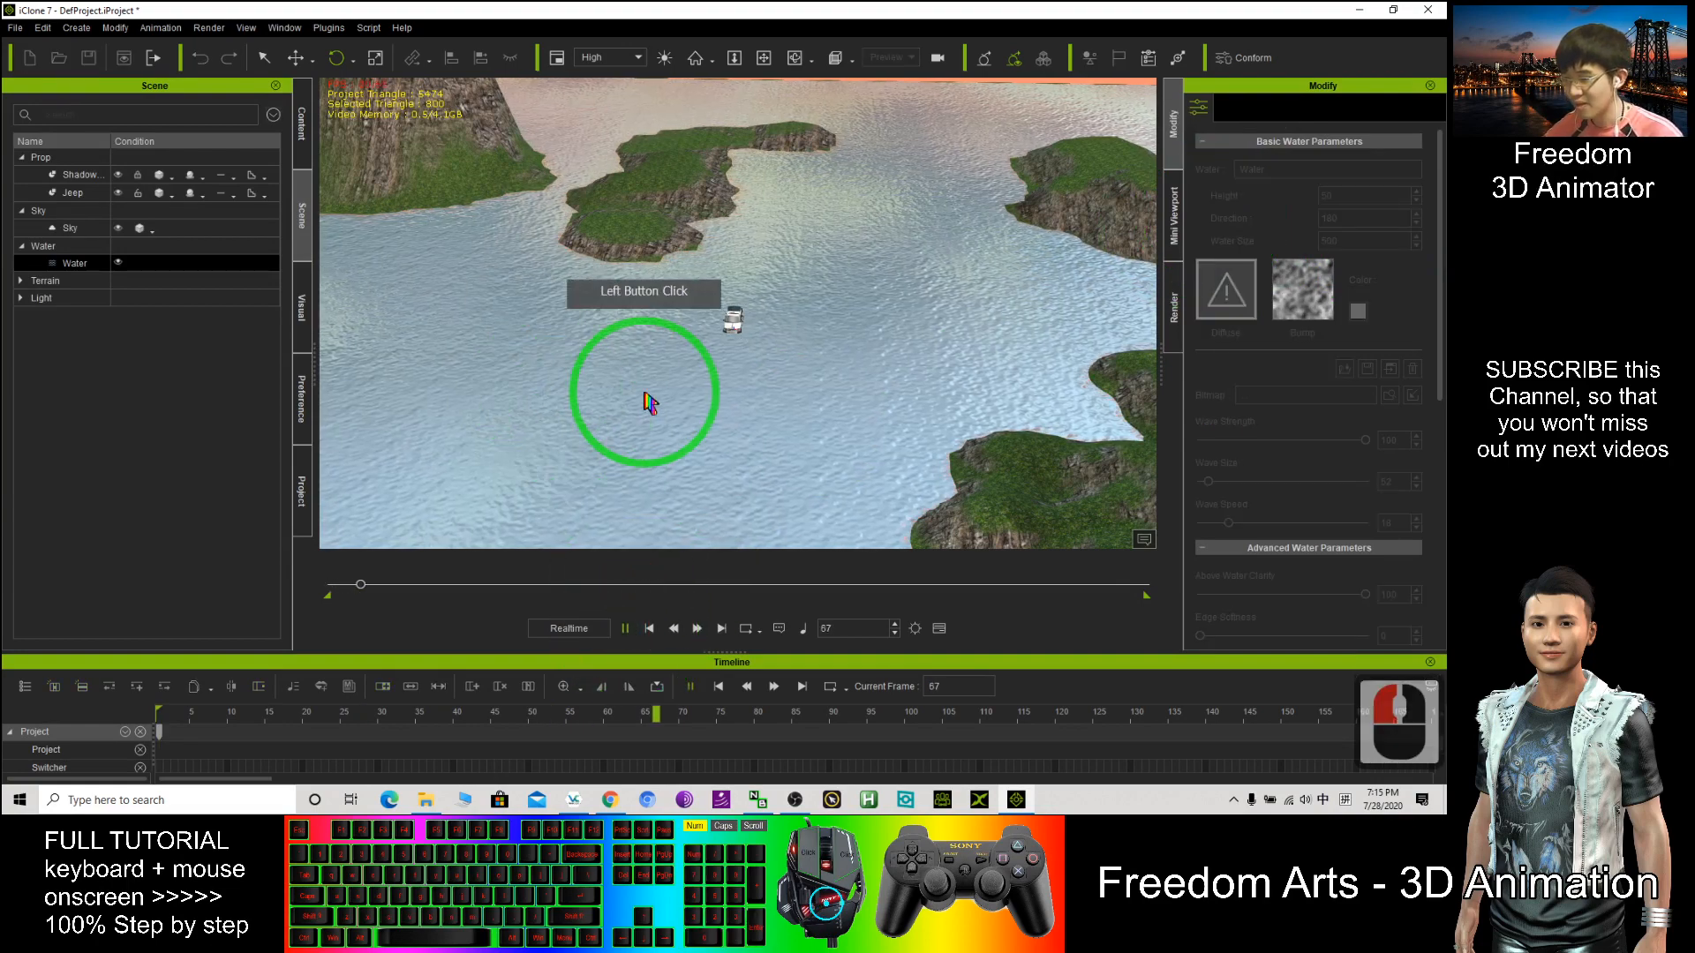
{"action": "left_click", "coordinate": [624, 628]}
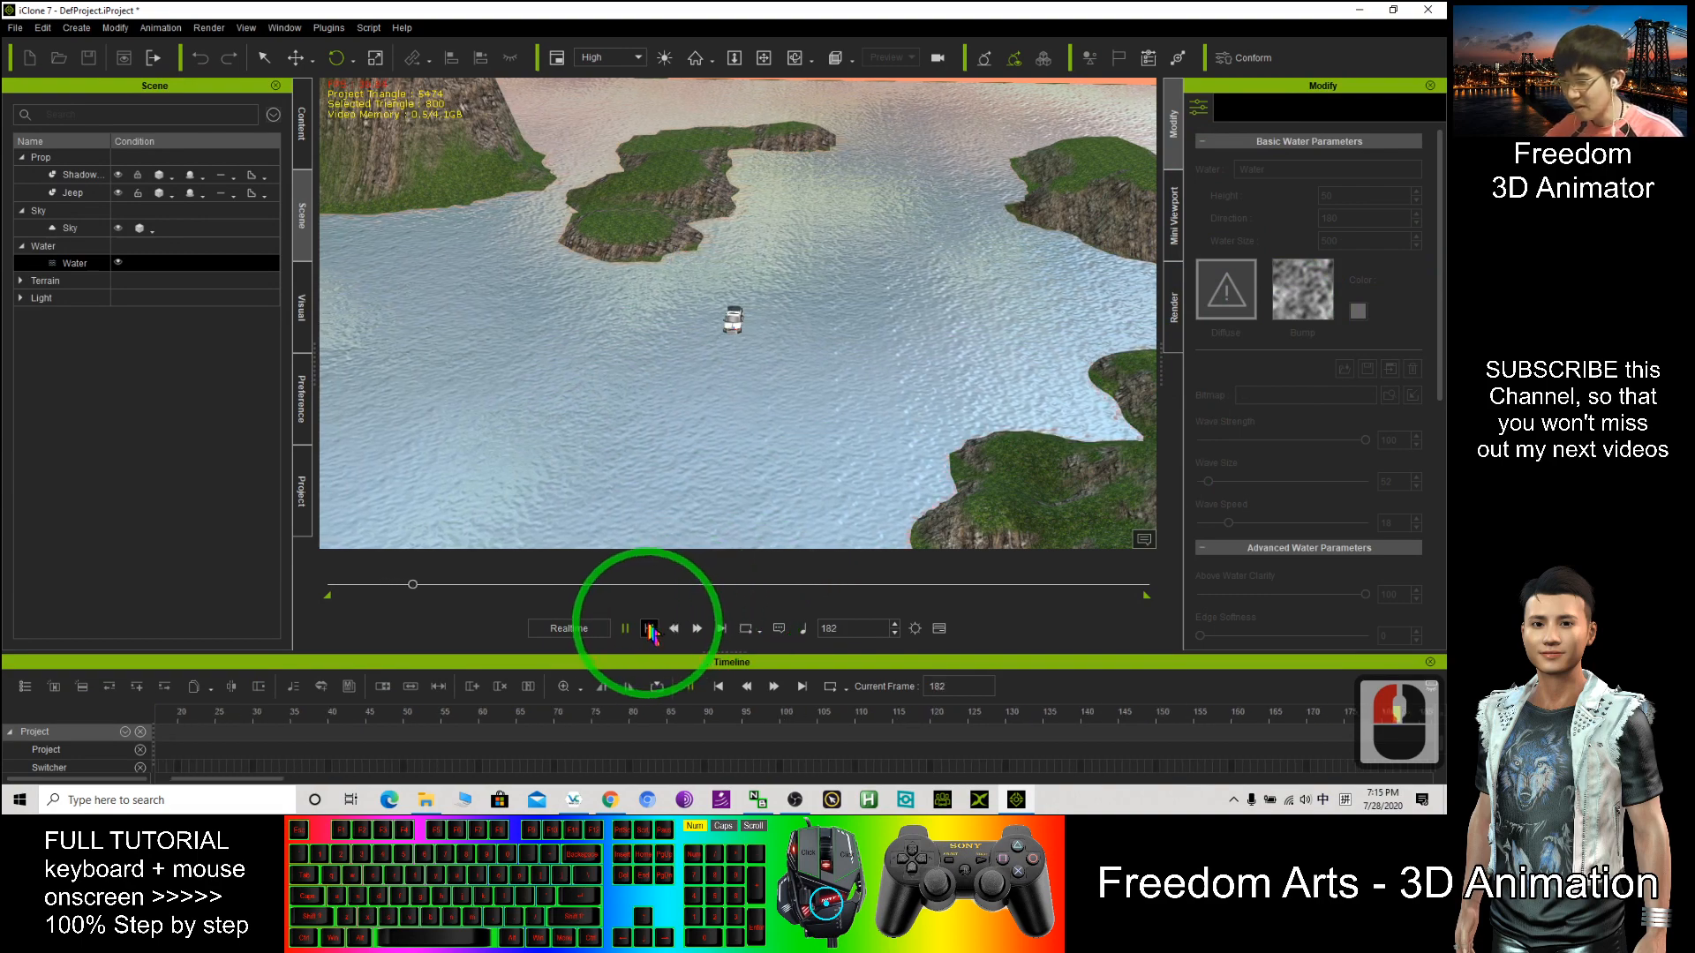
{"action": "left_click", "coordinate": [625, 628]}
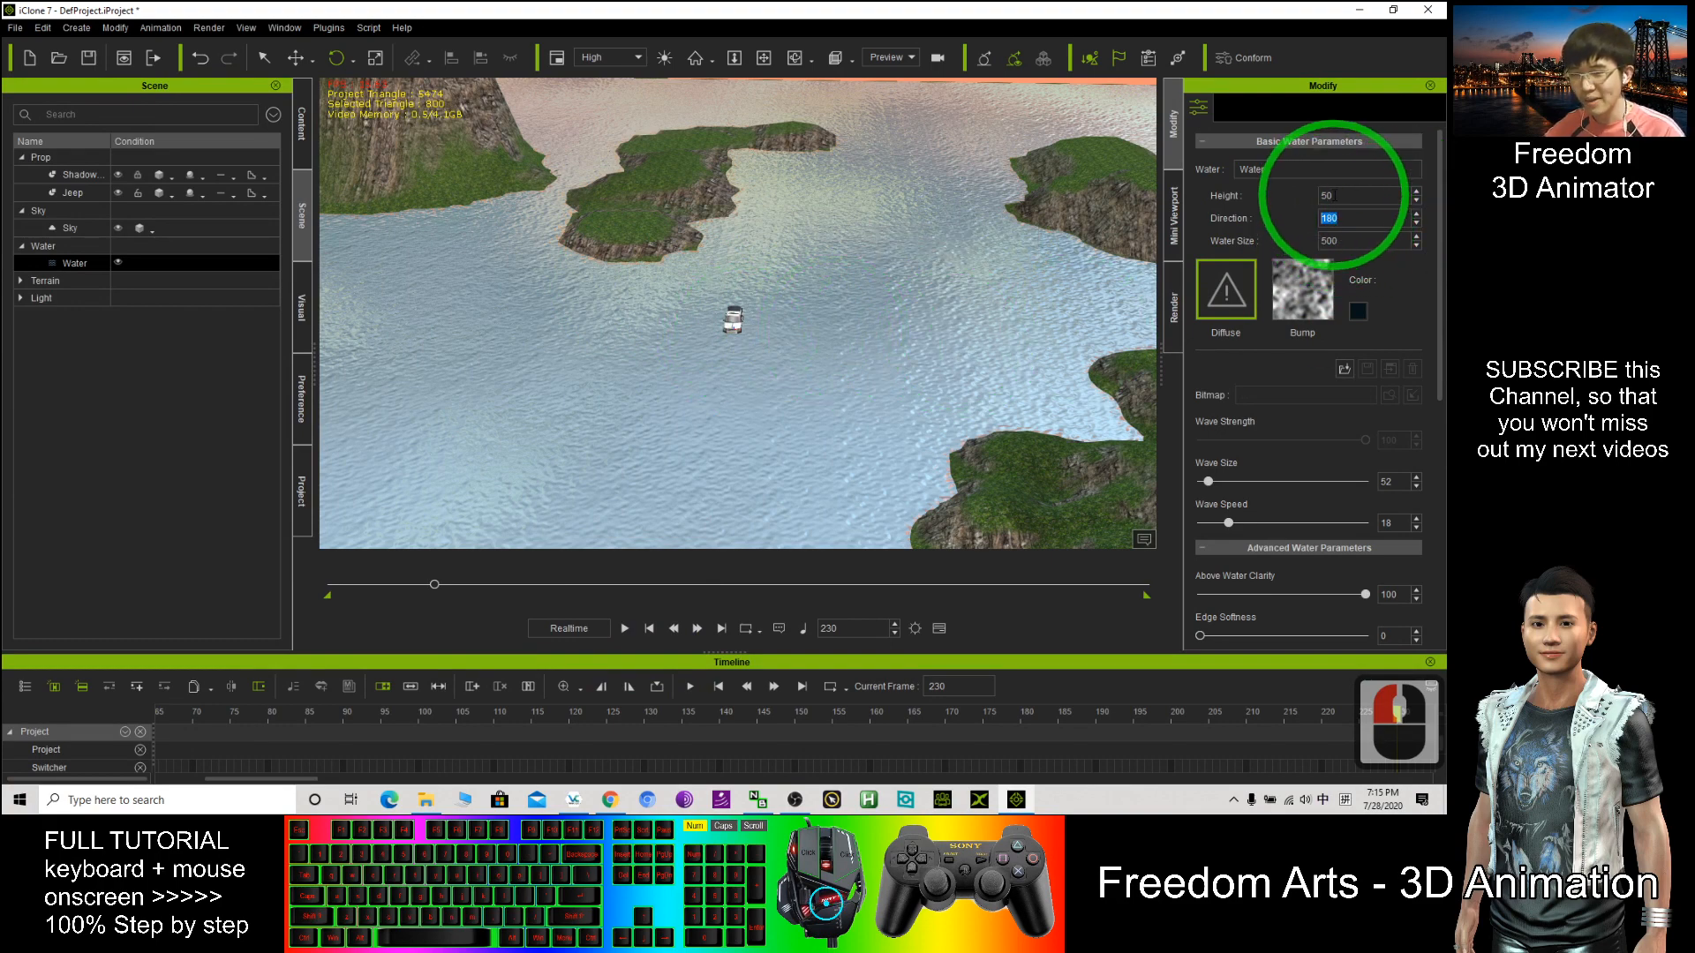
{"action": "left_click", "coordinate": [1356, 196]}
{"action": "type", "text": "100"}
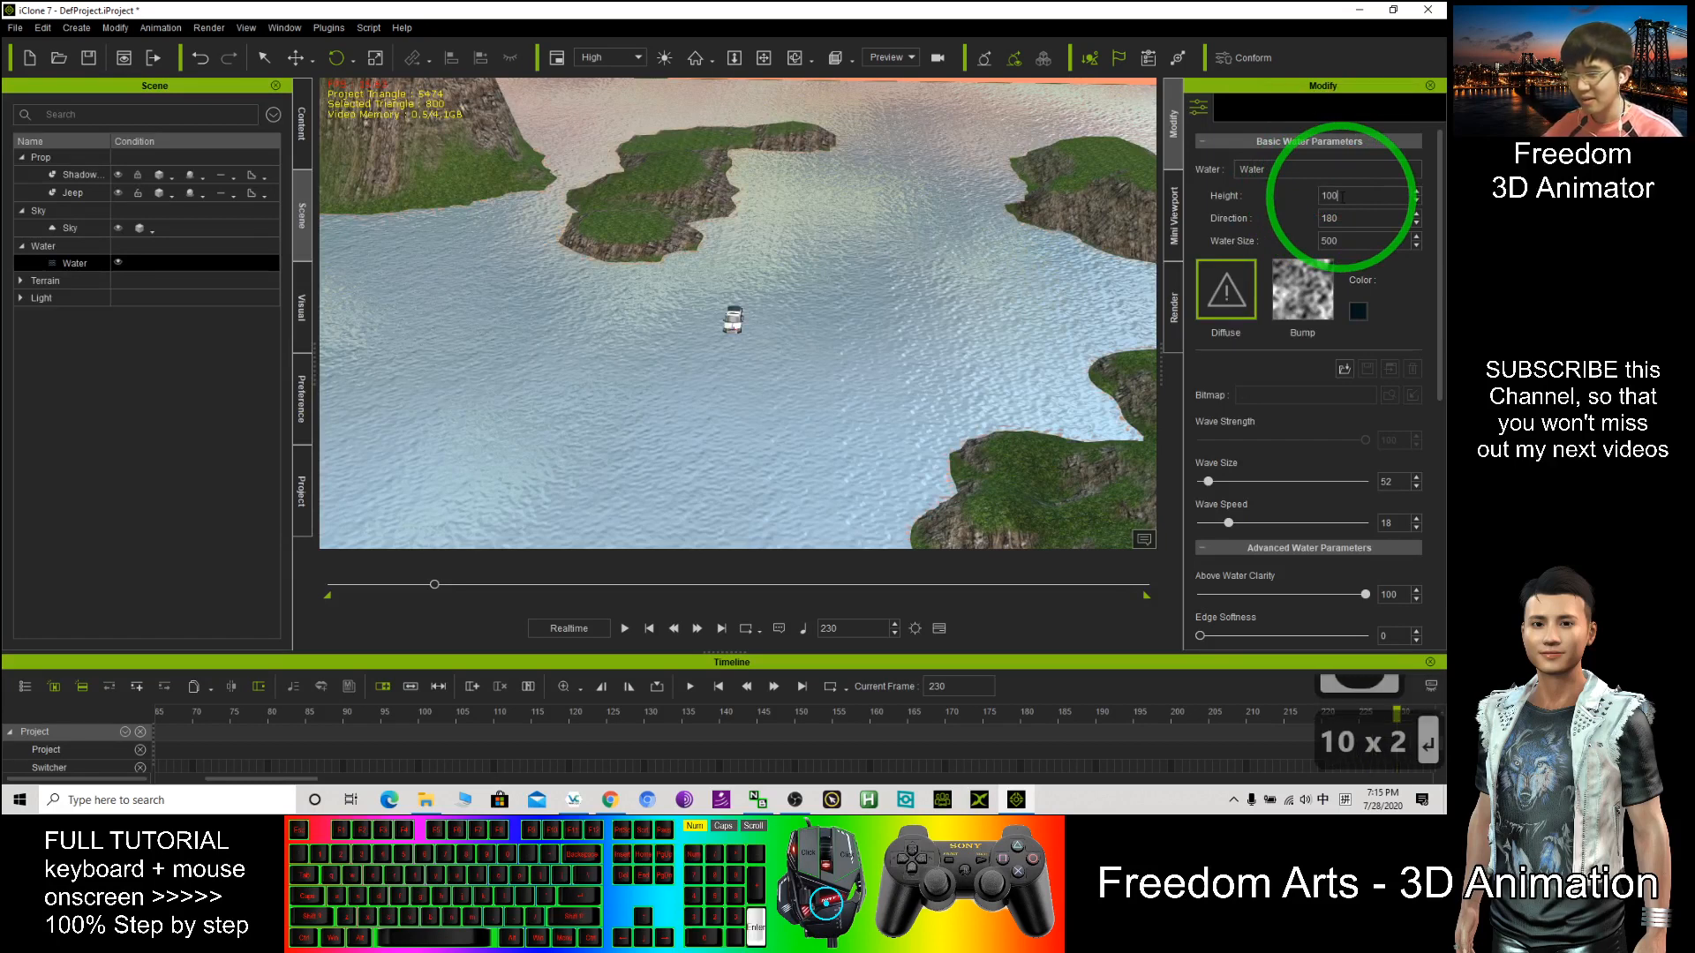
{"action": "left_click", "coordinate": [1327, 196]}
{"action": "type", "text": "200"}
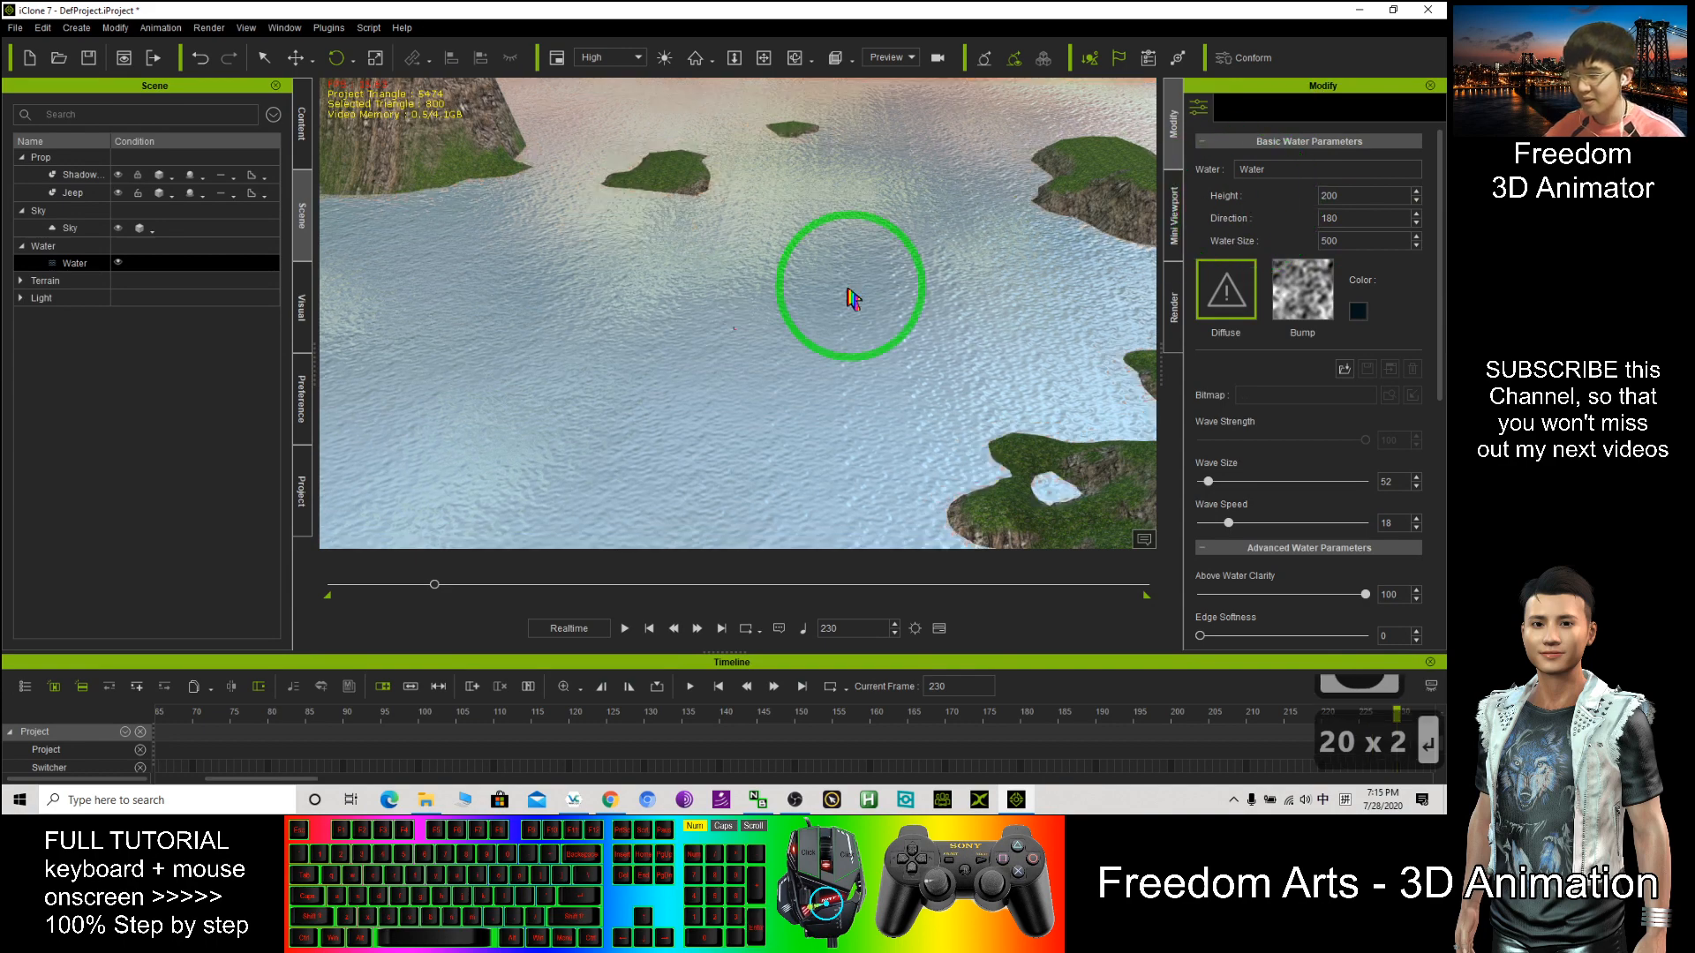
{"action": "left_click_drag", "start_coordinate": [849, 296], "coordinate": [886, 357]}
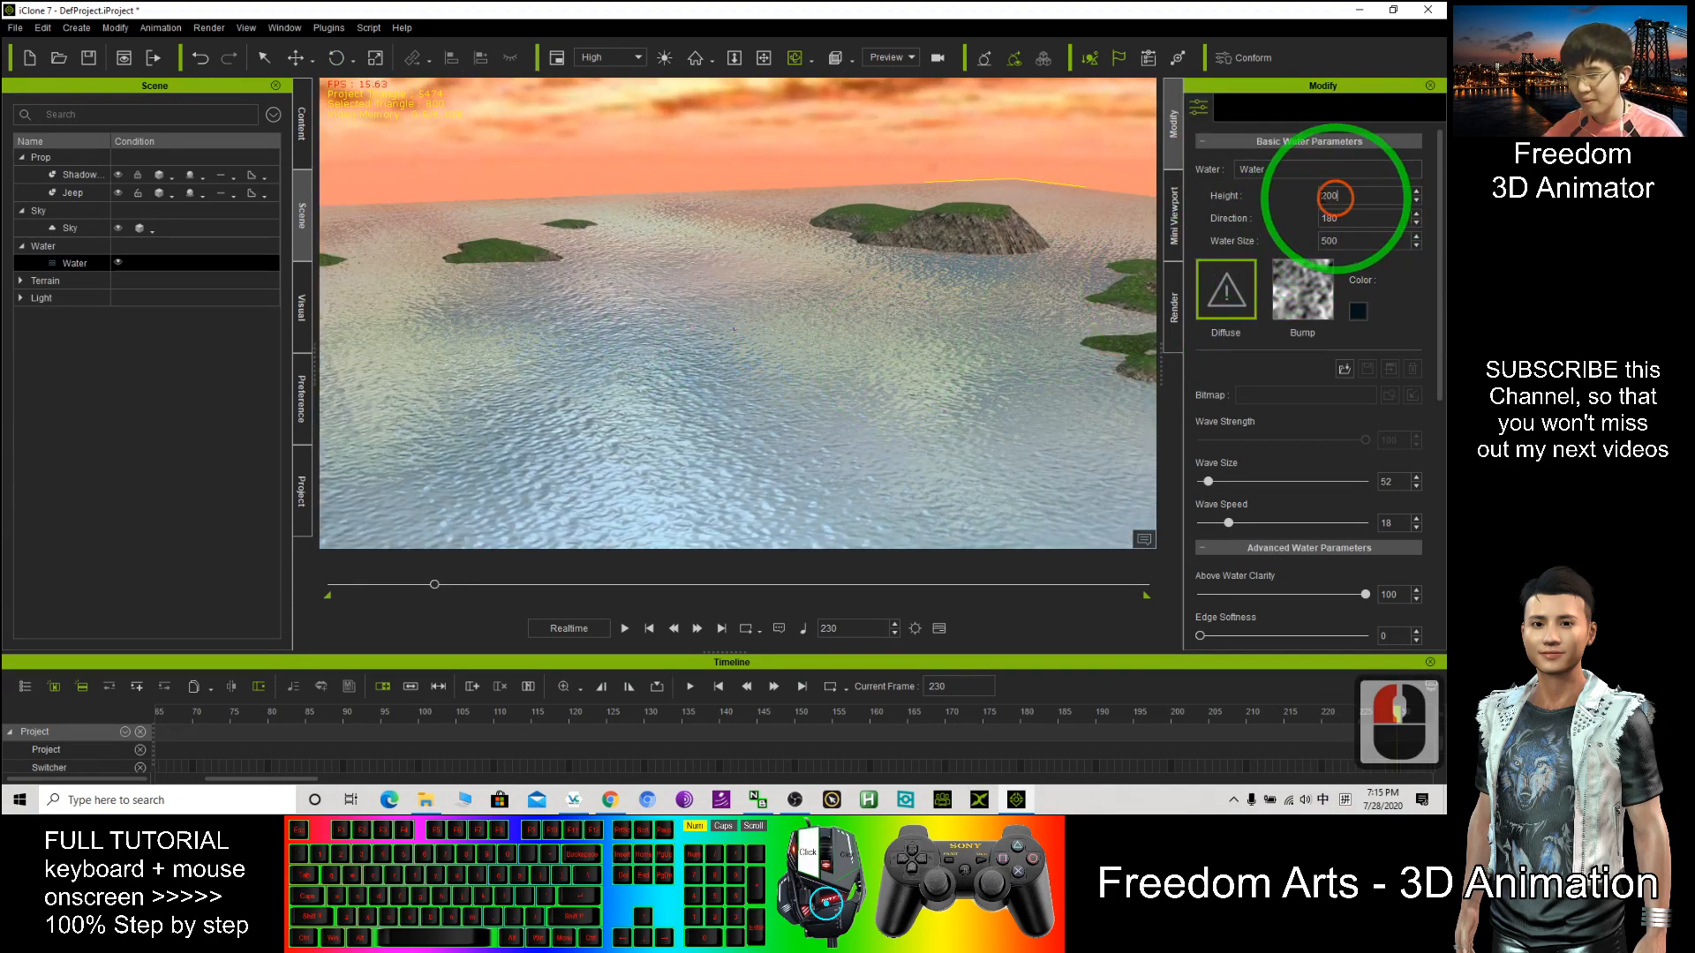
{"action": "type", "text": "50"}
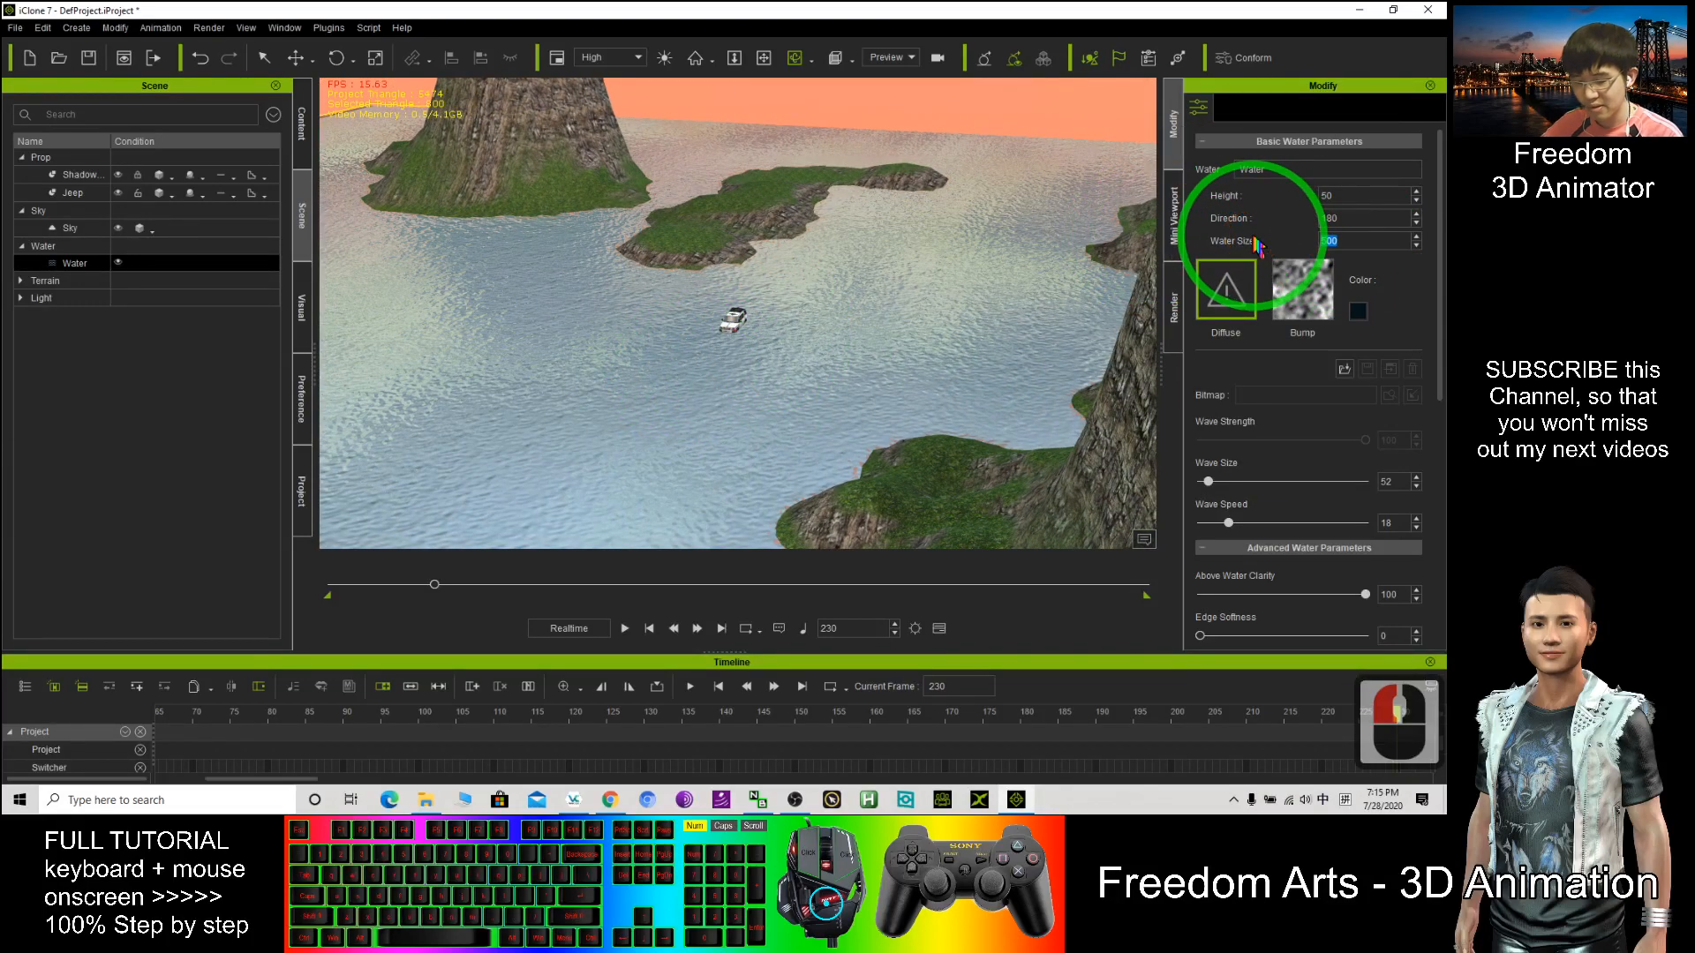
Set the water size to 50 and enlarge the wave size to 365
{"action": "type", "text": "50"}
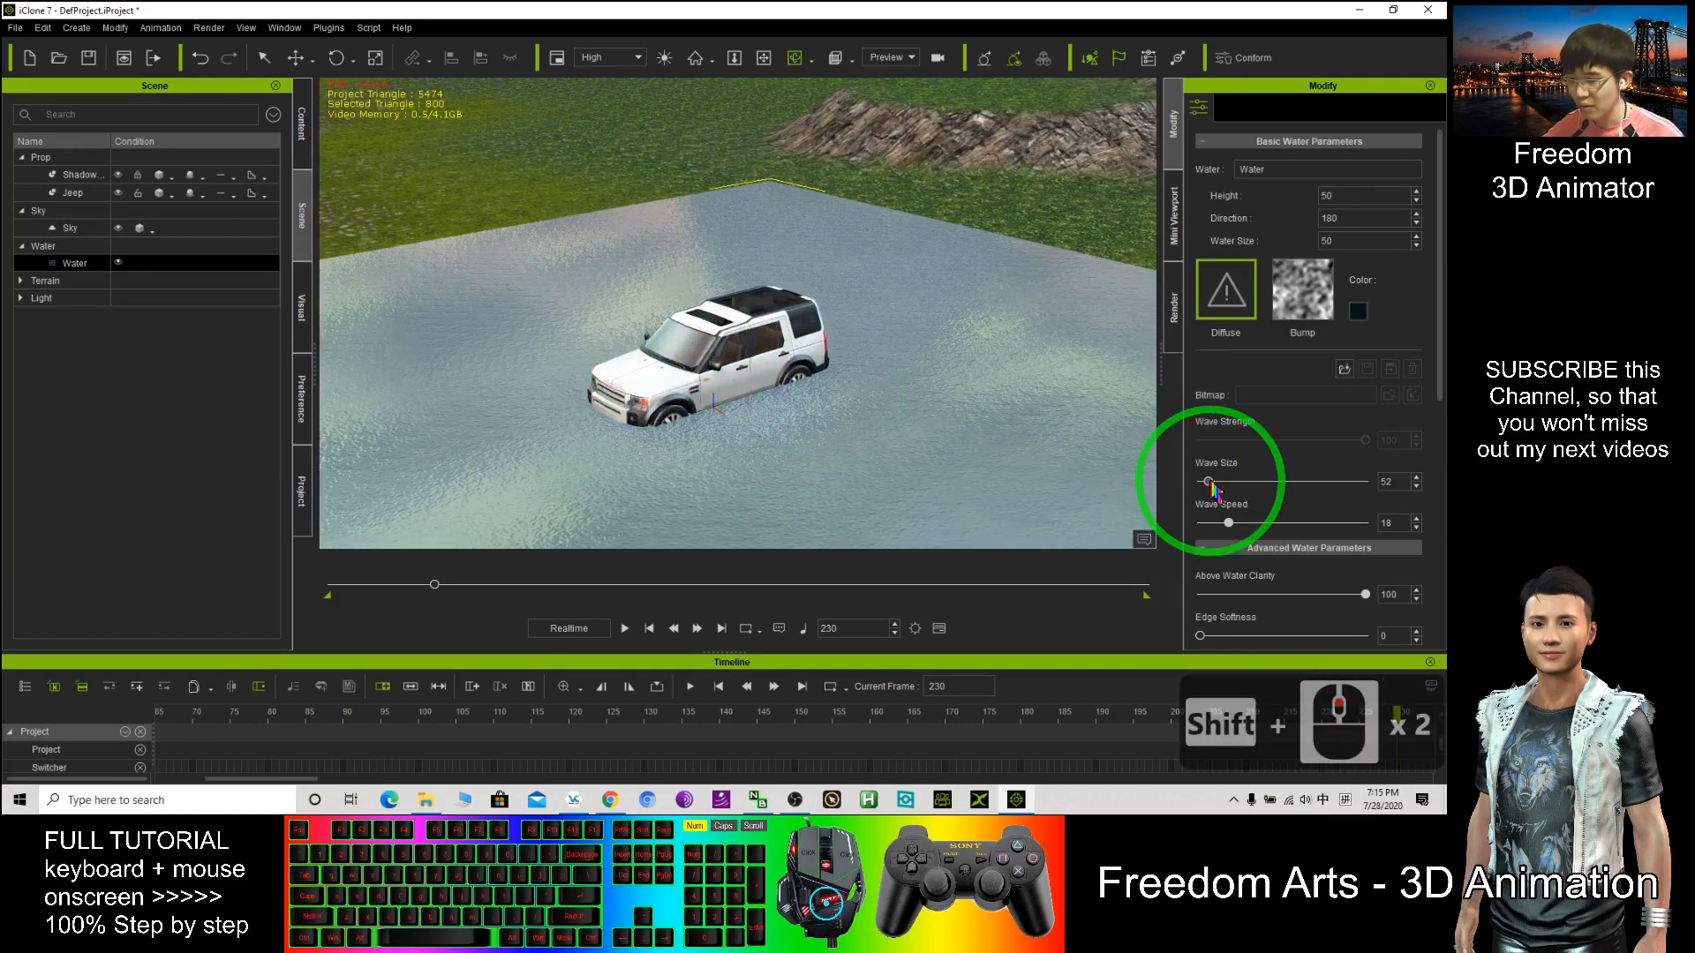
{"action": "left_click_drag", "start_coordinate": [1227, 480], "coordinate": [1258, 480]}
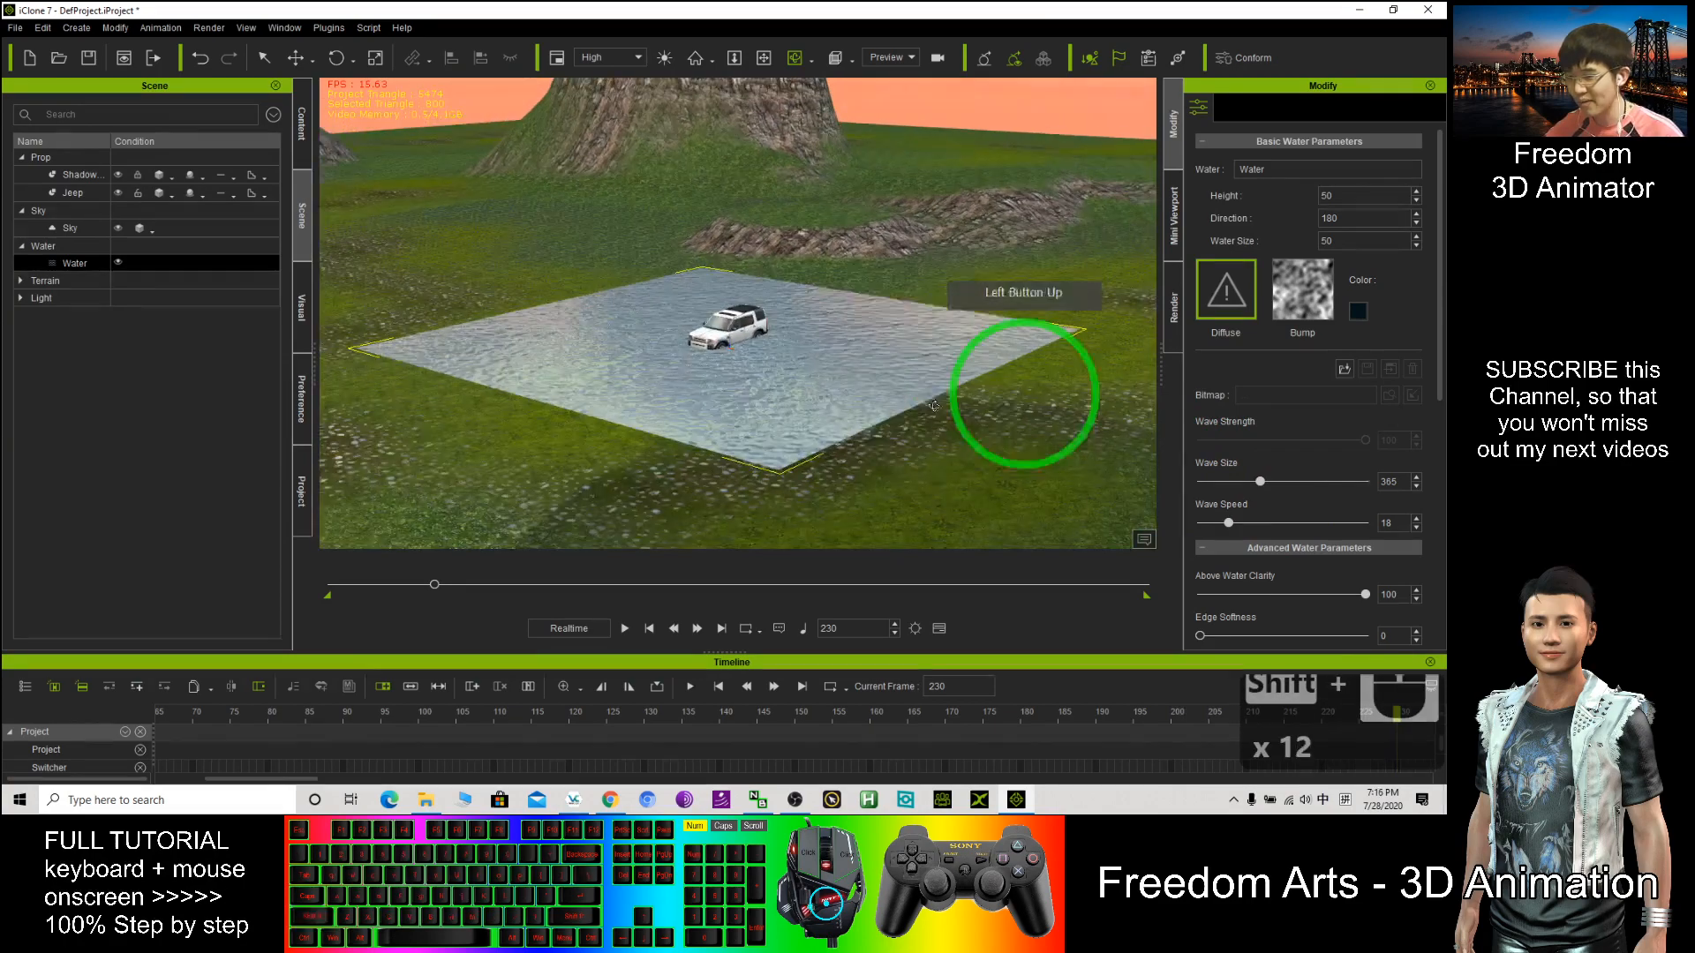
Orbit in close on the jeep in the small pond and preview the larger waves
{"action": "left_click_drag", "start_coordinate": [1022, 389], "coordinate": [897, 325]}
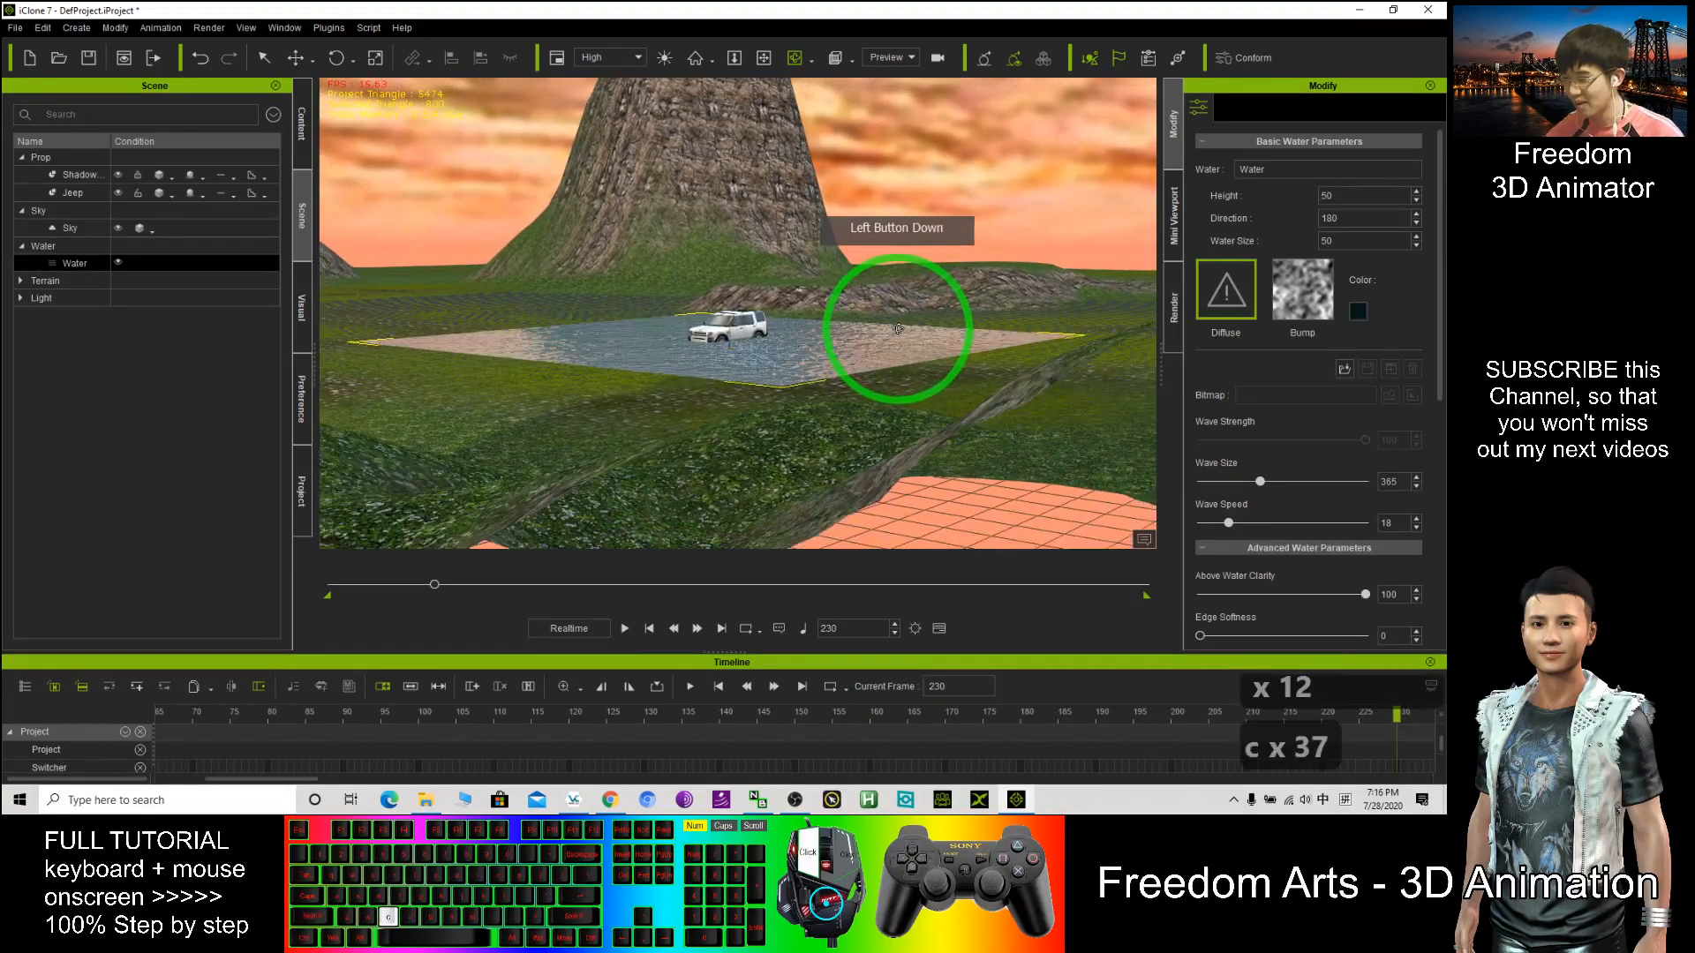
{"action": "left_click_drag", "start_coordinate": [897, 330], "coordinate": [1085, 361]}
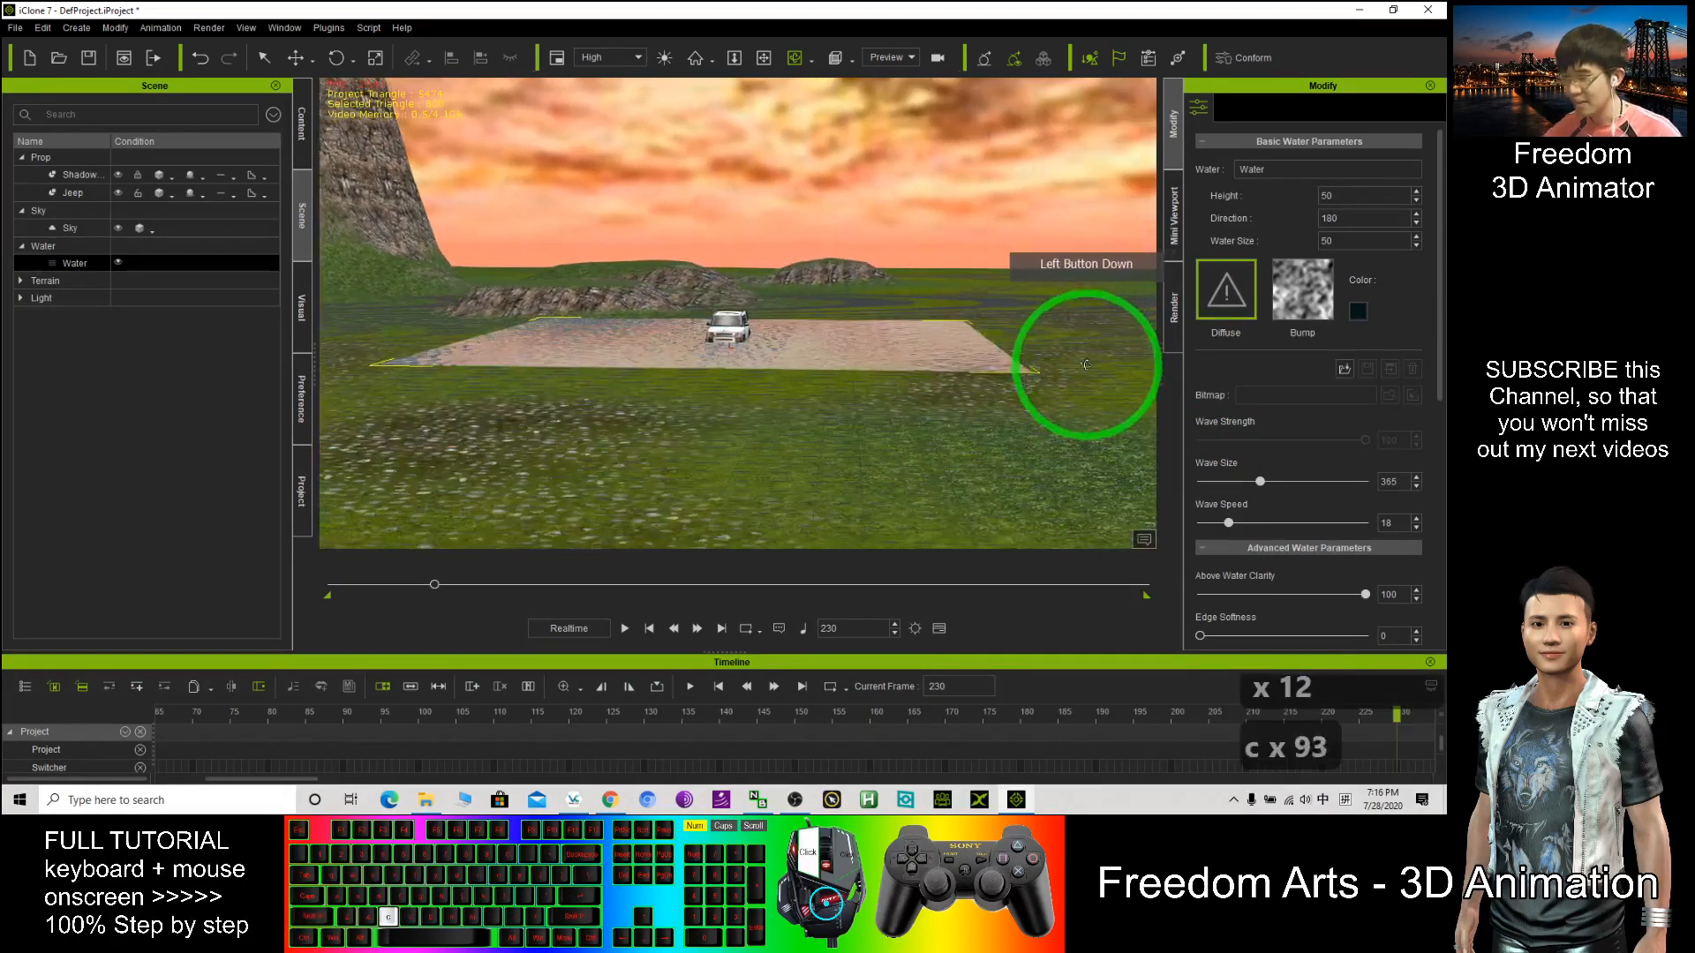
{"action": "left_click_drag", "start_coordinate": [1085, 364], "coordinate": [755, 357]}
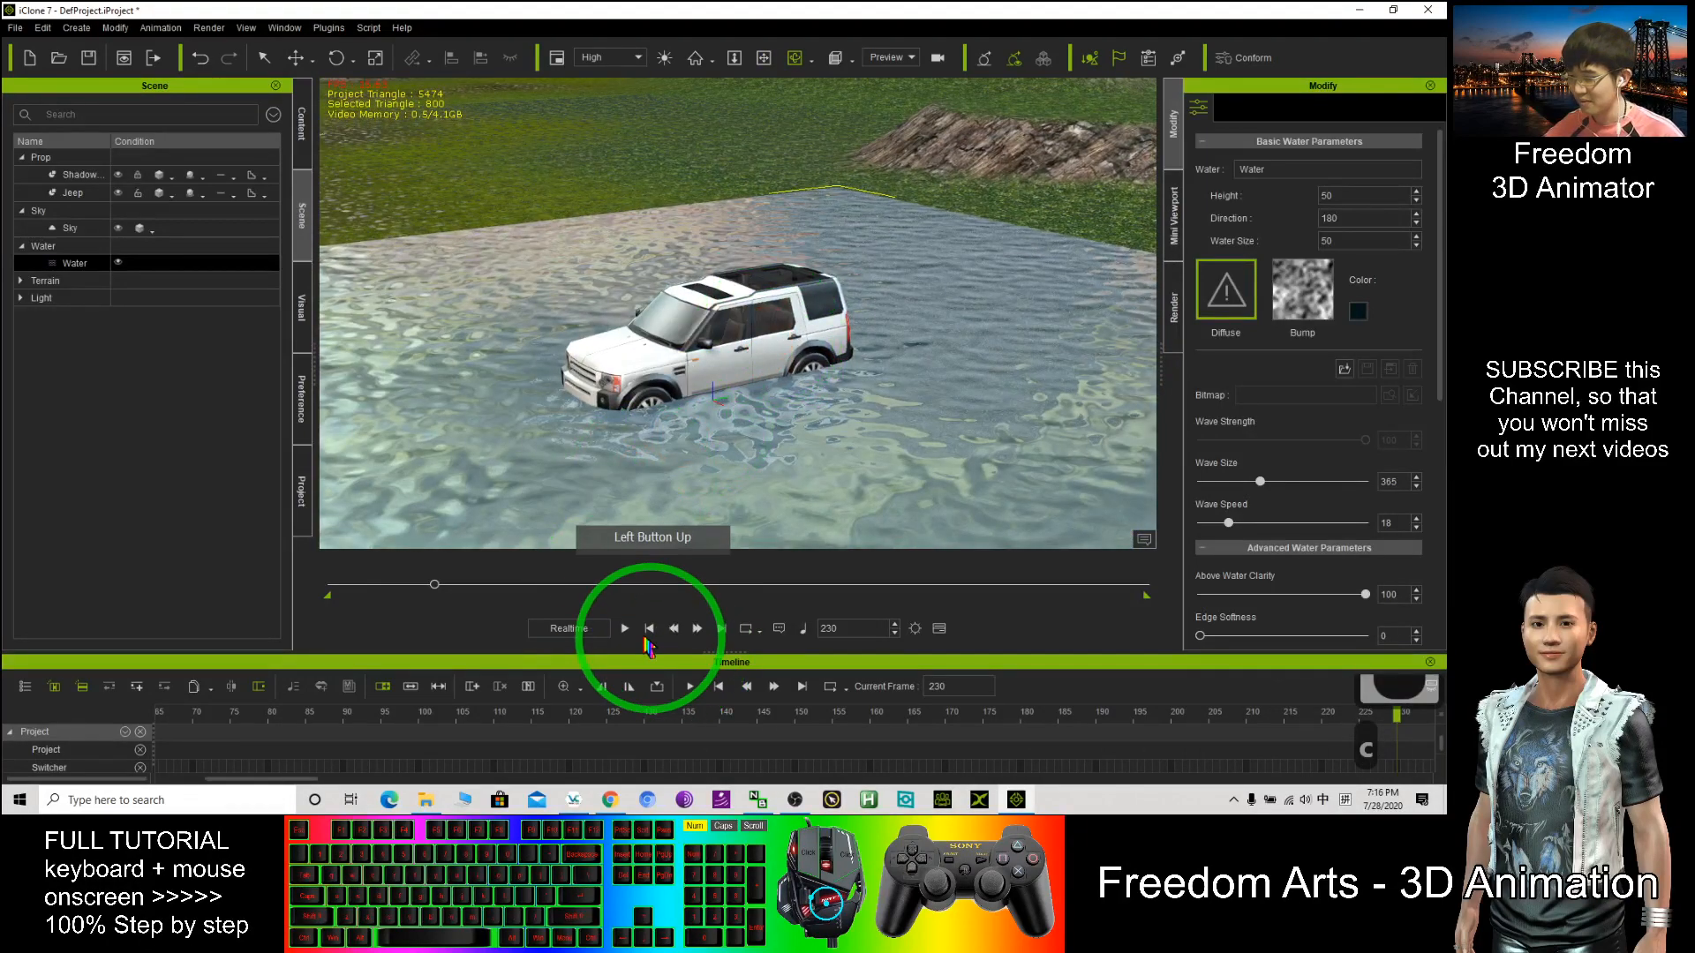
{"action": "left_click", "coordinate": [623, 628]}
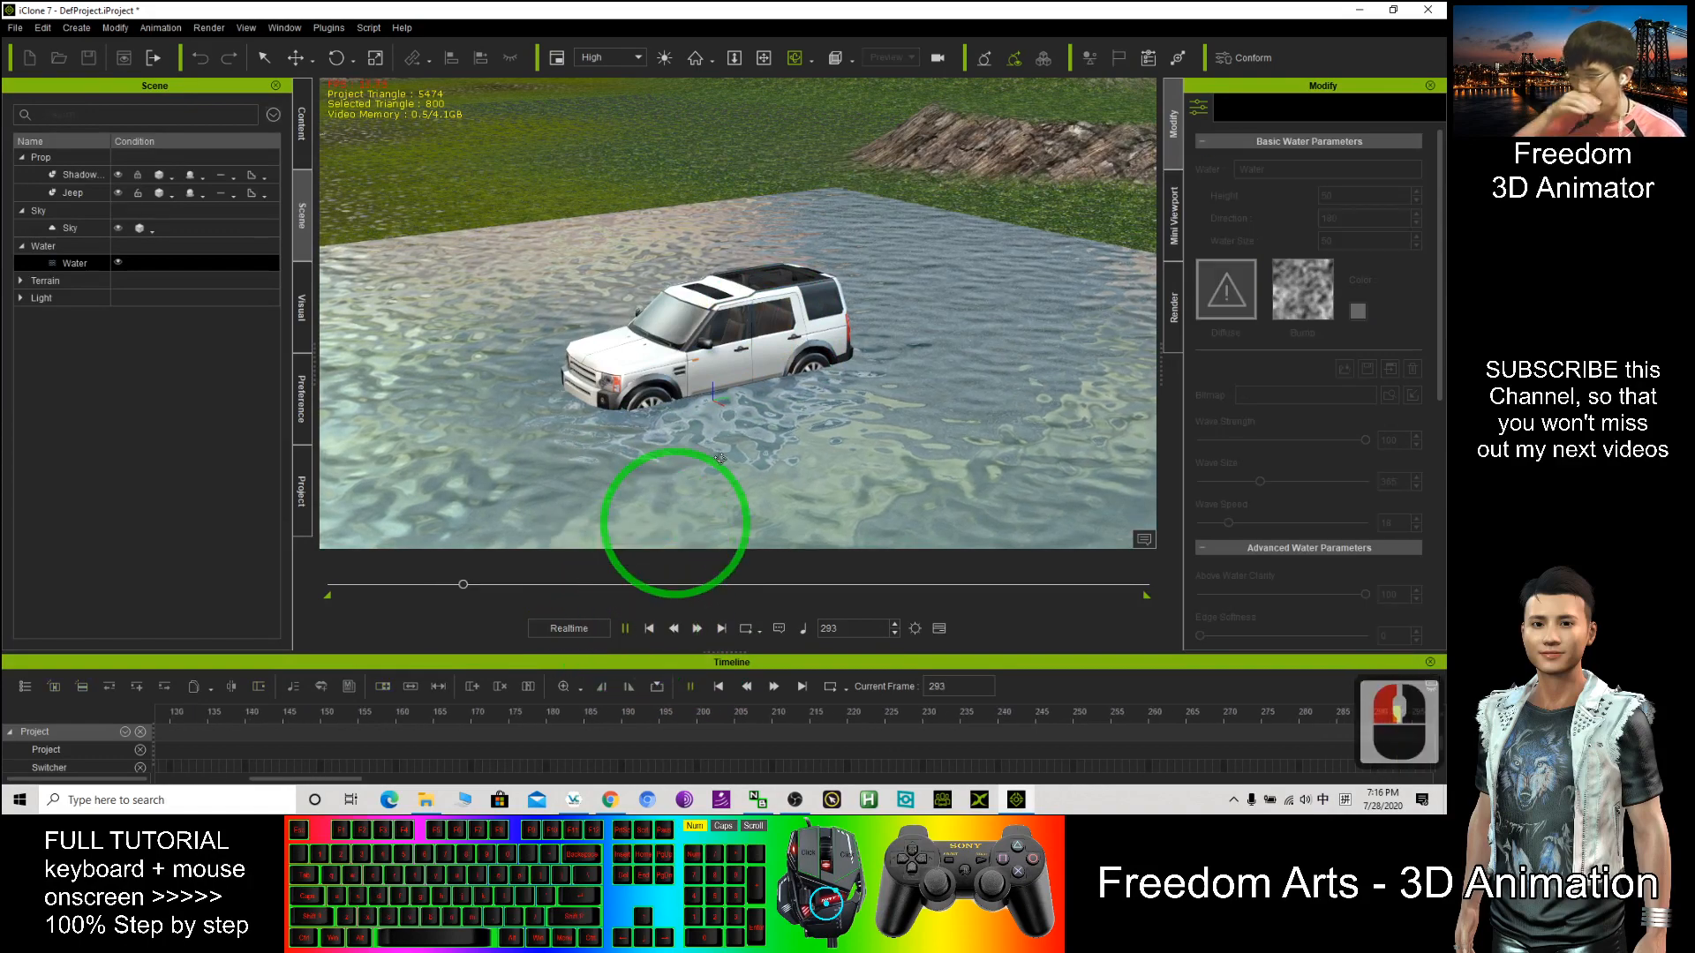
{"action": "left_click", "coordinate": [647, 628]}
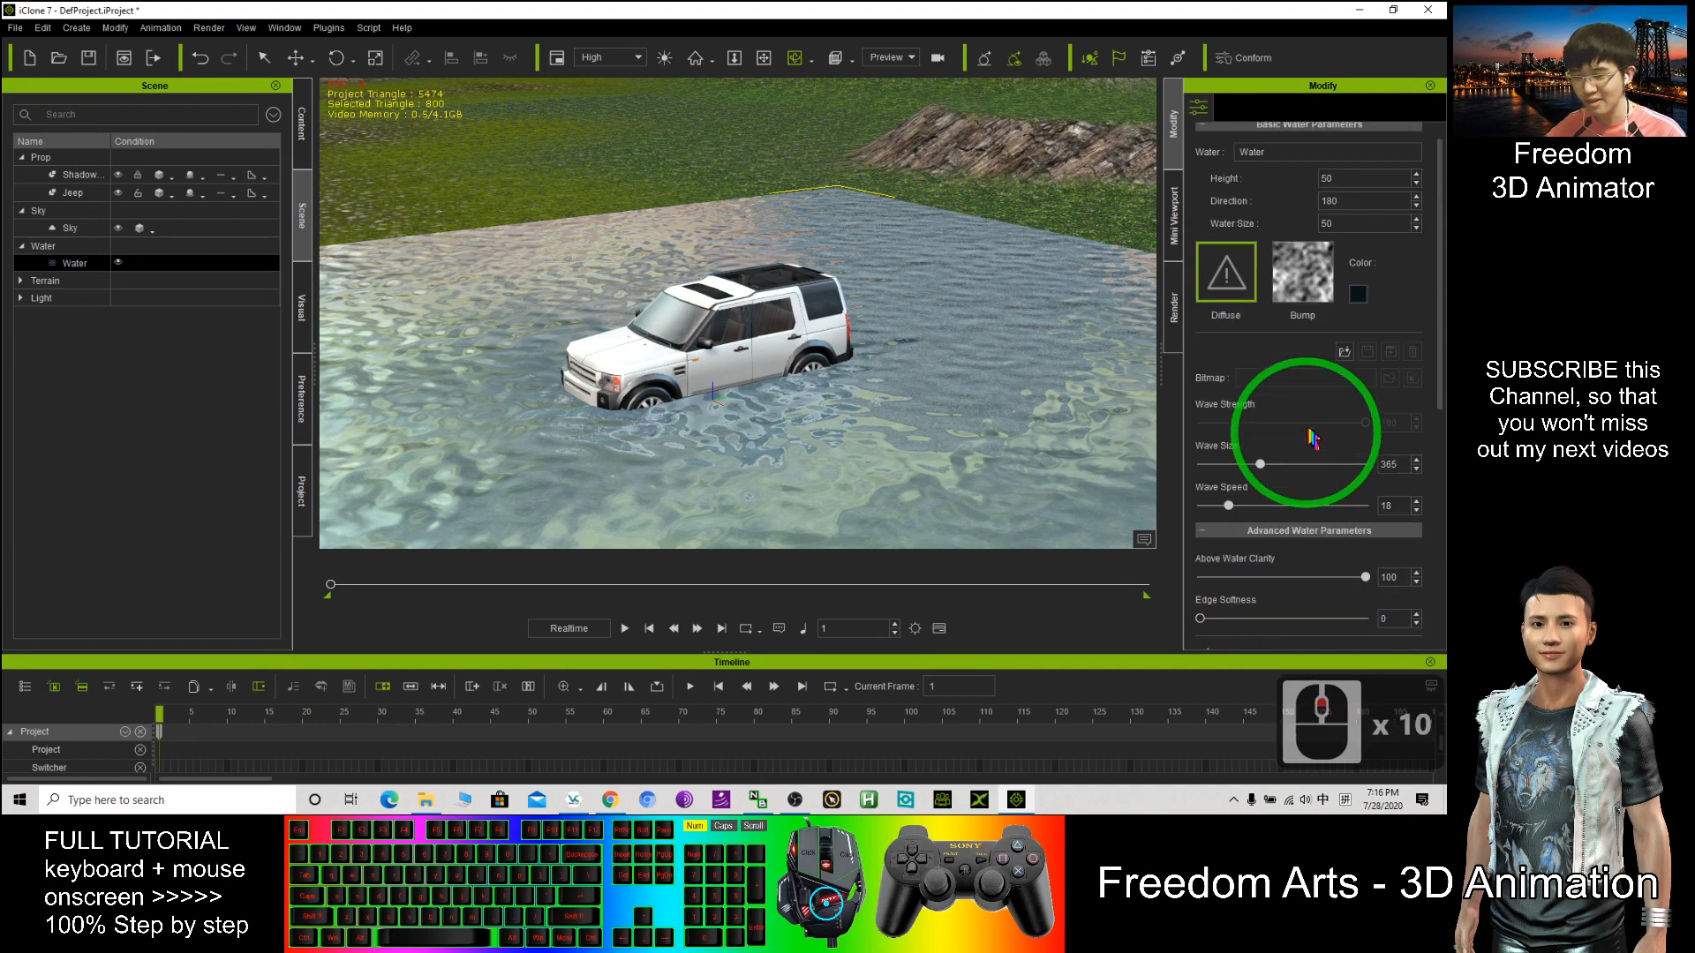
Pick cyan in the Select Color dialog as the pond's water colour
{"action": "left_click", "coordinate": [1357, 295]}
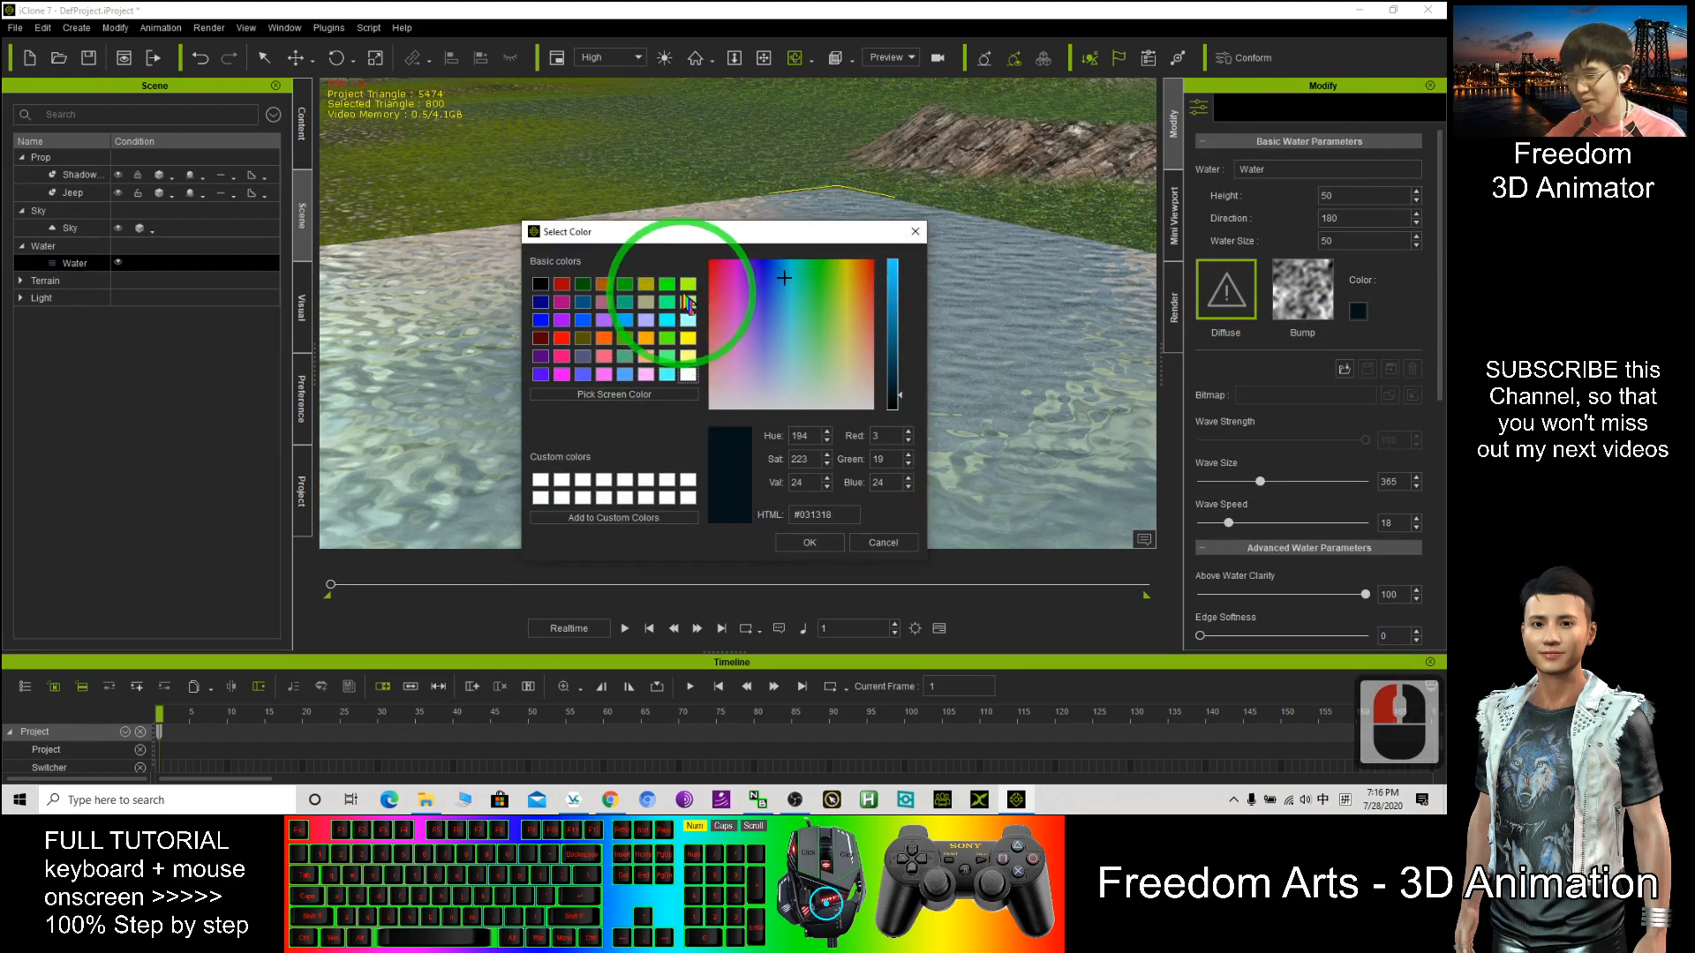
{"action": "left_click", "coordinate": [669, 351]}
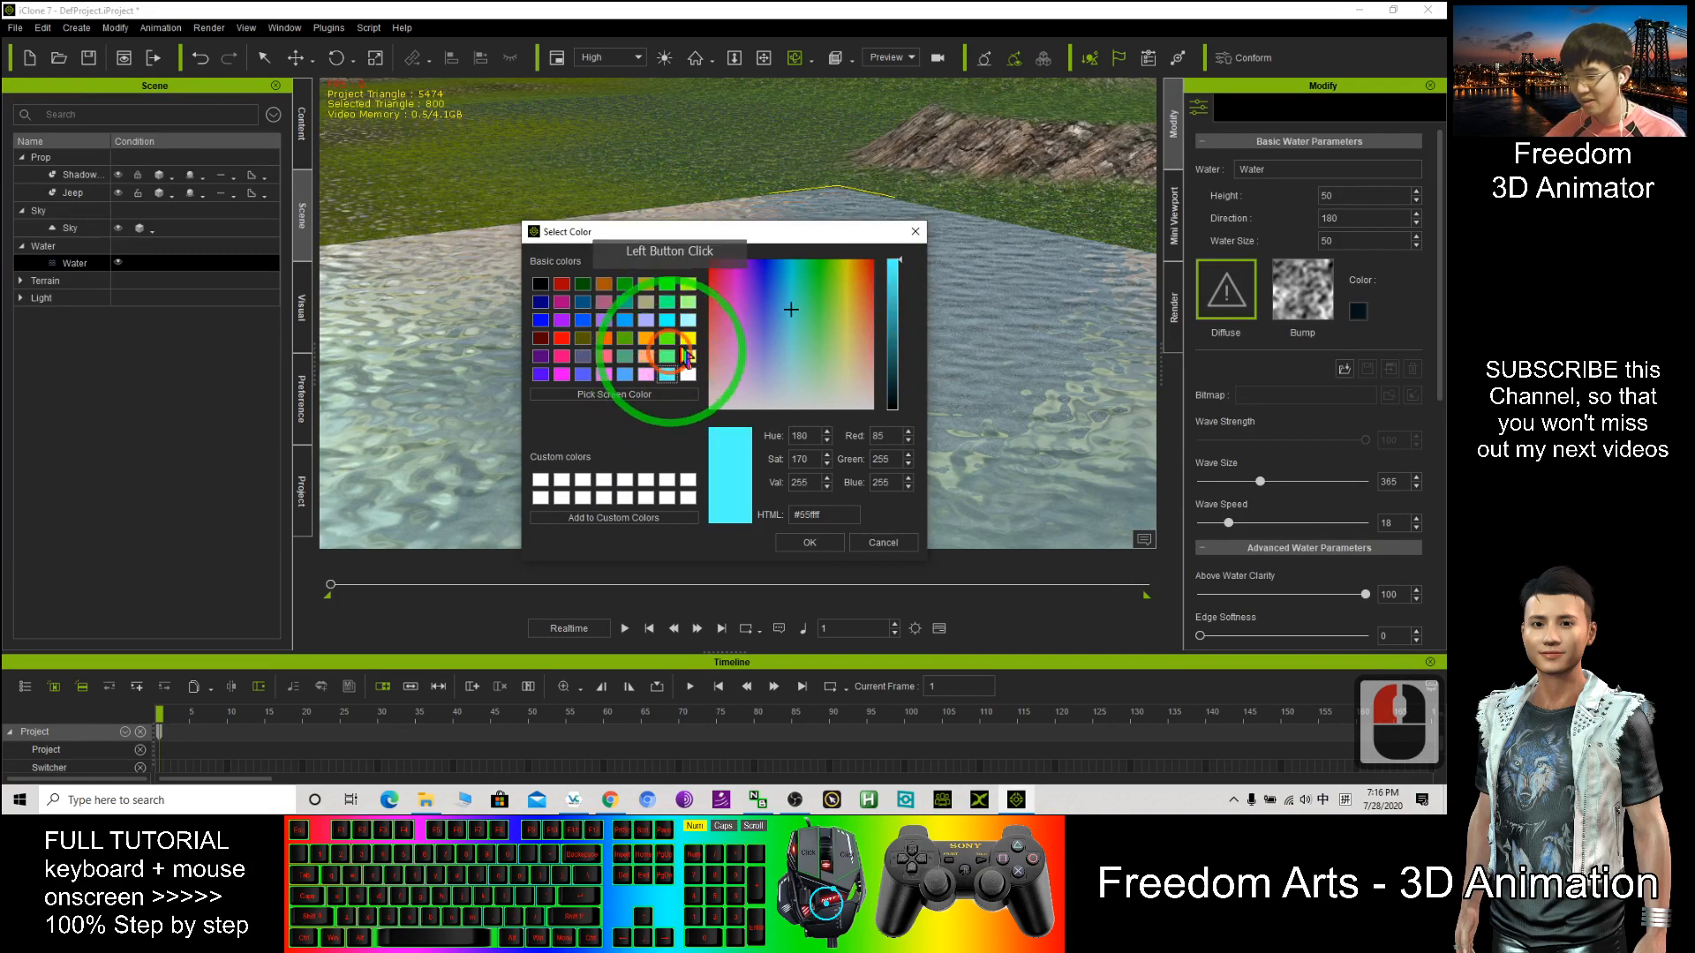
{"action": "left_click", "coordinate": [807, 542]}
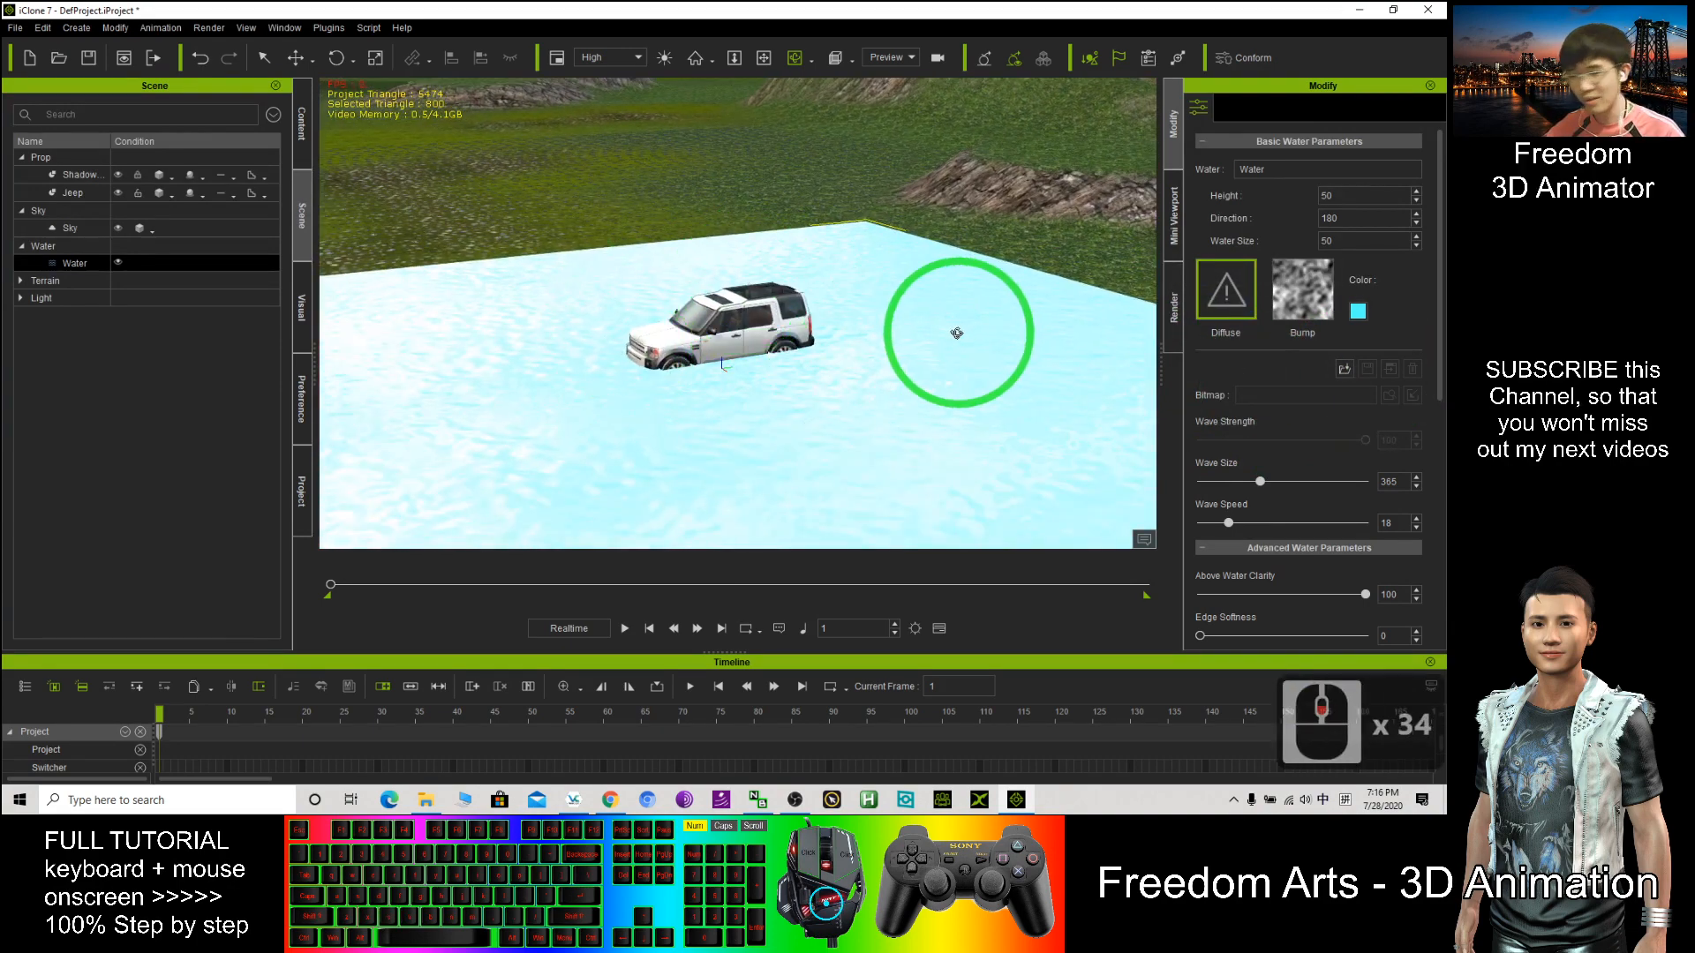
{"action": "left_click_drag", "start_coordinate": [957, 334], "coordinate": [759, 316]}
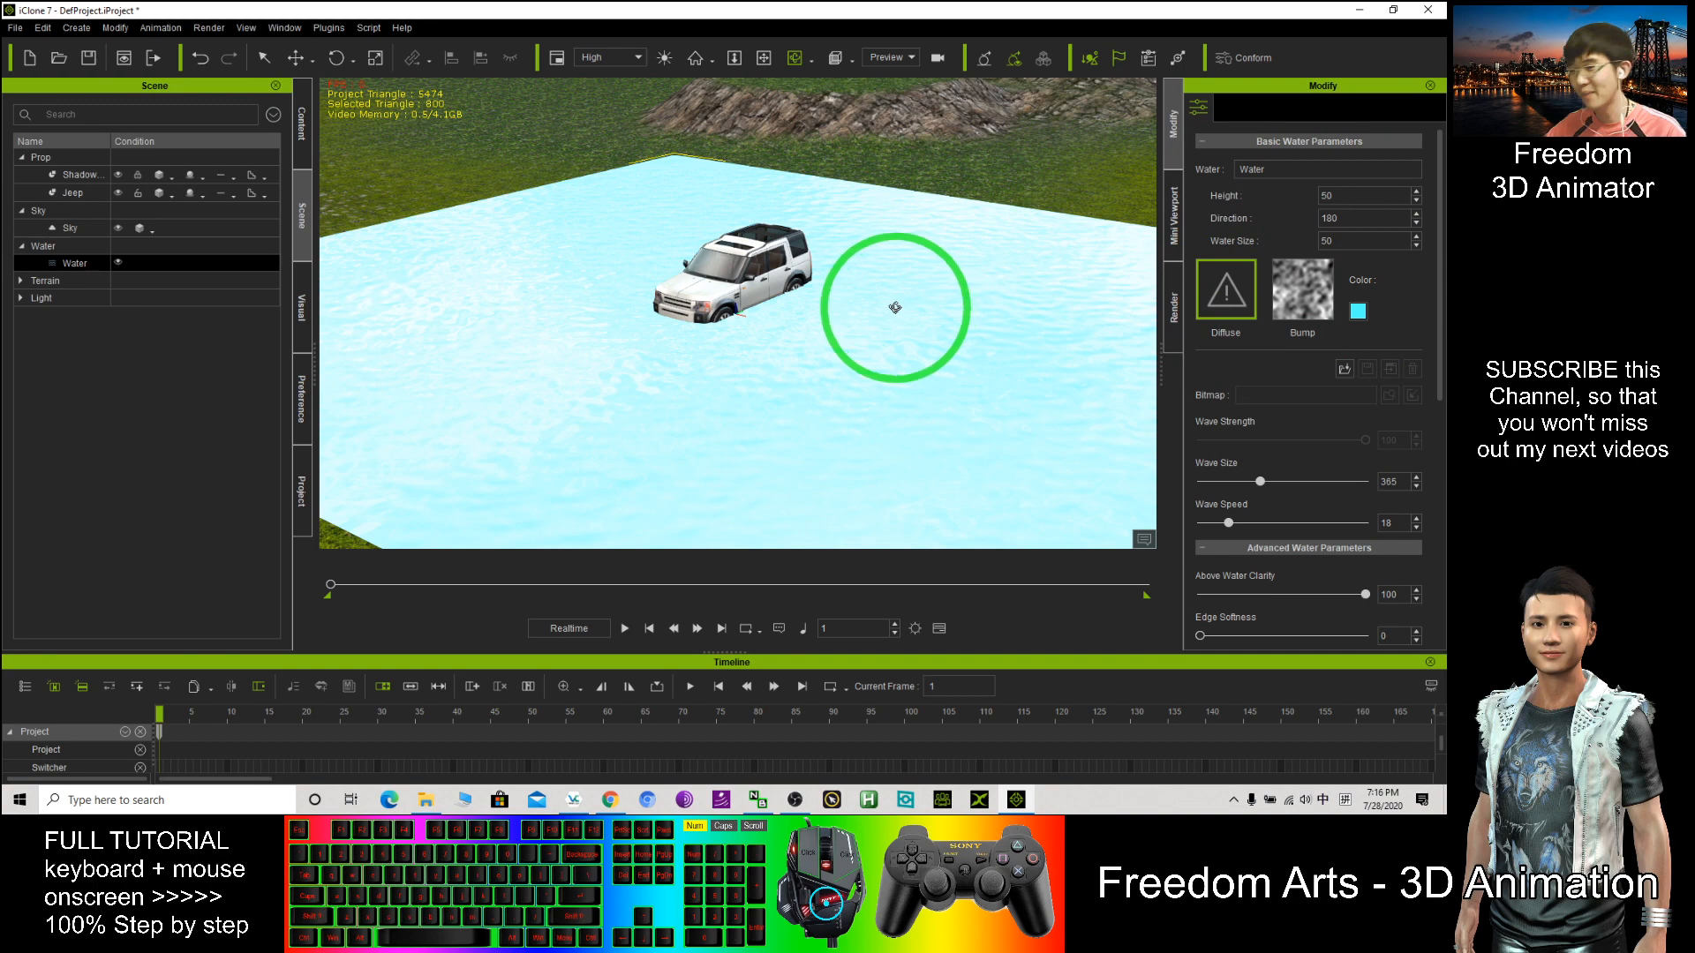
{"action": "mouse_move", "coordinate": [909, 329]}
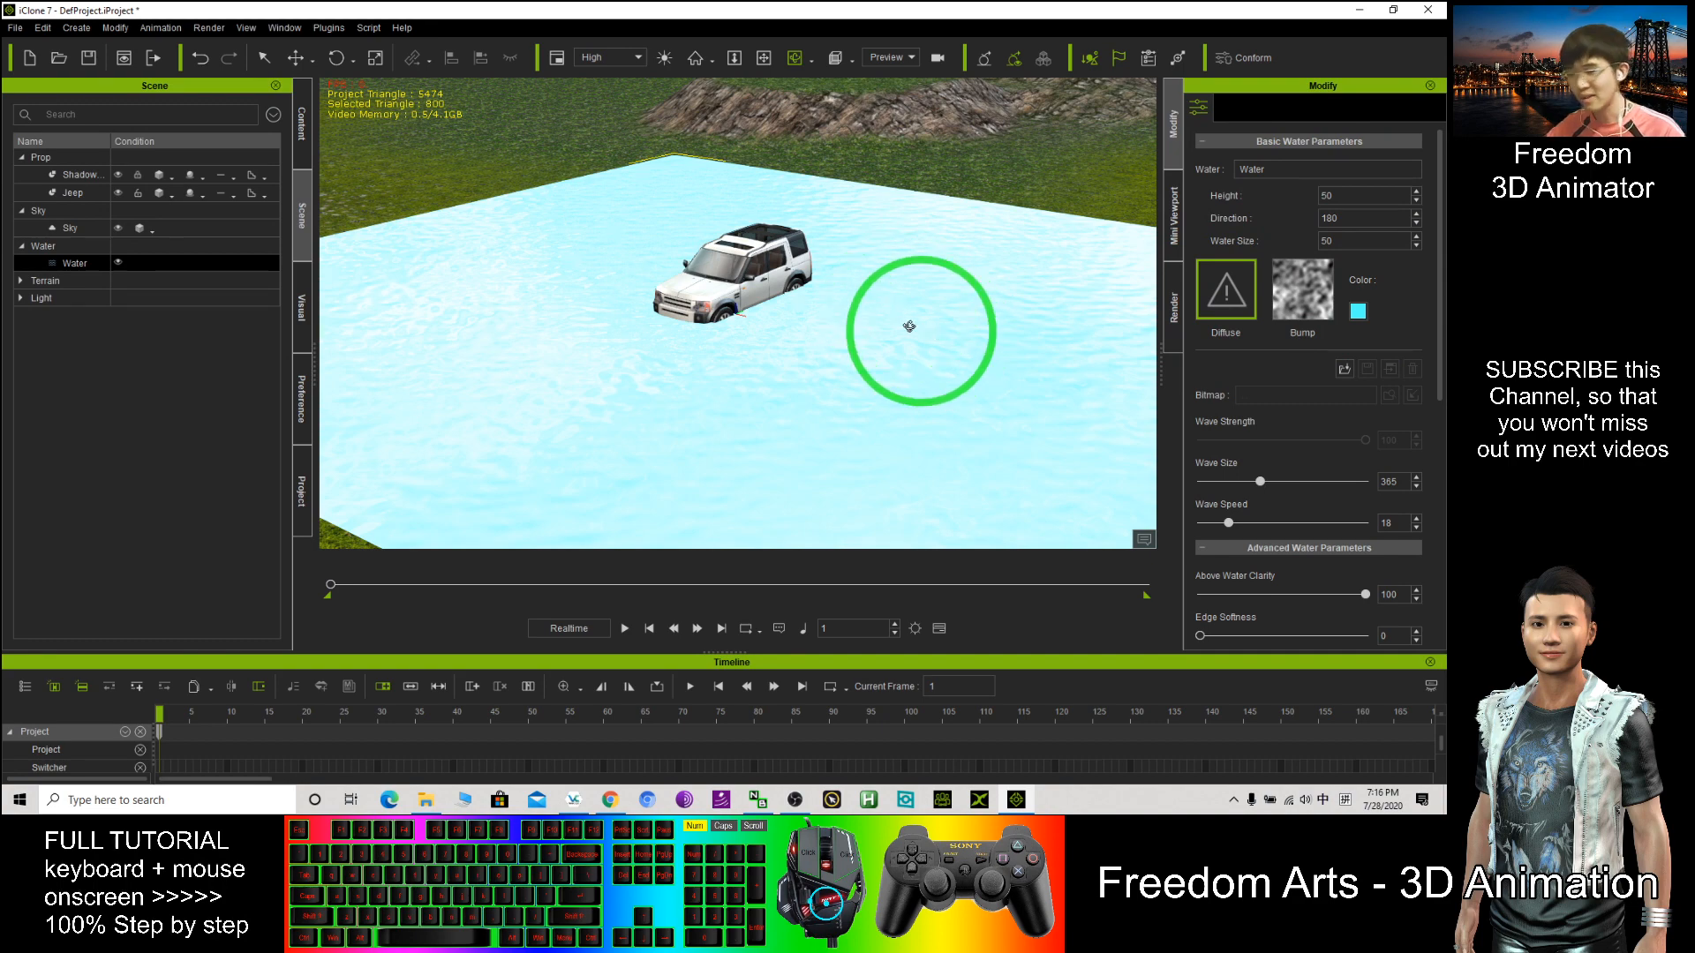